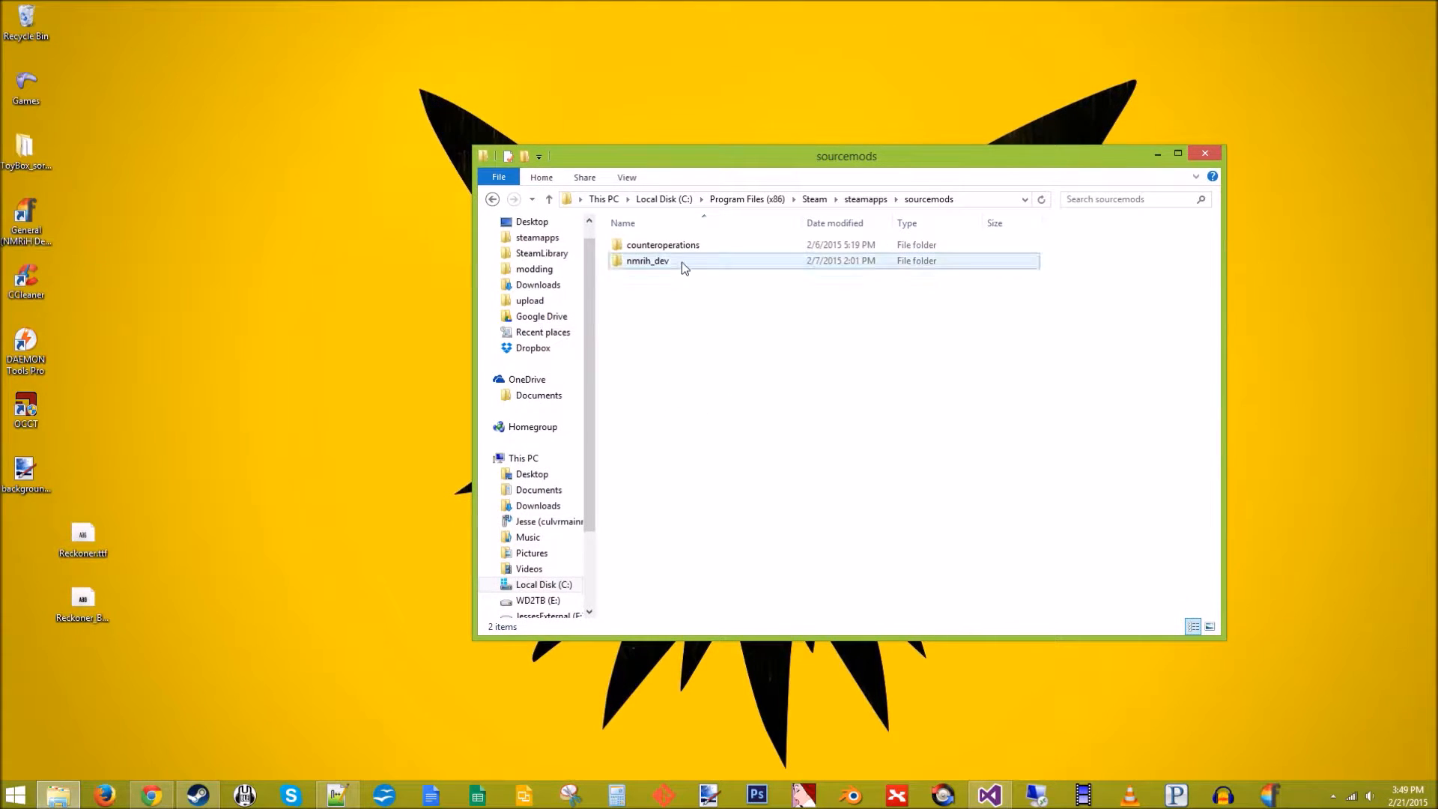
Open the counteroperations mod folder and view its gameinfo.txt in Notepad++
left_click(662, 245)
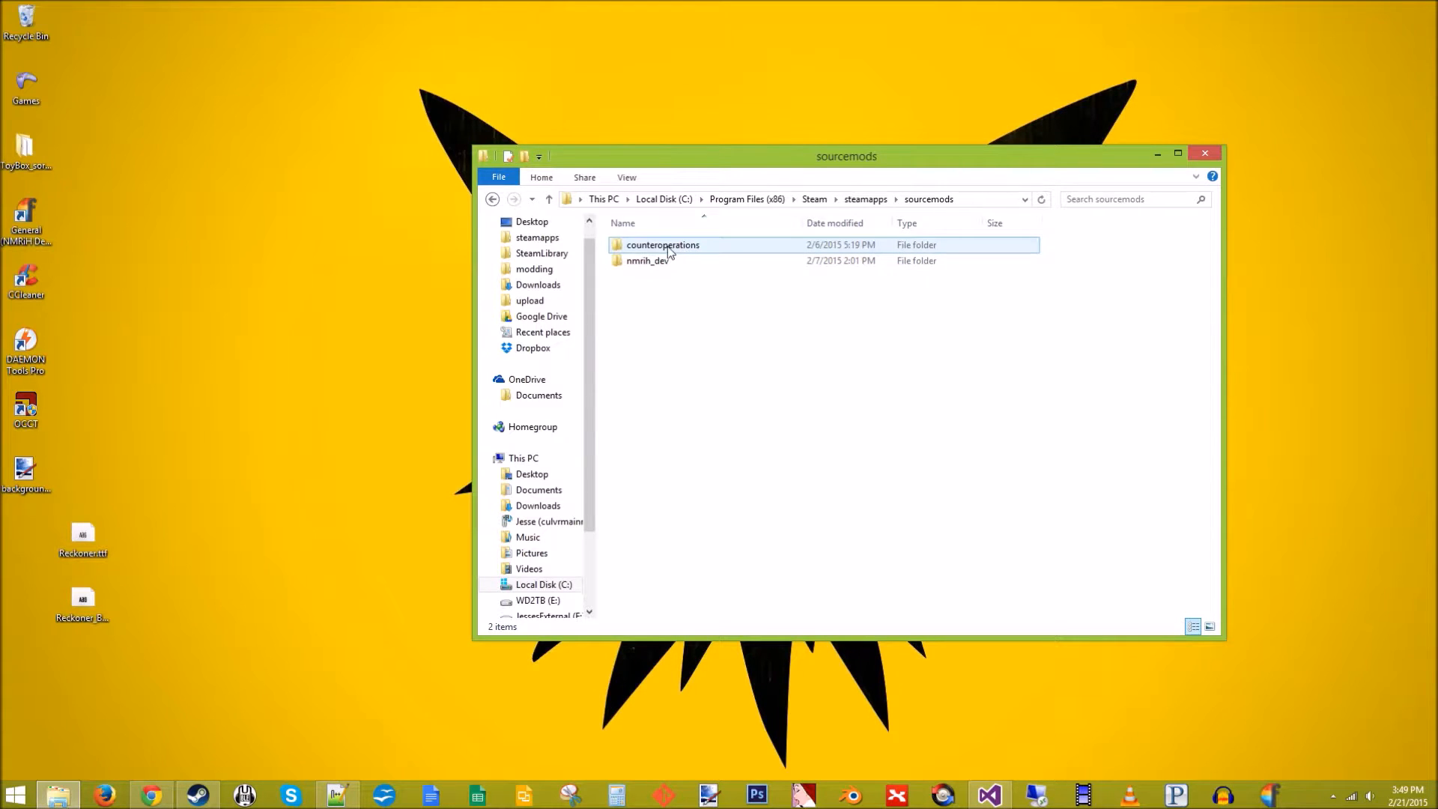
double_click(662, 244)
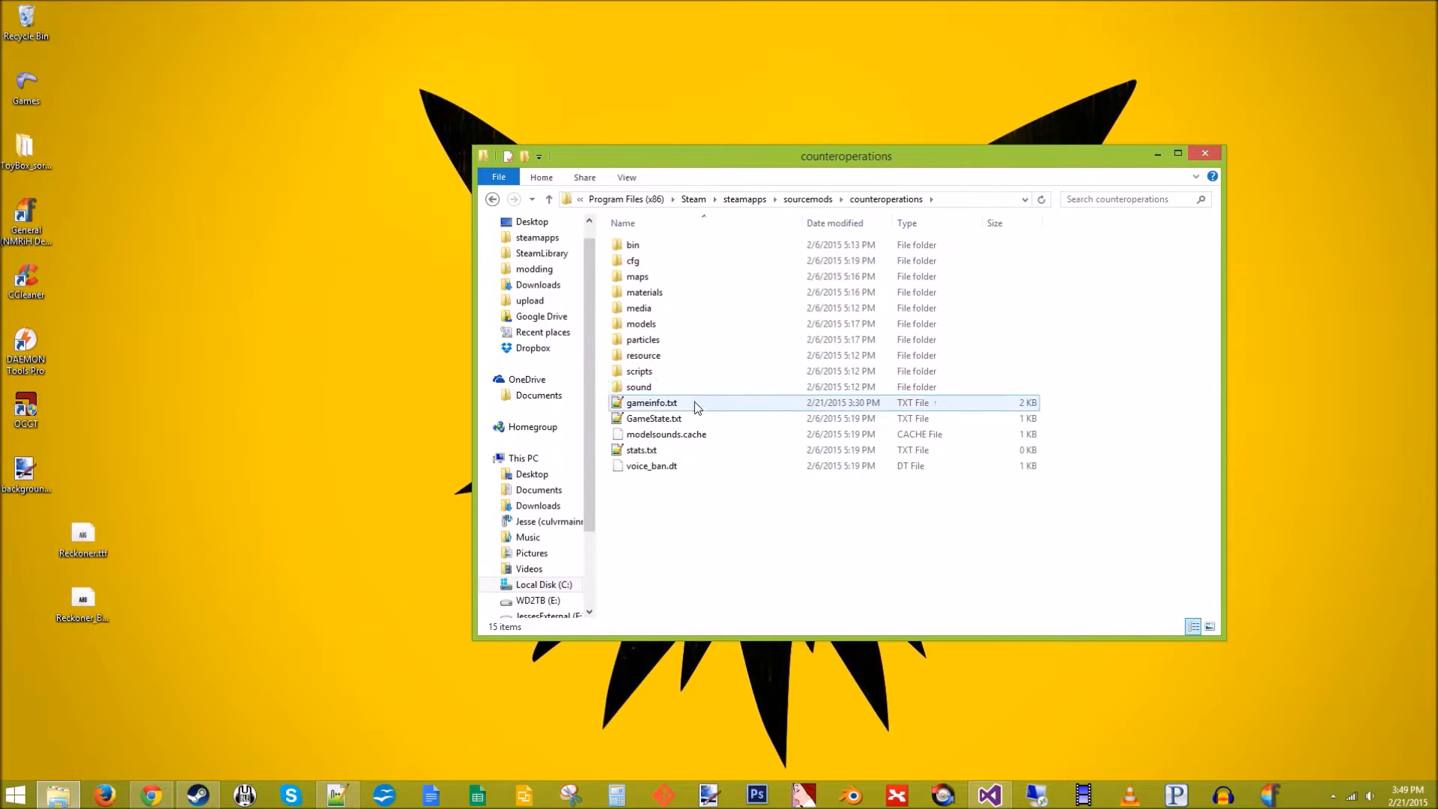
left_click(547, 199)
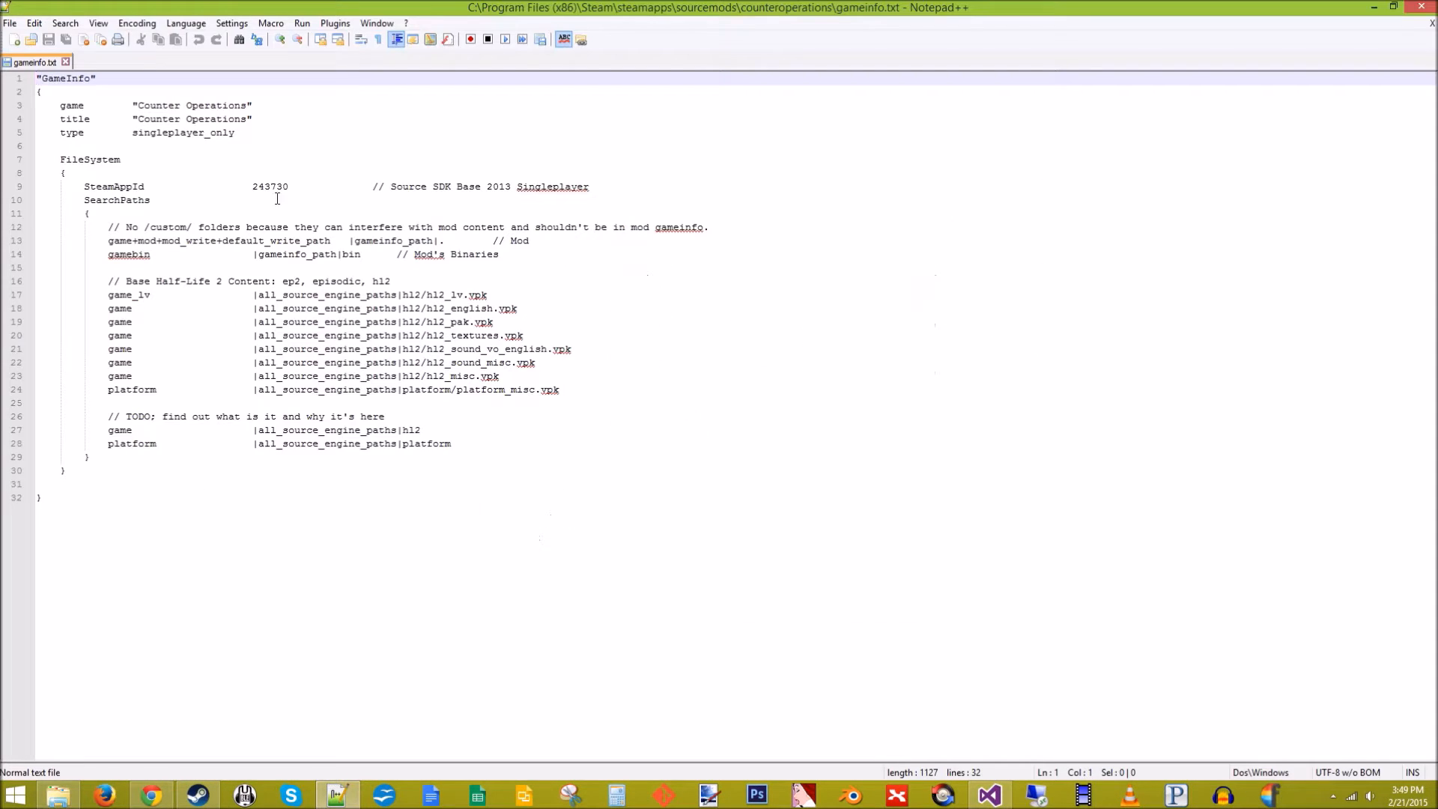
mouse_move(1258, 48)
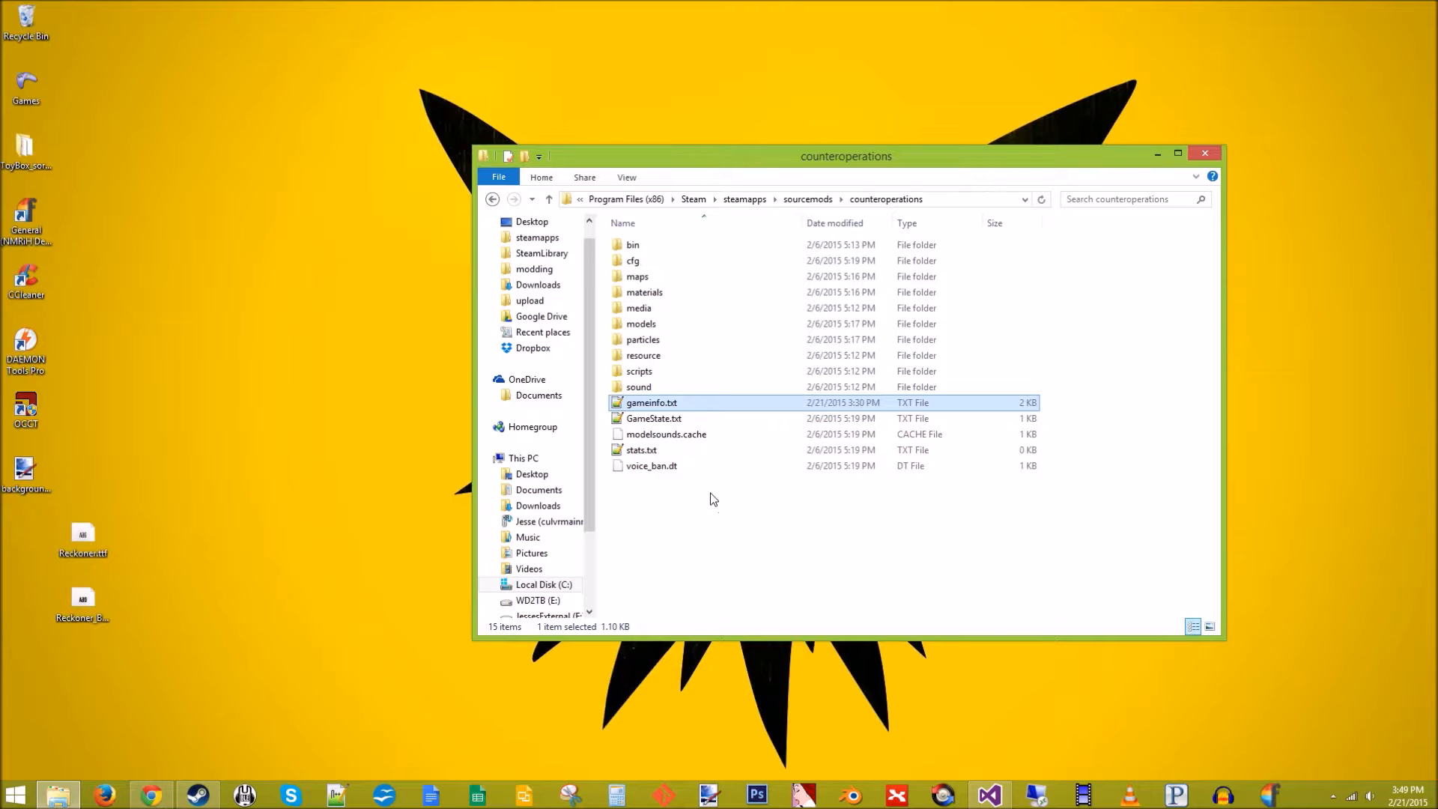
mouse_move(644, 355)
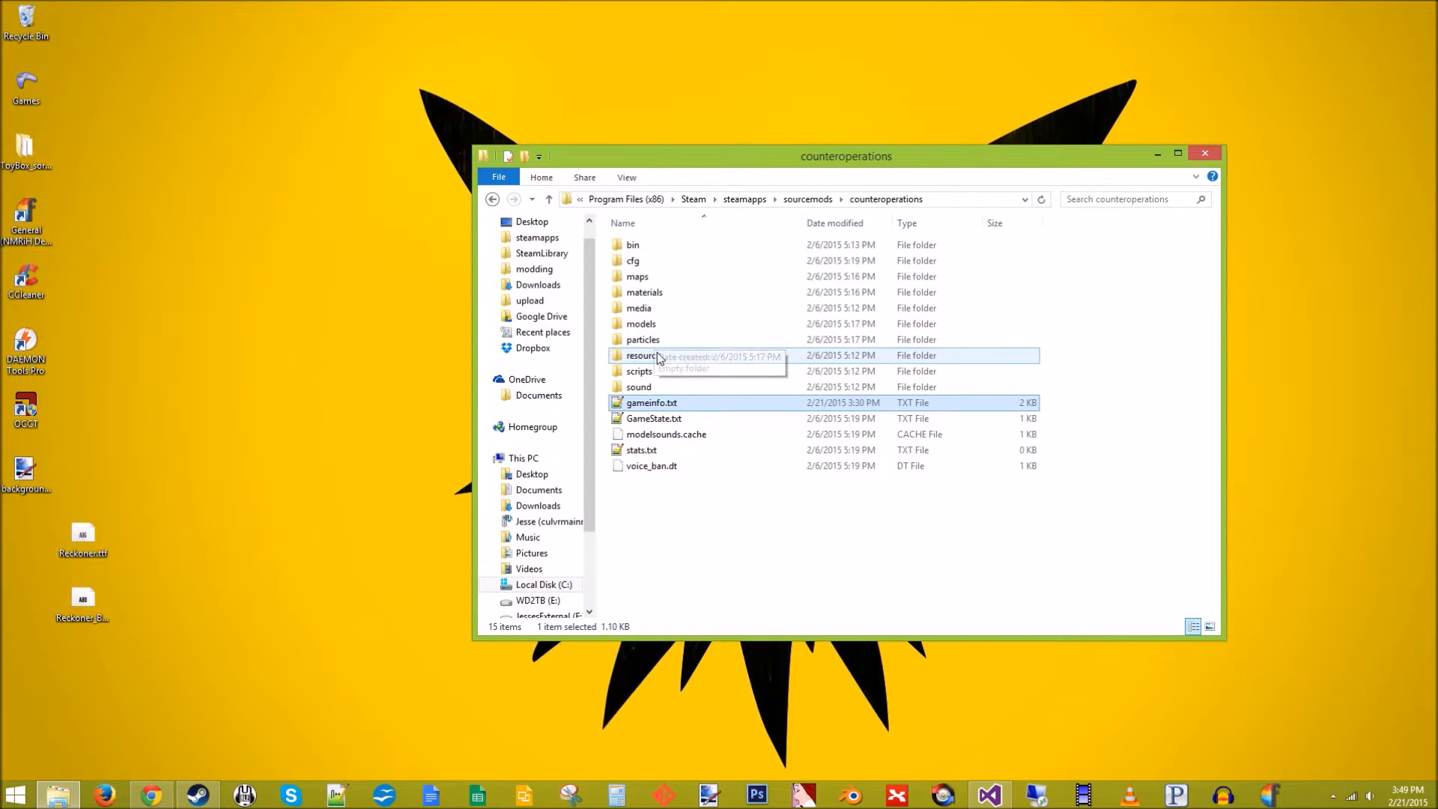
Open the mod's resource folder and scroll through its 416 items
double_click(641, 354)
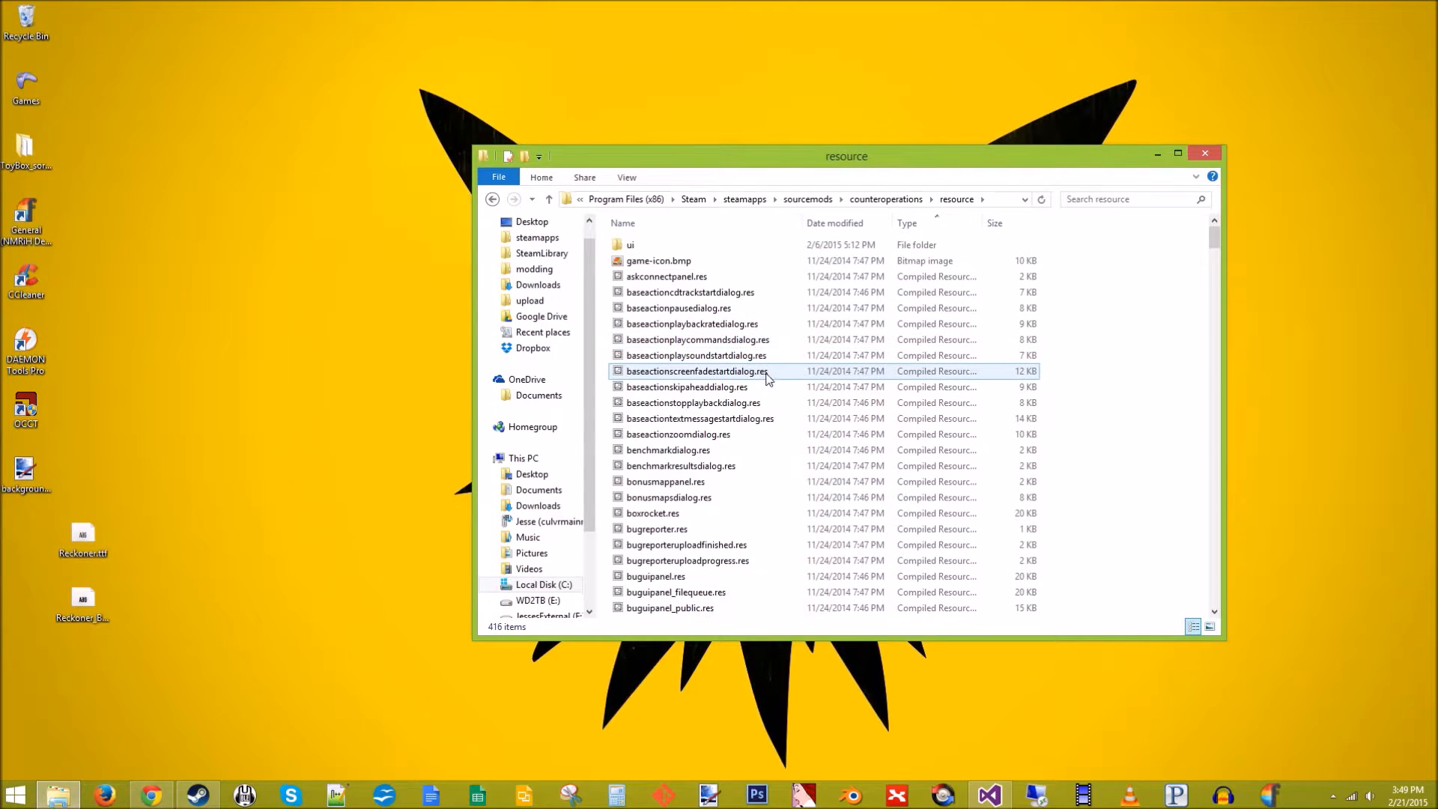
scroll("down", 3)
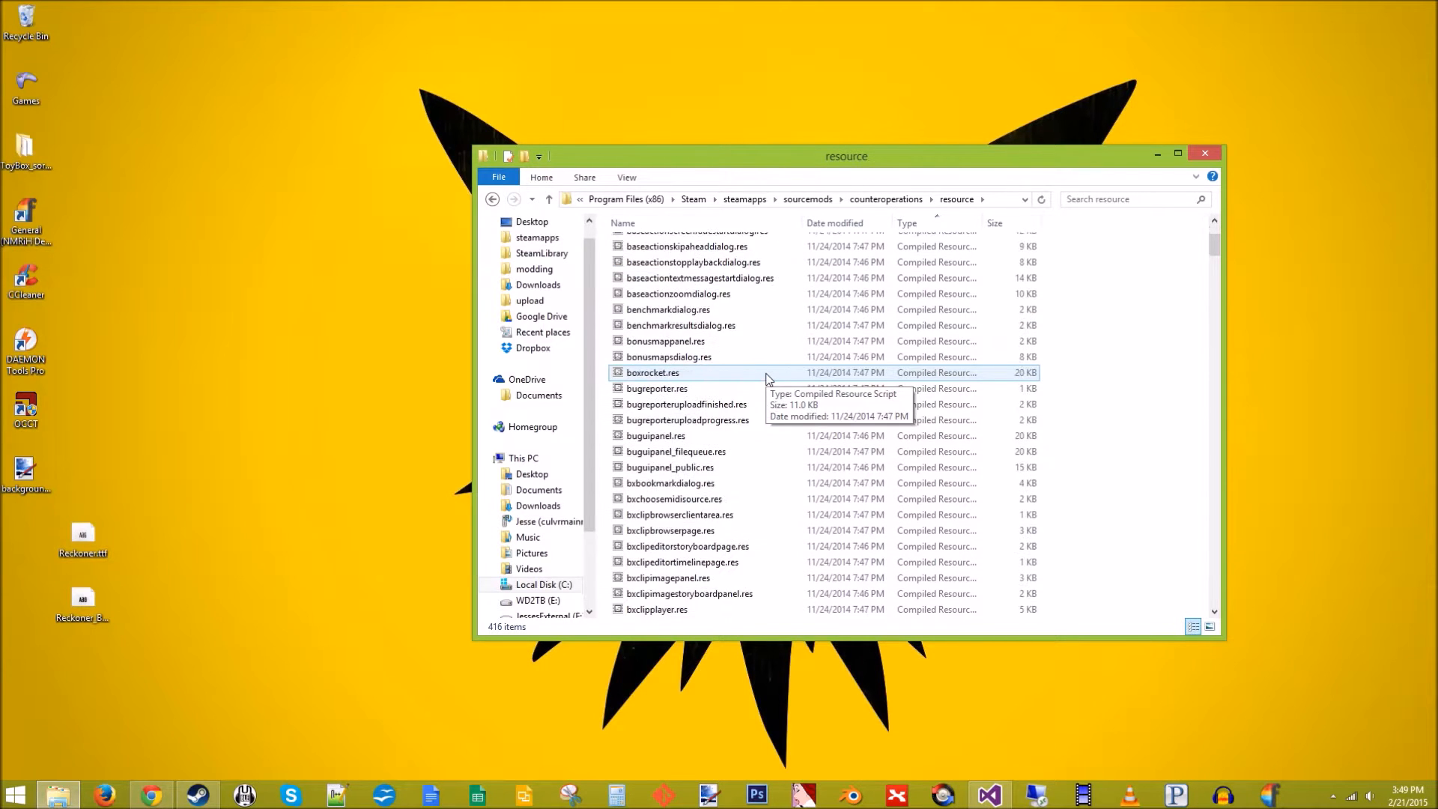
scroll("down", 3)
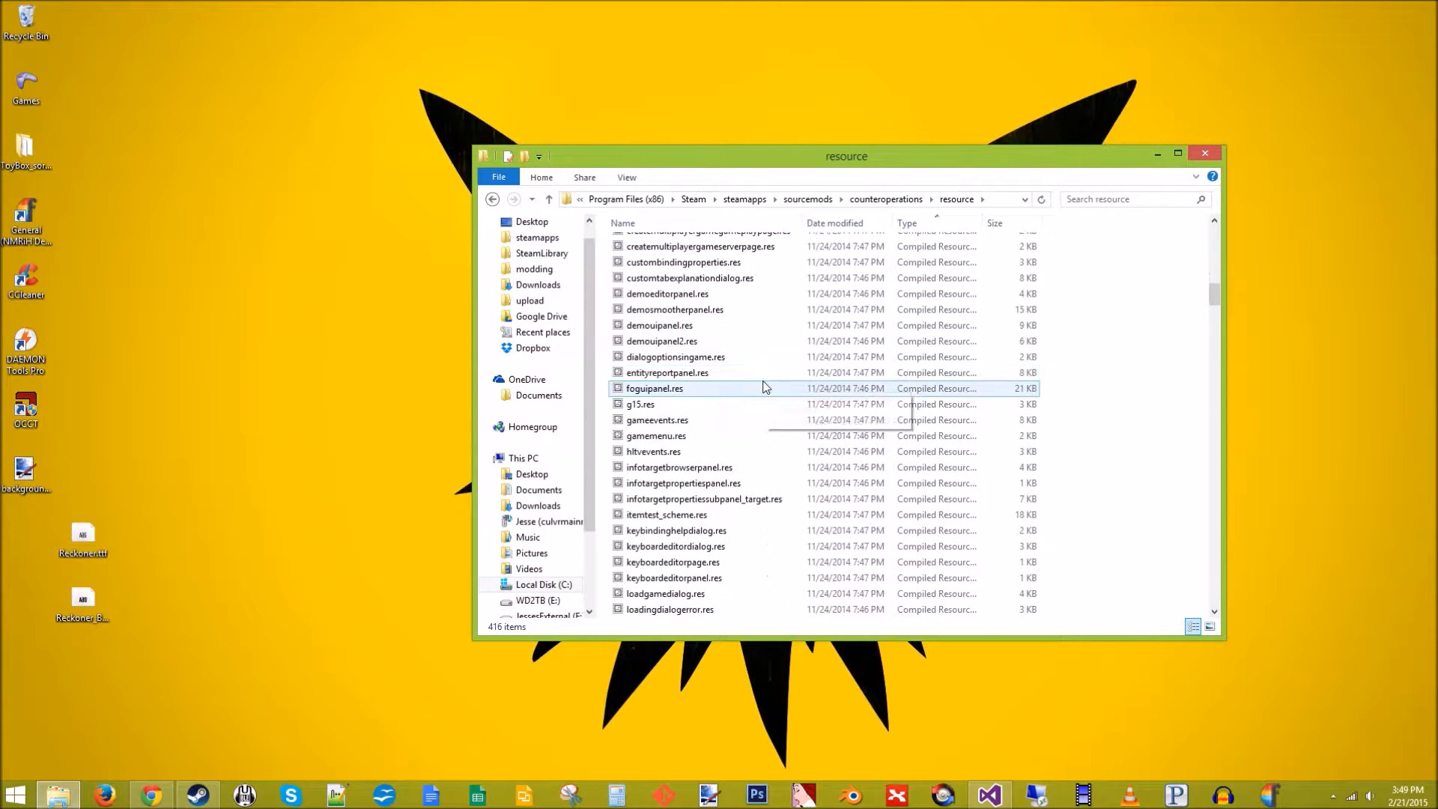
Open gamemenu.res in Visual Studio and read the GameMenu entries from ResumeGame to Quit
double_click(656, 436)
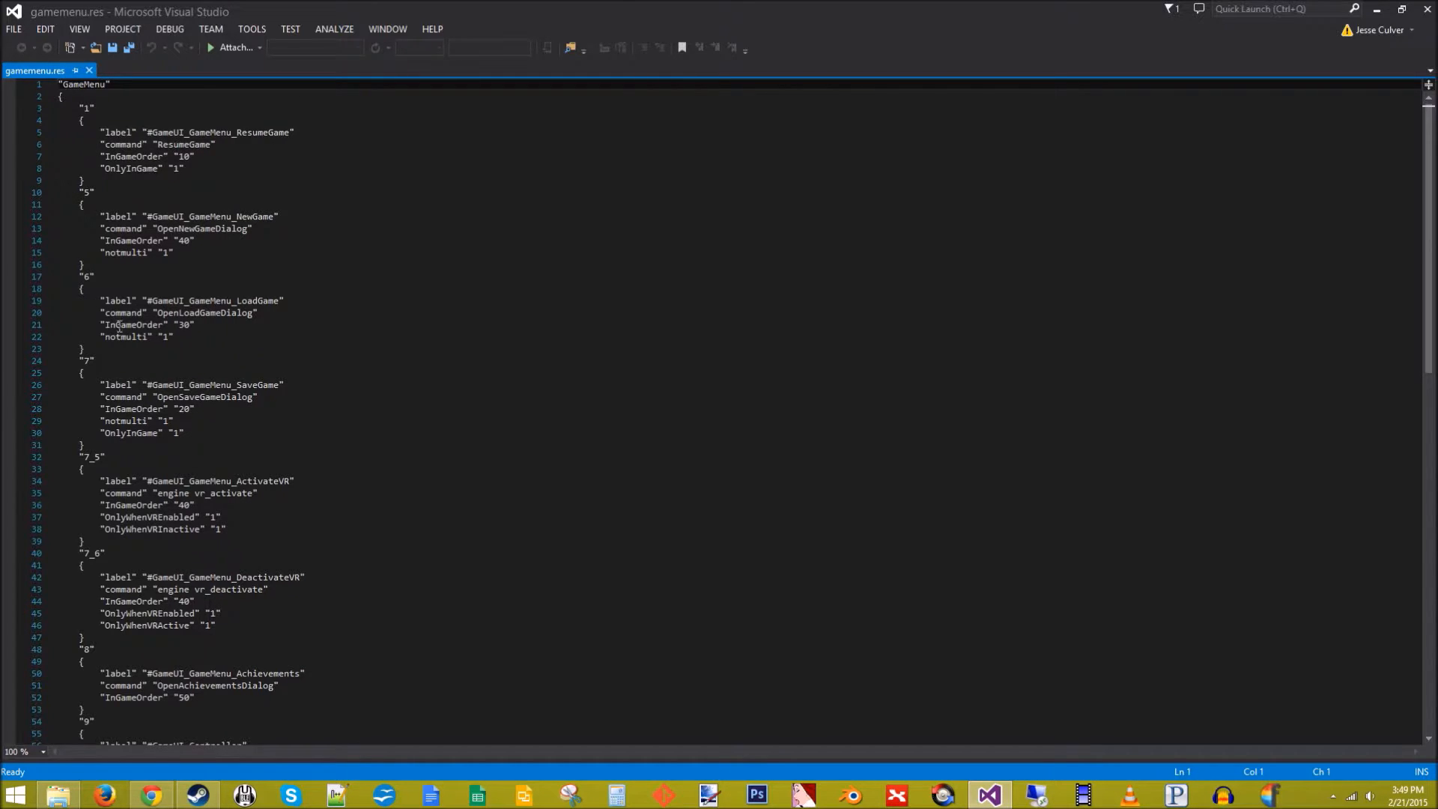
scroll("down", 3)
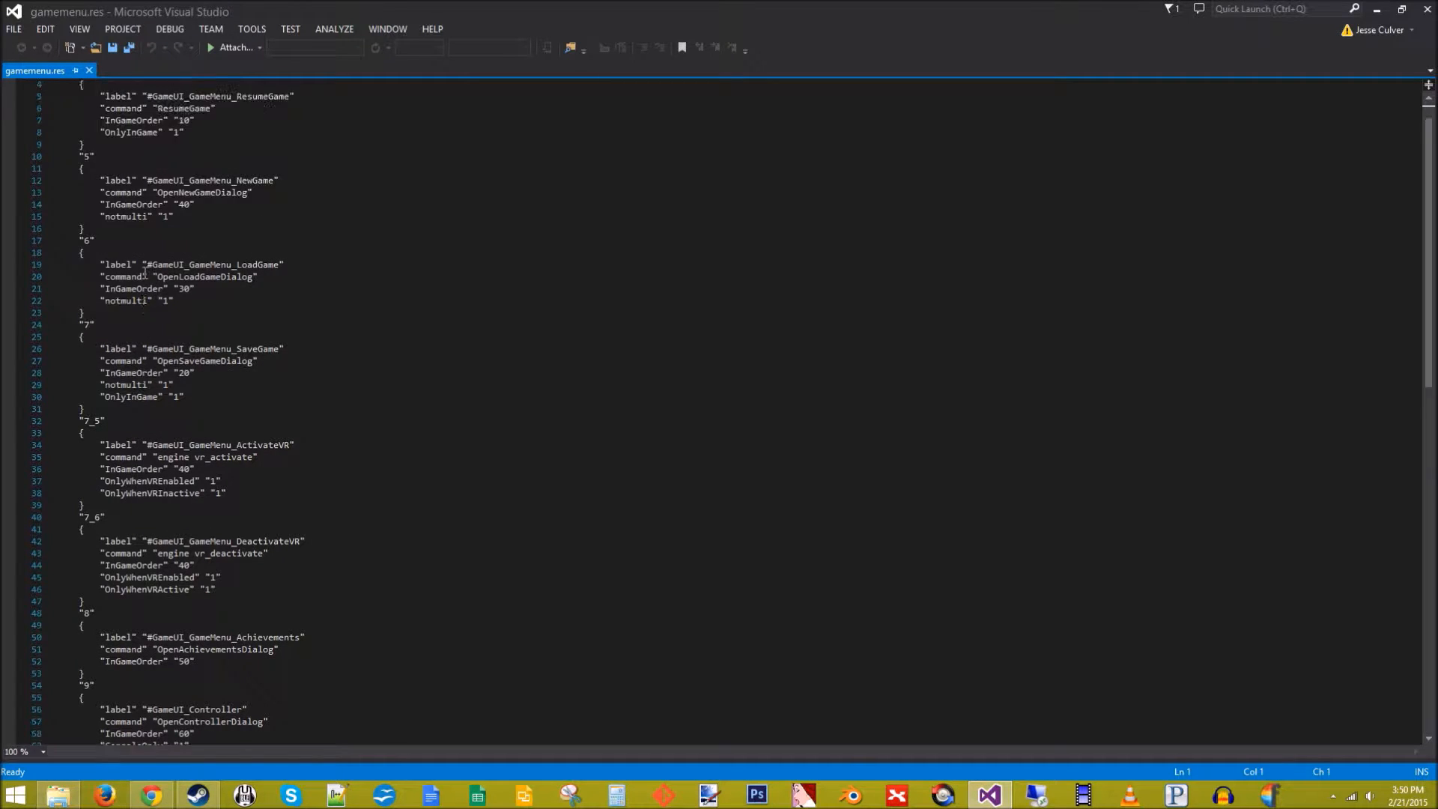
scroll("up", 3)
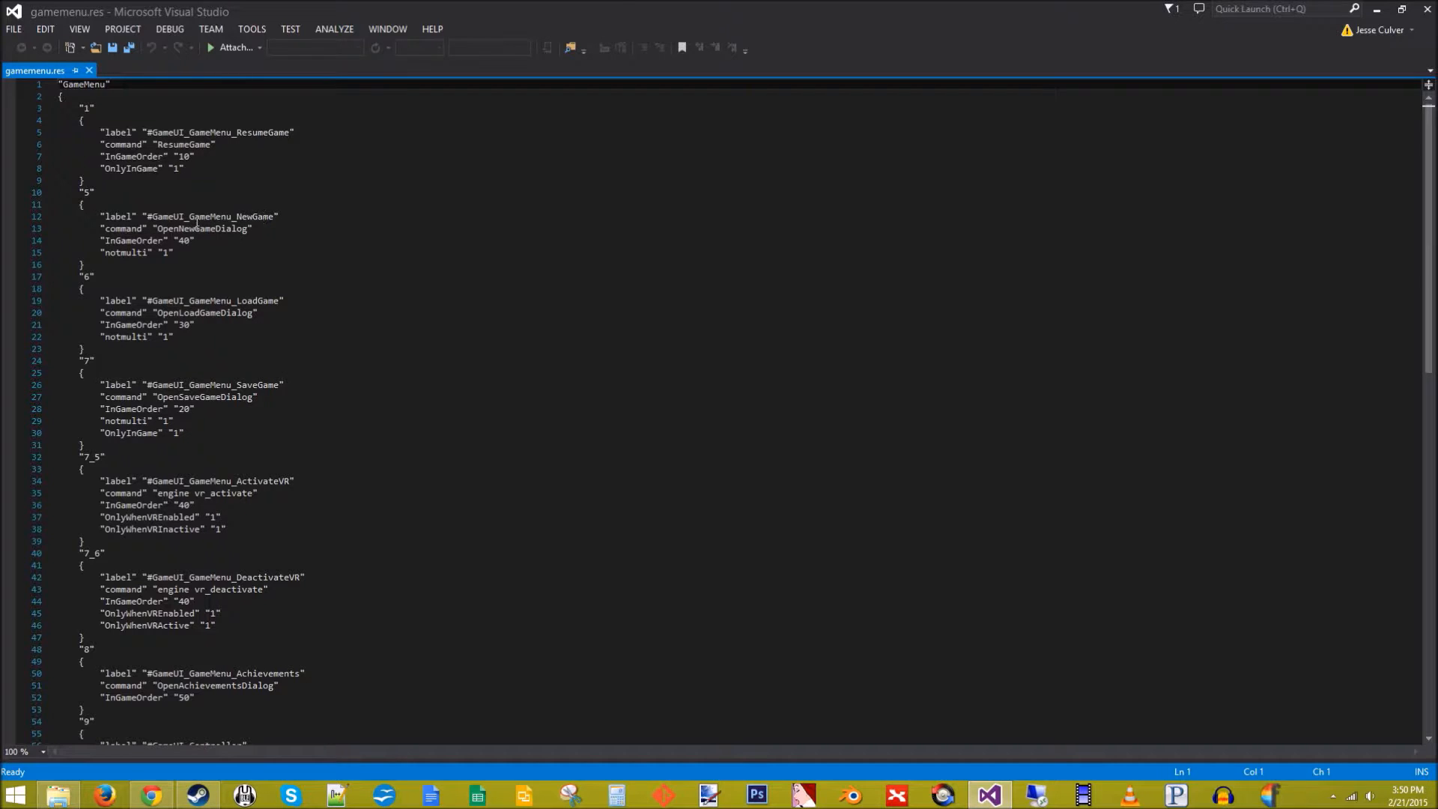
mouse_move(368, 228)
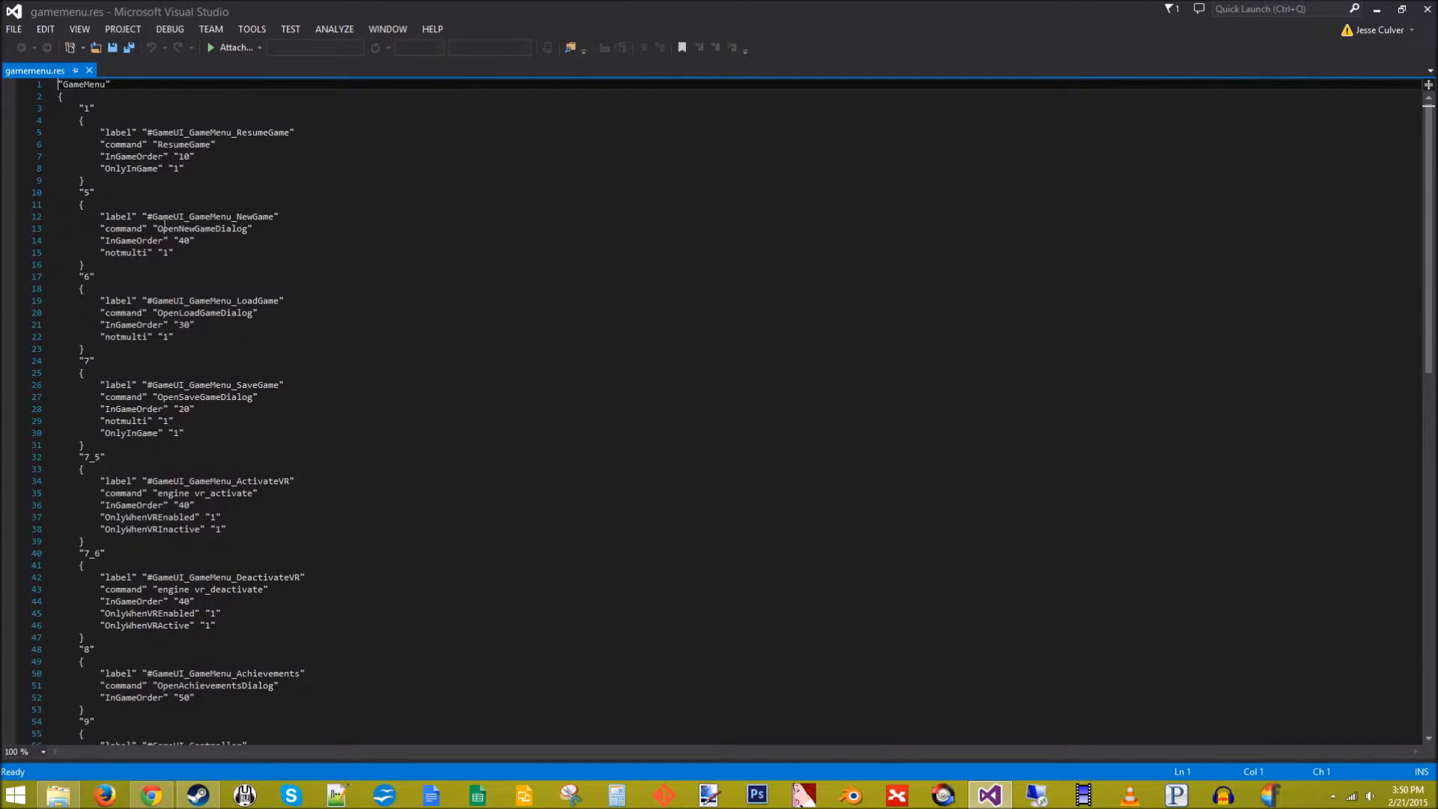
scroll("down", 3)
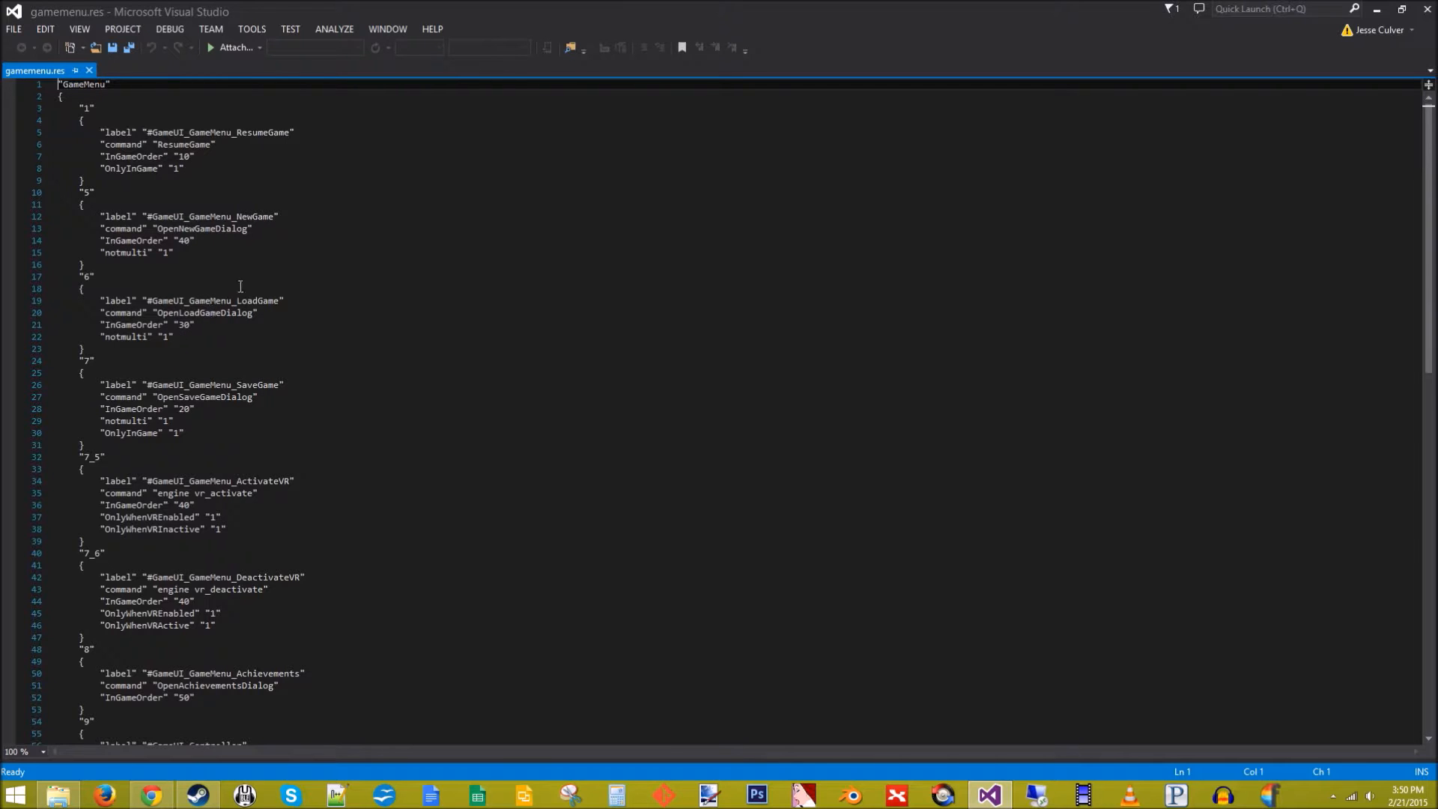
scroll("down", 3)
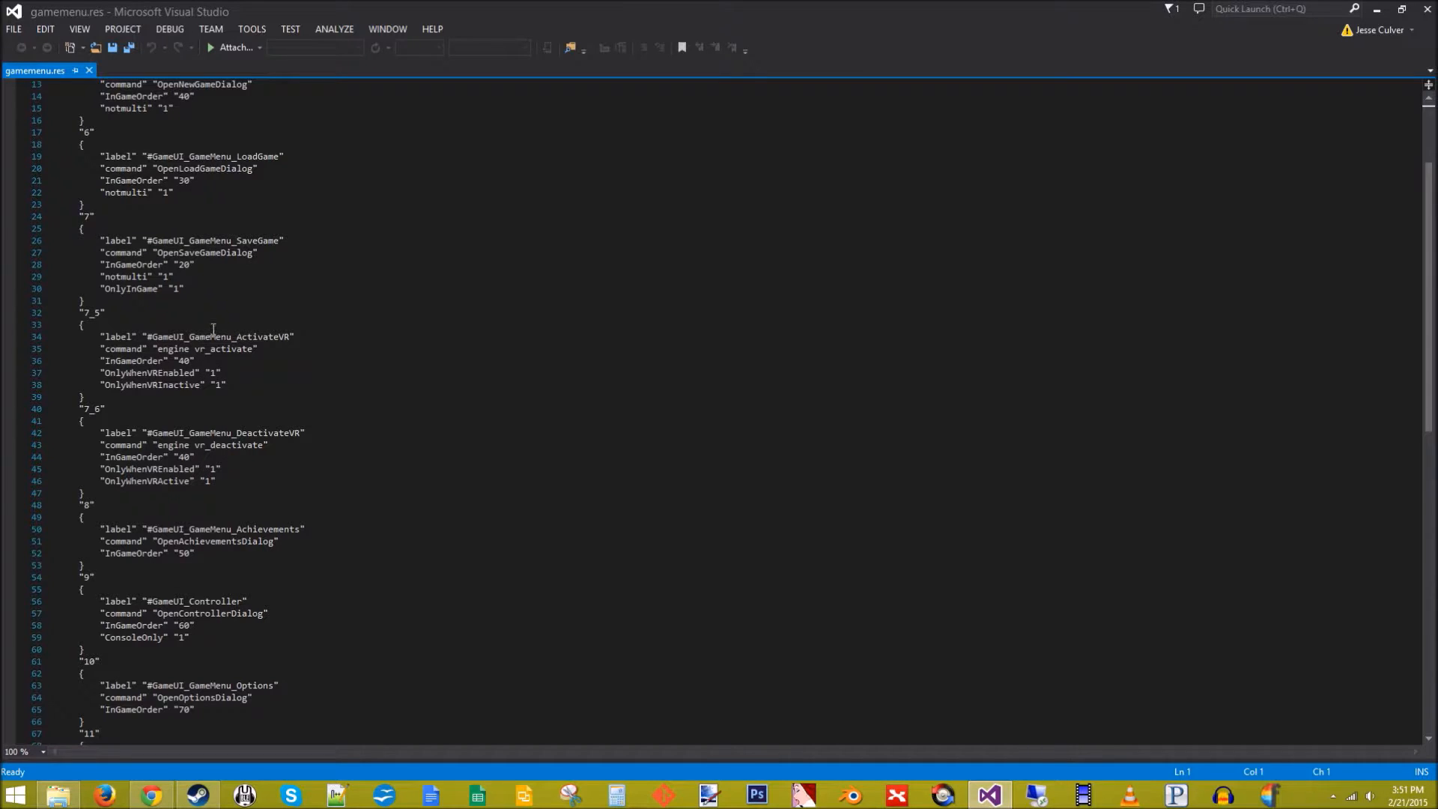
scroll("down", 3)
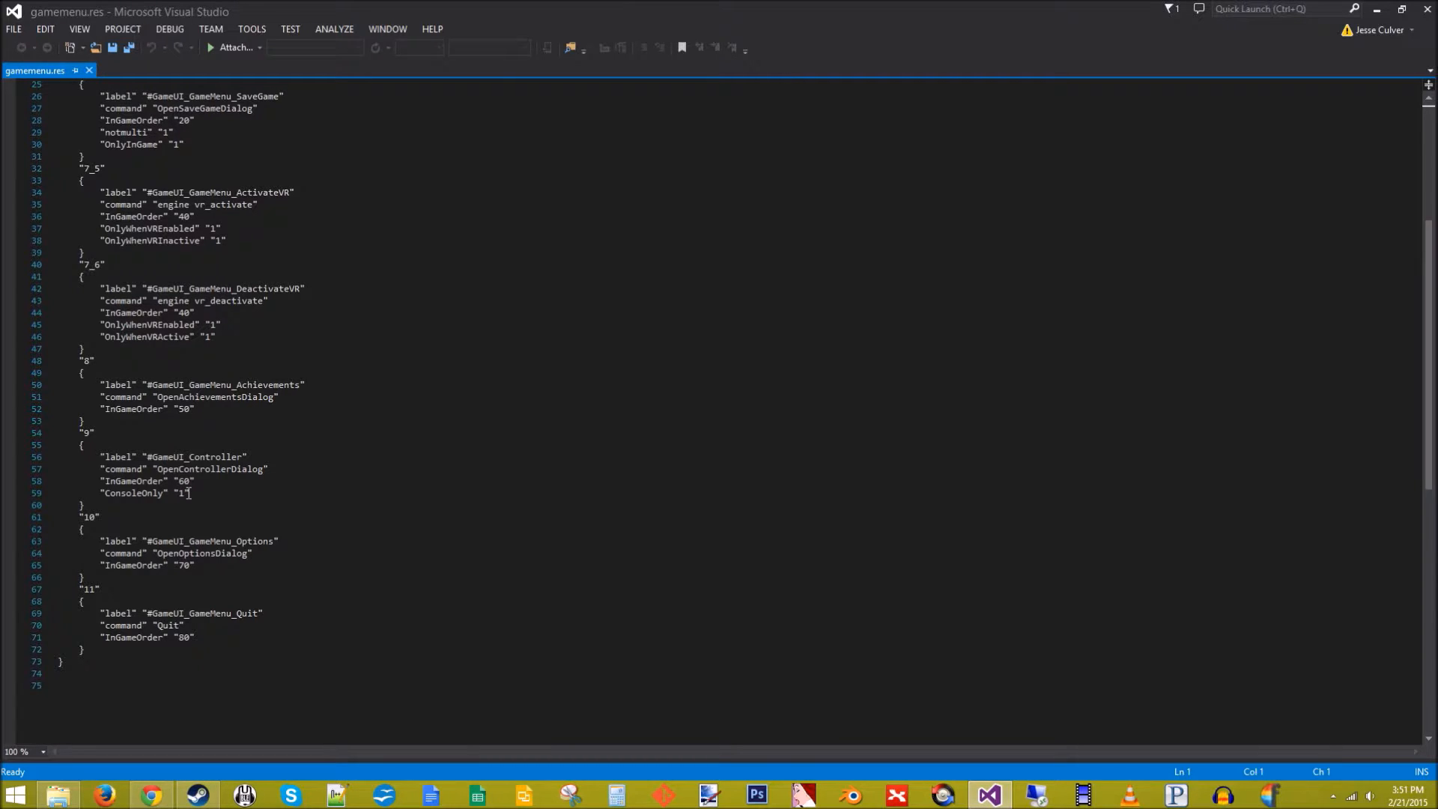
mouse_move(197, 532)
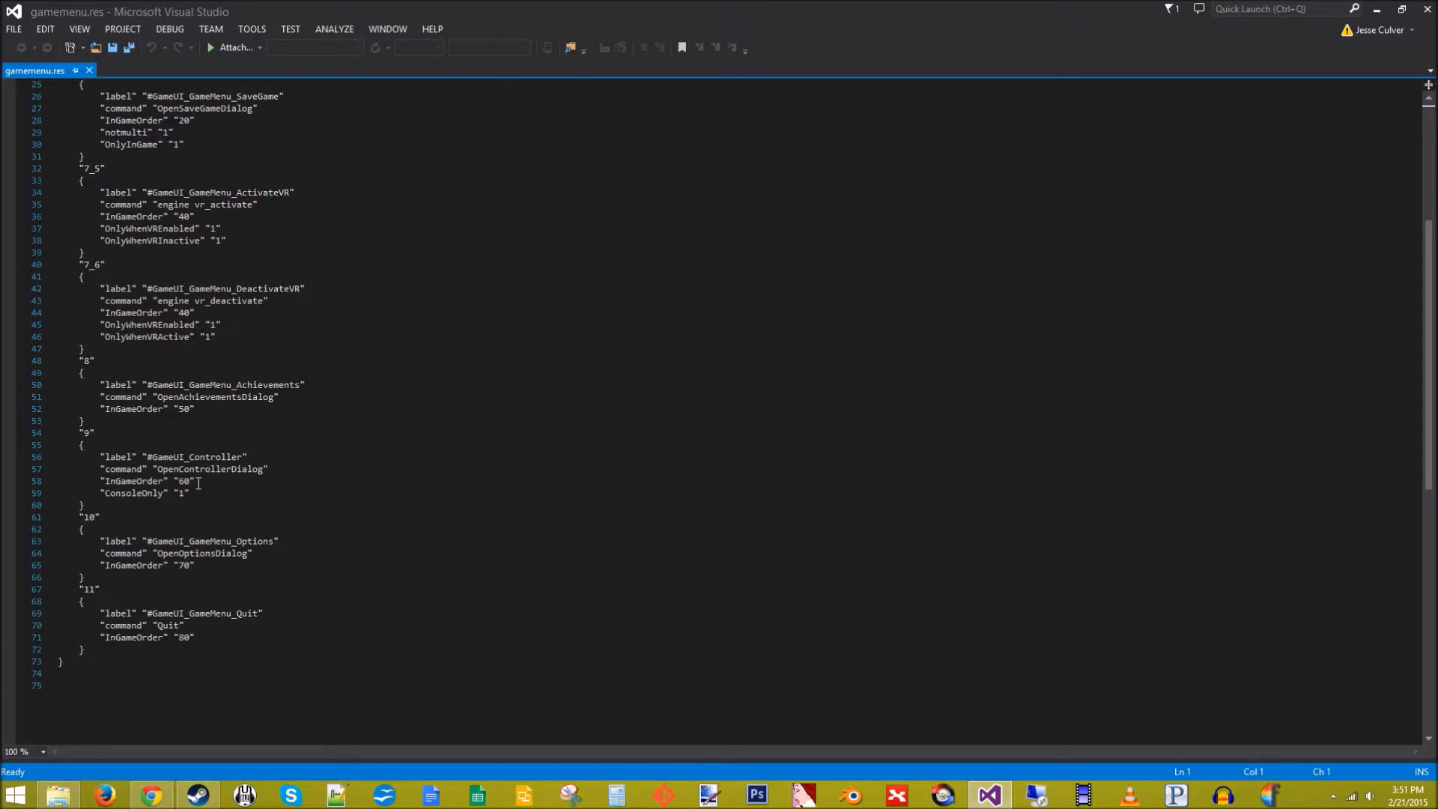
mouse_move(190, 467)
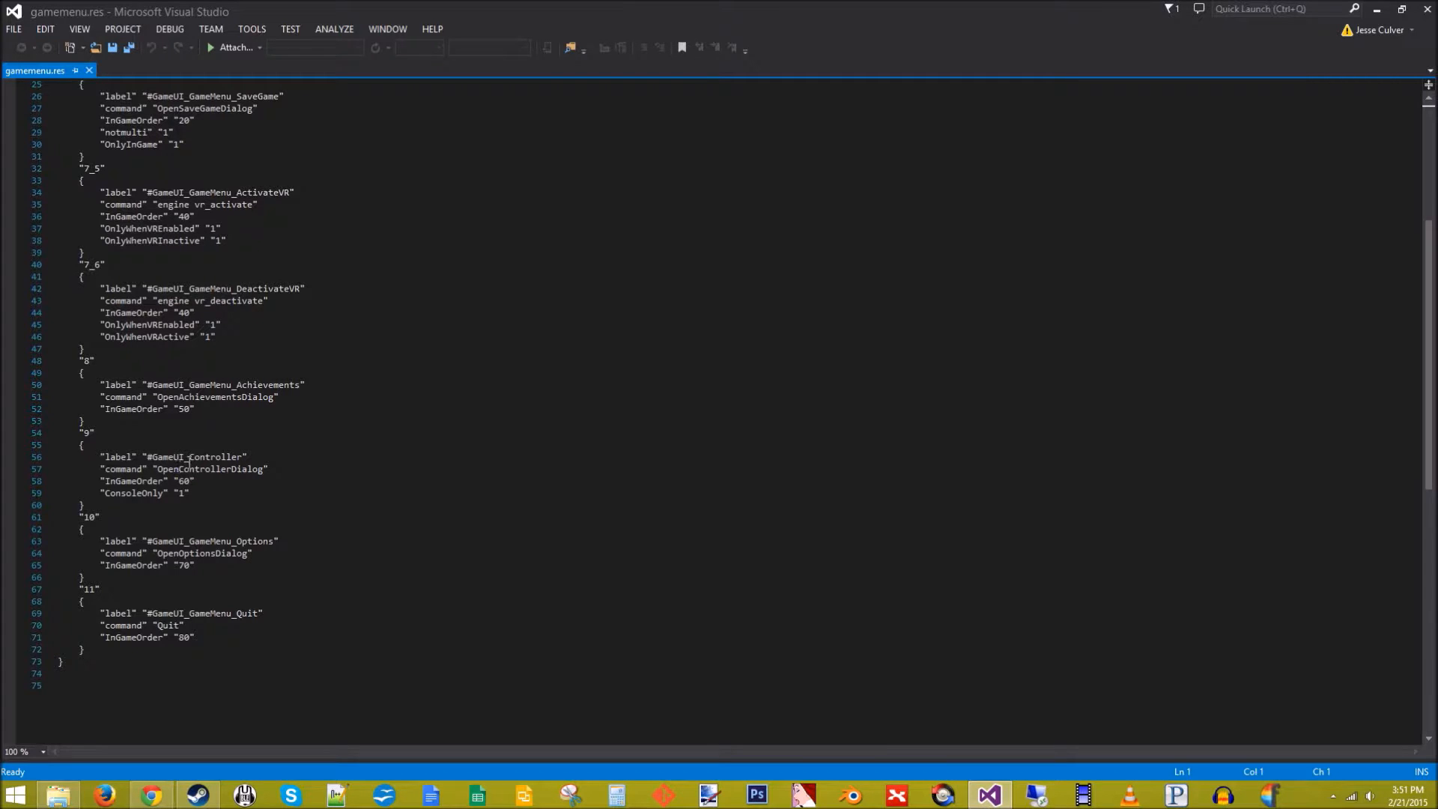
scroll("up", 3)
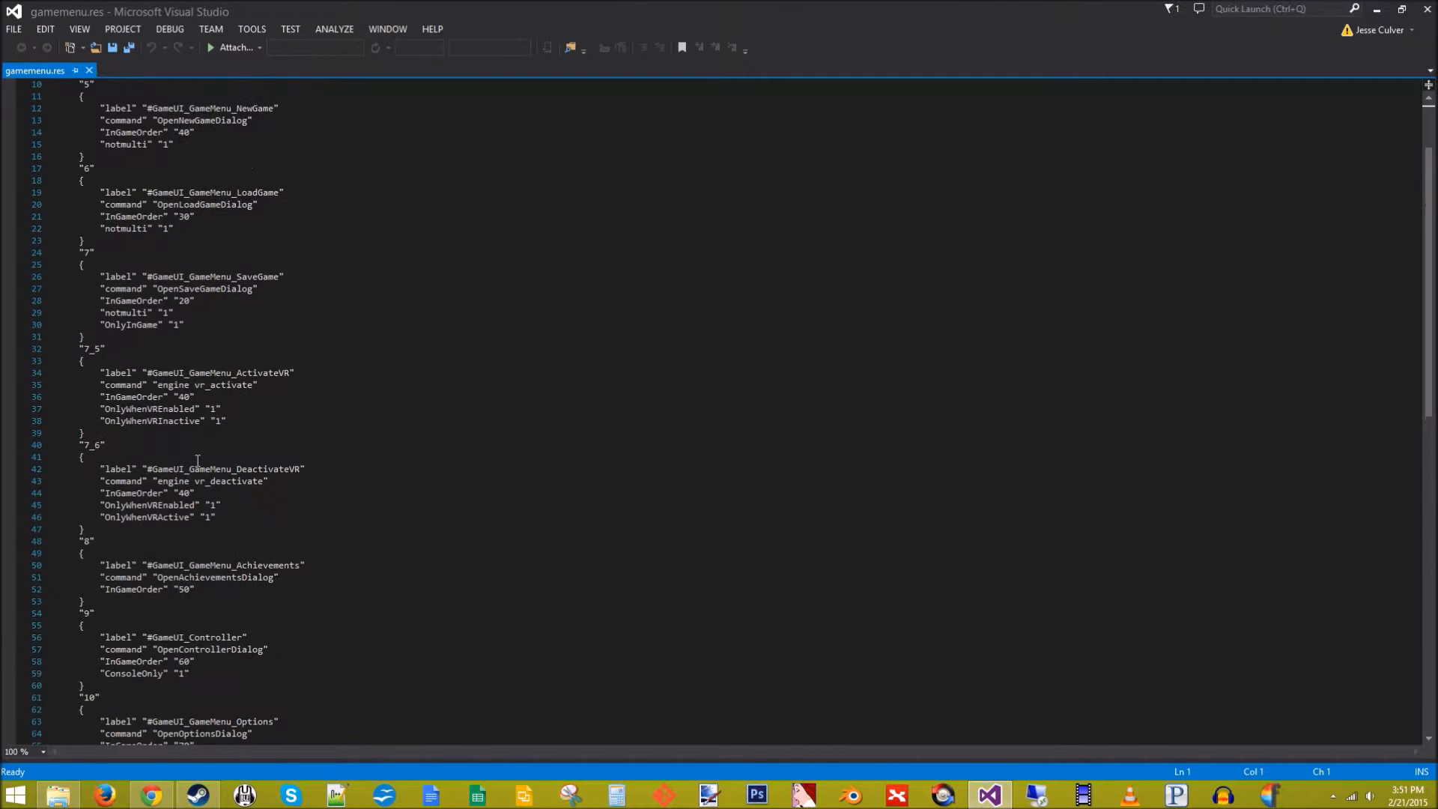
scroll("up", 3)
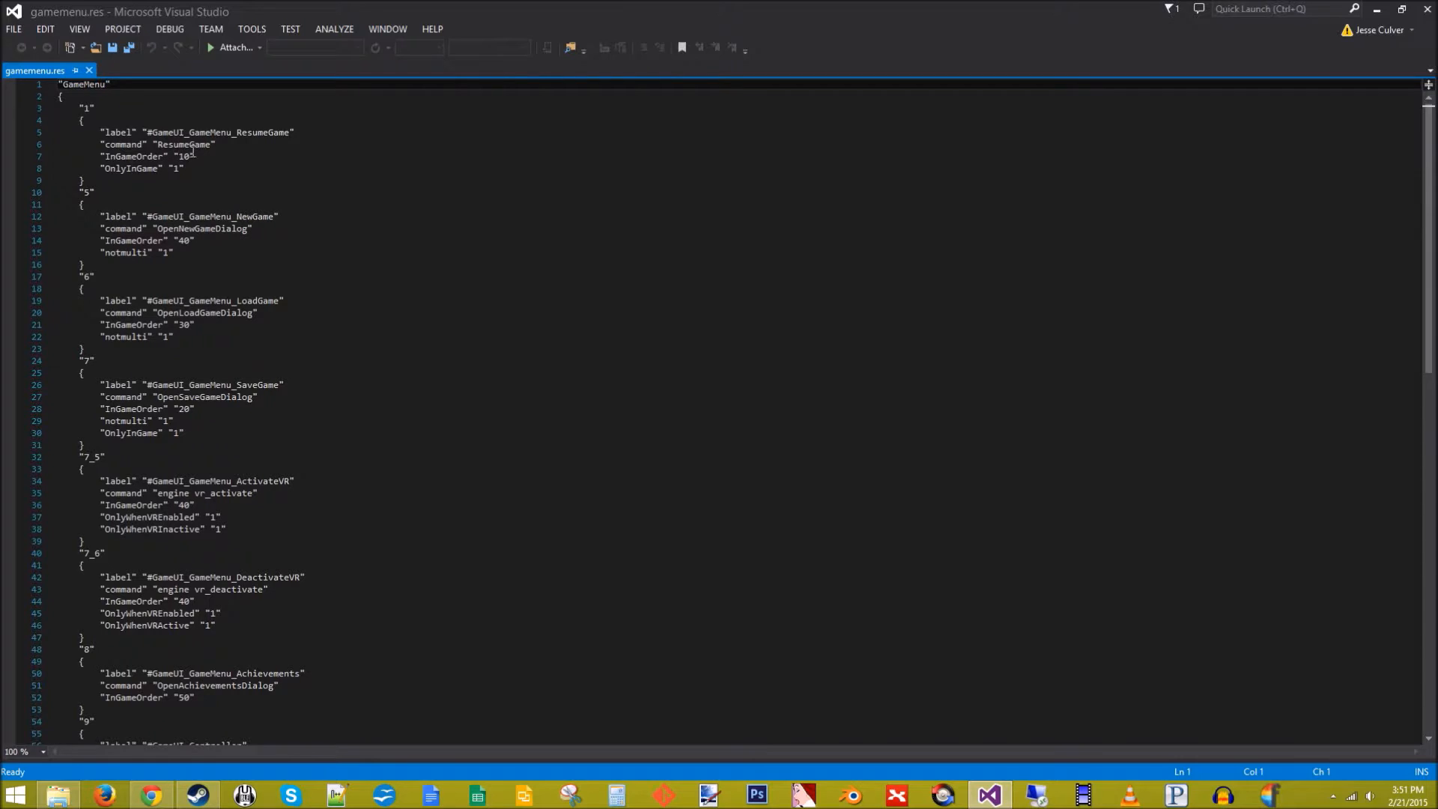
scroll("down", 3)
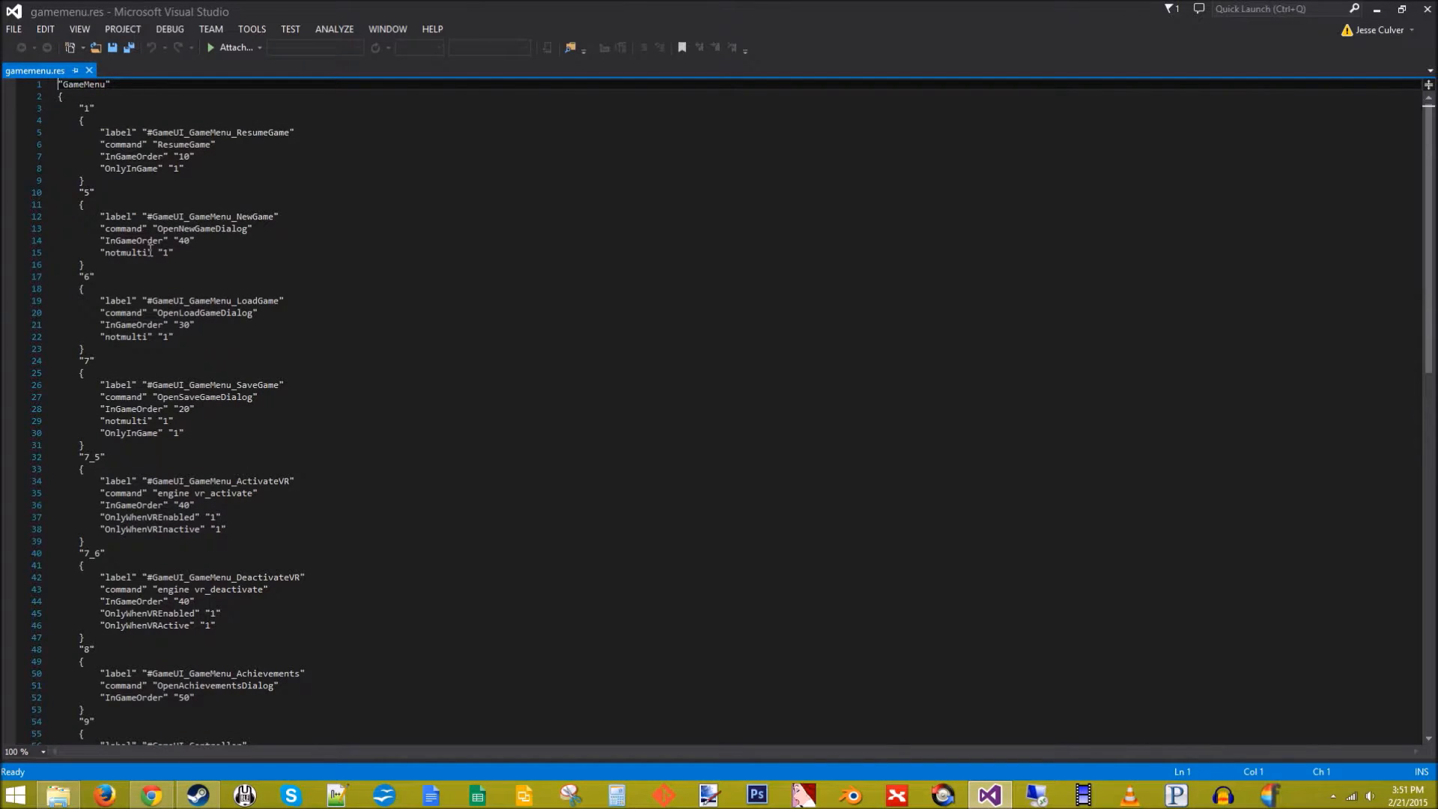
mouse_move(230, 277)
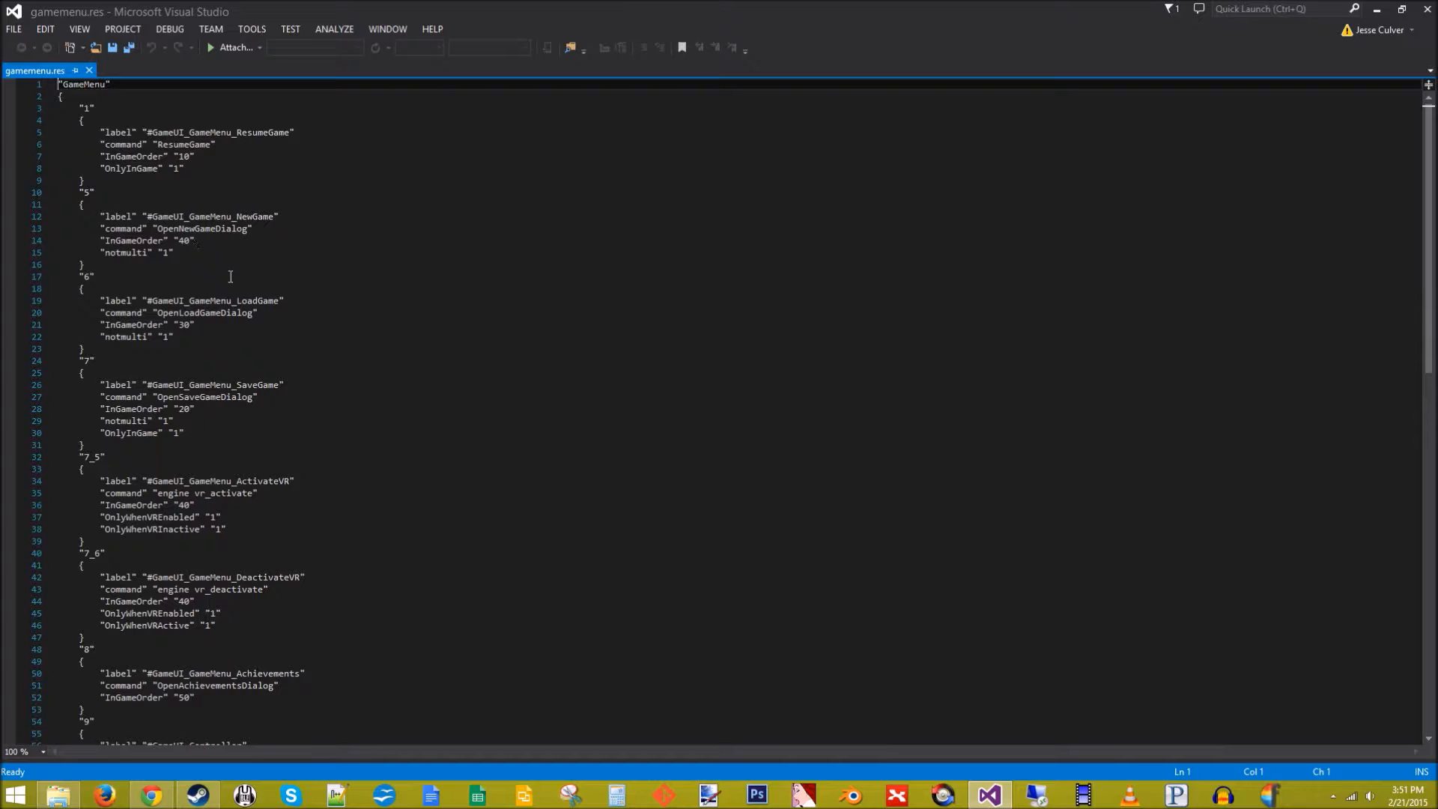
scroll("down", 3)
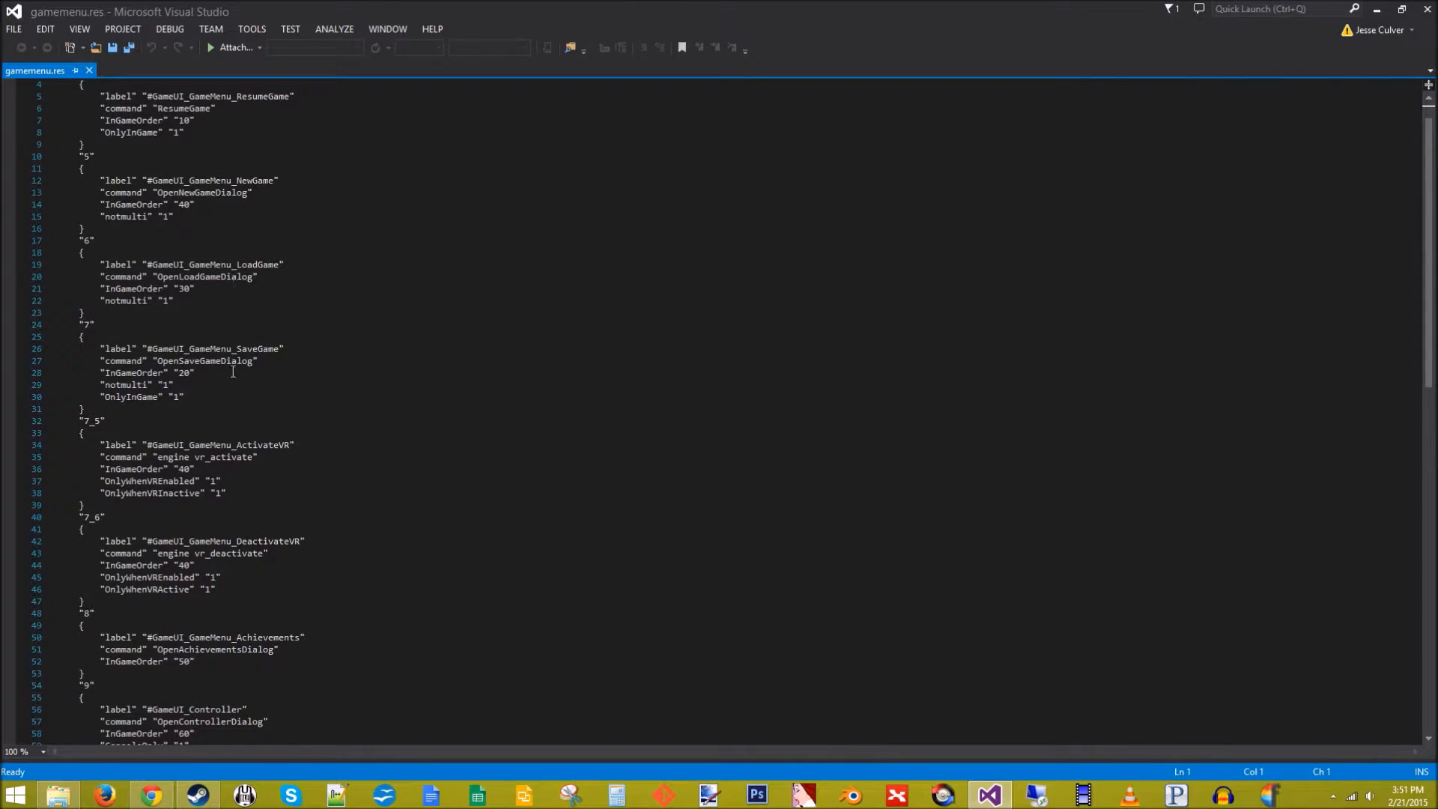
scroll("down", 3)
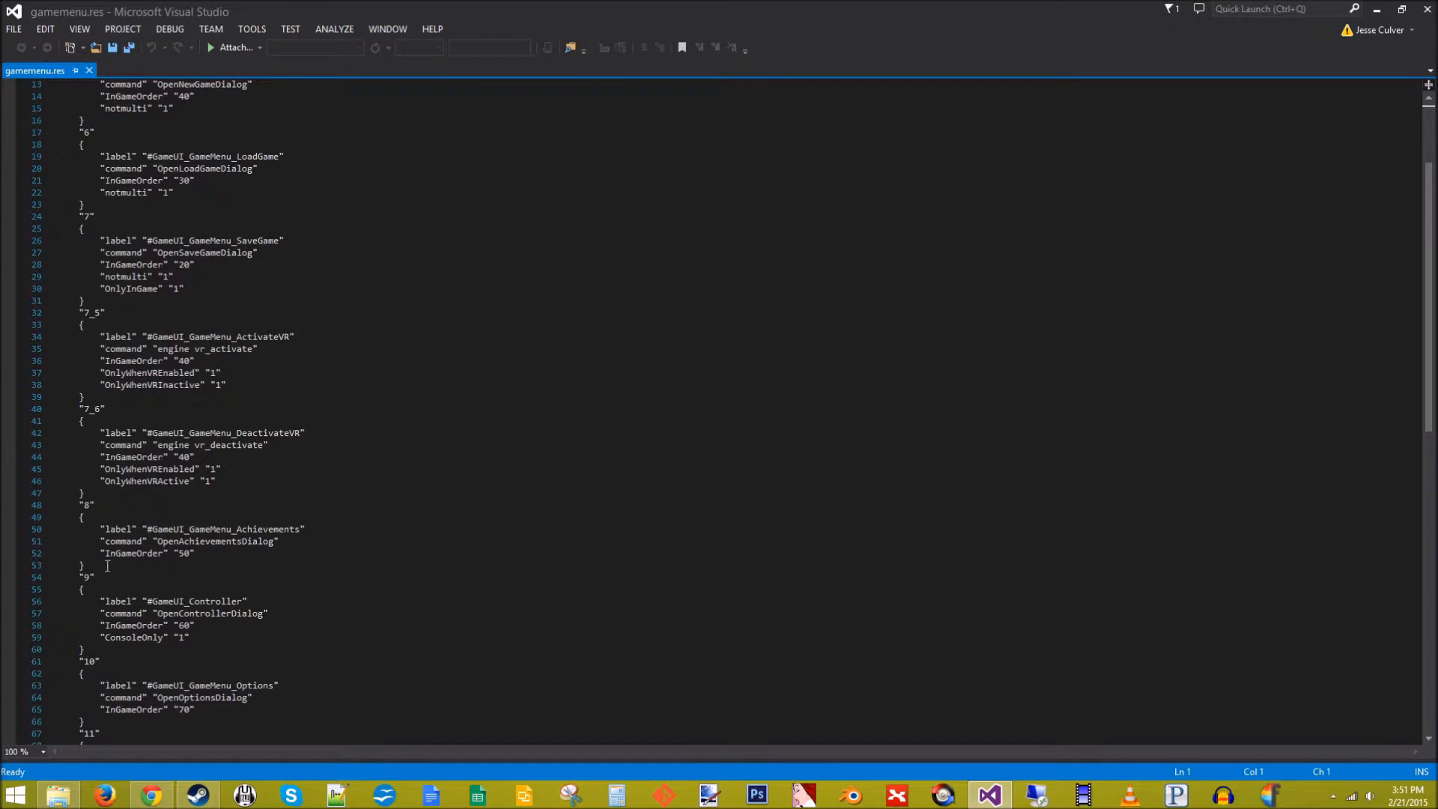
Delete the Achievements block, renumber the following entries 8, 9, 10, and save
left_click_drag(83, 516, 83, 566)
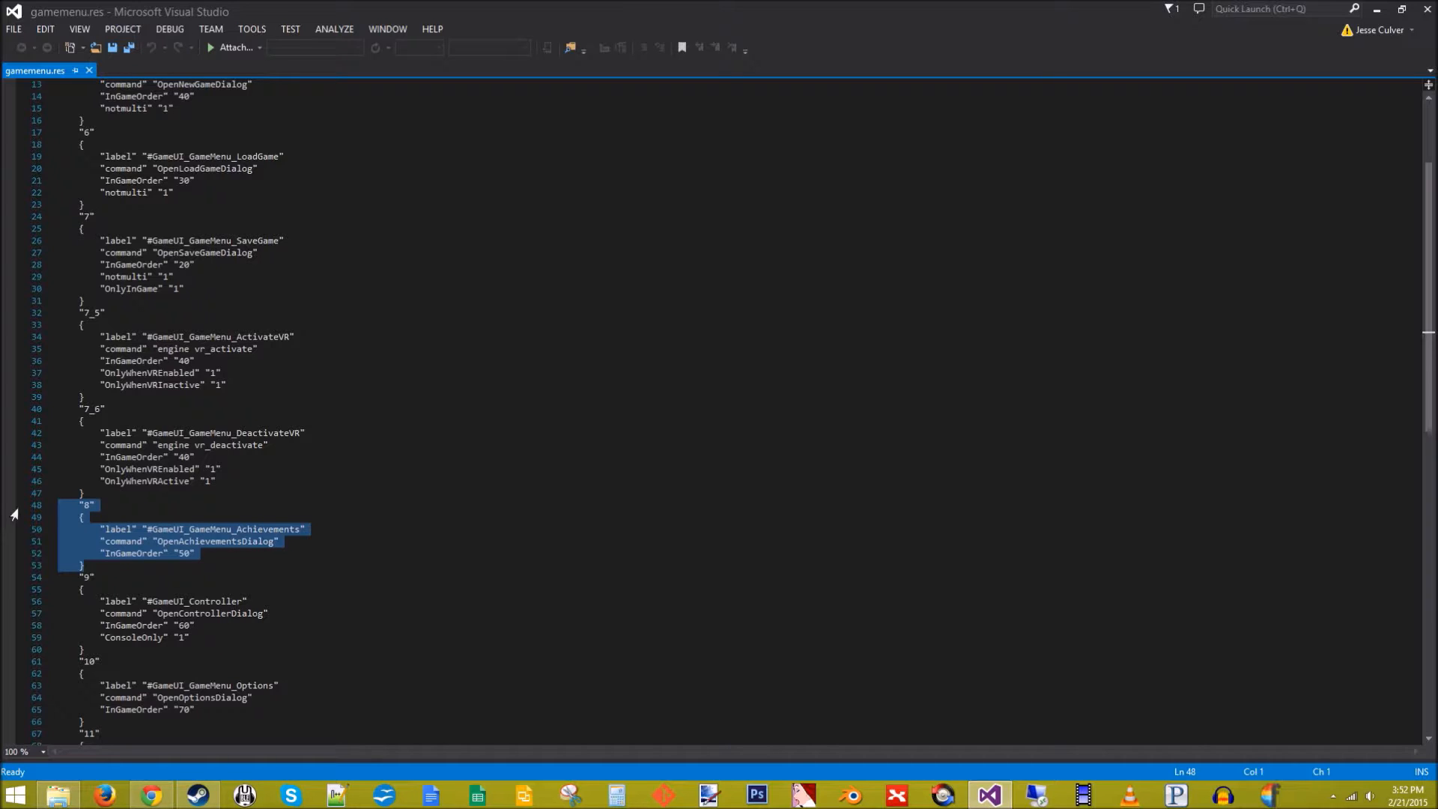
key("Delete")
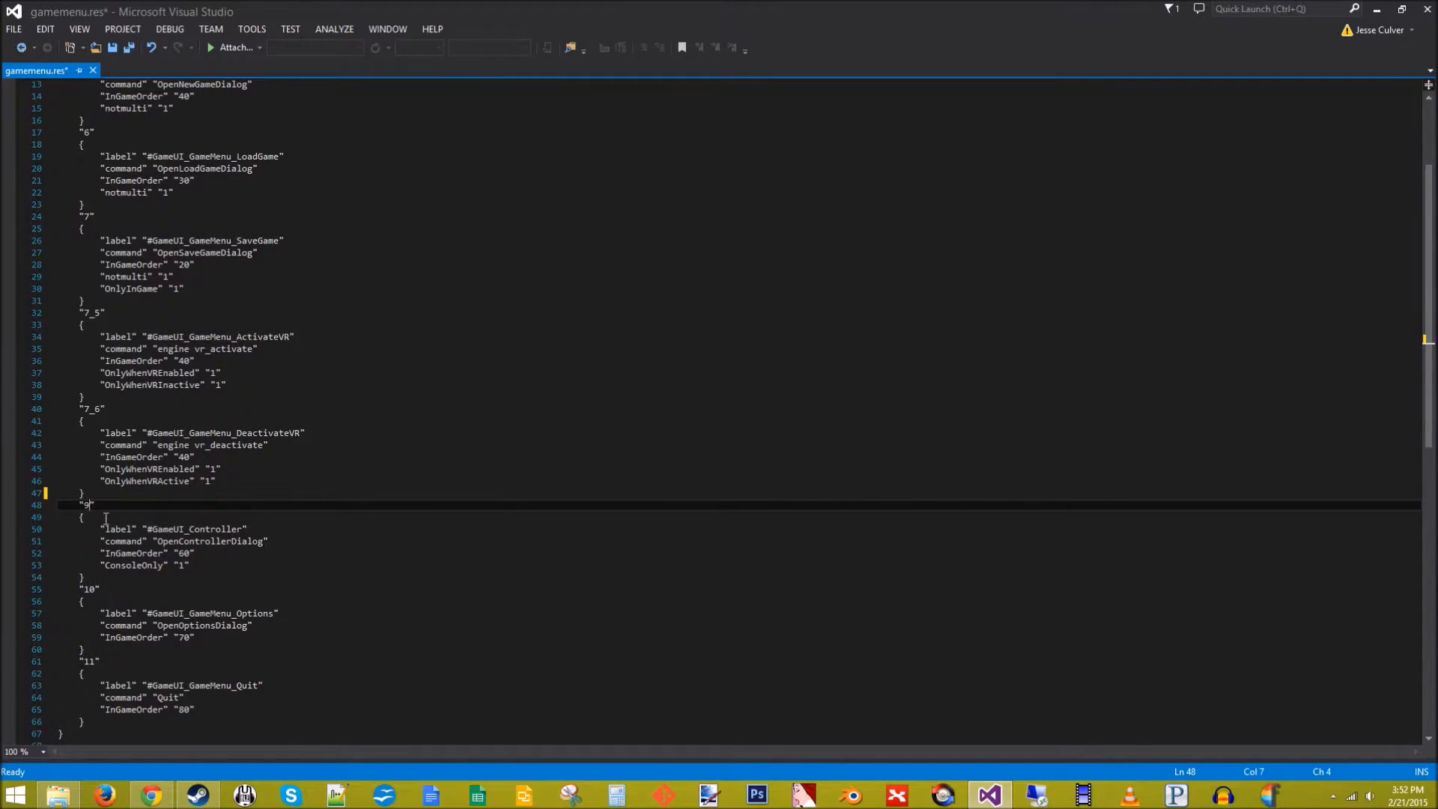
type("8")
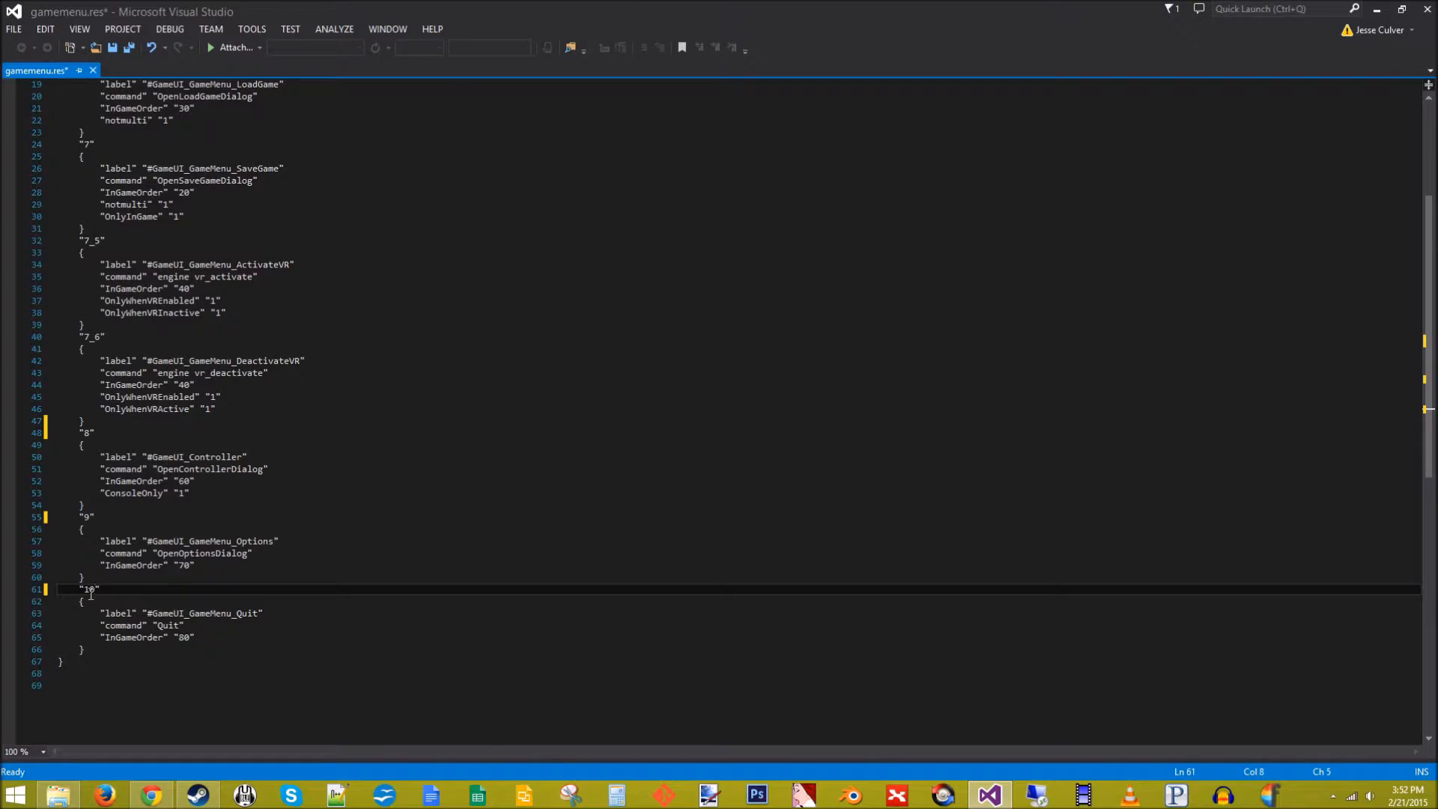
key("ctrl+s")
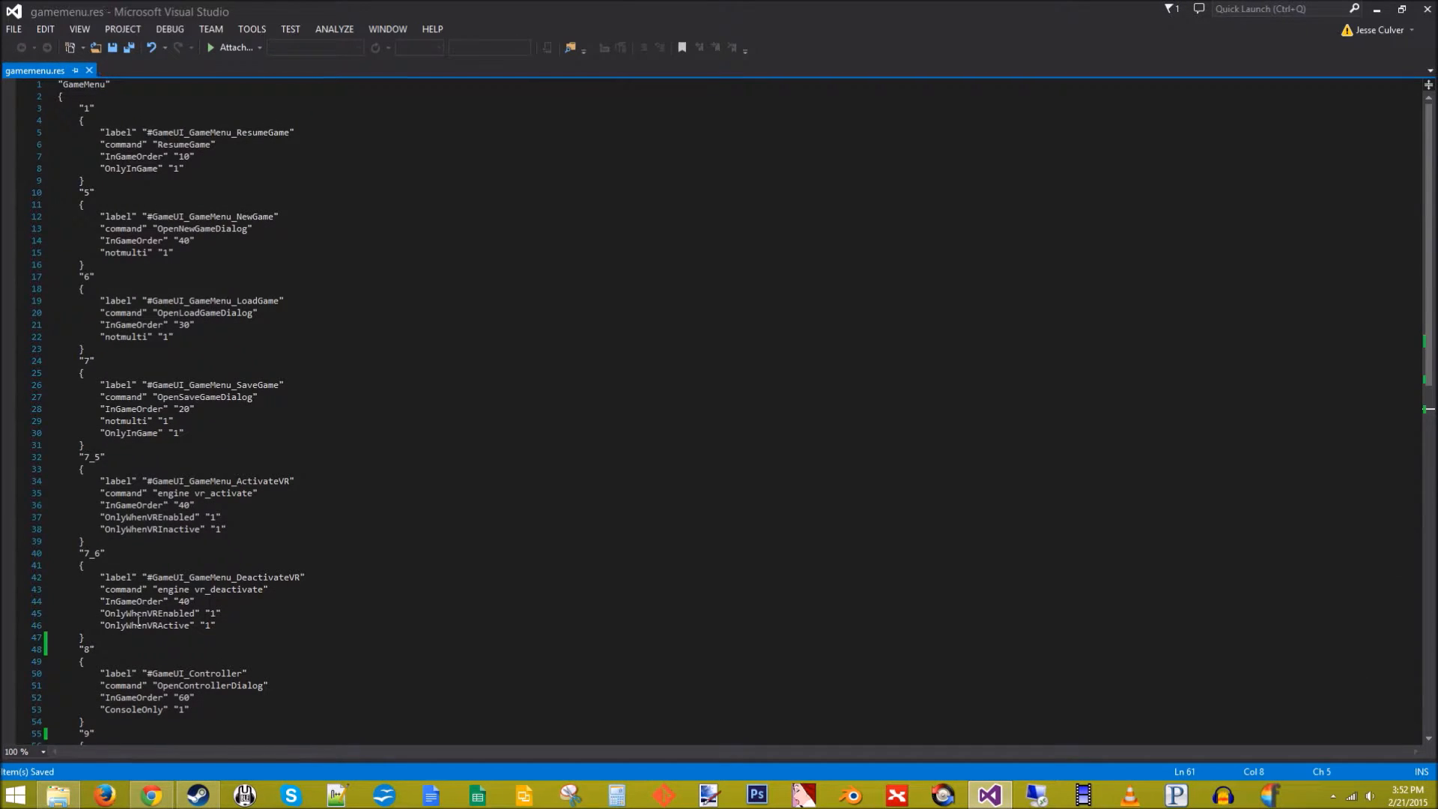
mouse_move(170, 138)
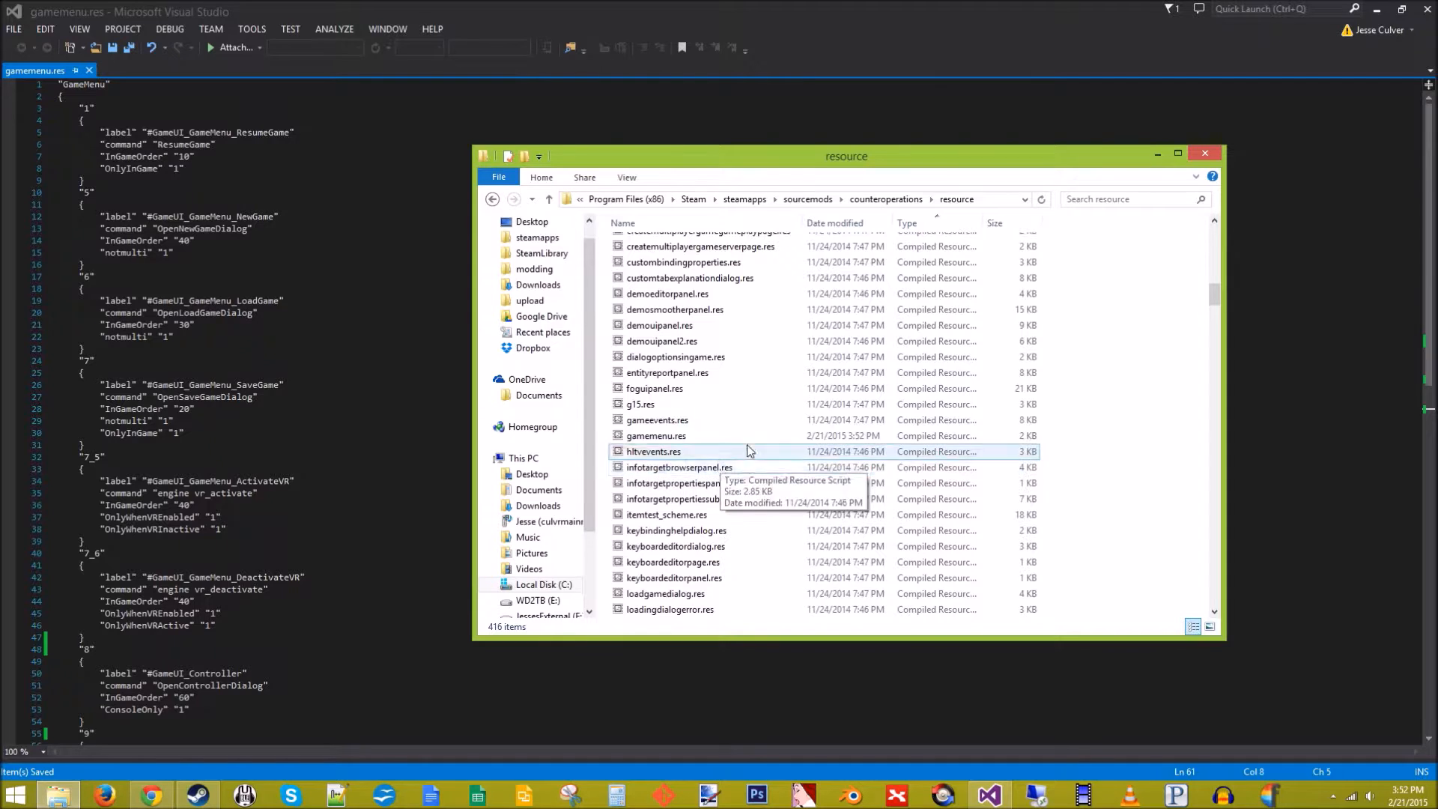
Open gameui_english.txt from the resource folder in Notepad++
left_click(654, 434)
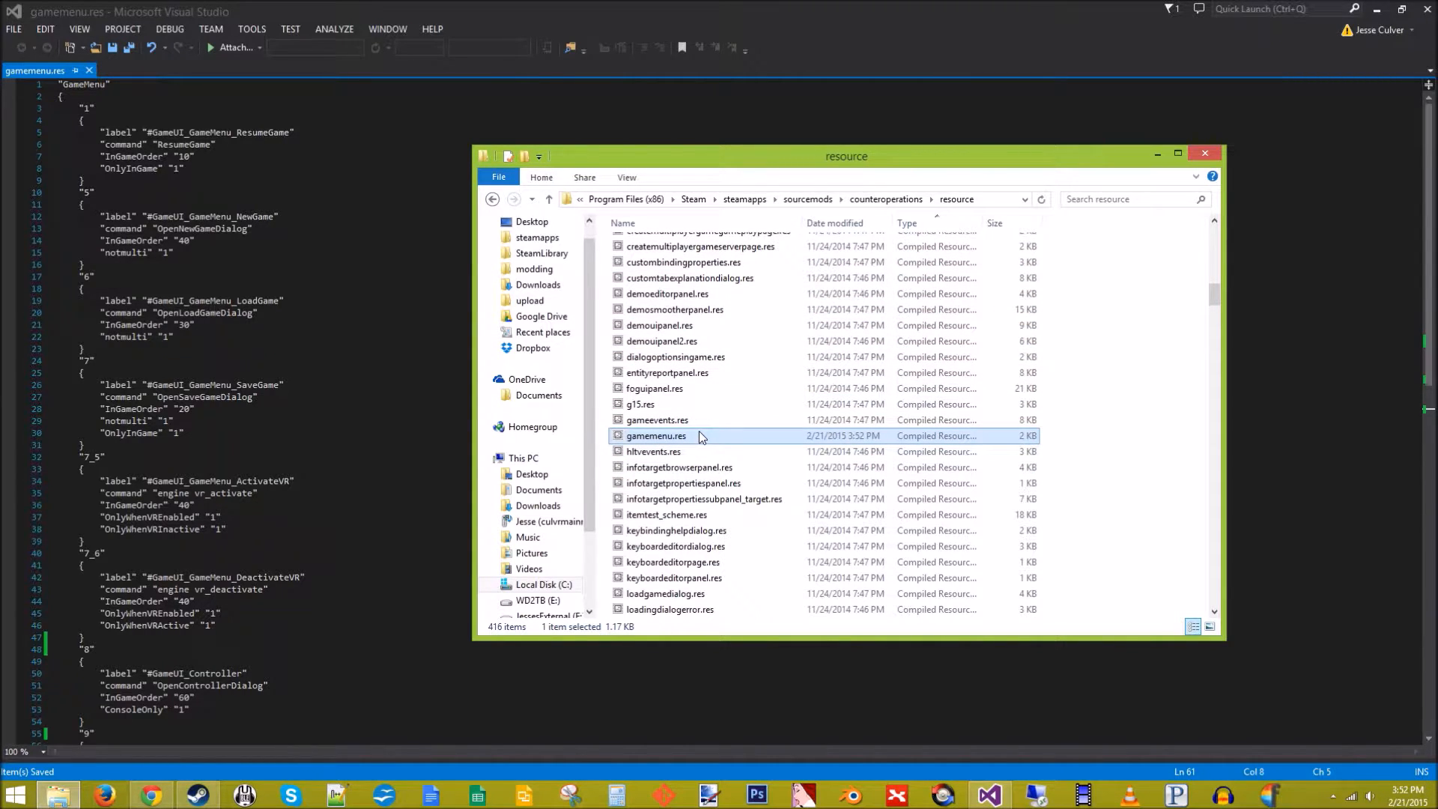
scroll("down", 3)
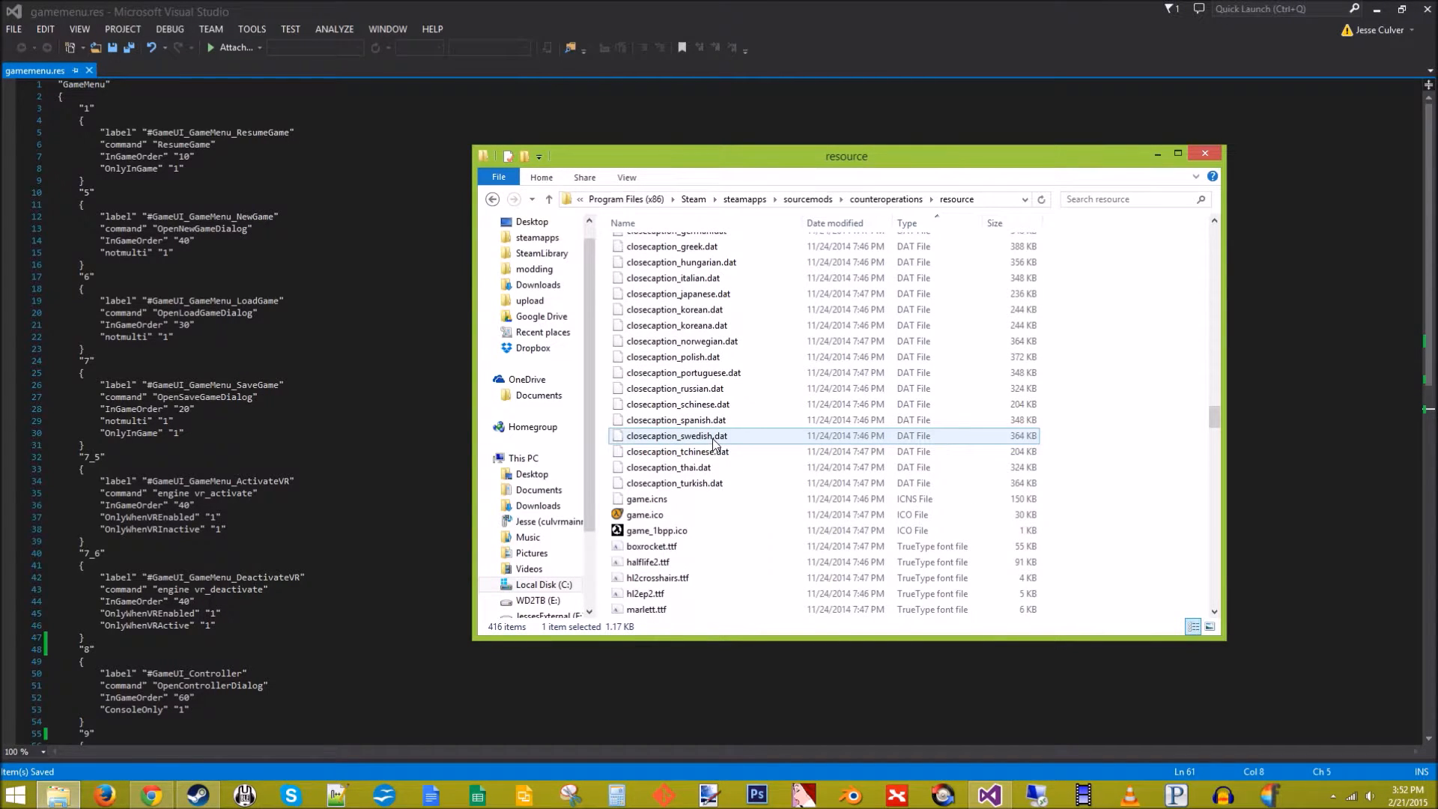
scroll("down", 3)
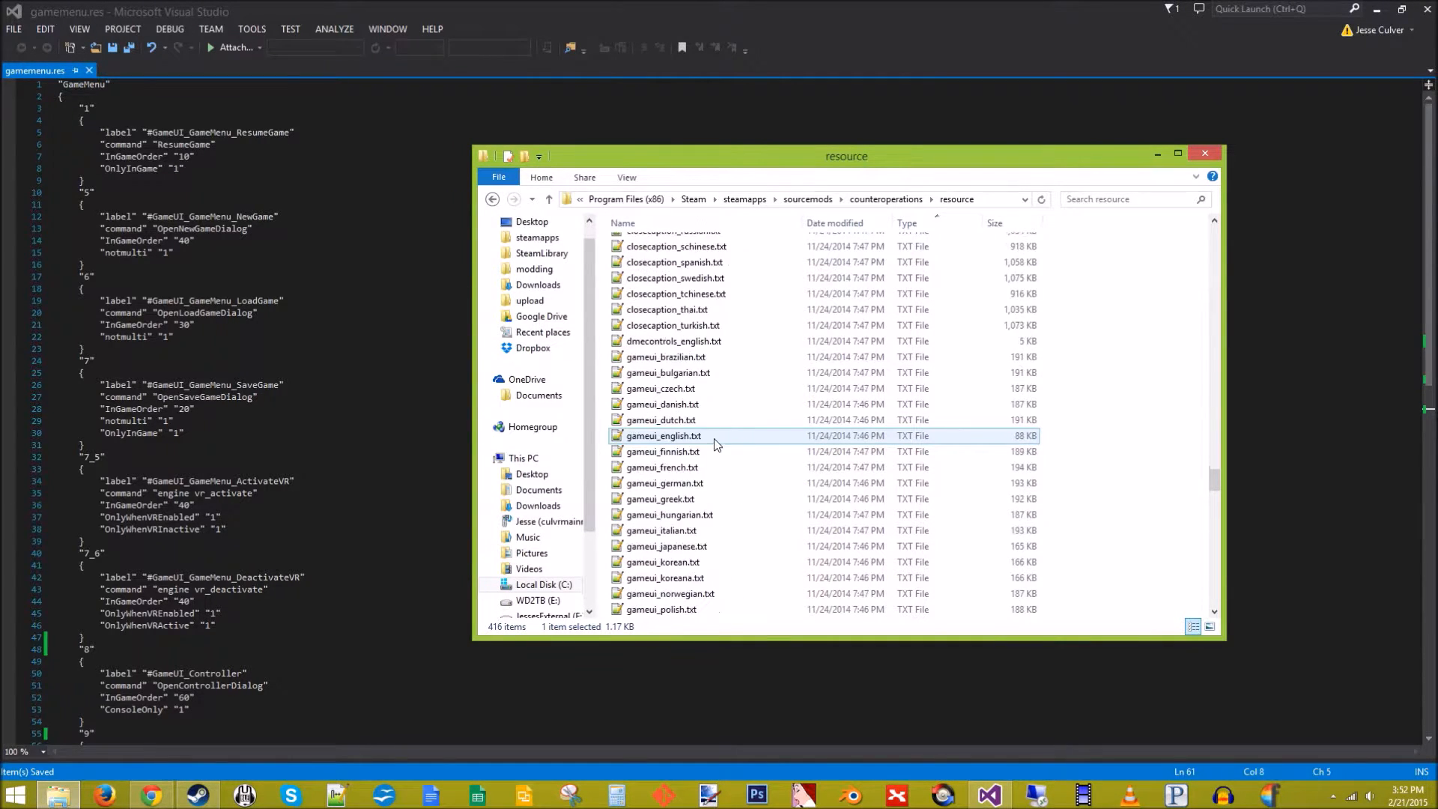
scroll("down", 3)
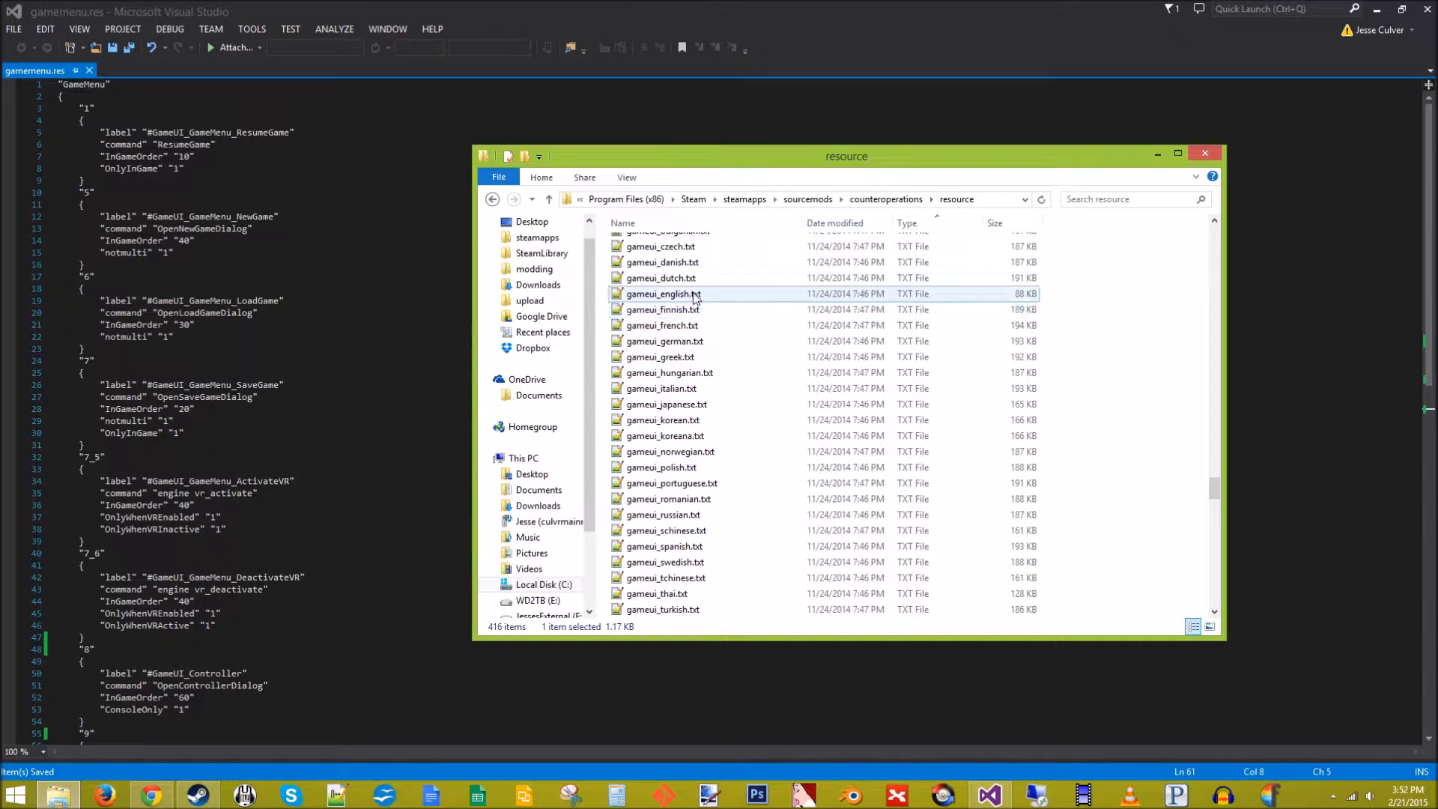
double_click(662, 293)
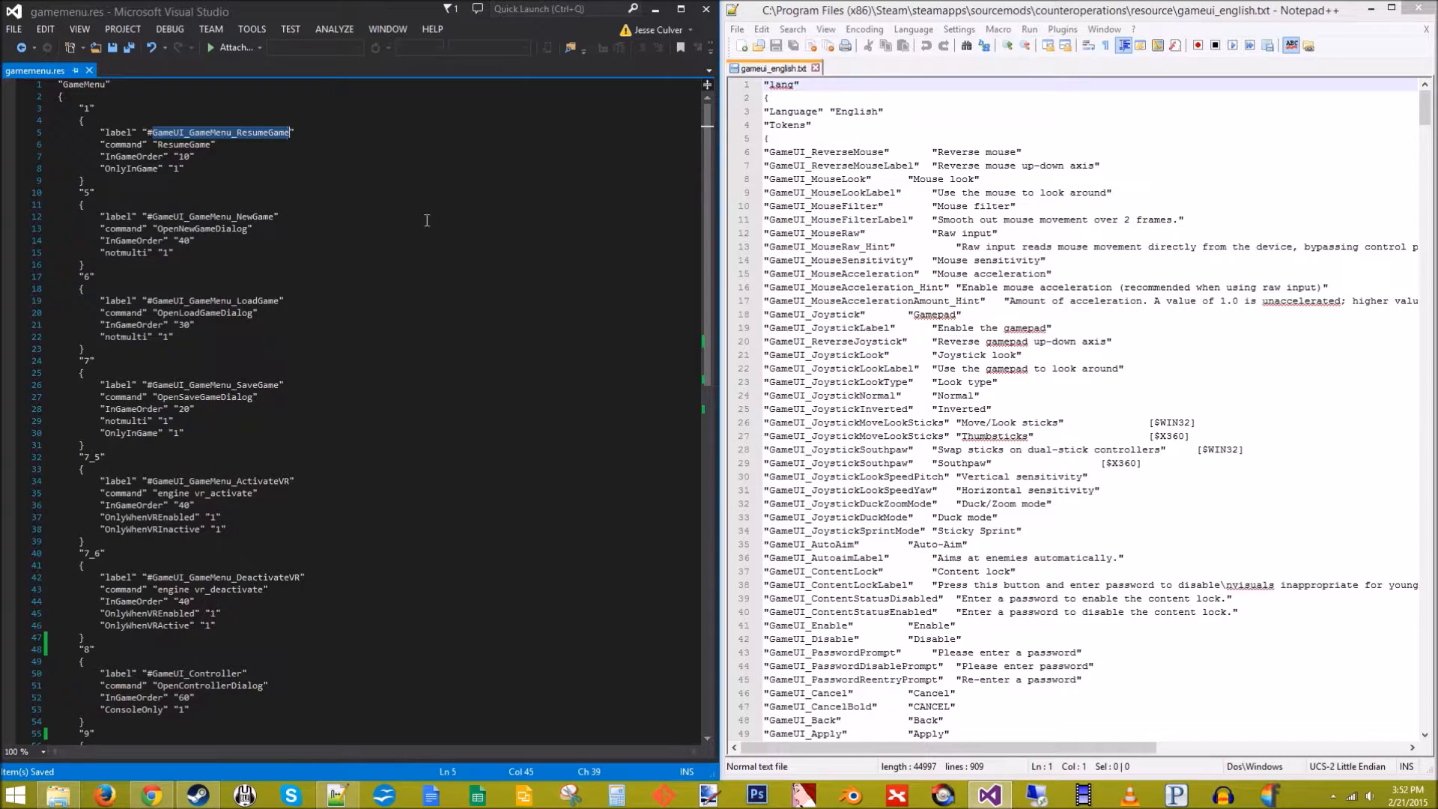
mouse_move(315, 203)
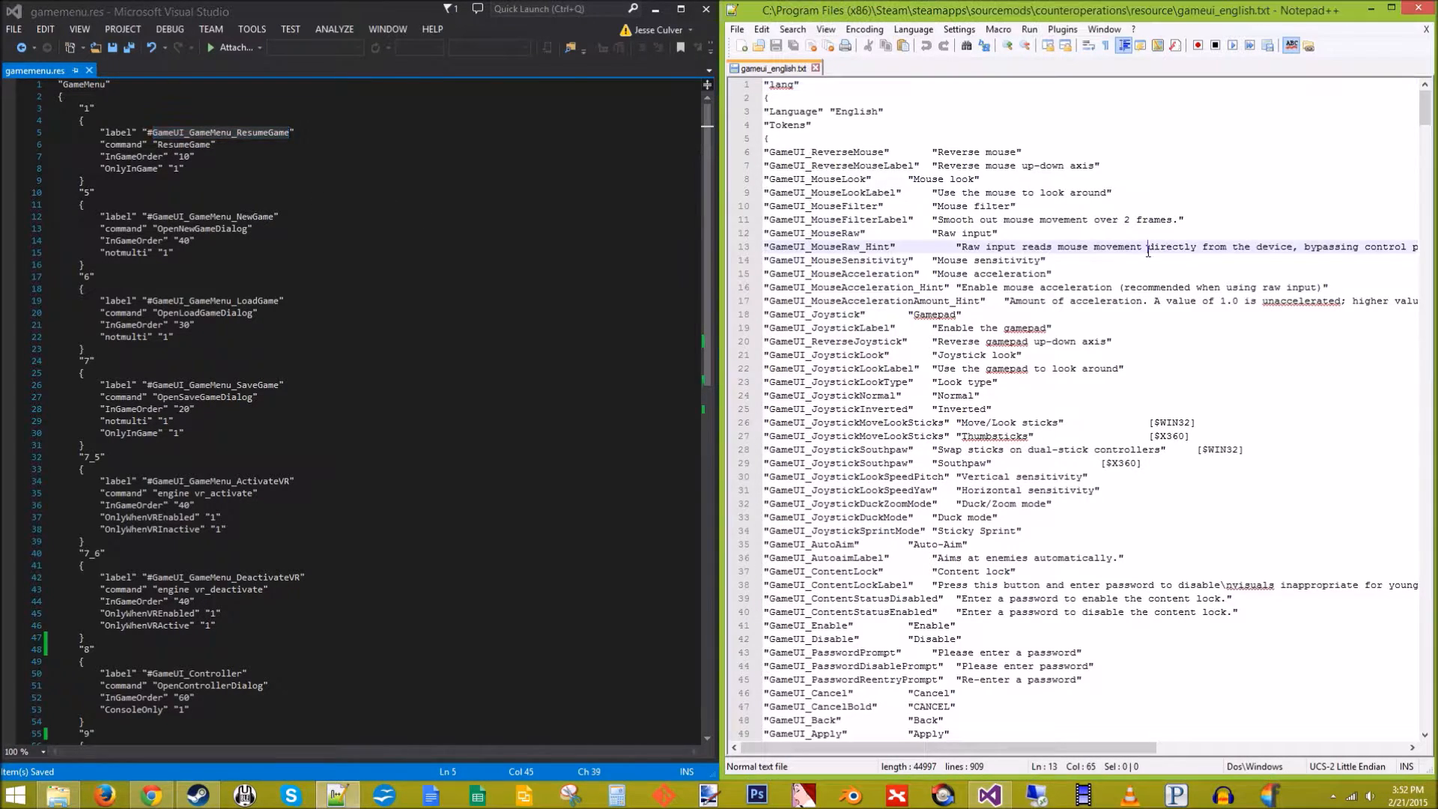
Change the GameMenu strings to RESUME OPERATION, NEW OPERATION, and ABORT instead of QUIT
key("Ctrl+f")
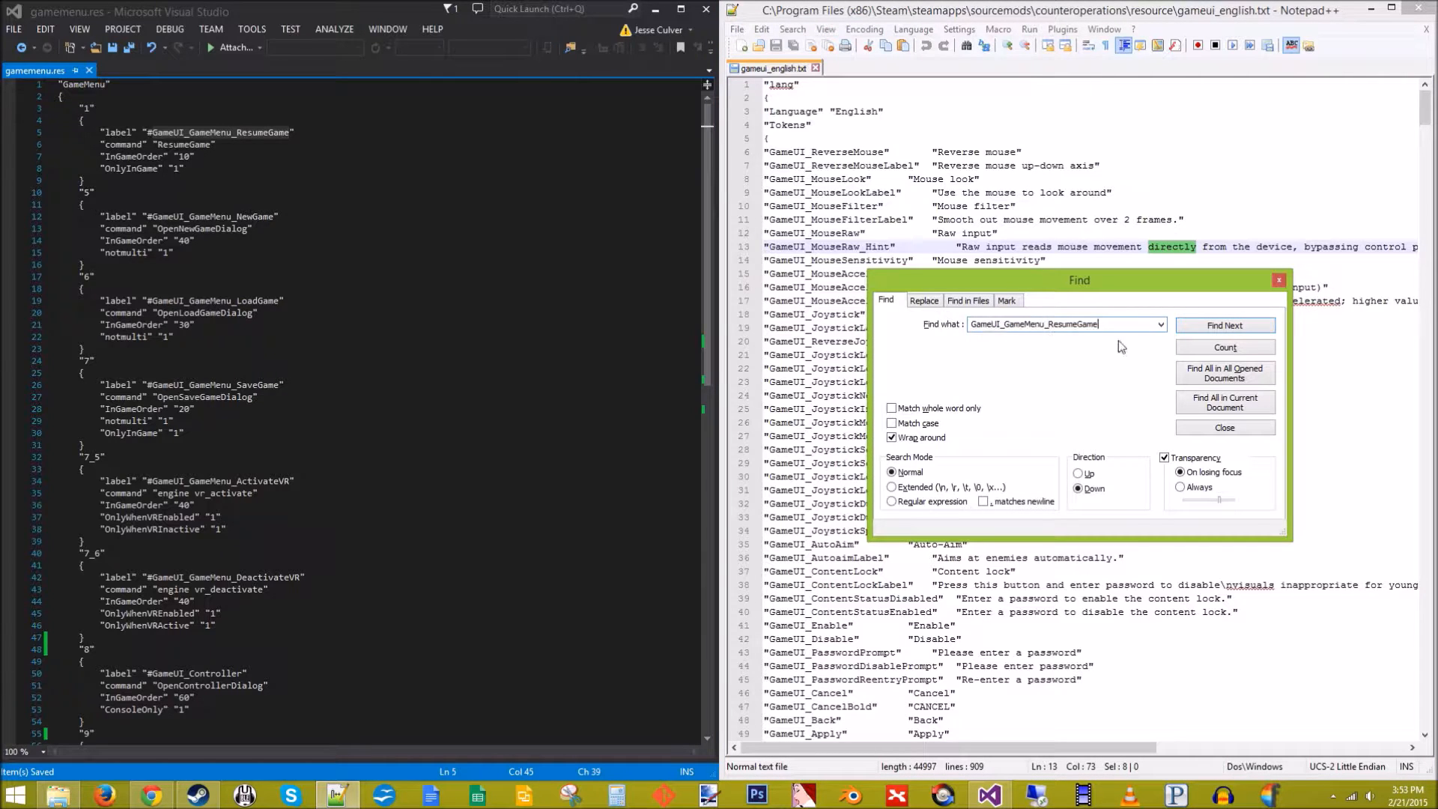
left_click(1224, 324)
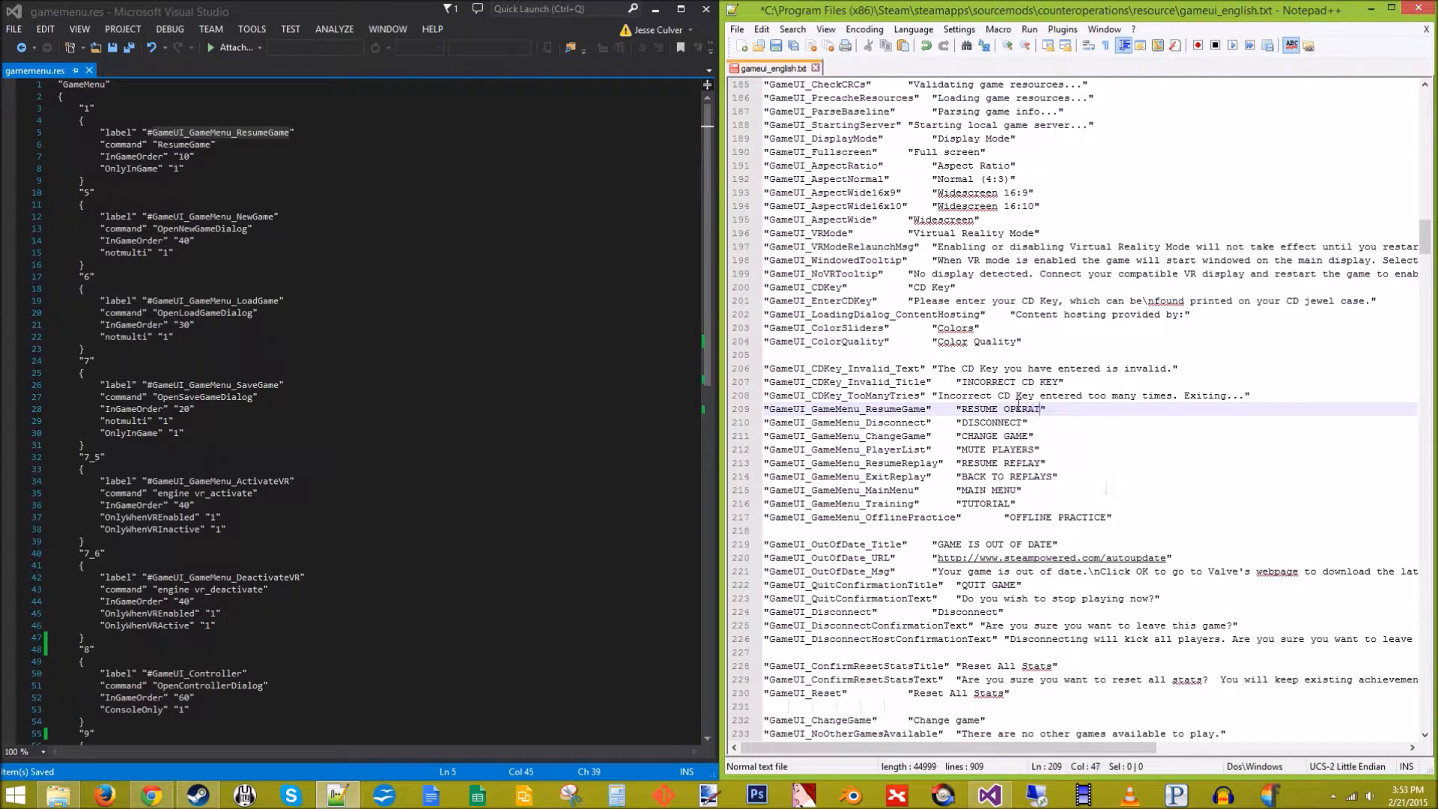
type("ION")
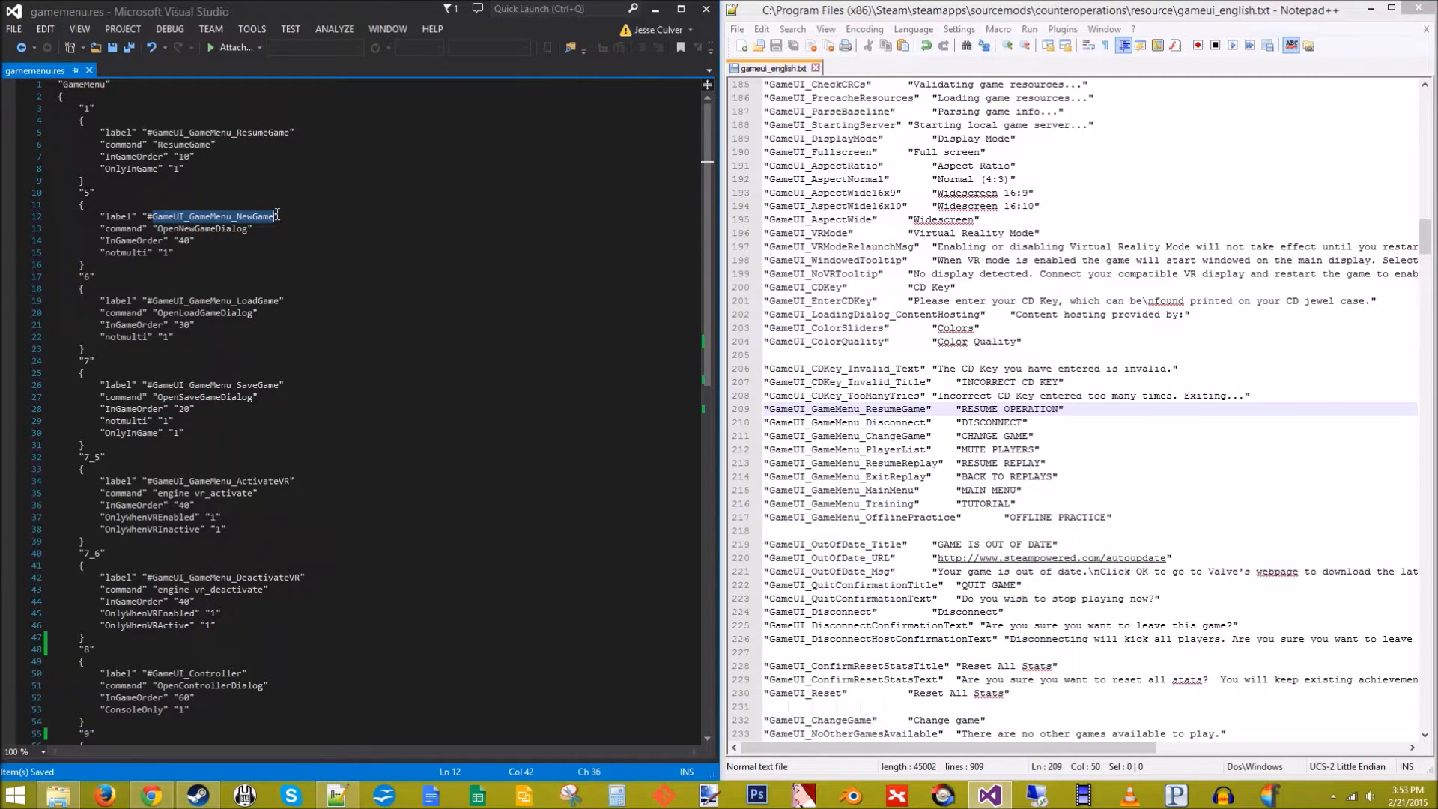
key("ctrl+f")
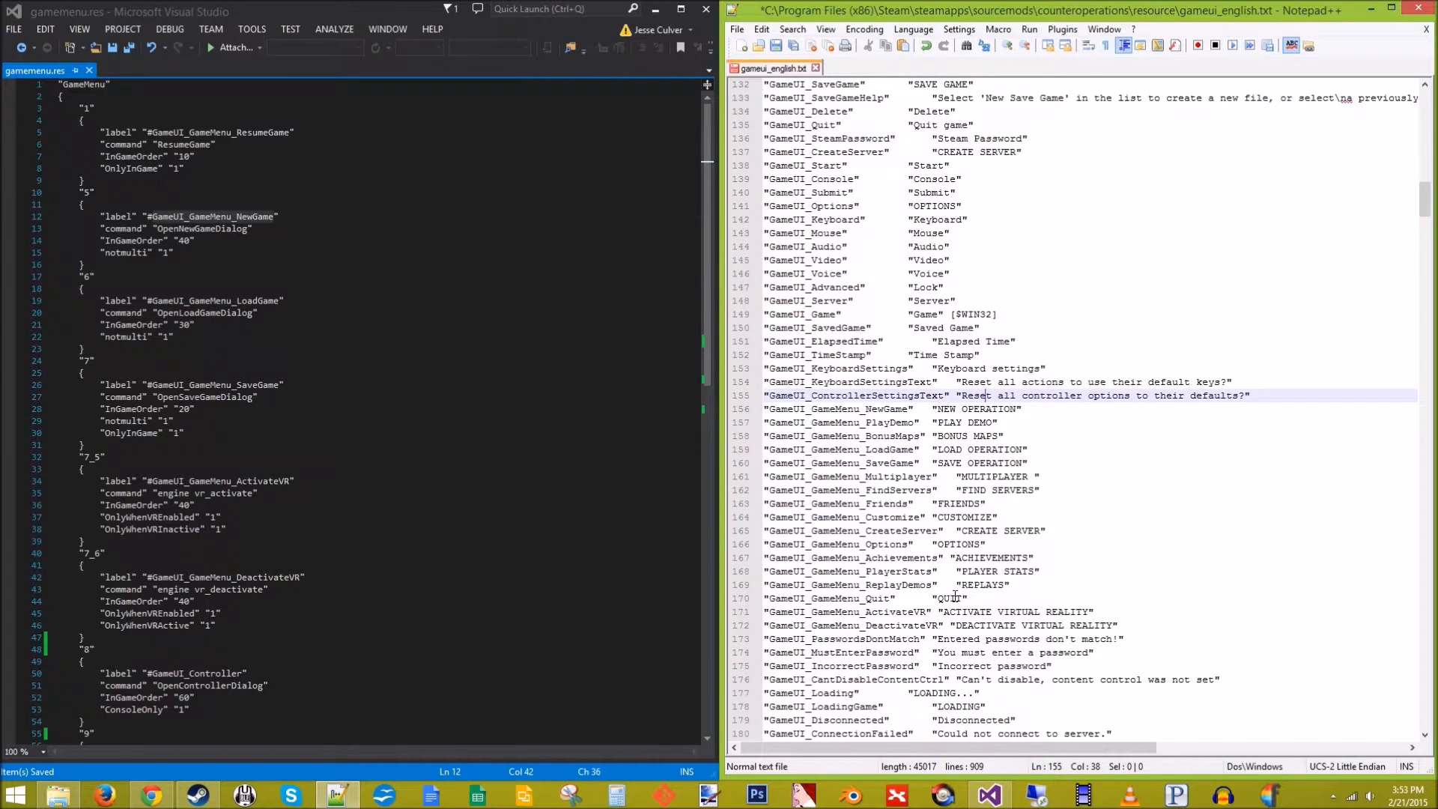
double_click(950, 598)
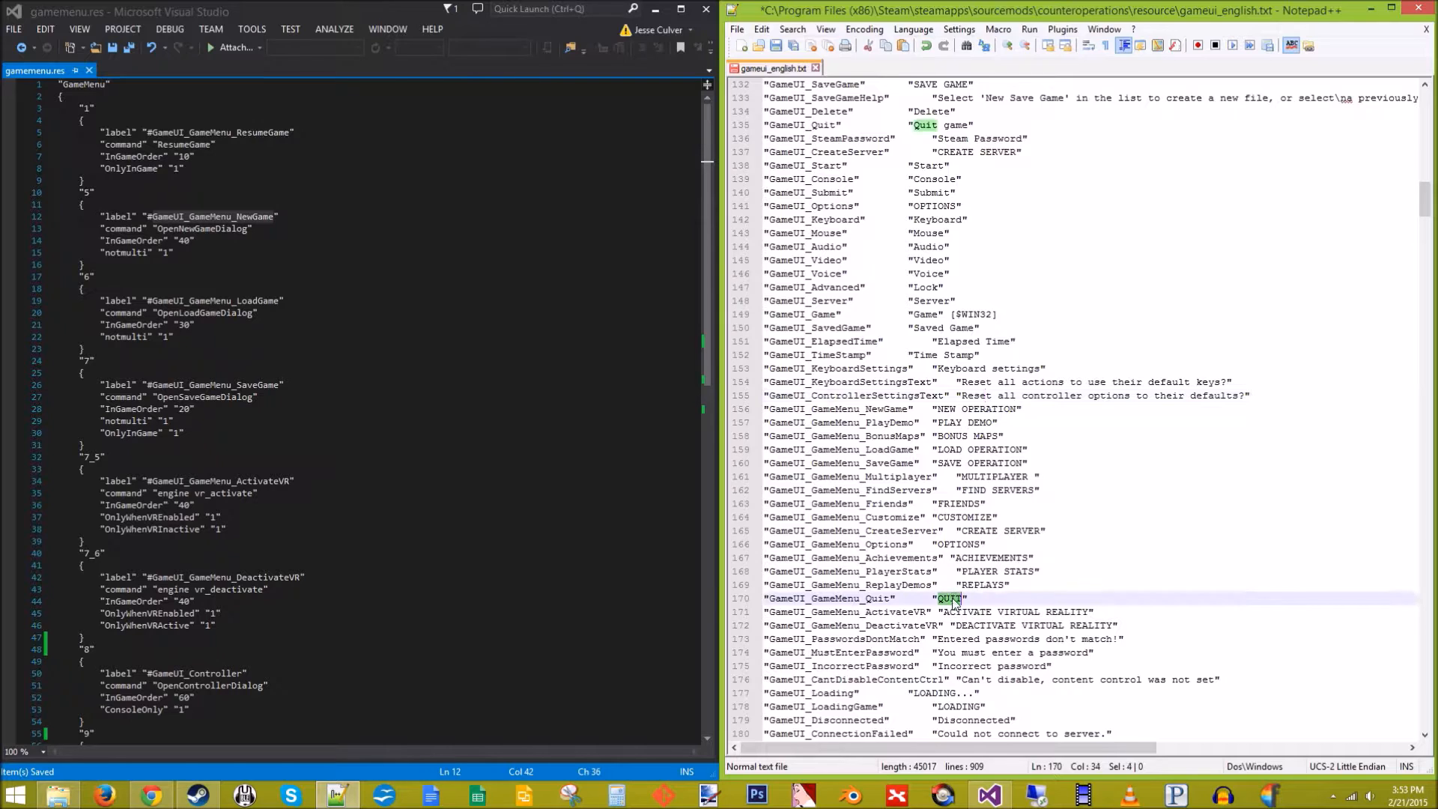
type("ABORT")
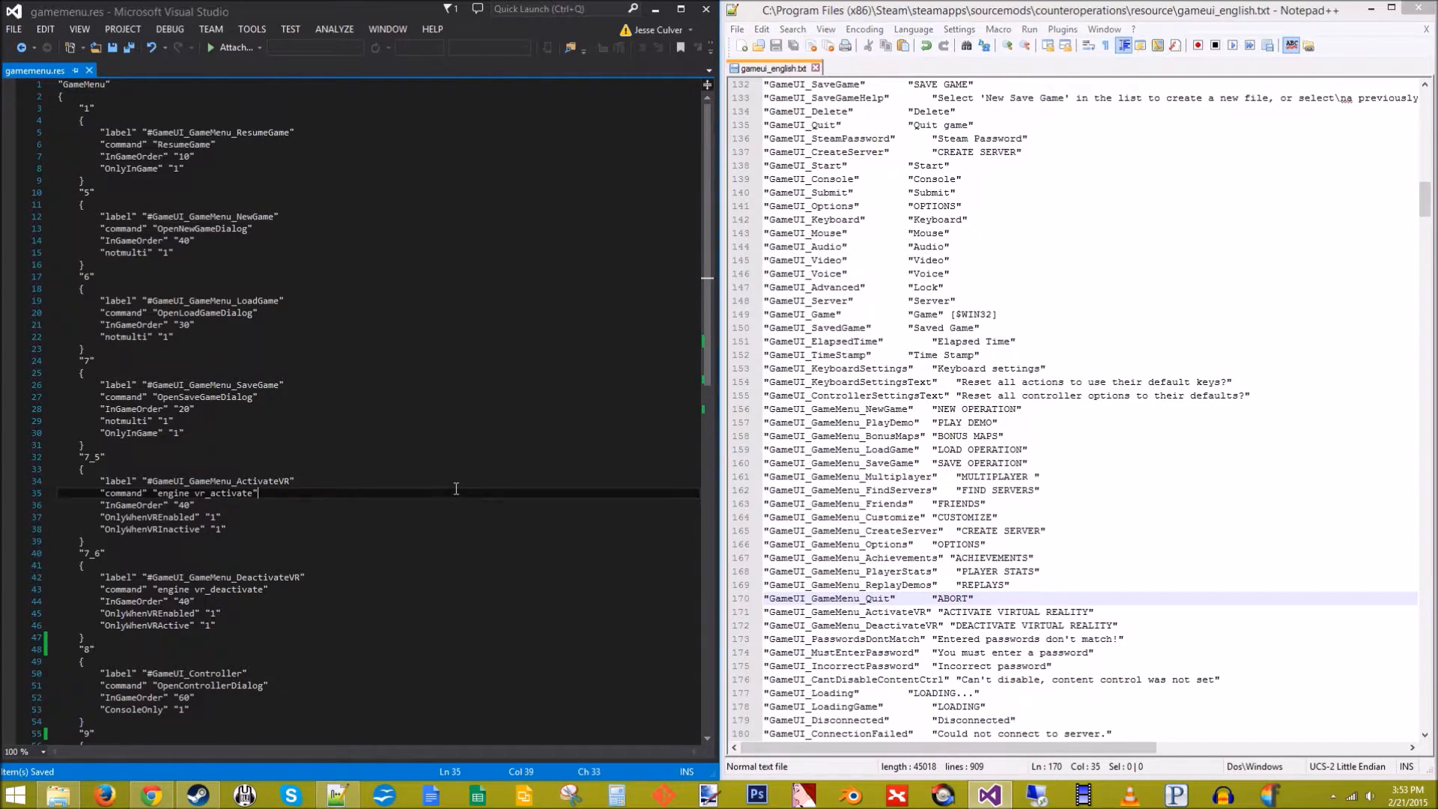
scroll("down", 3)
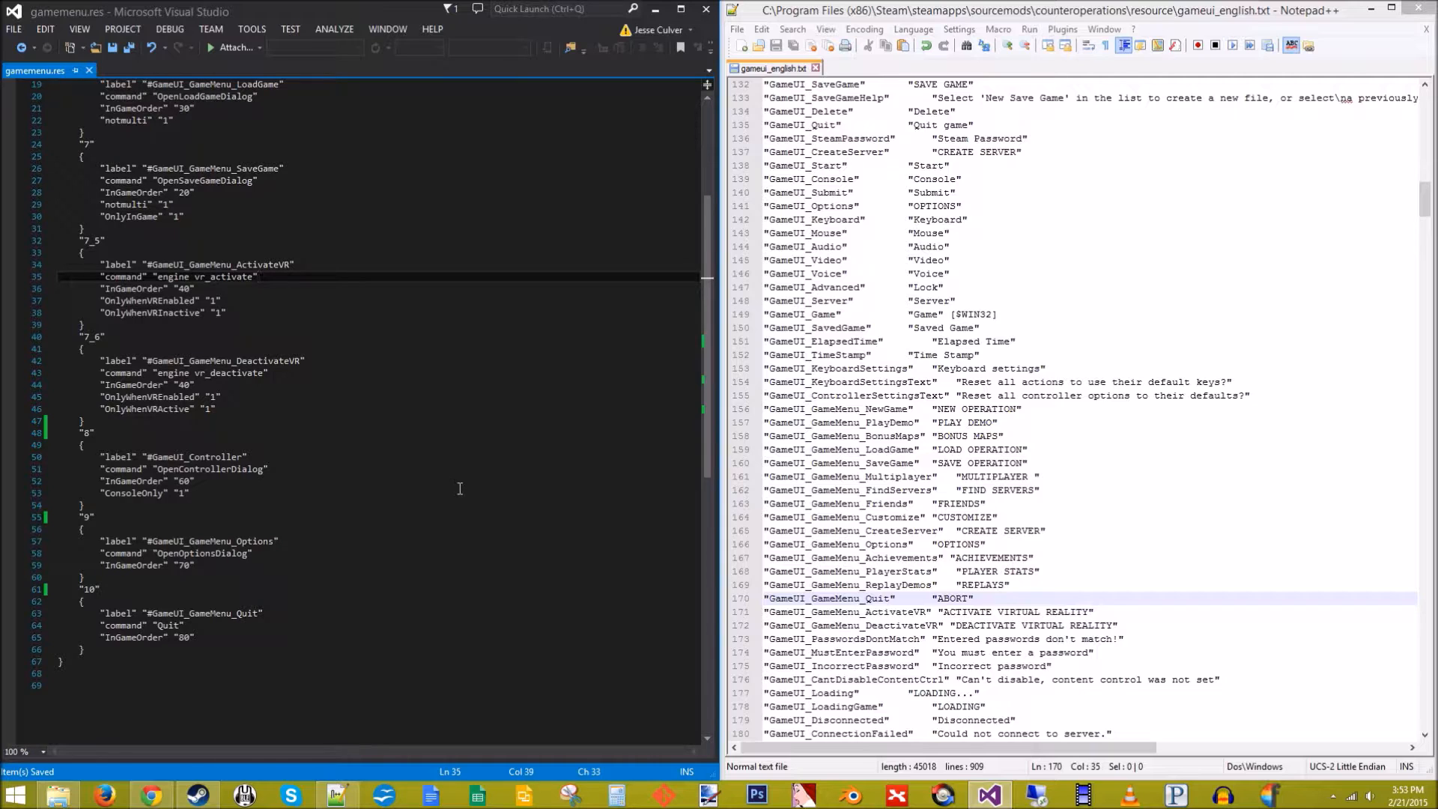
mouse_move(637, 519)
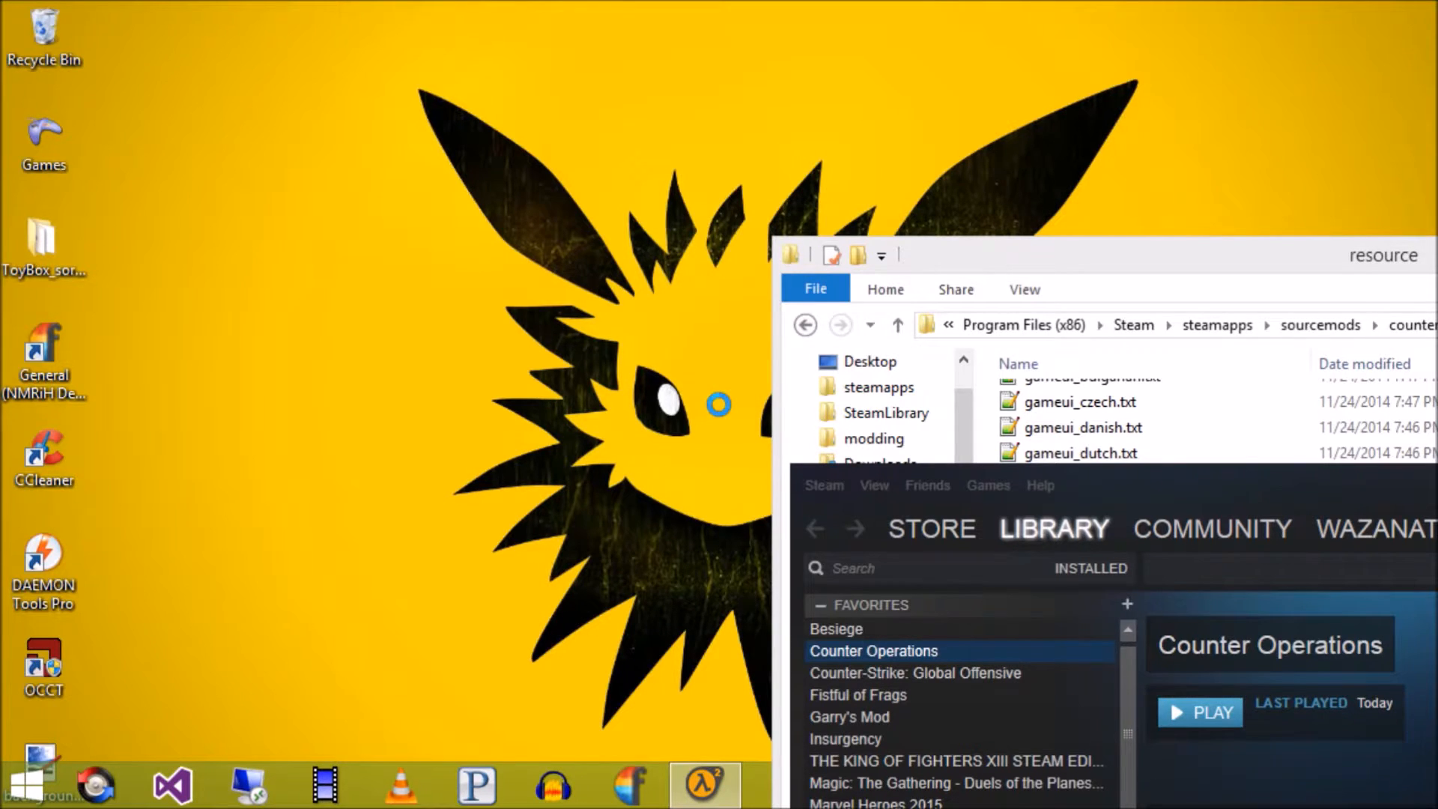
Play Counter Operations from Steam, check the relabeled menu, then quit via ABORT
left_click(1198, 712)
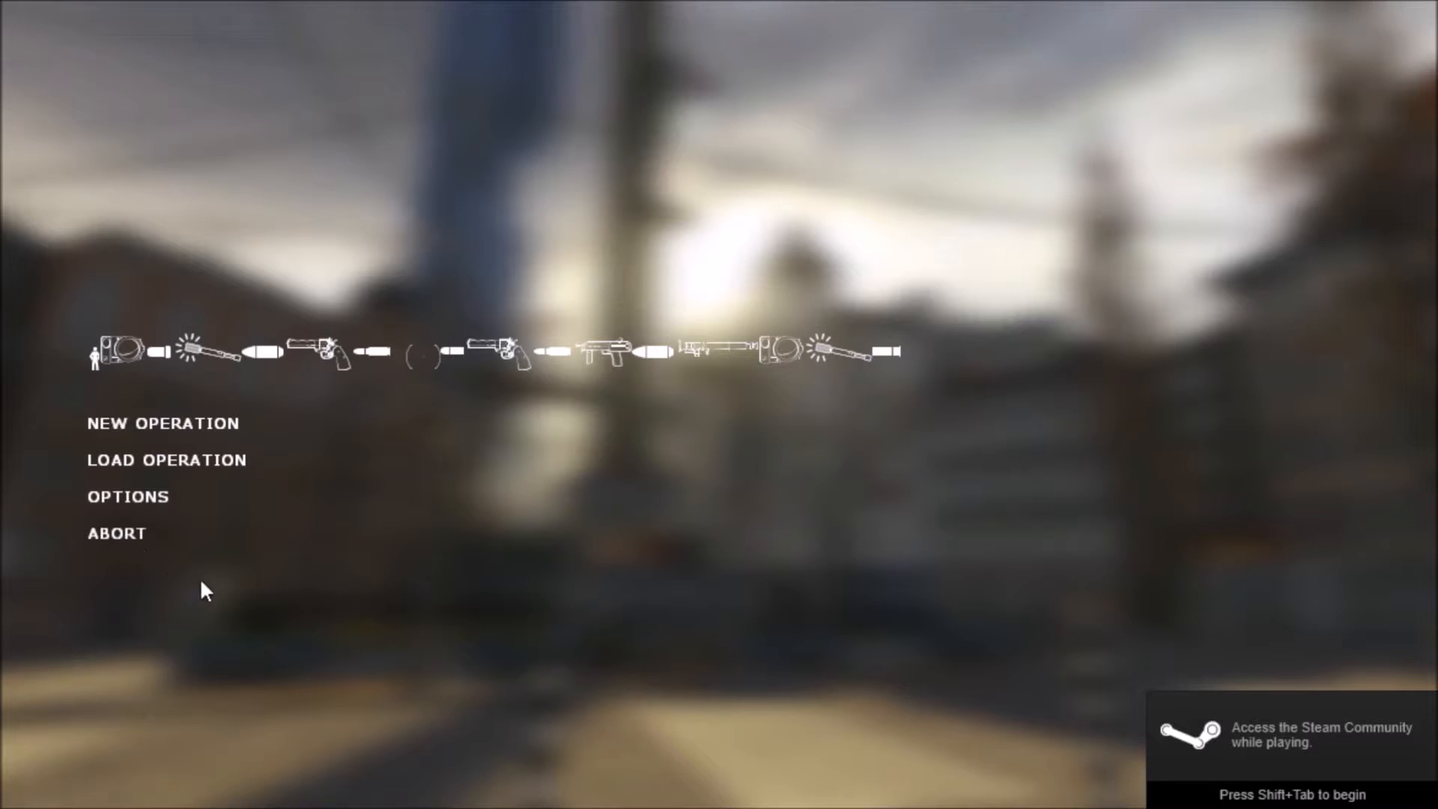
left_click(115, 532)
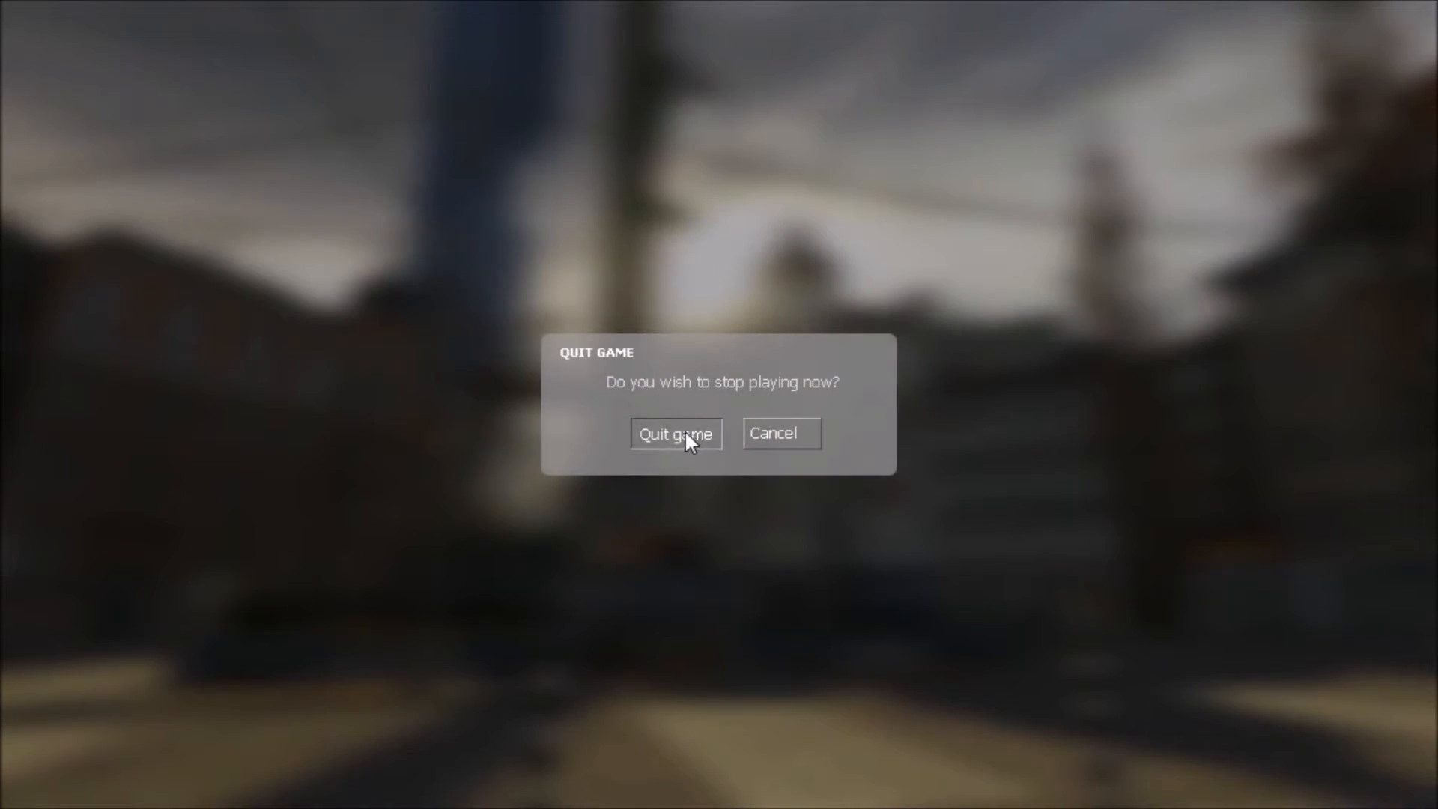
left_click(675, 432)
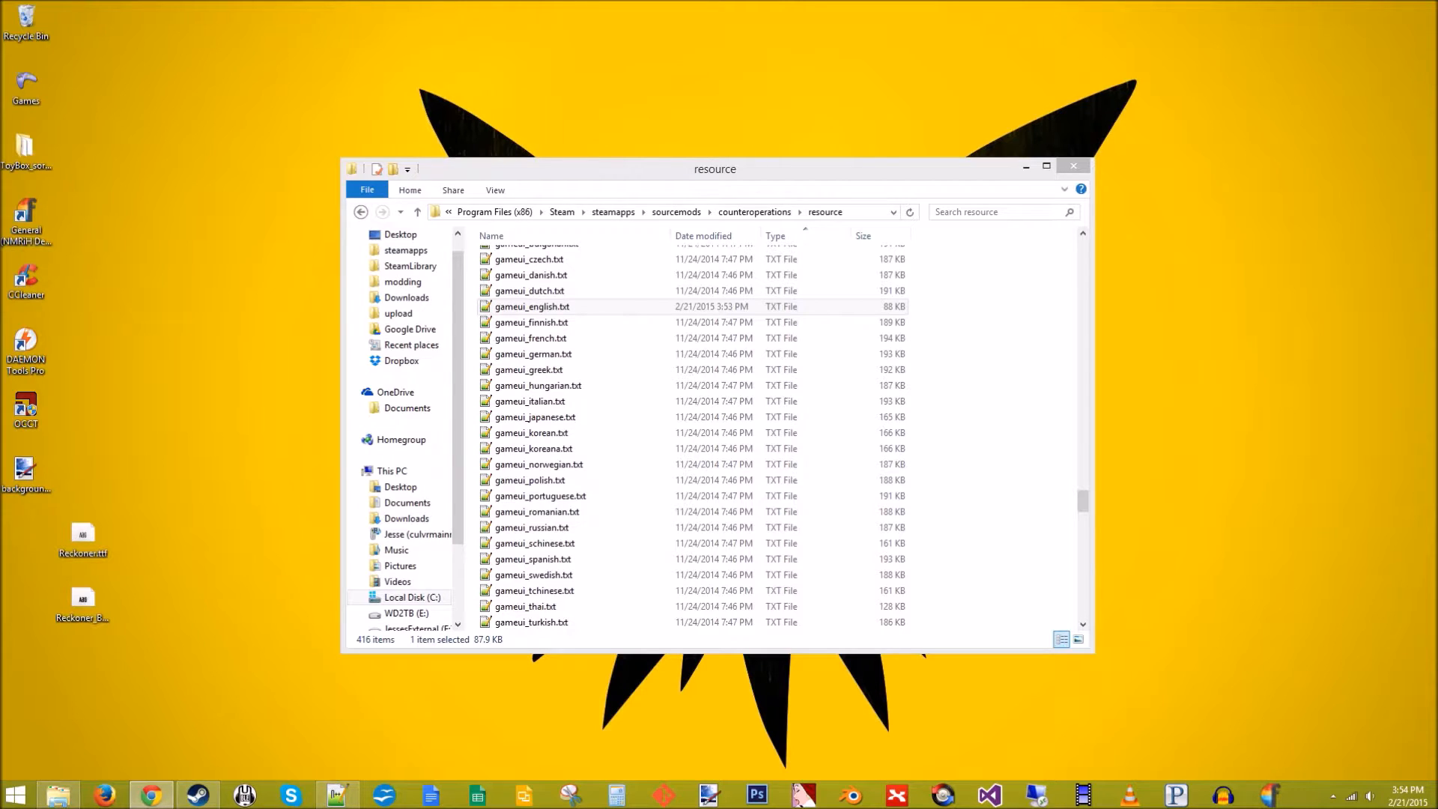
Check gameui_english.txt's modified date, then bring up the dafont.com page in Chrome
left_click(531, 355)
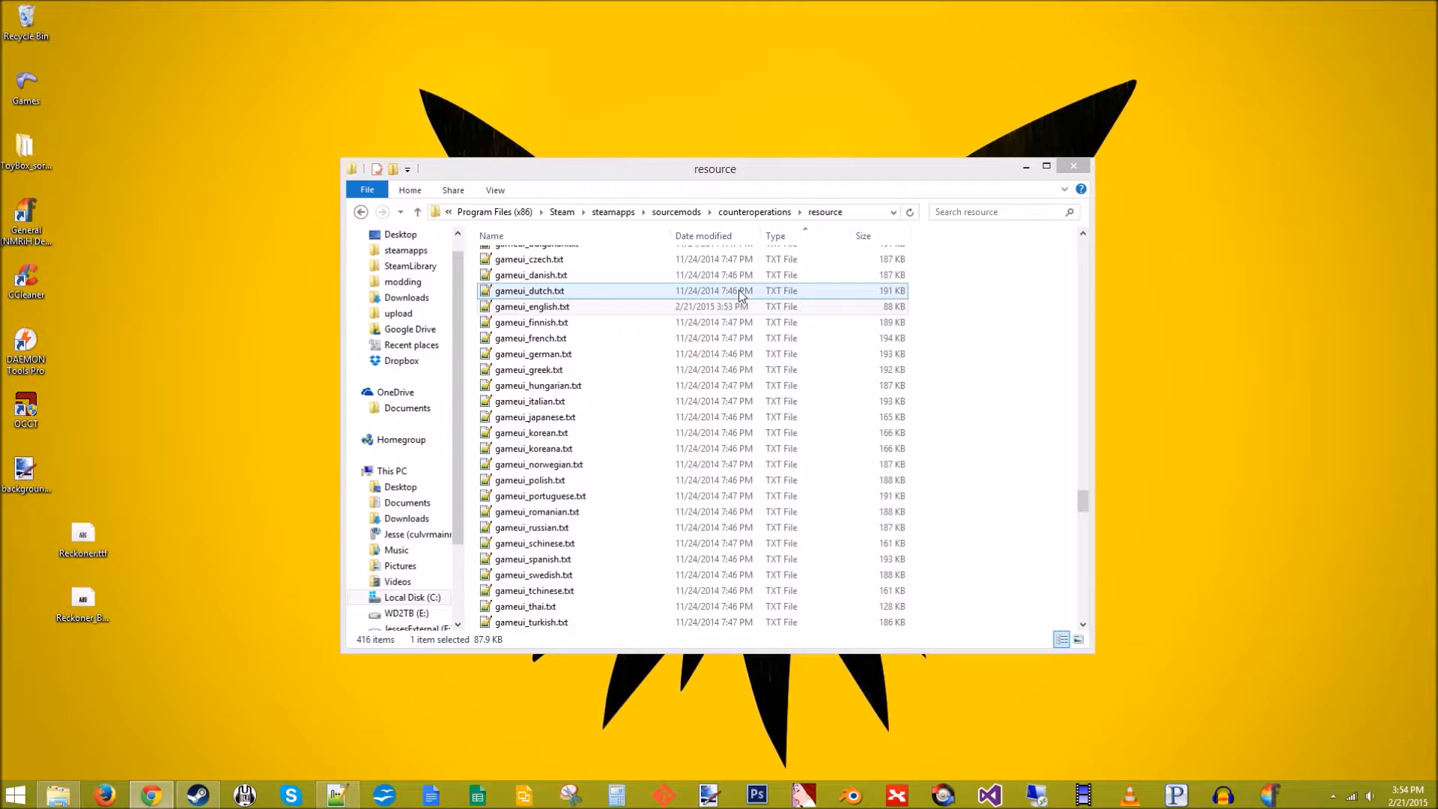
mouse_move(754, 306)
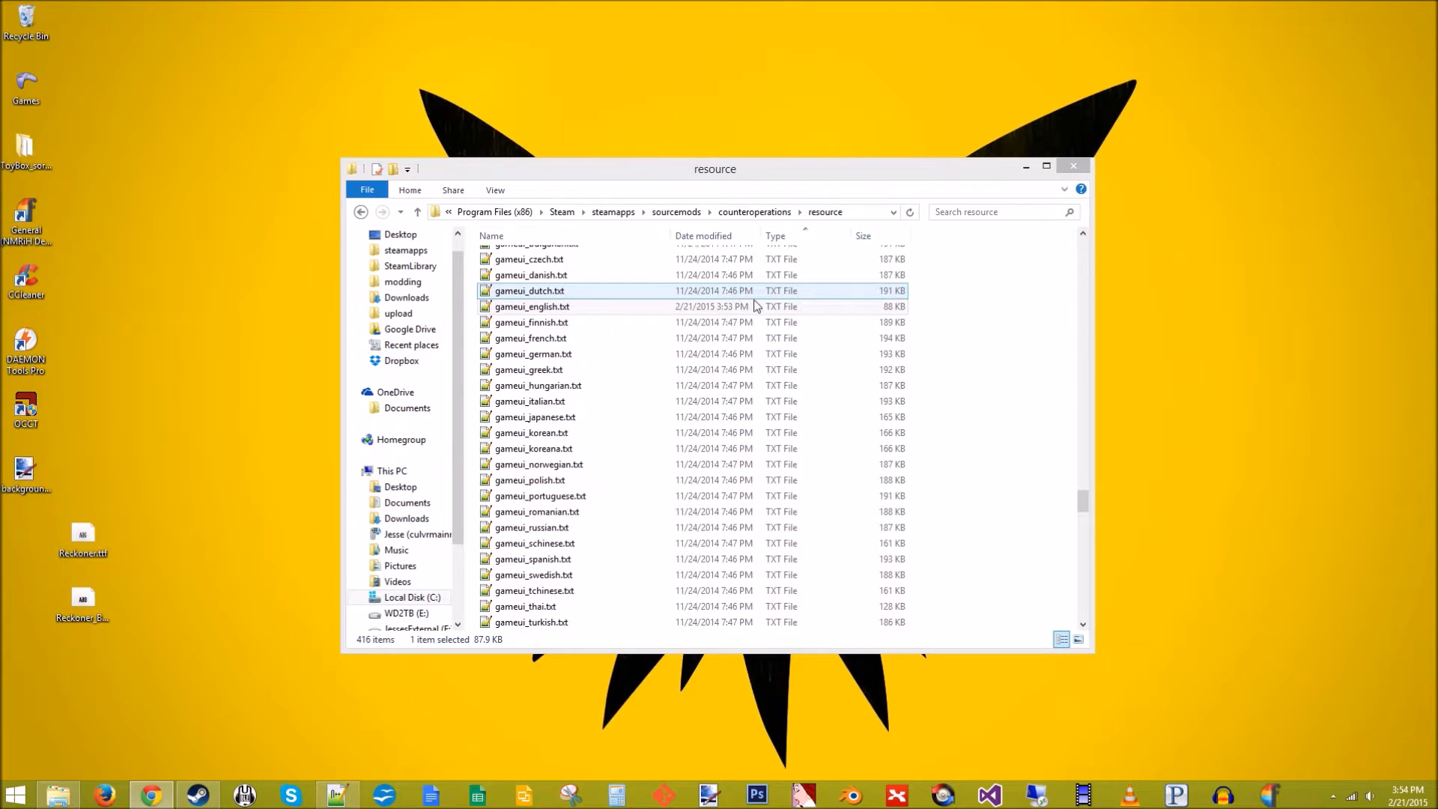
left_click(531, 306)
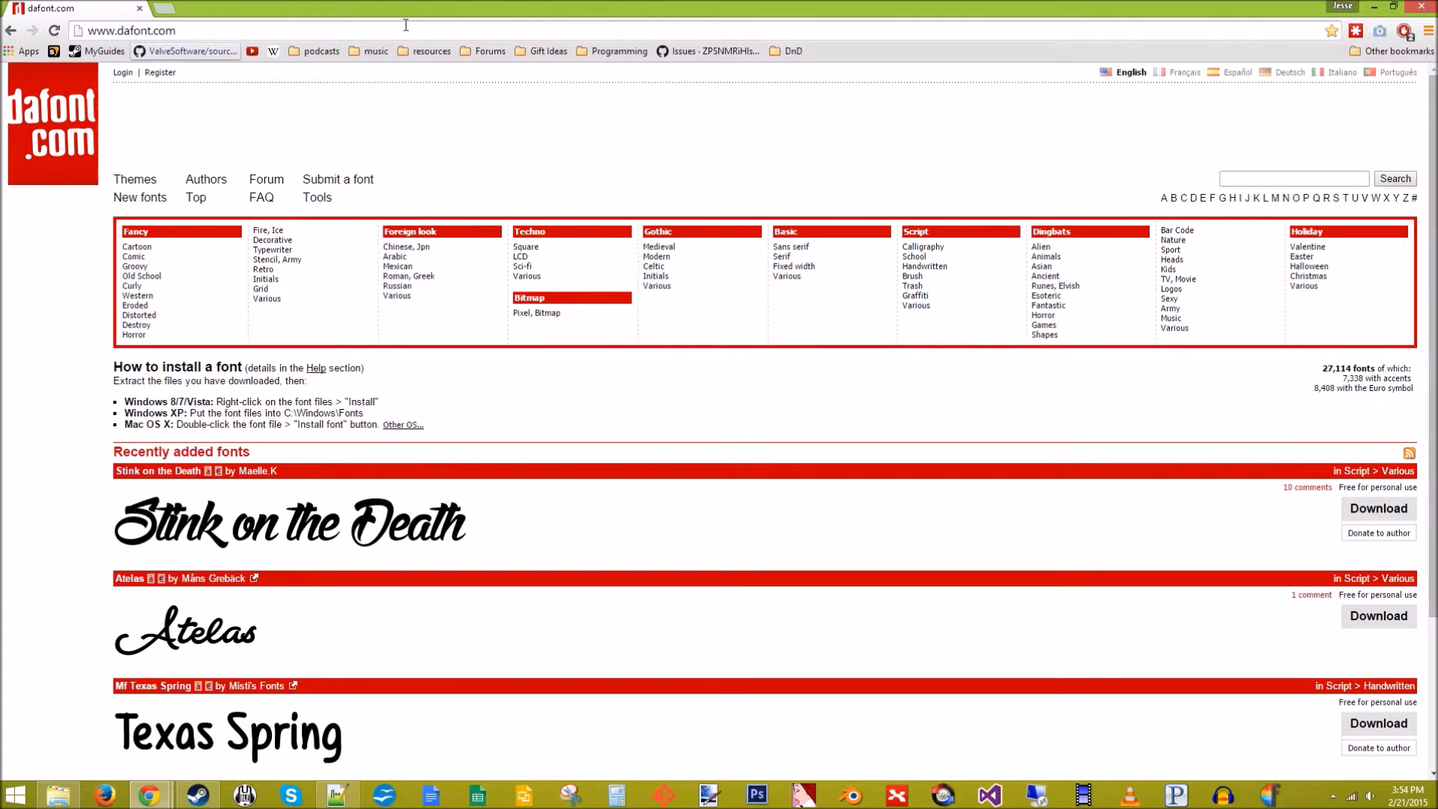
Go to Behance's most appreciated free font projects via the resources bookmark and find Reckoner Typeface
left_click(430, 50)
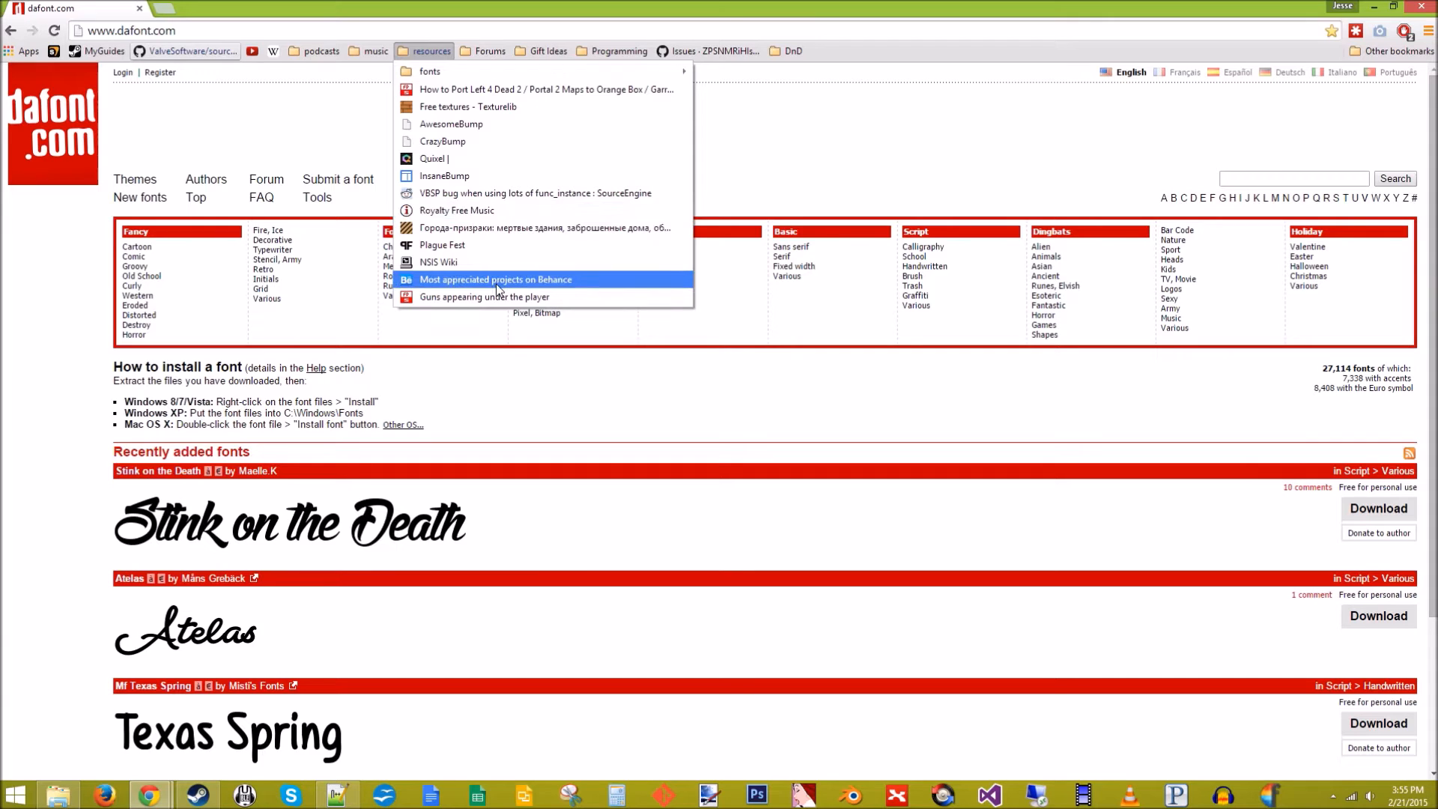
left_click(495, 280)
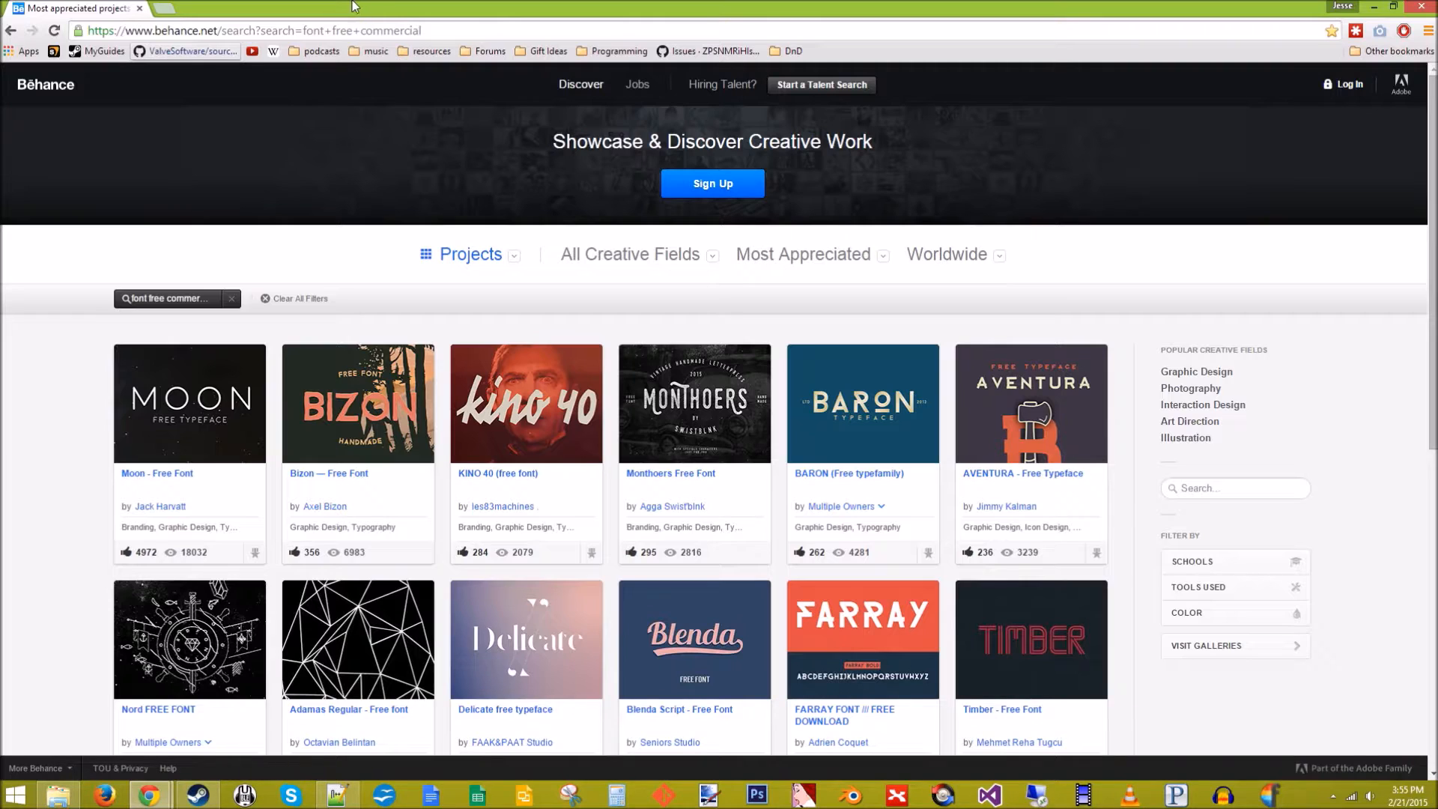
mouse_move(66, 127)
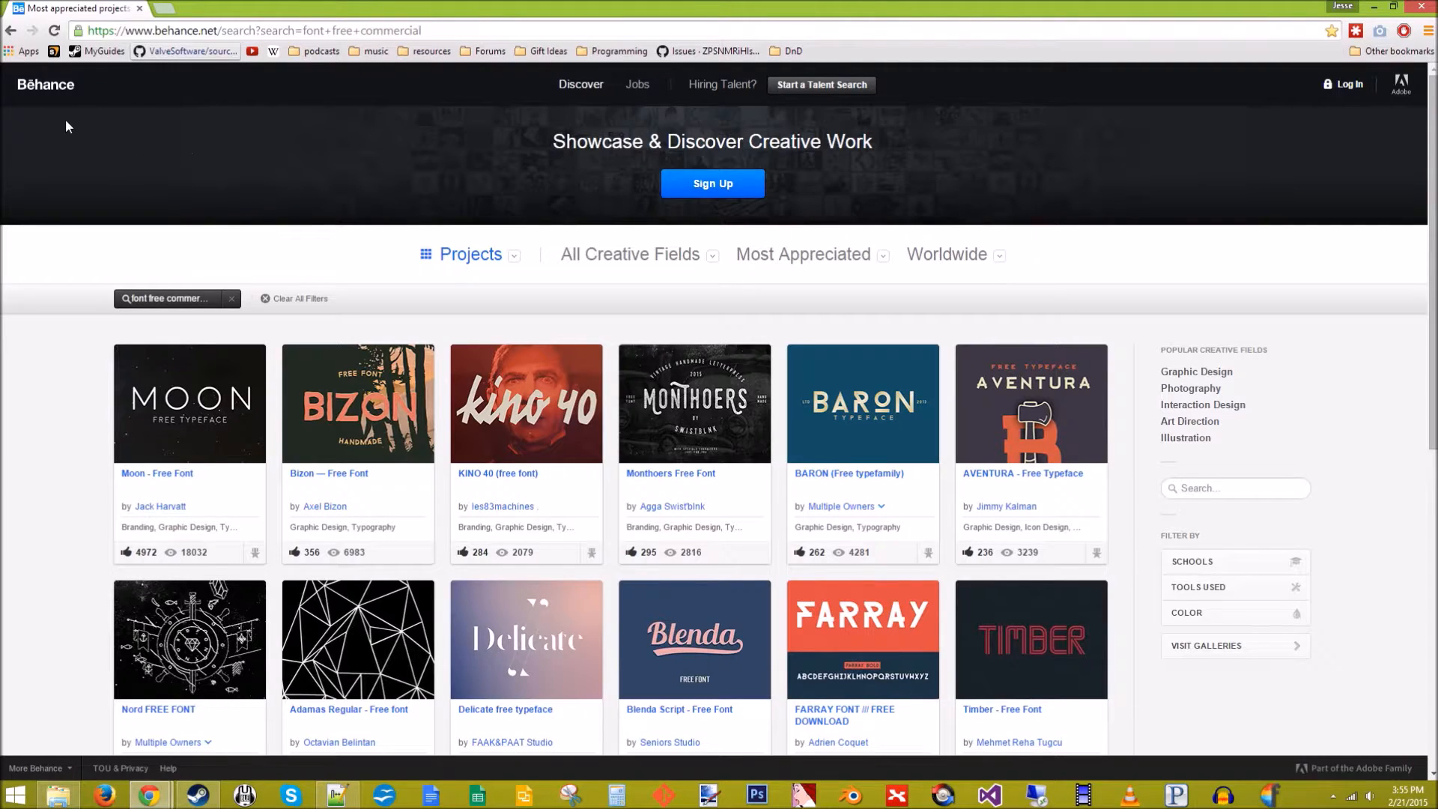
mouse_move(66, 111)
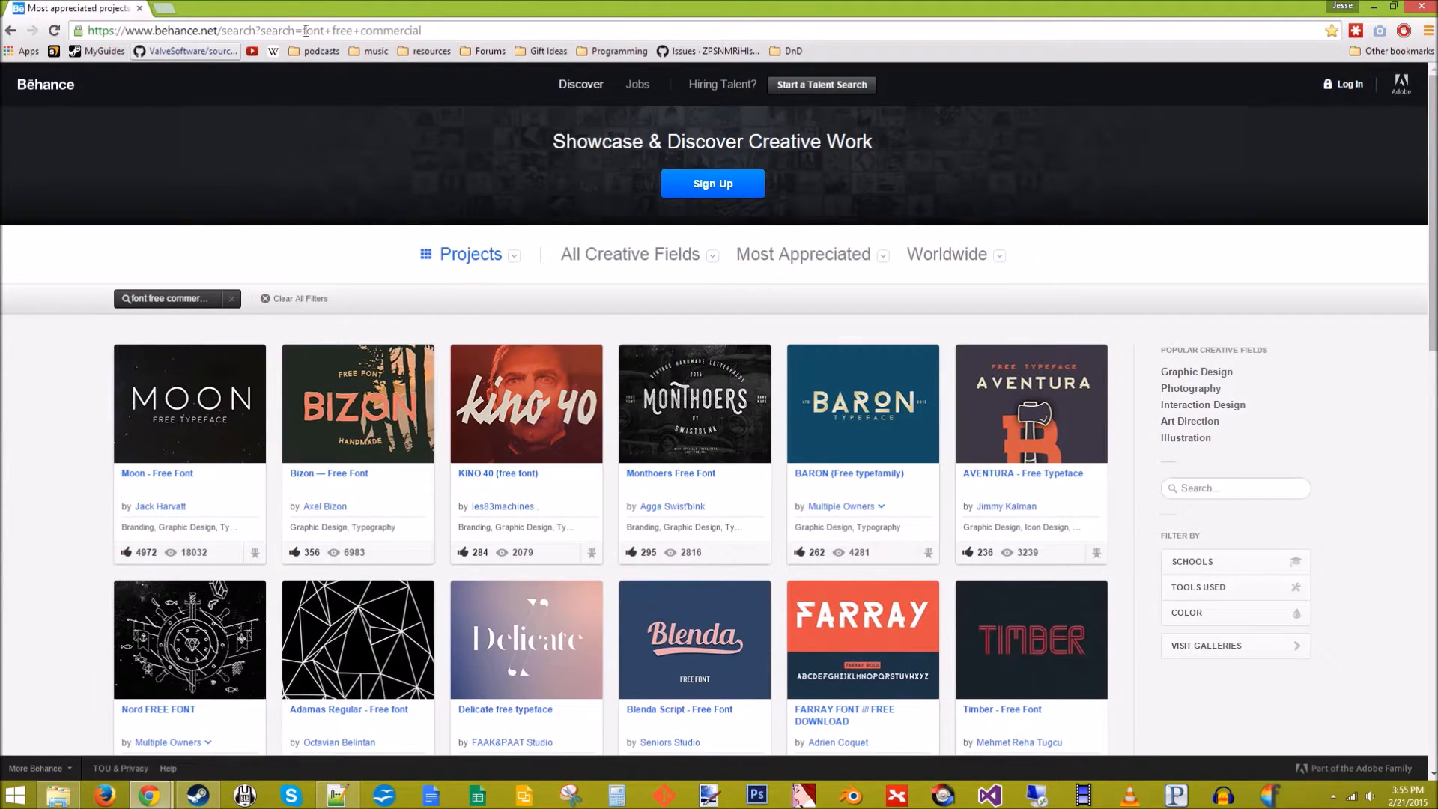
scroll("down", 3)
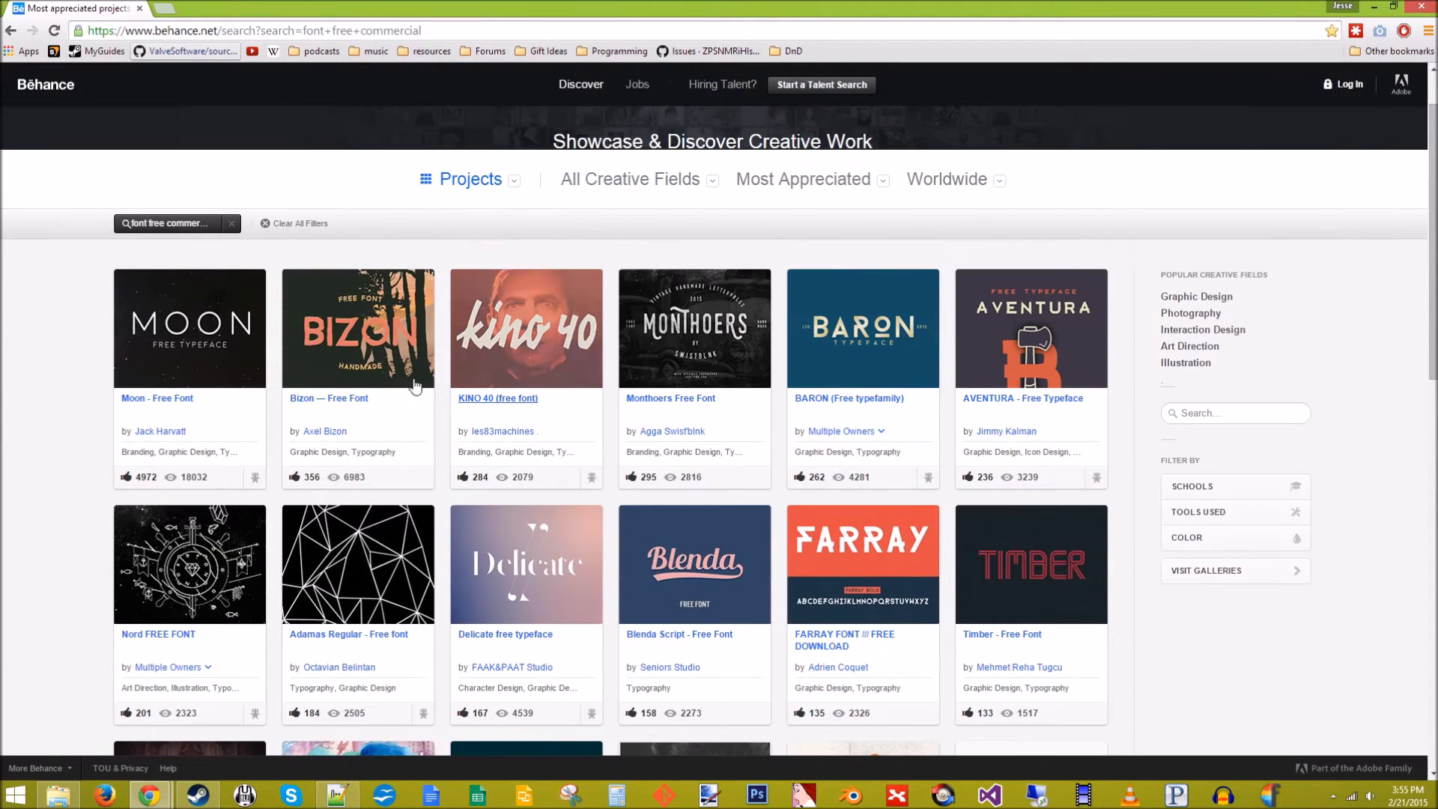
scroll("down", 3)
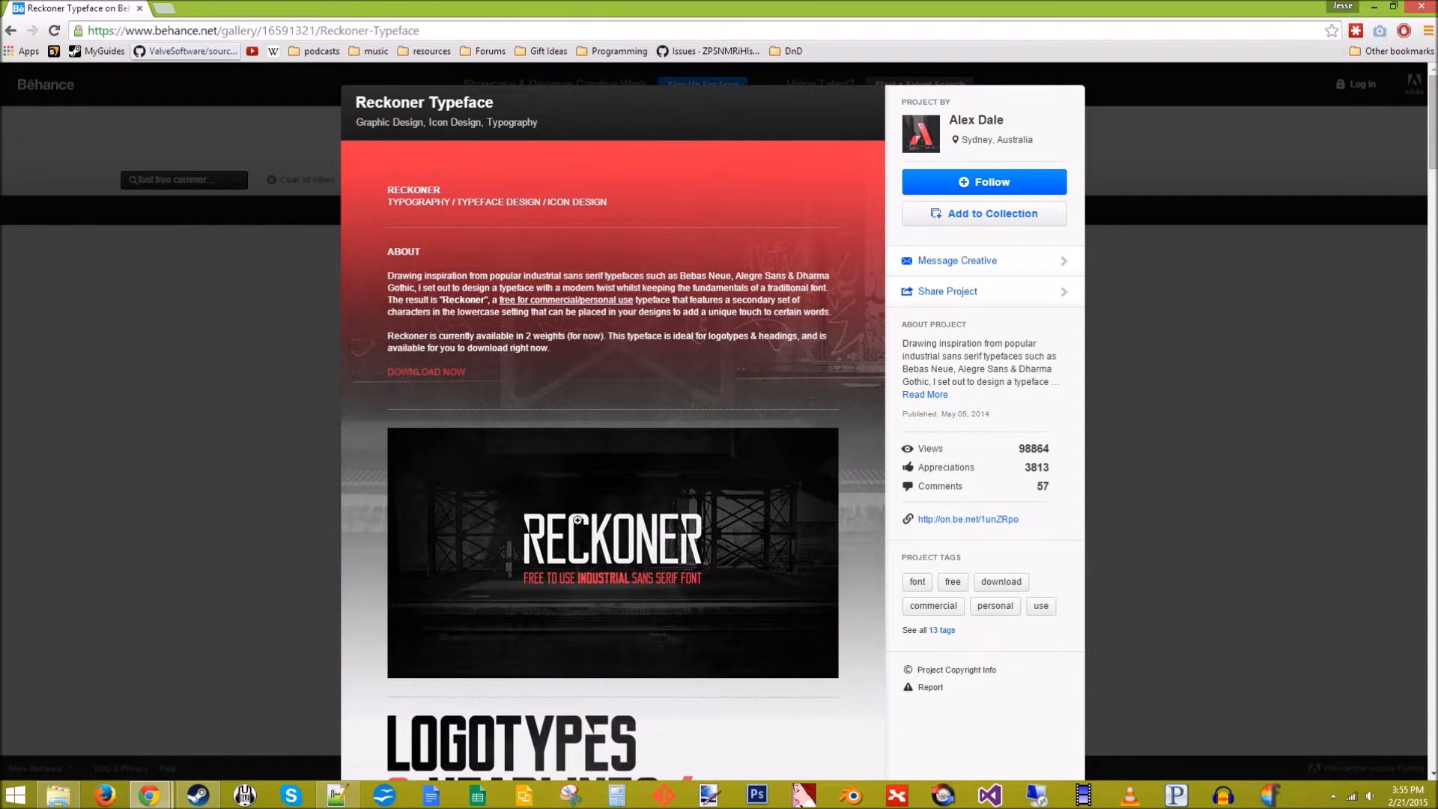
Follow the Reckoner project's DOWNLOAD NOW link to the designer's alexdale.co page
scroll("down", 3)
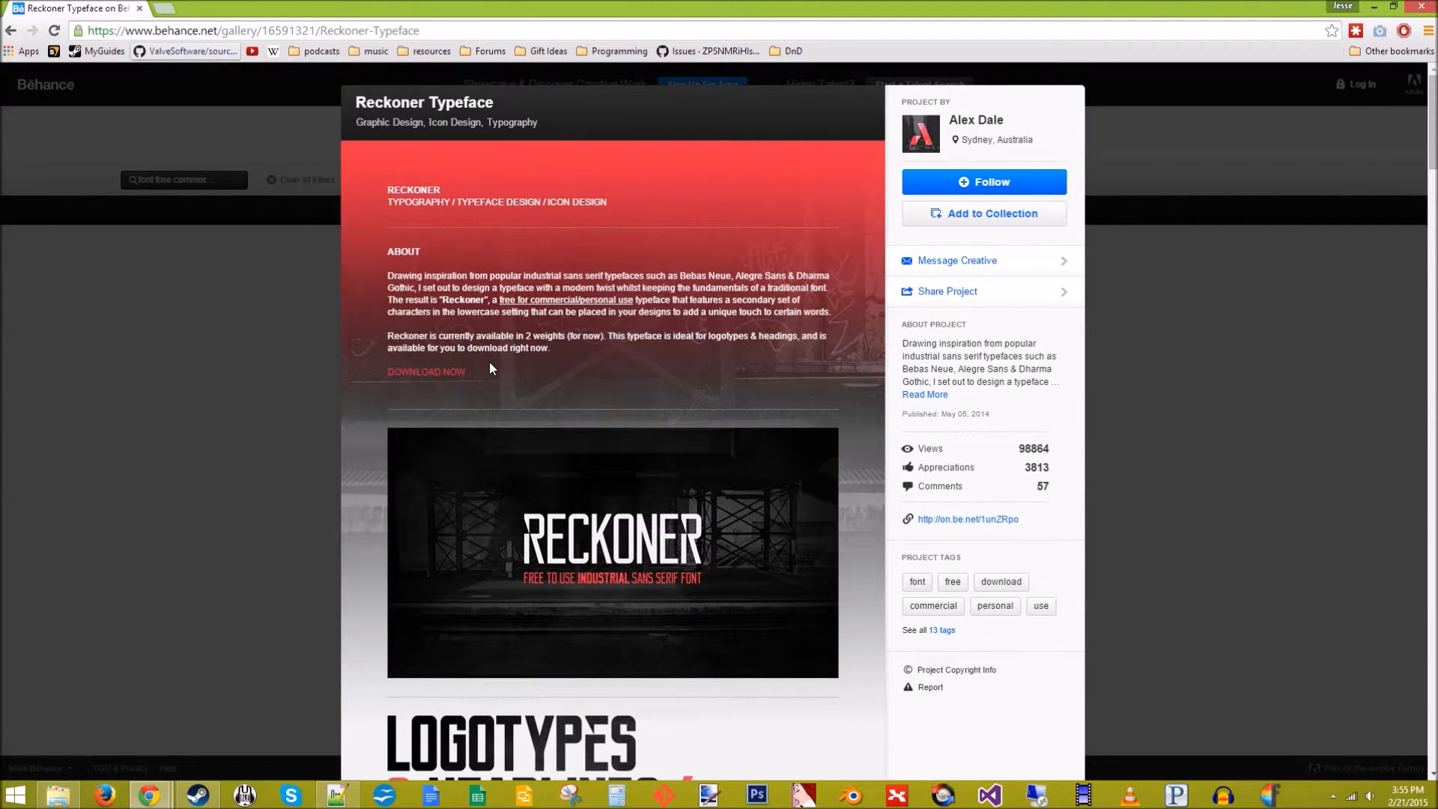
mouse_move(704, 316)
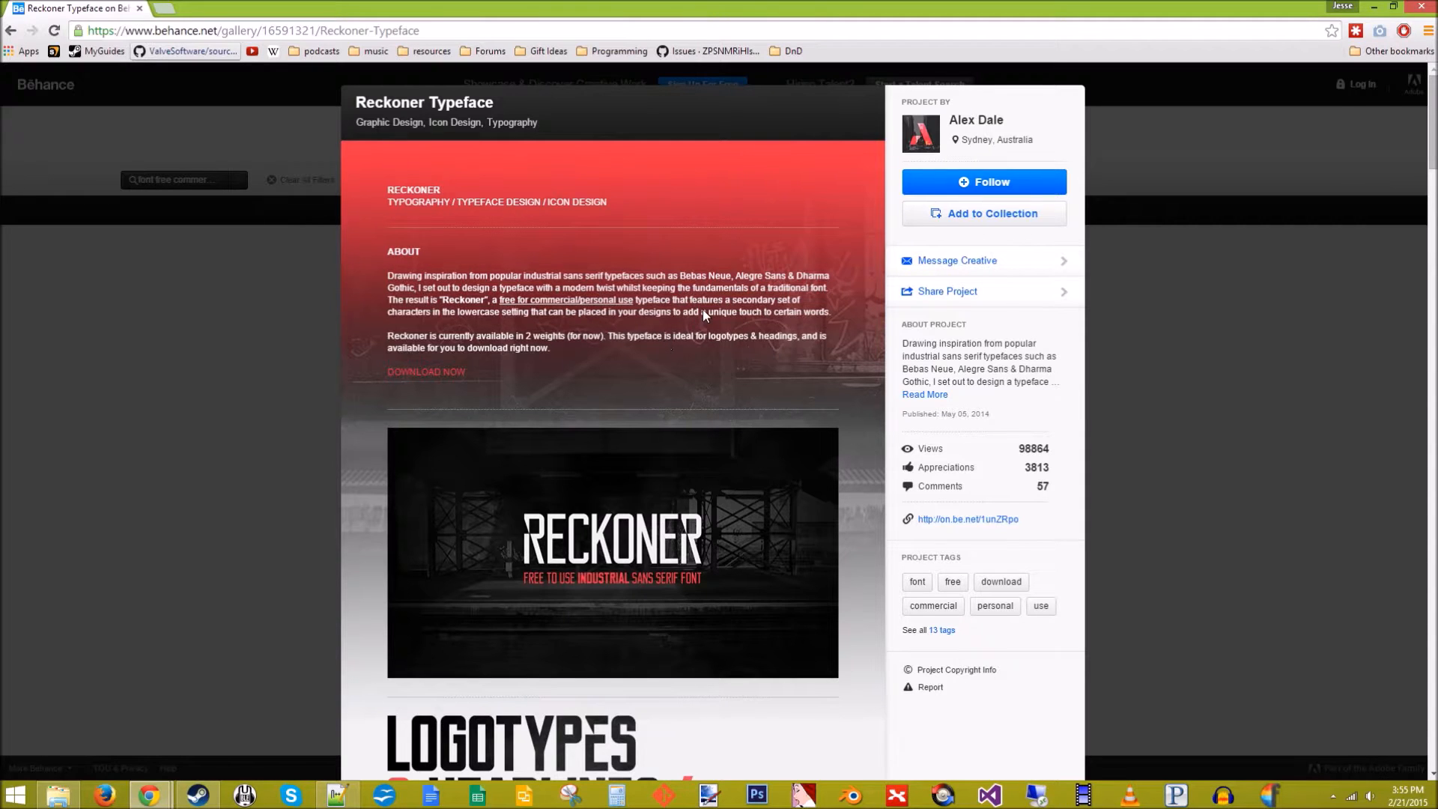
mouse_move(705, 278)
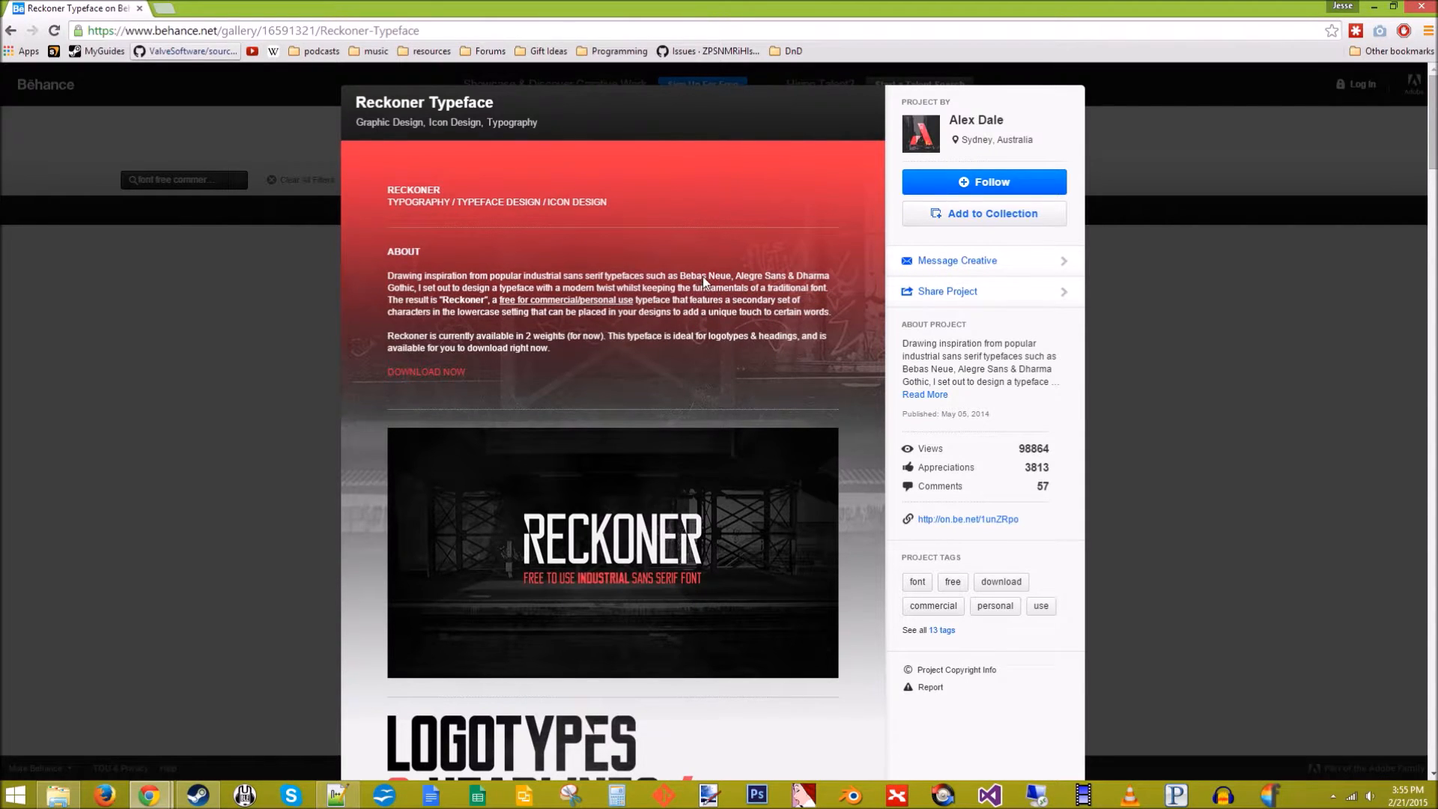
mouse_move(630, 301)
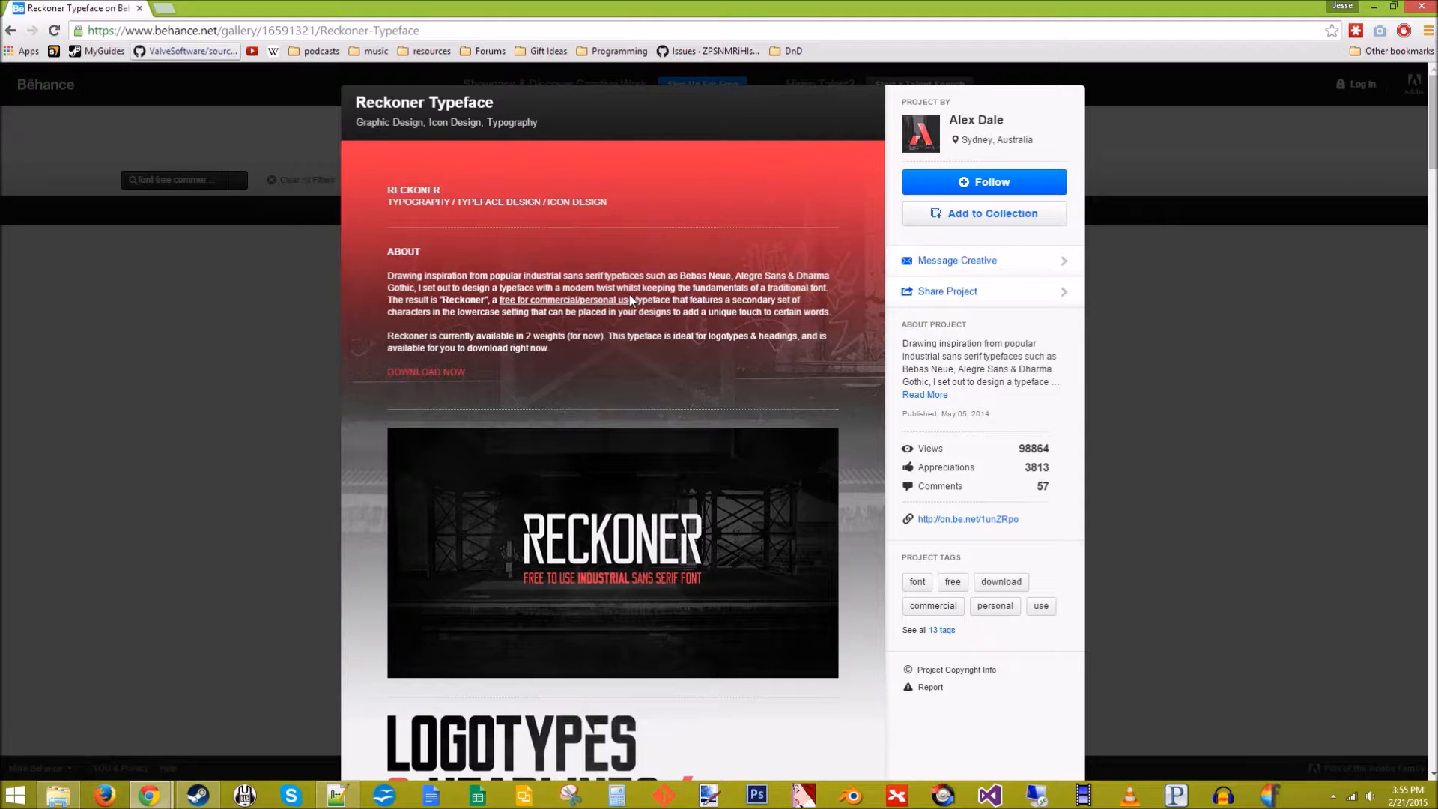
mouse_move(425, 375)
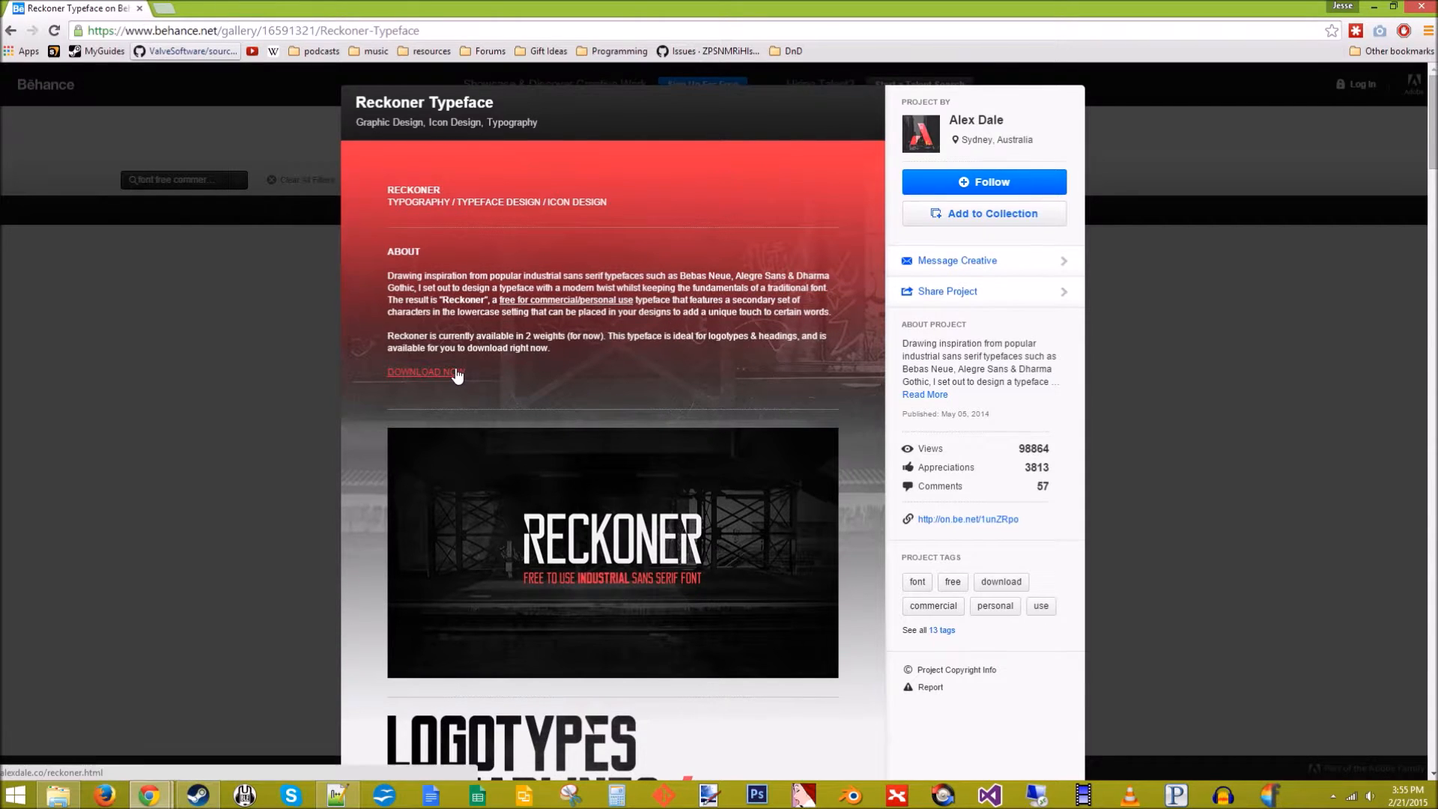
left_click(425, 376)
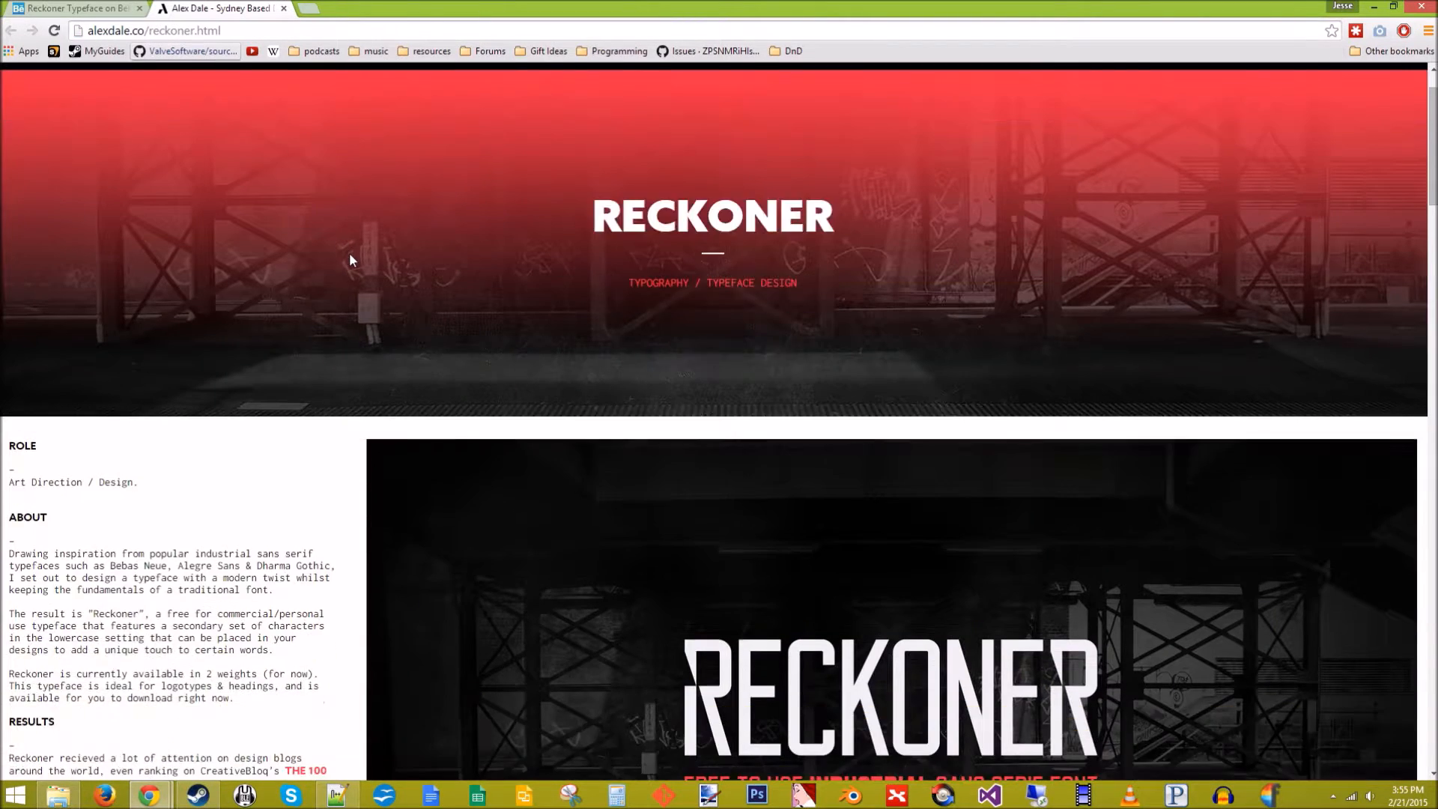
Read the free commercial use note and download the Reckoner_Typeface zip
scroll("down", 3)
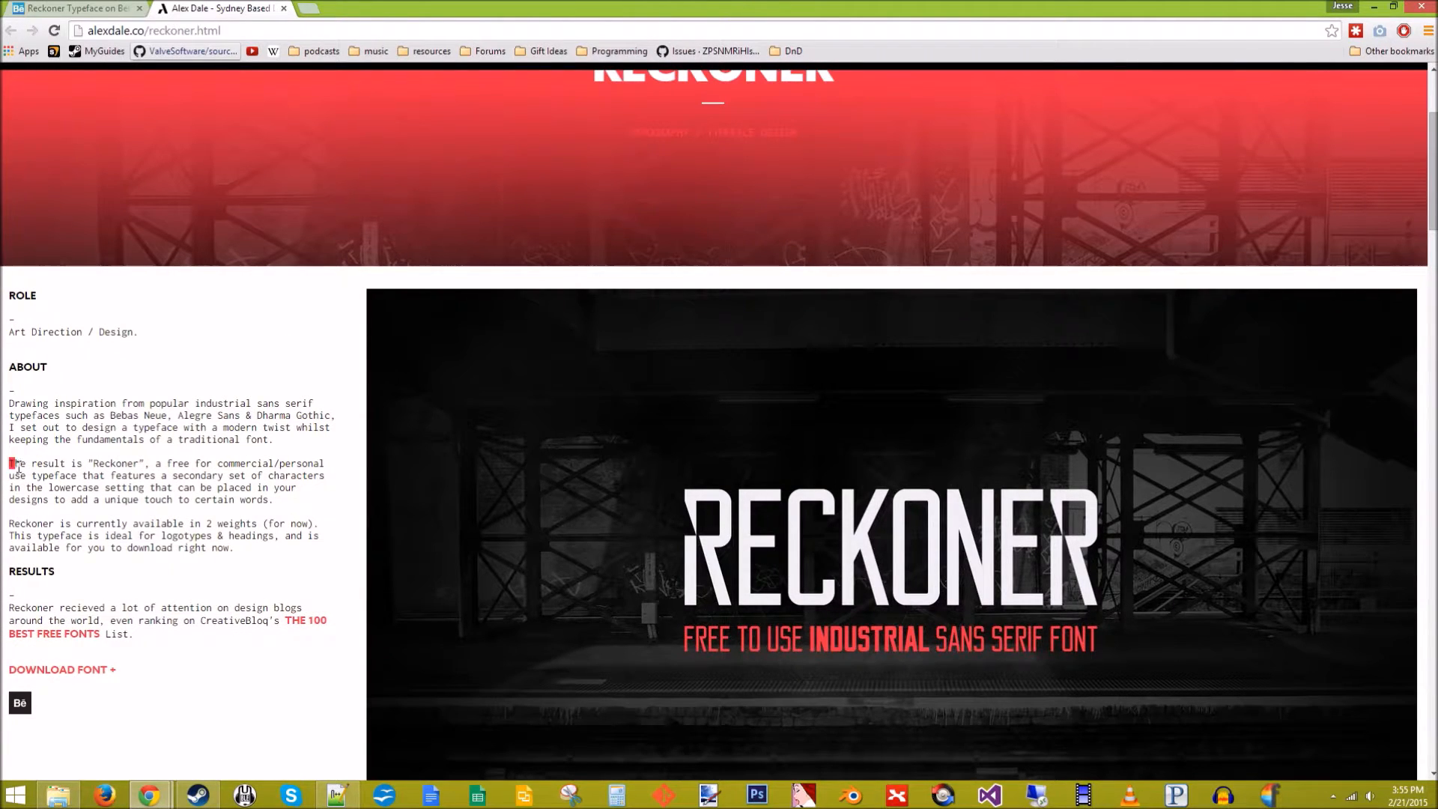
left_click_drag(9, 462, 323, 475)
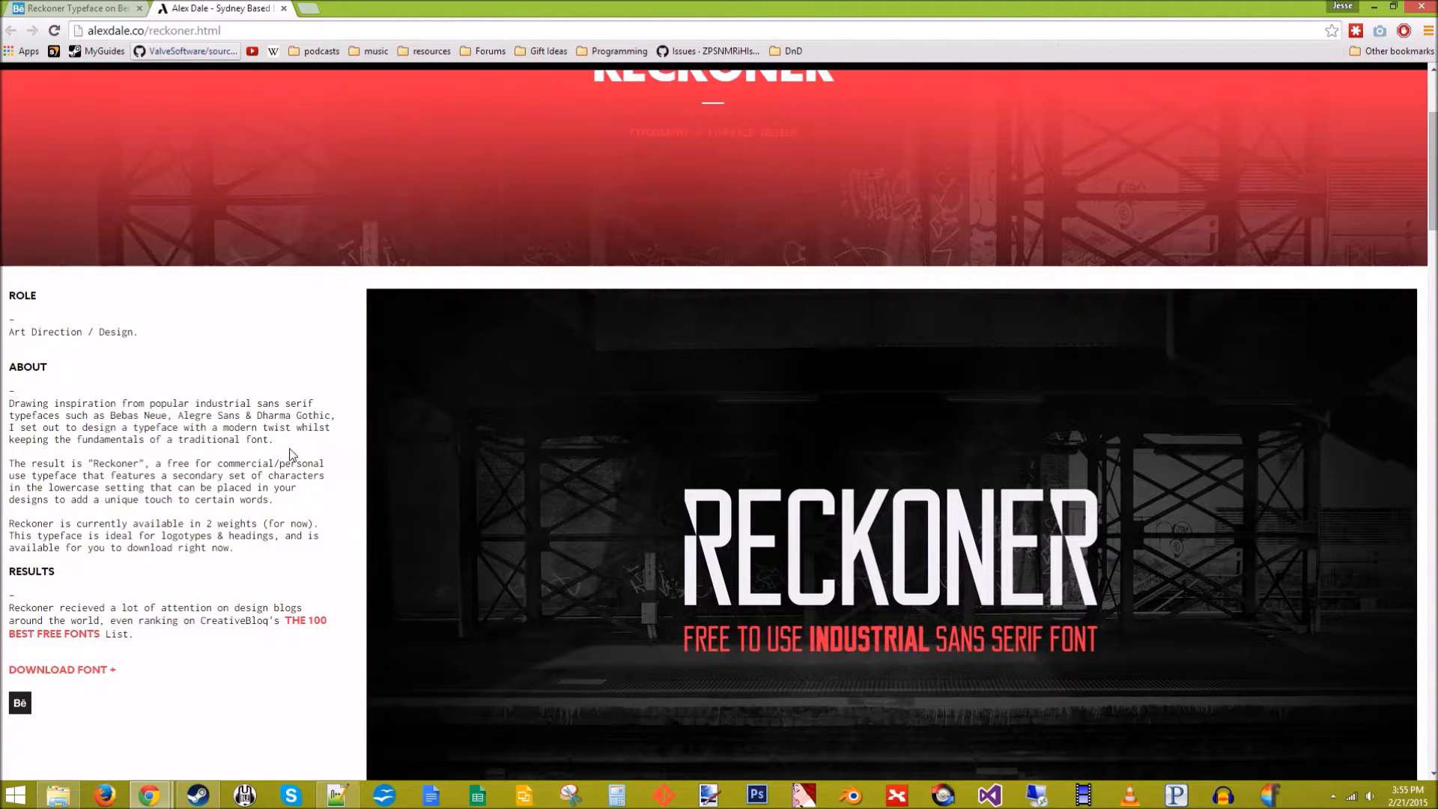
mouse_move(273, 465)
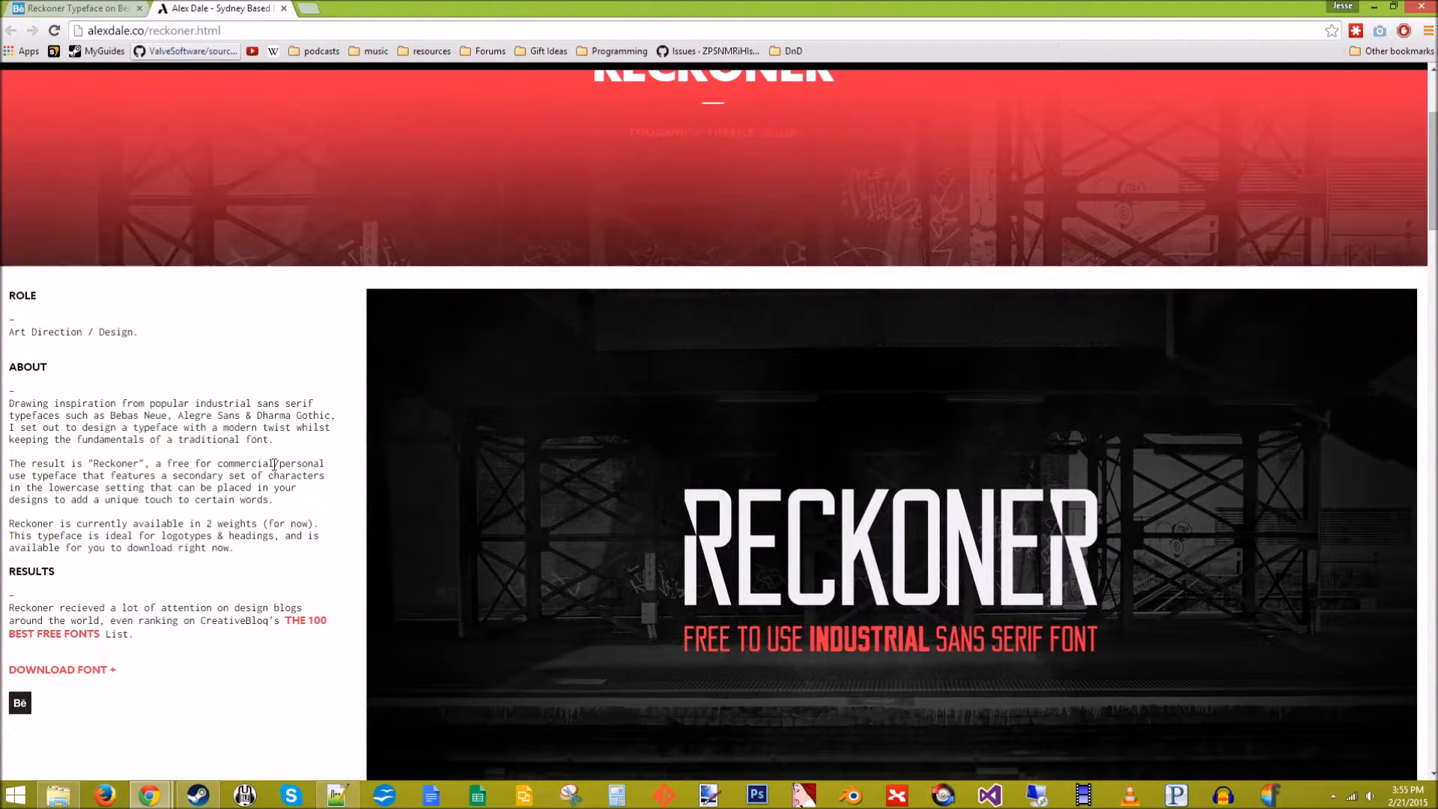
scroll("down", 3)
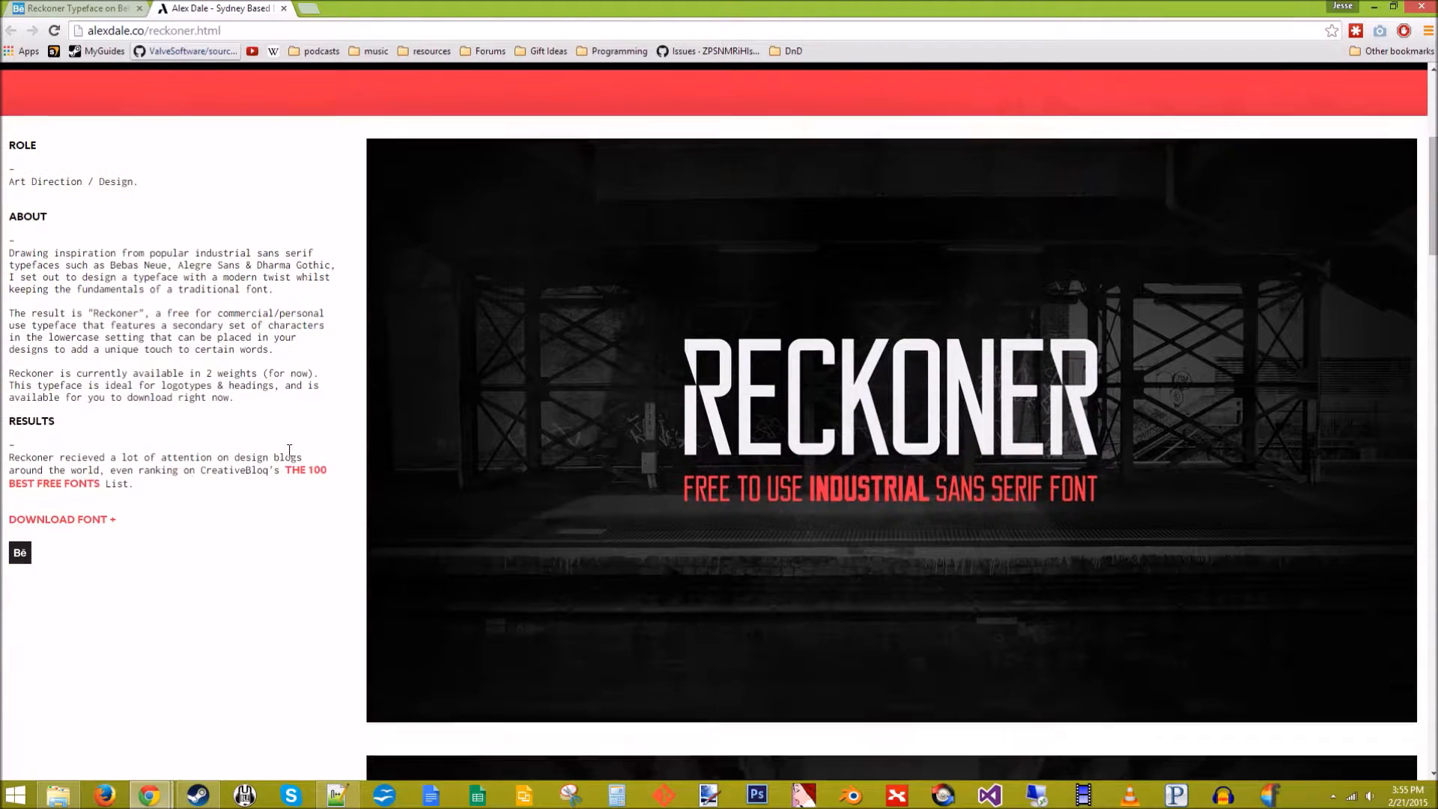
left_click(58, 519)
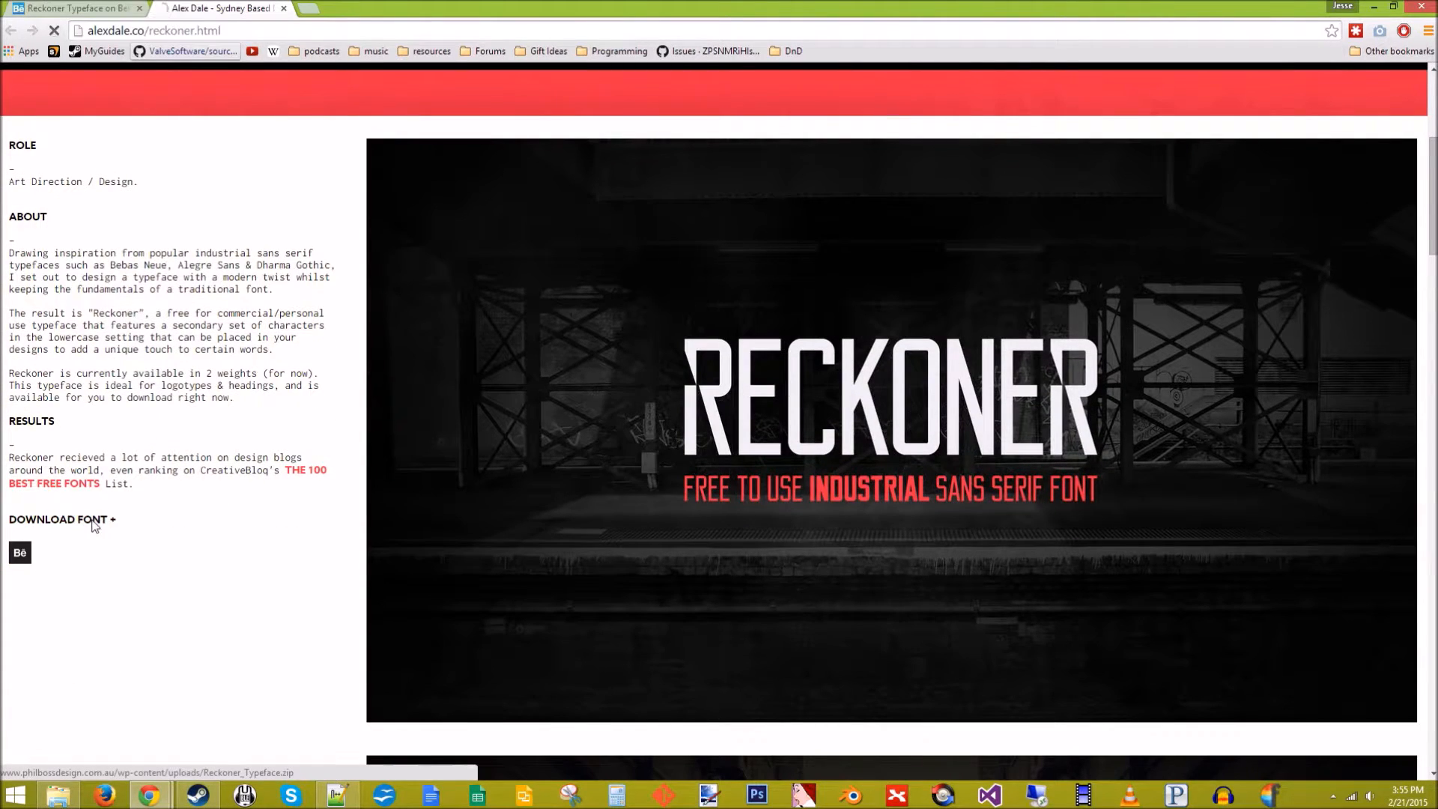
left_click(62, 519)
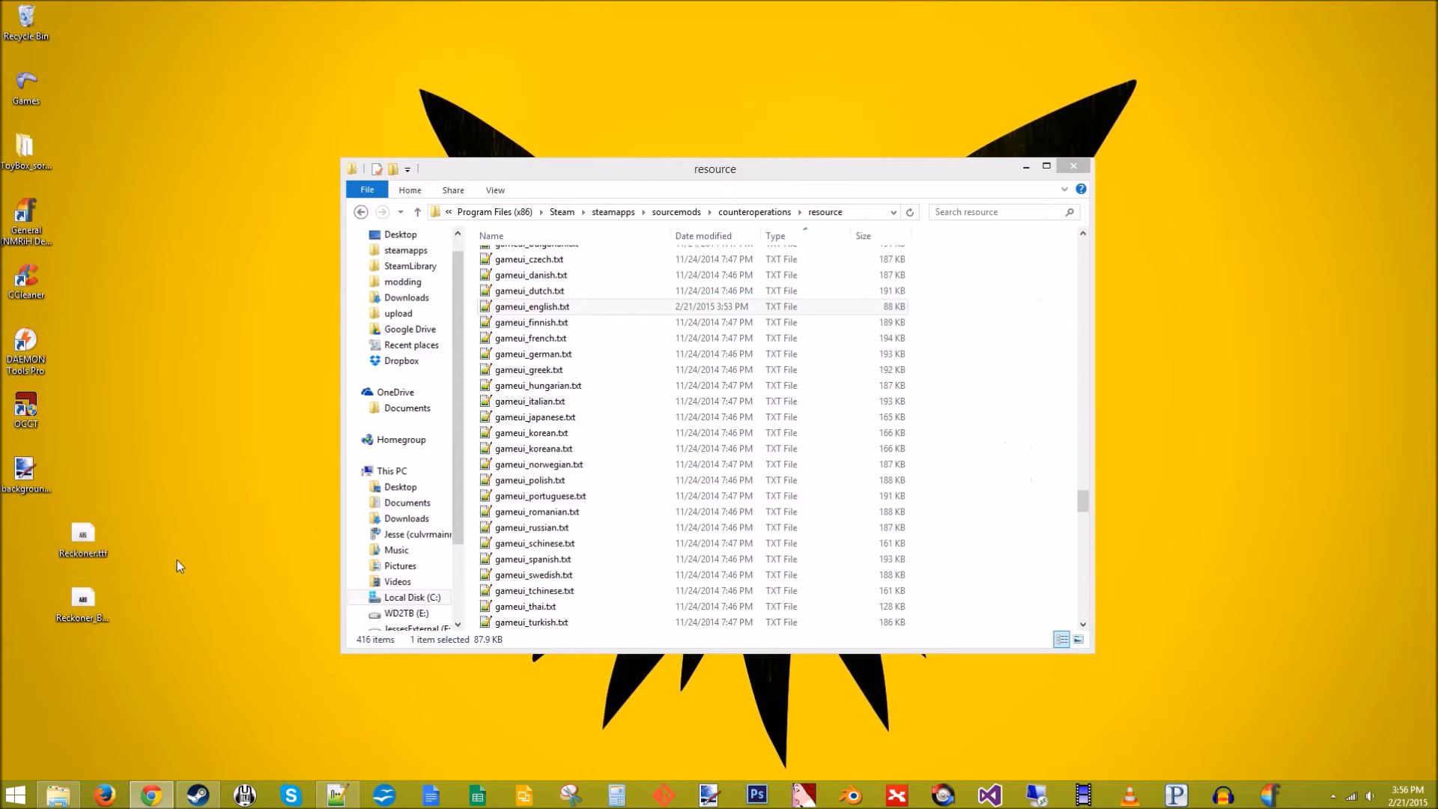
mouse_move(126, 614)
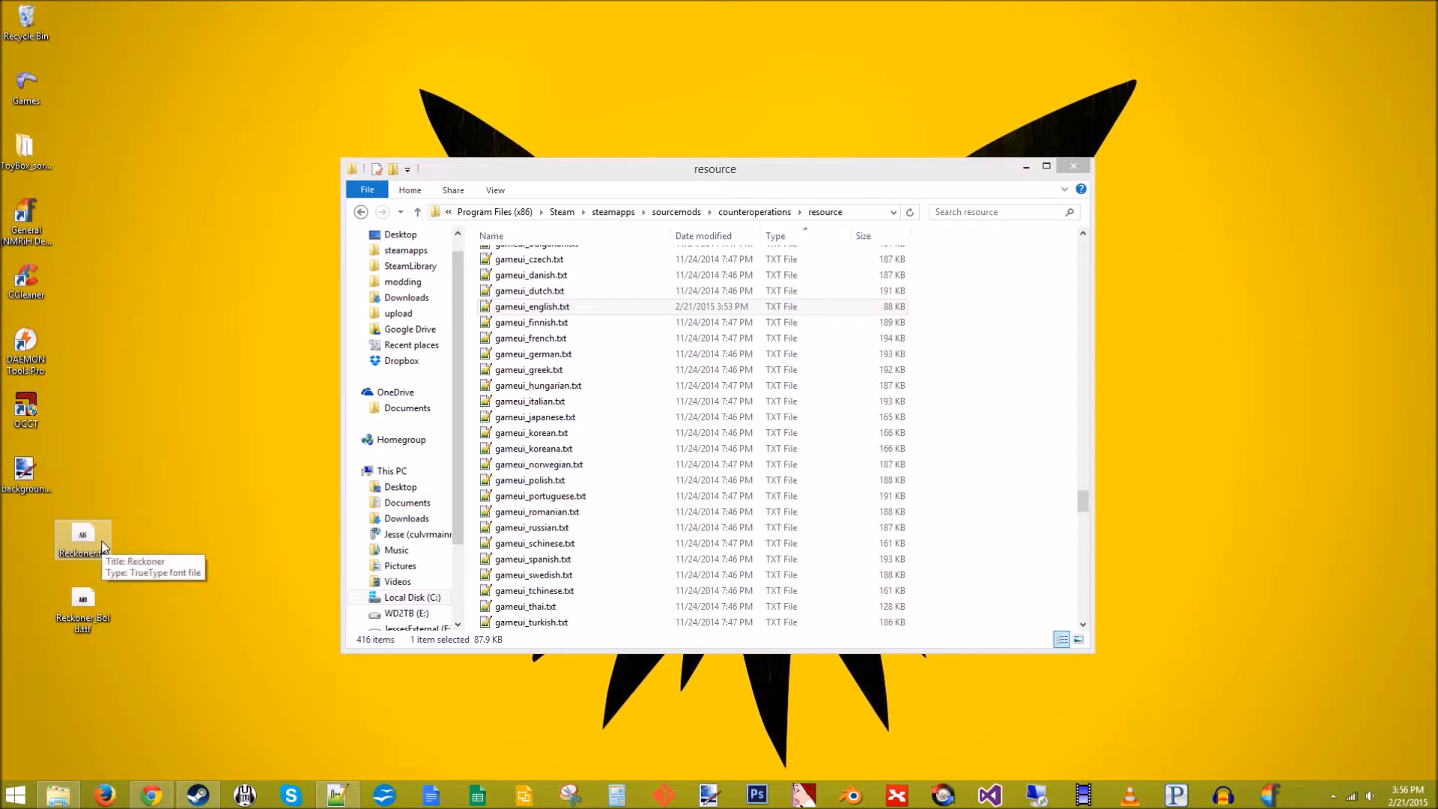
mouse_move(167, 593)
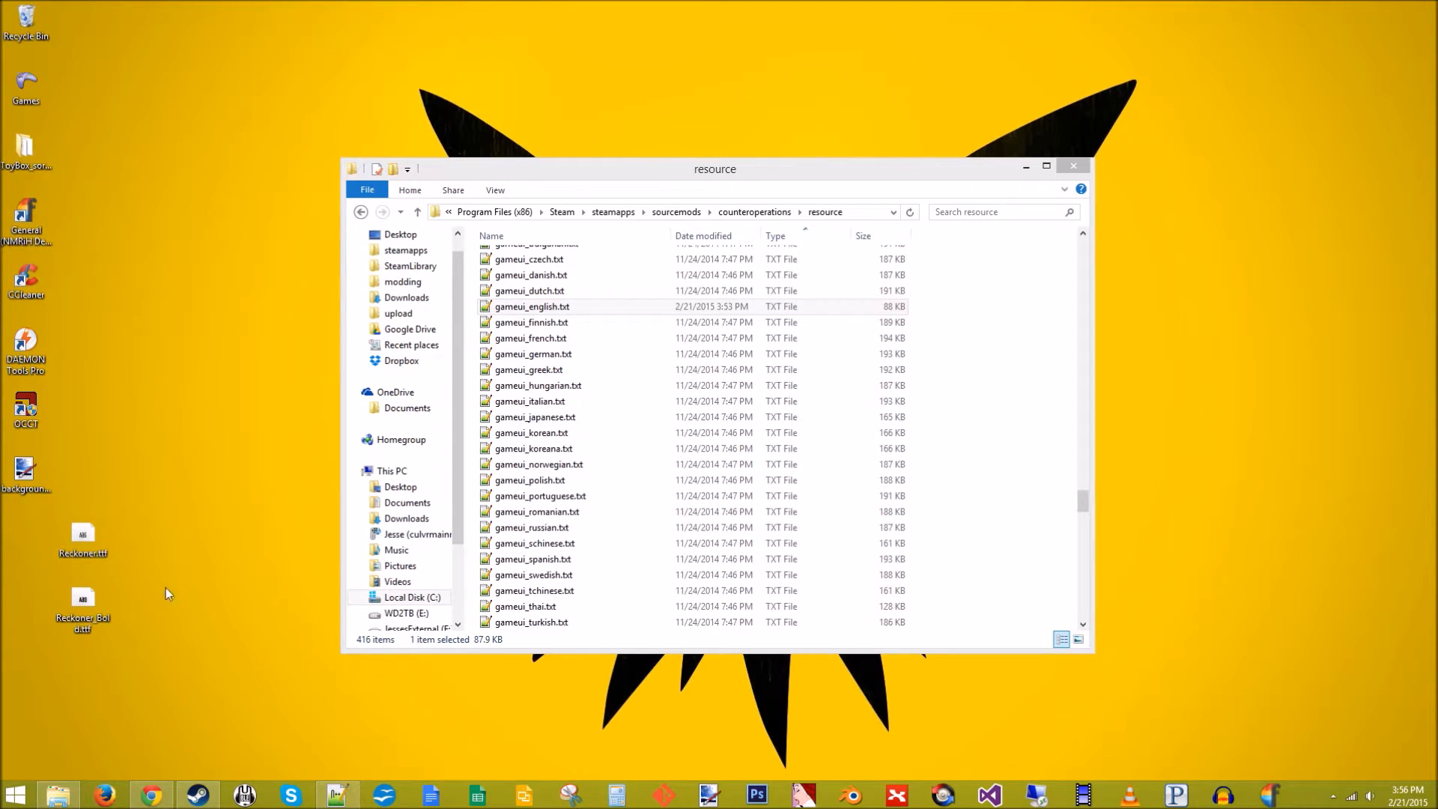
mouse_move(146, 581)
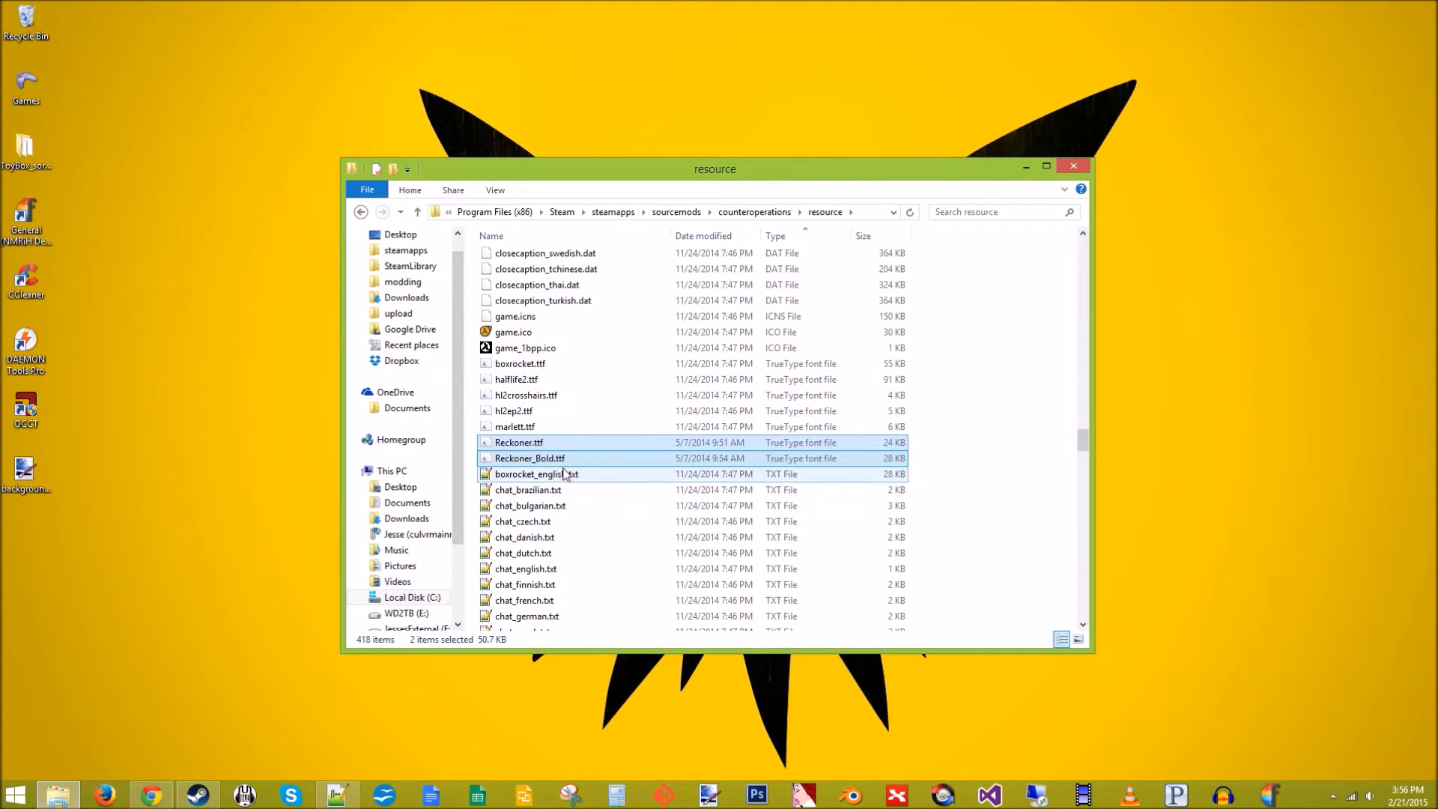
mouse_move(573, 462)
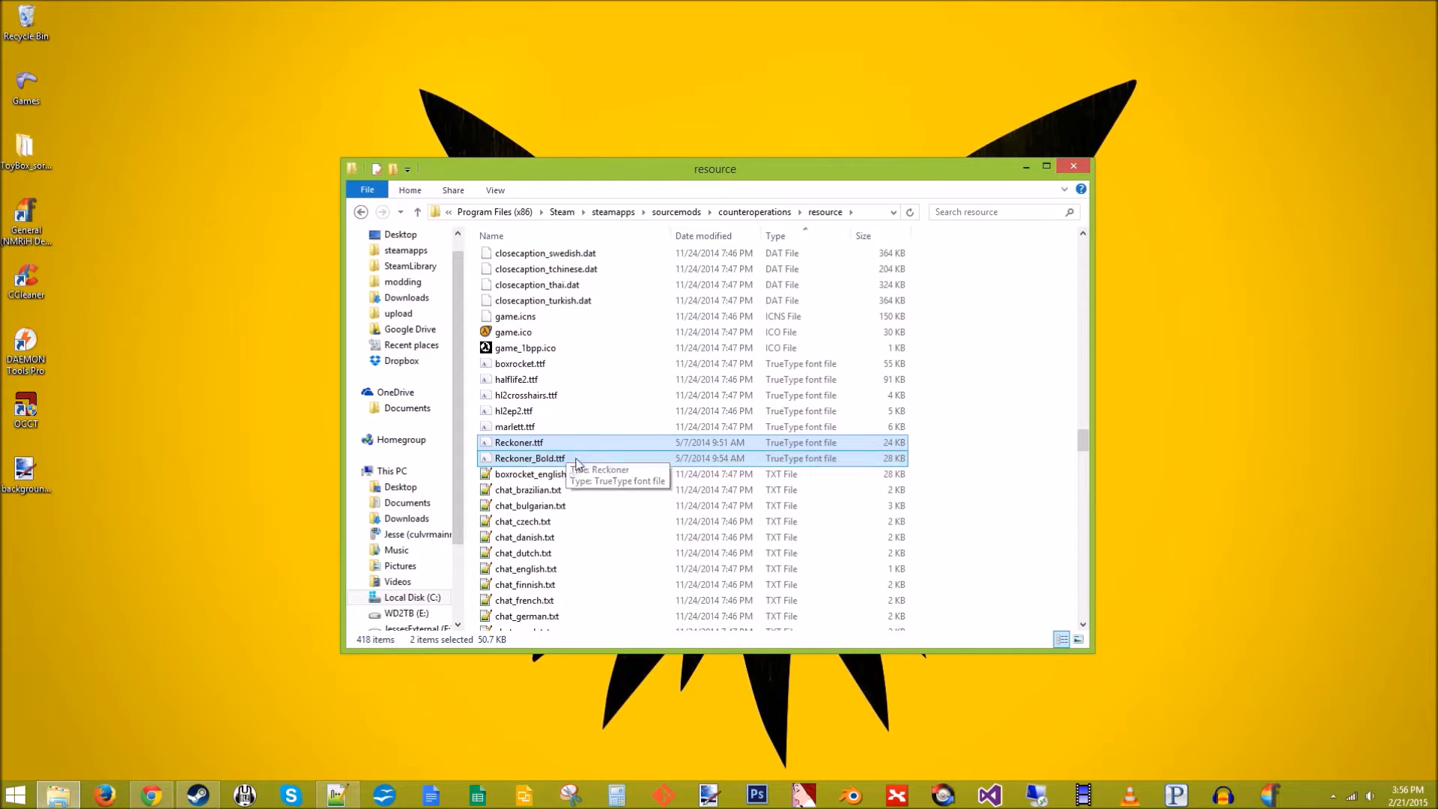
Select Reckoner.ttf in the mod's resource folder and move the Explorer window aside
left_click(518, 442)
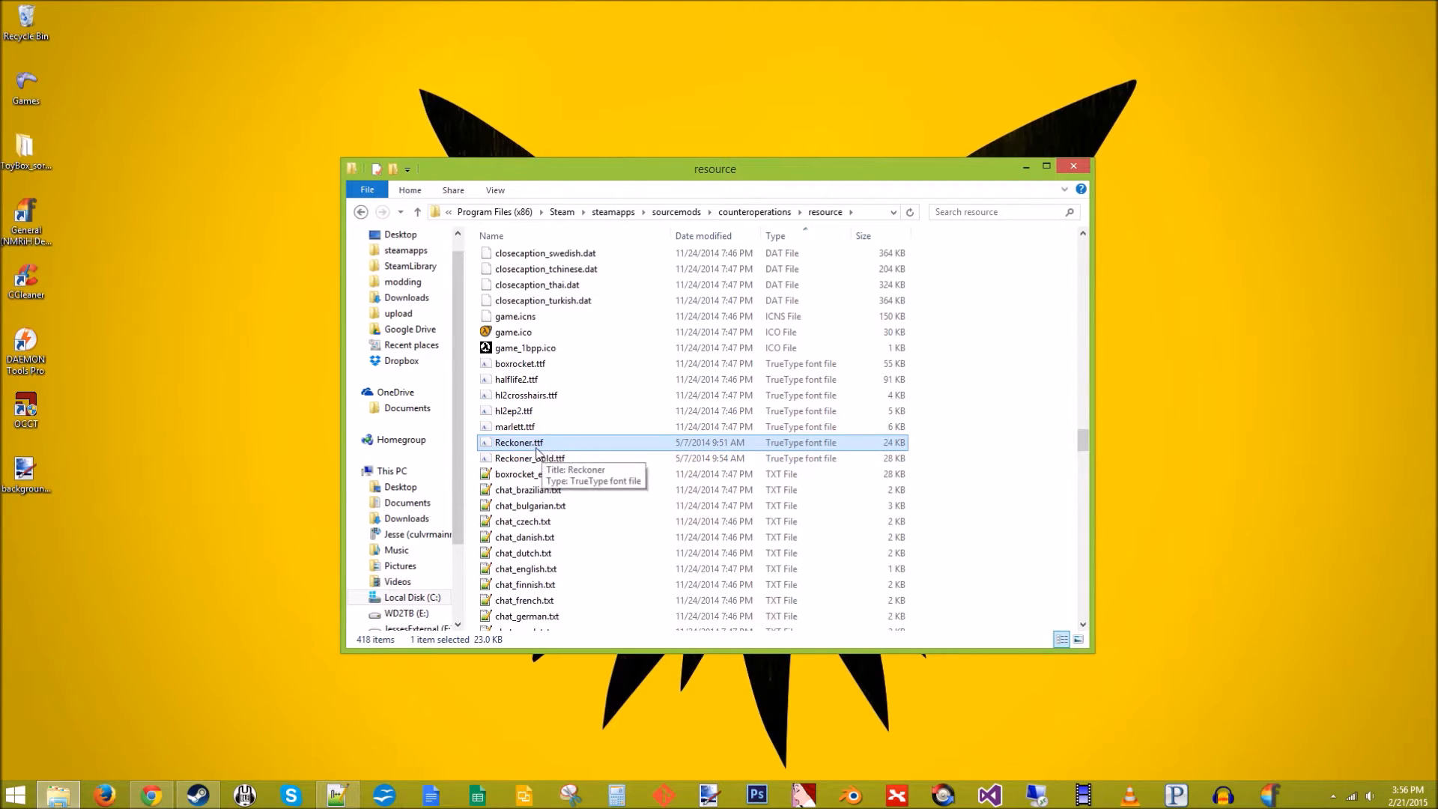
mouse_move(709, 193)
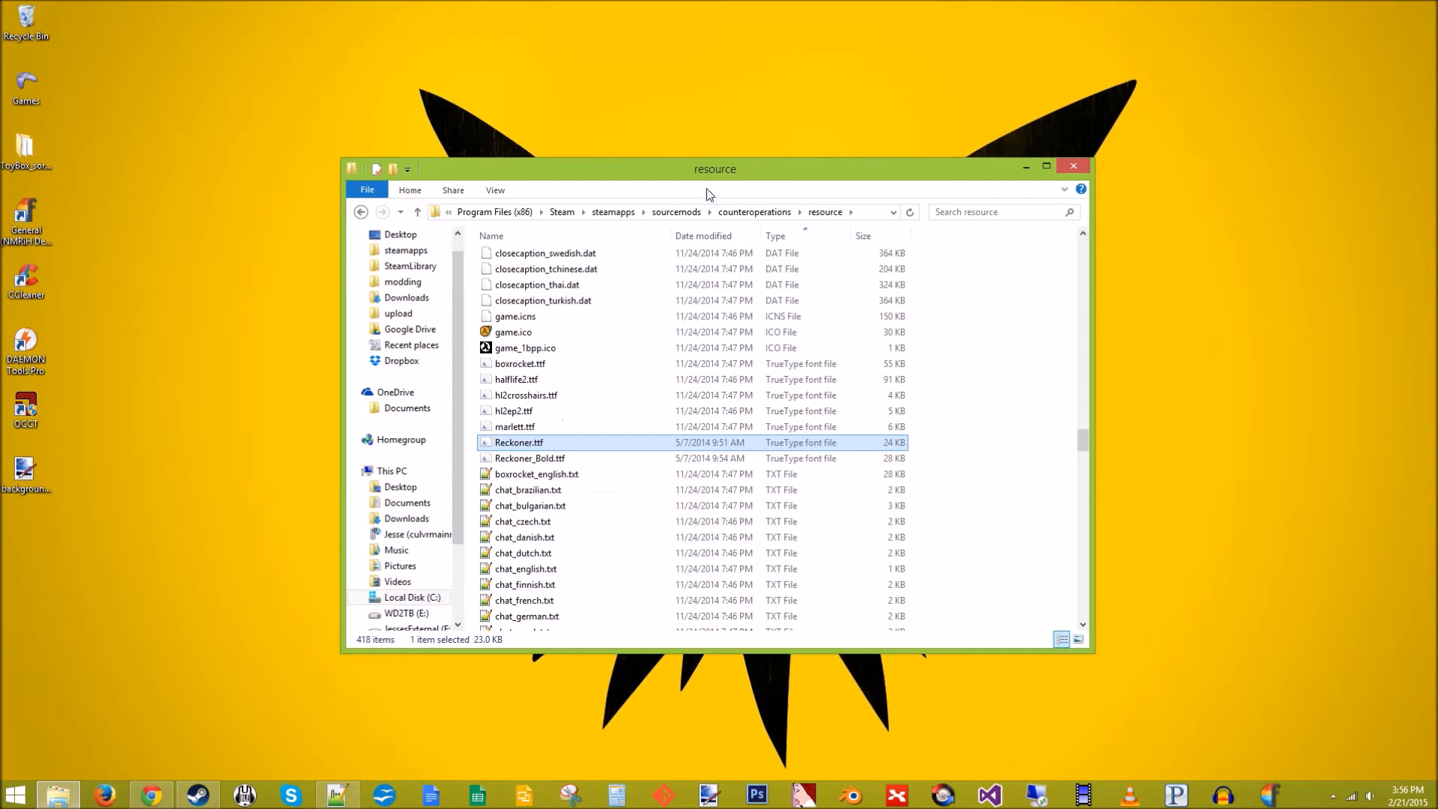
left_click_drag(715, 169, 1022, 156)
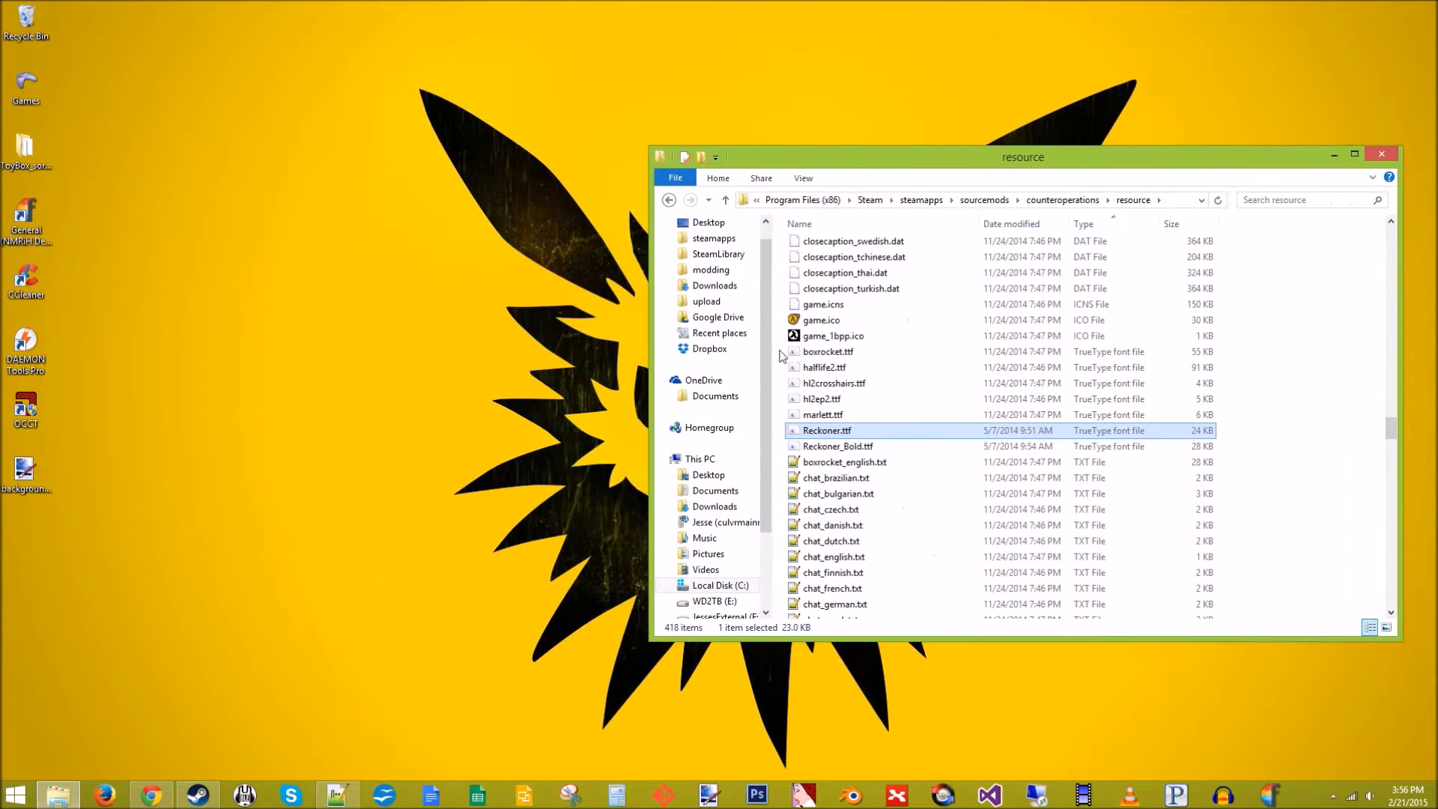
Preview and install Reckoner and Reckoner Bold, then return to the counteroperations folder
double_click(826, 430)
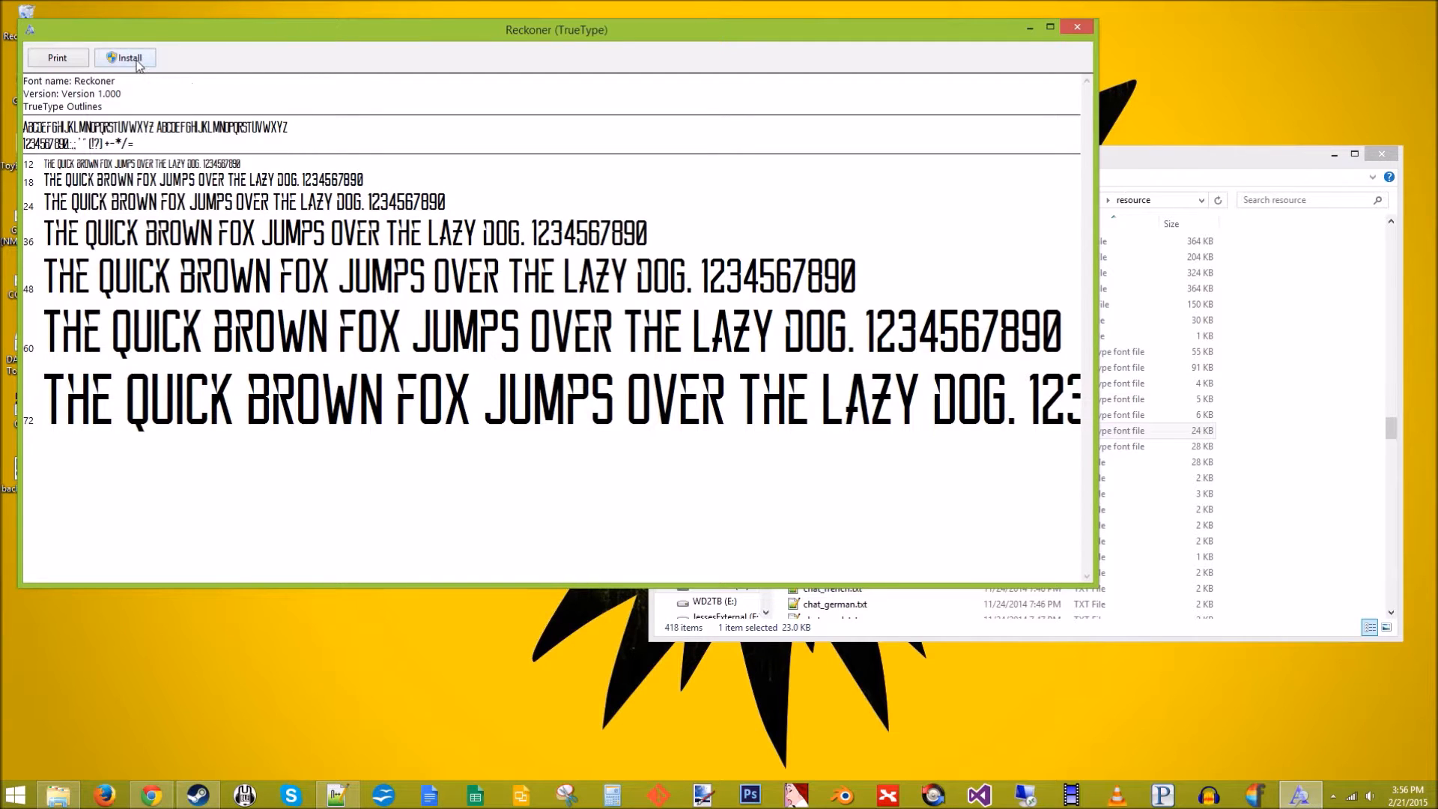
left_click(126, 57)
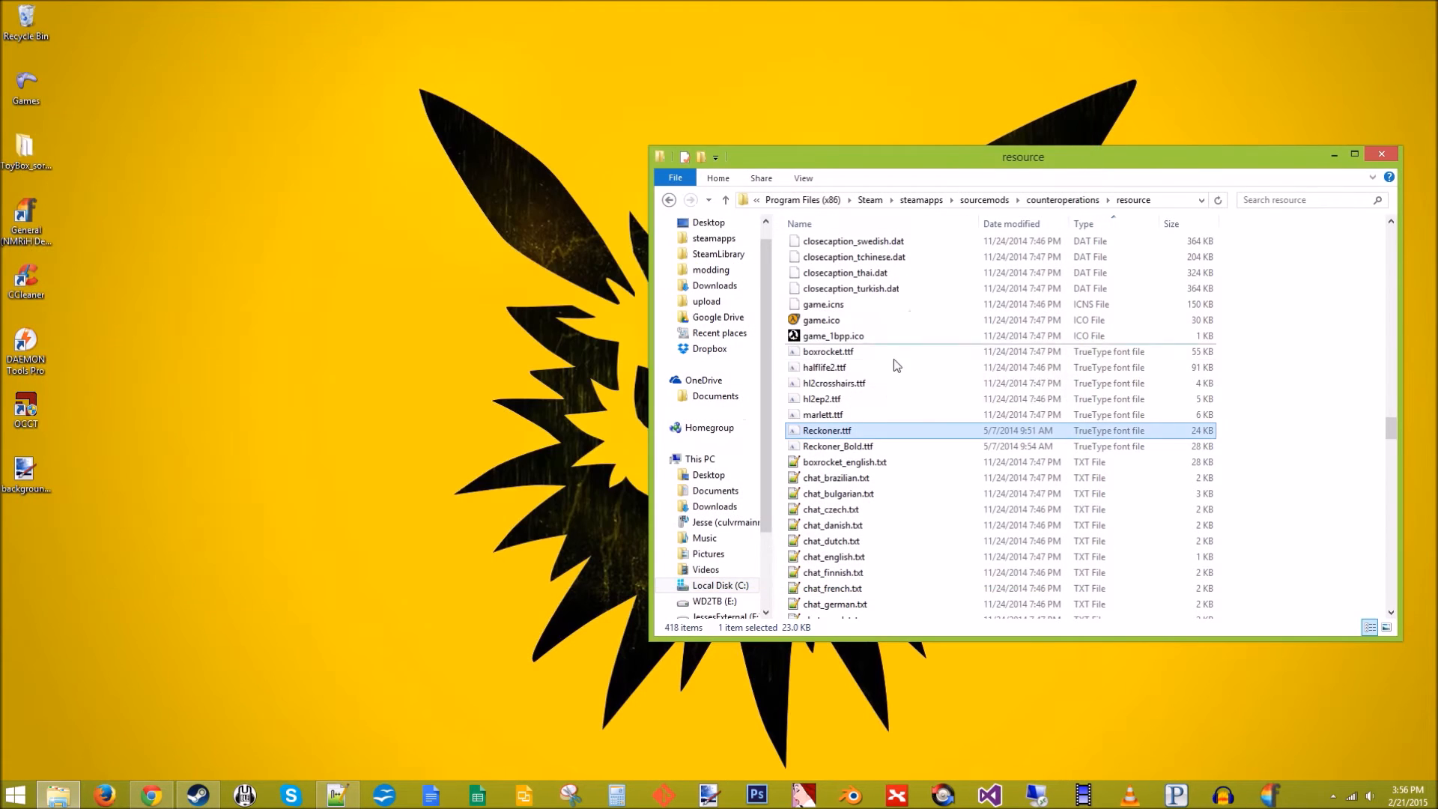
left_click(144, 76)
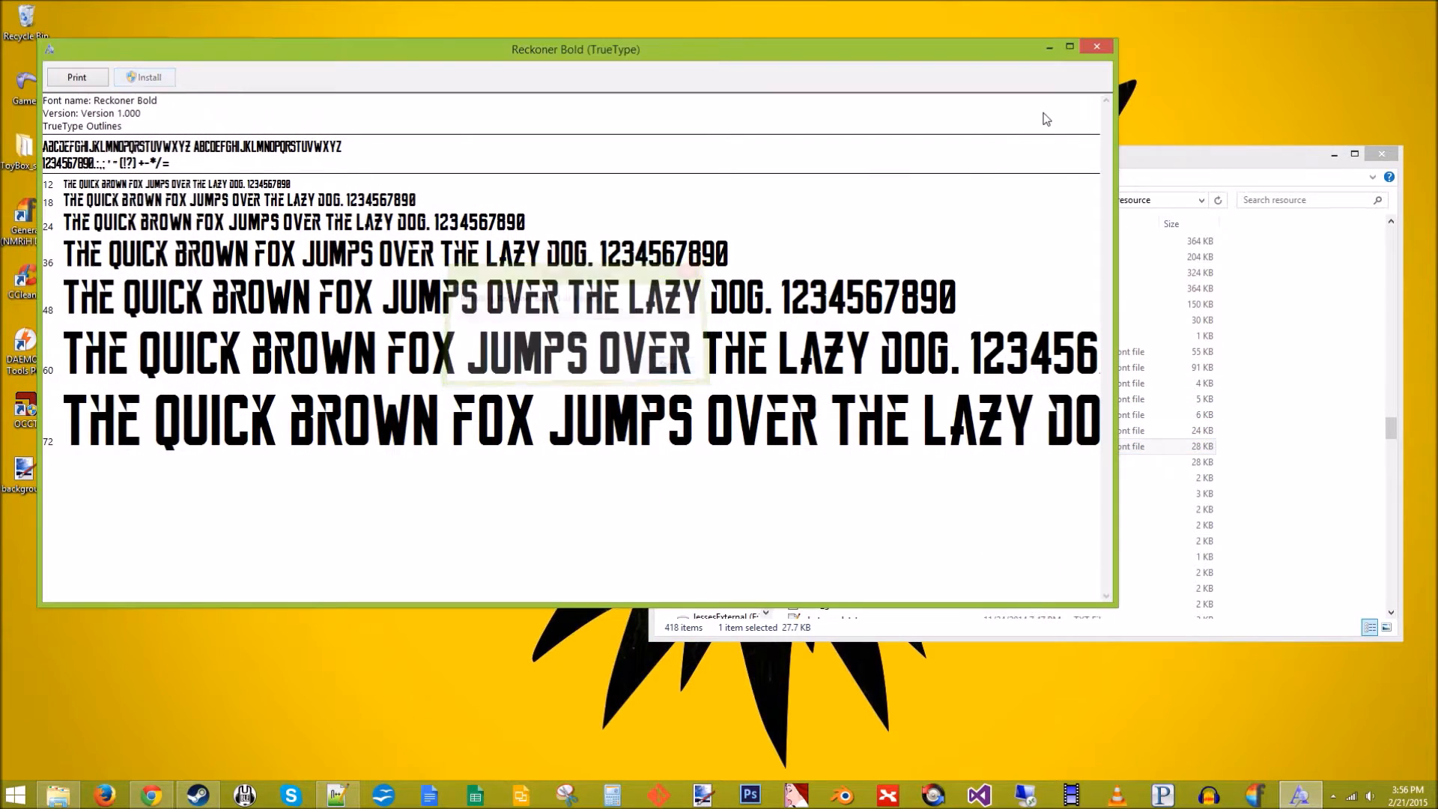
left_click(1095, 46)
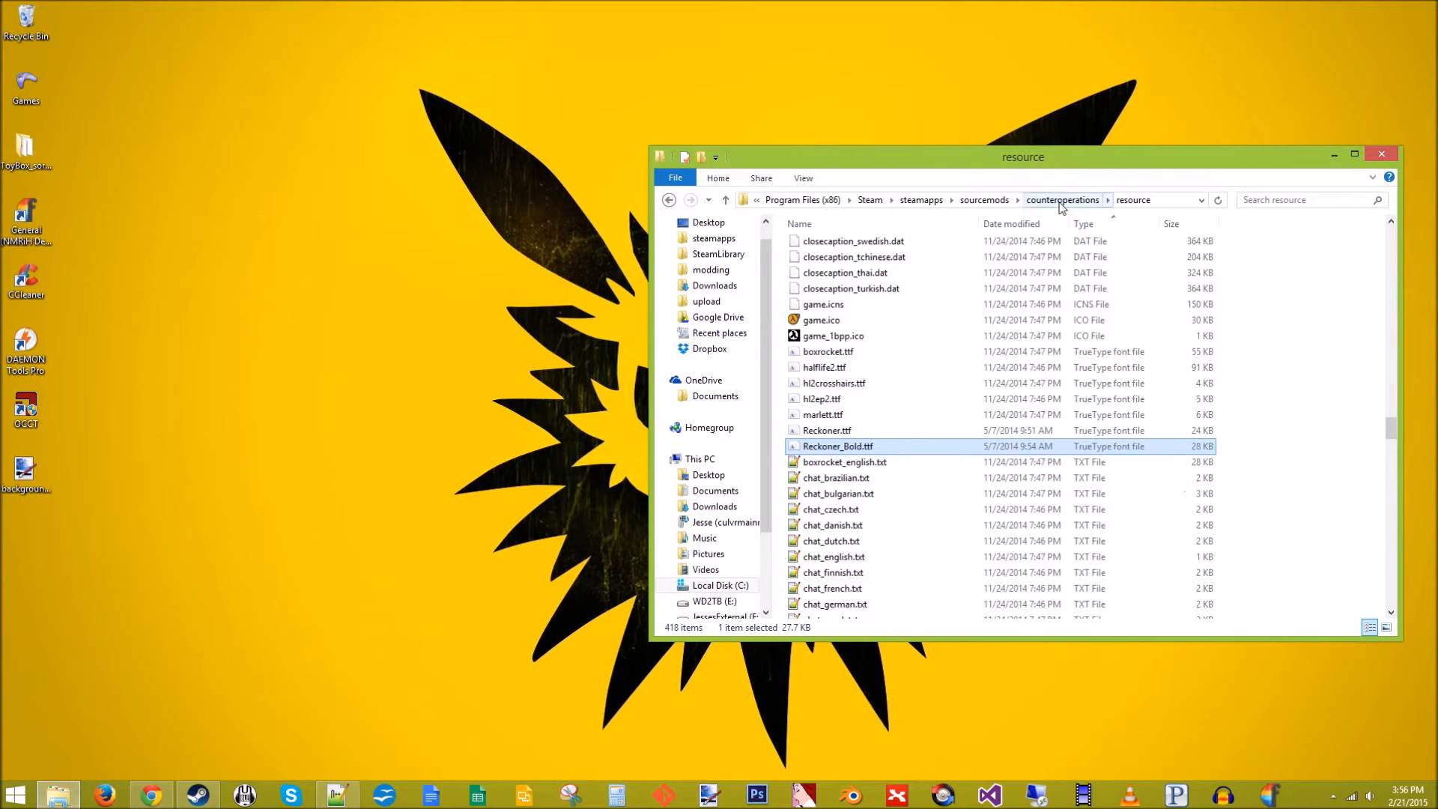
left_click(1061, 200)
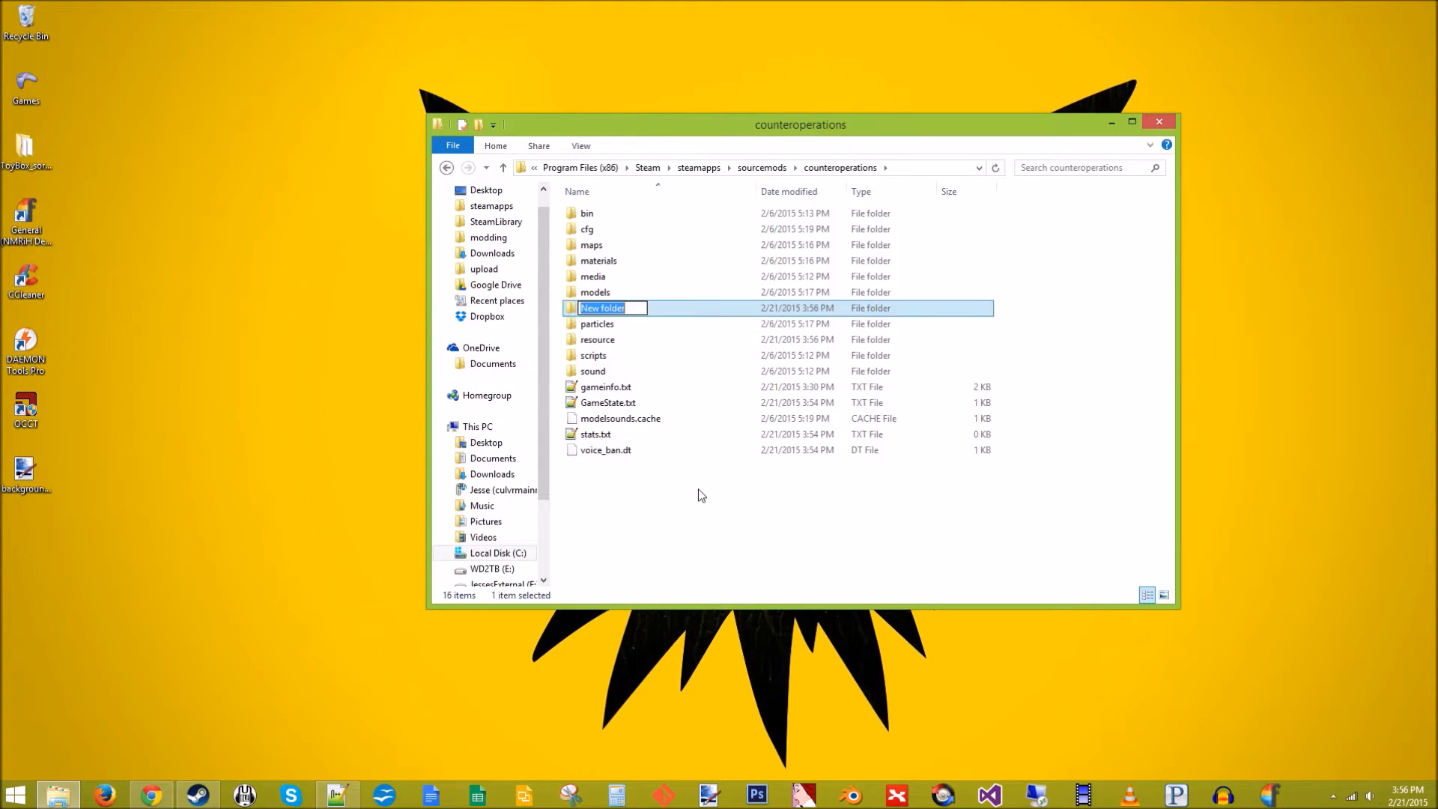
Remove the stray new folder and create a text document named CREDITS.txt
right_click(602, 307)
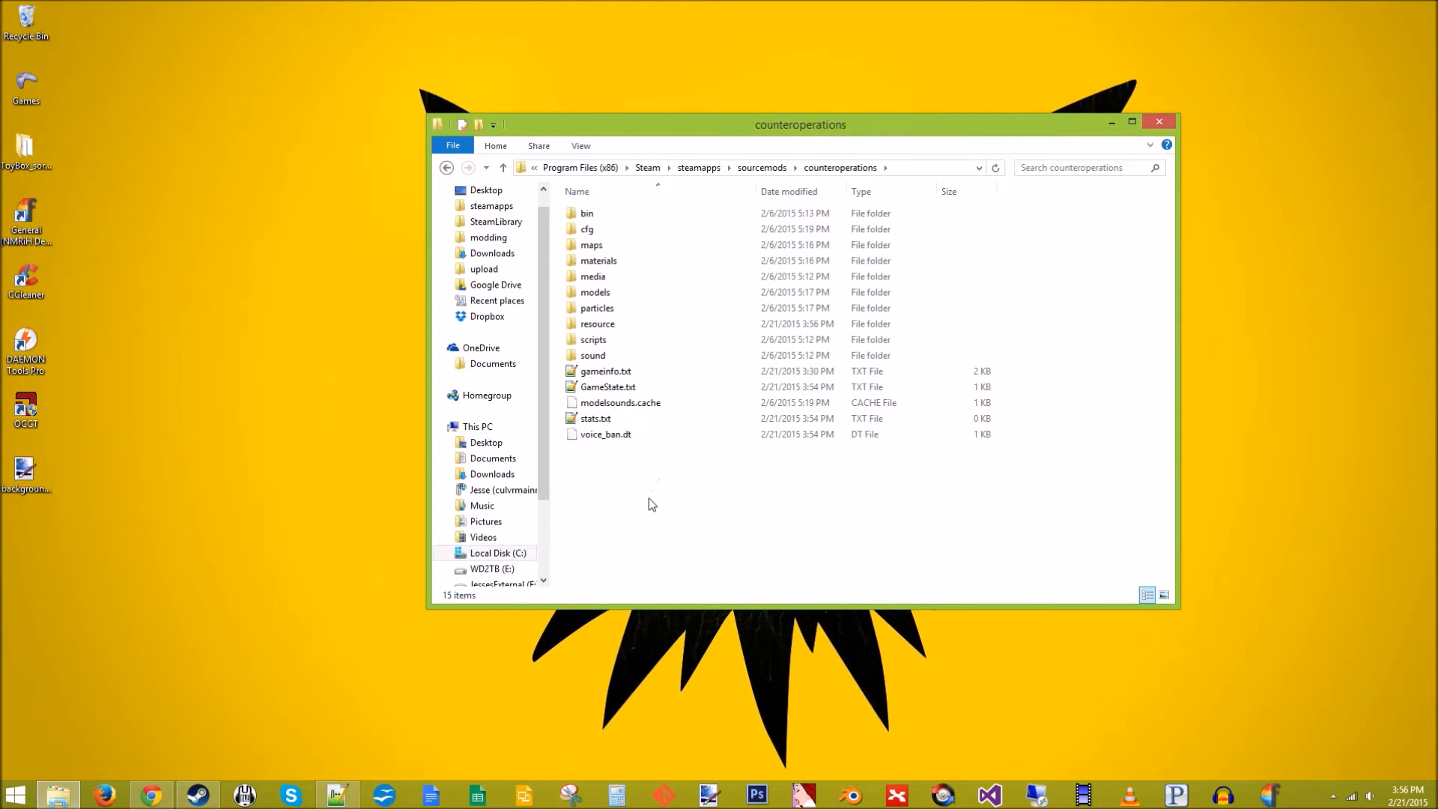
right_click(647, 503)
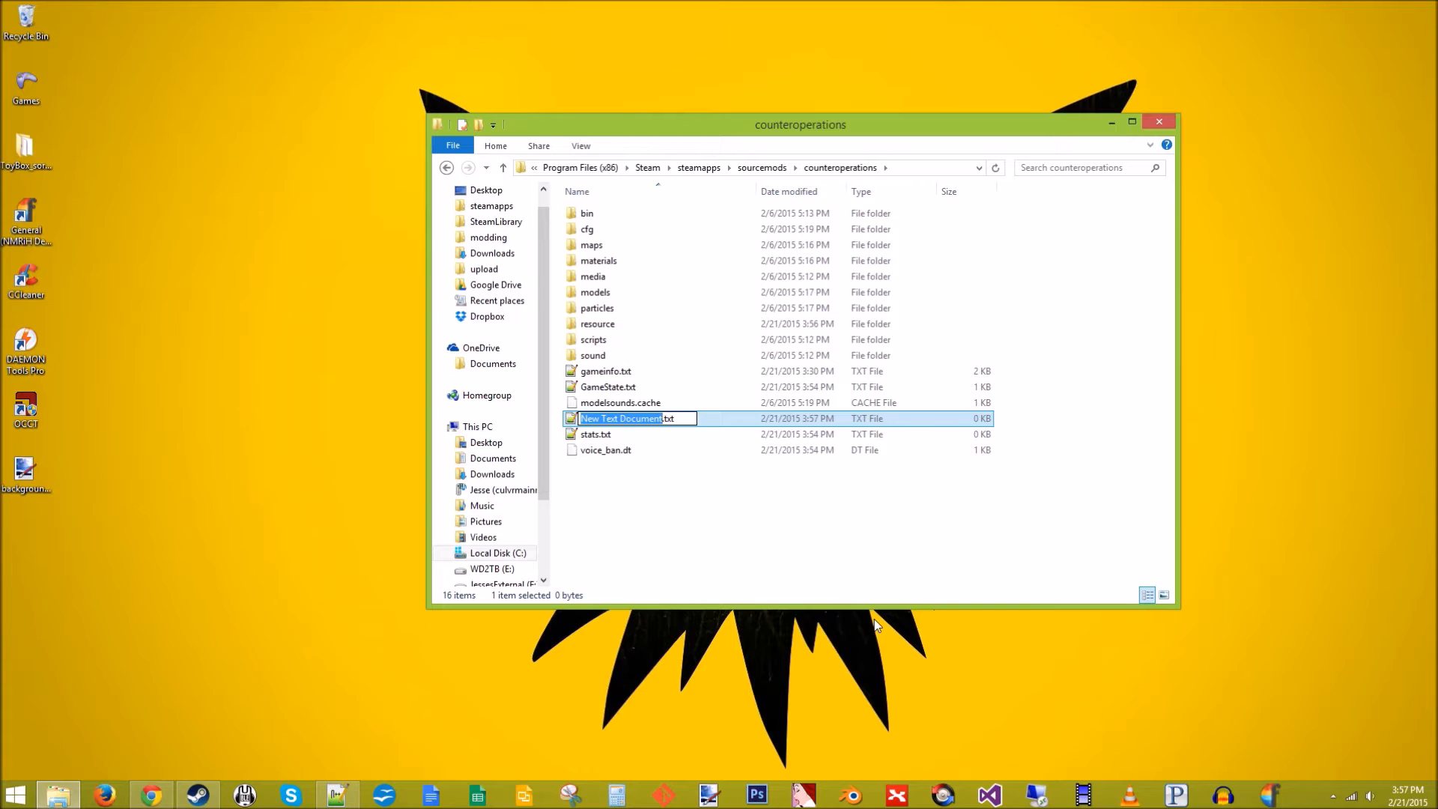
type("CREDITS.txt")
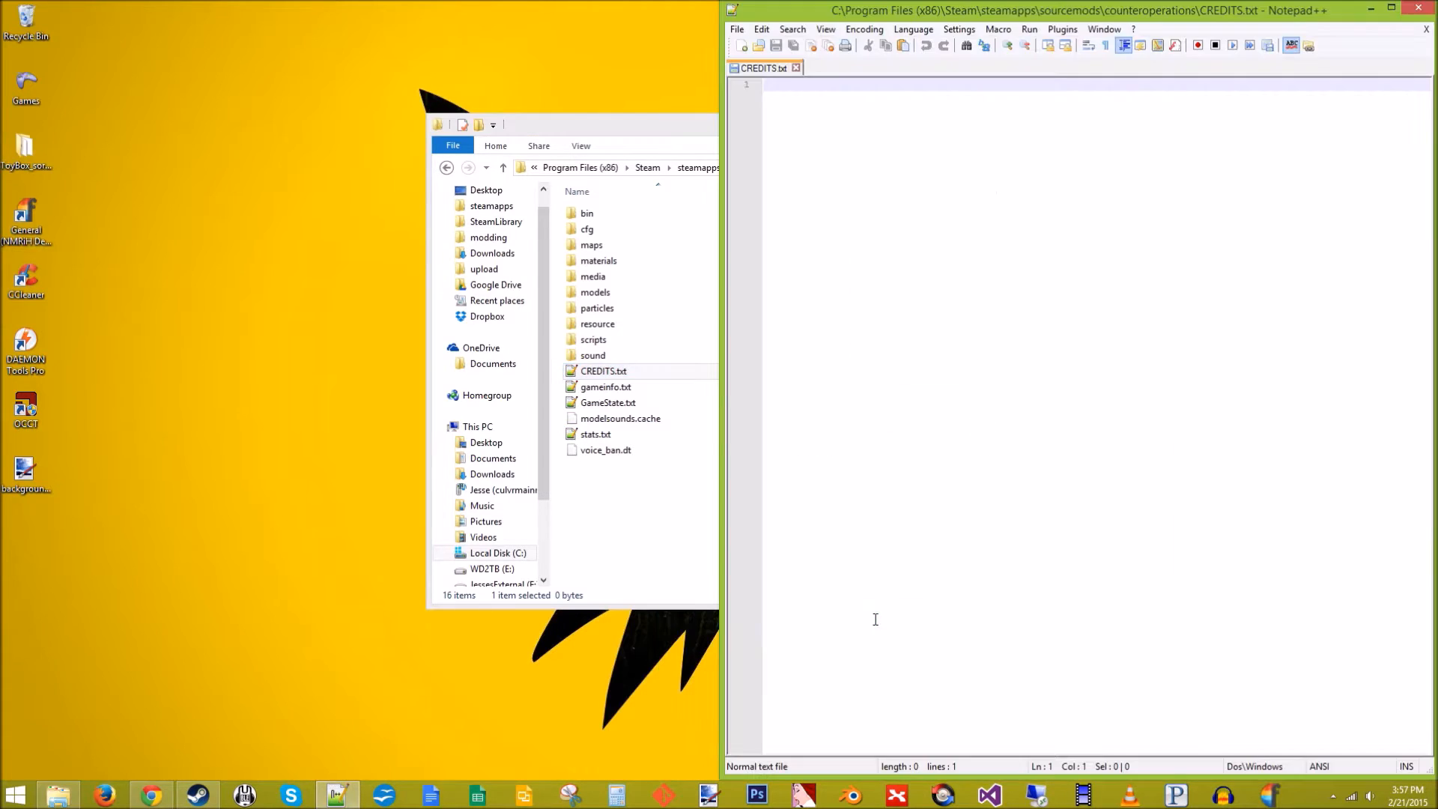
type("F")
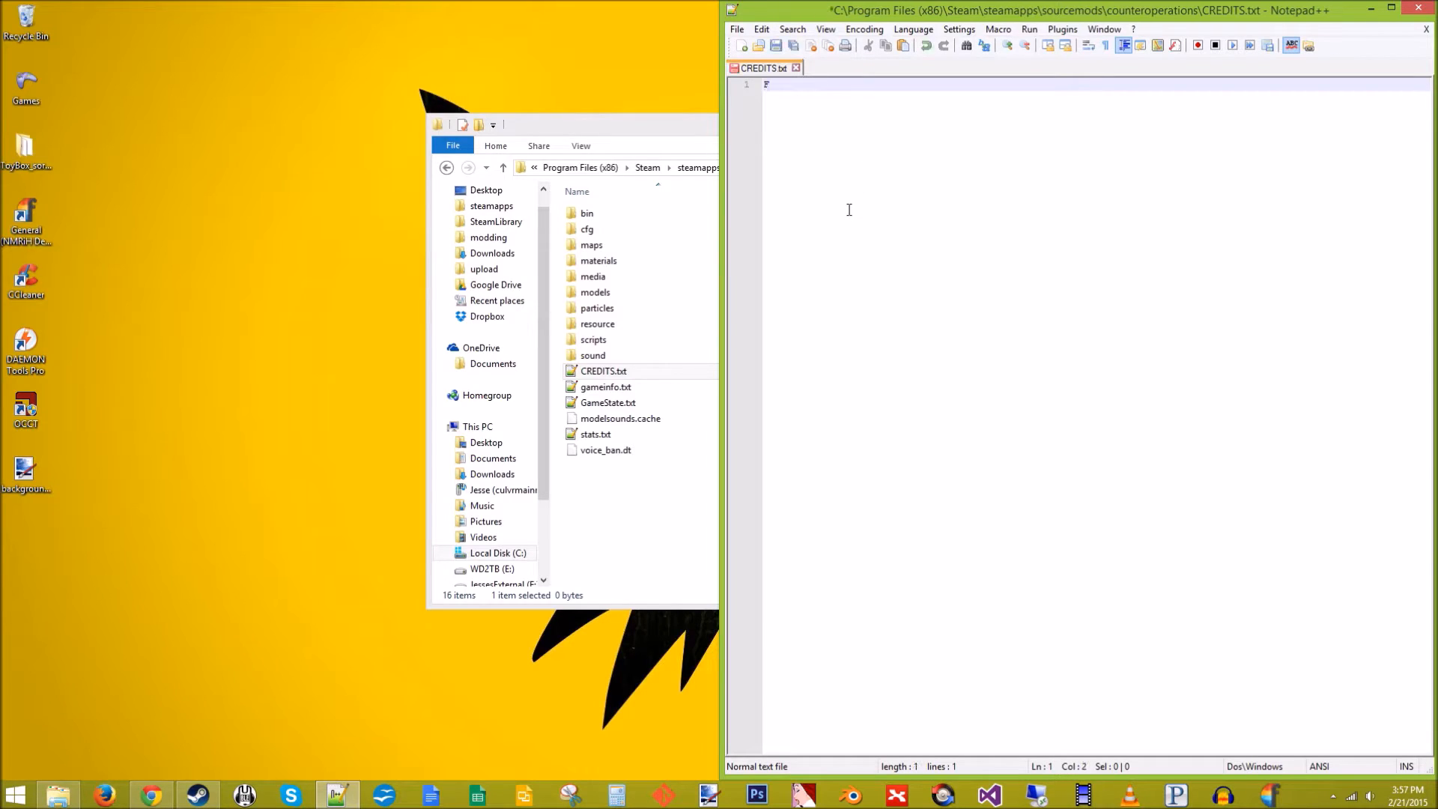
key("Backspace")
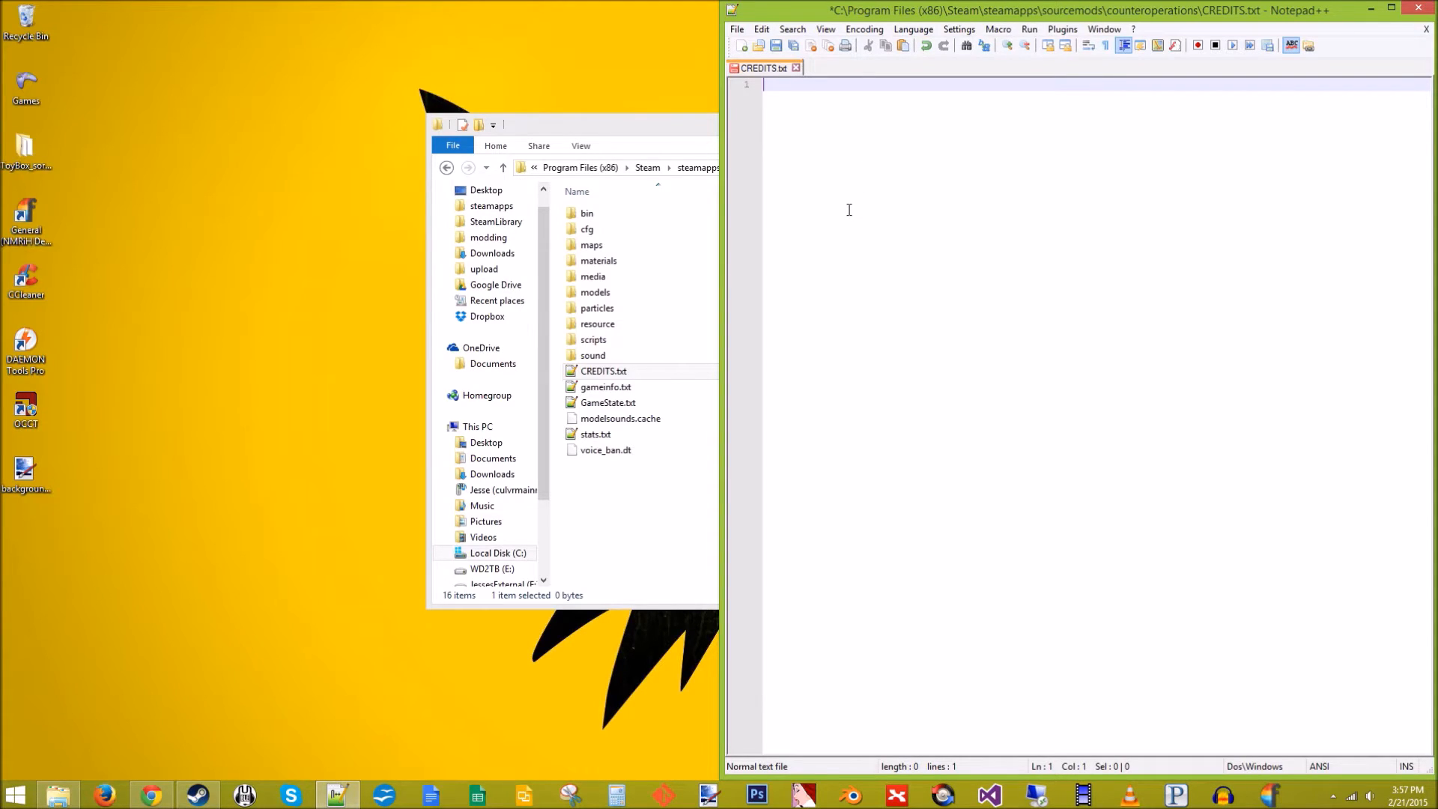
type("Reckoner")
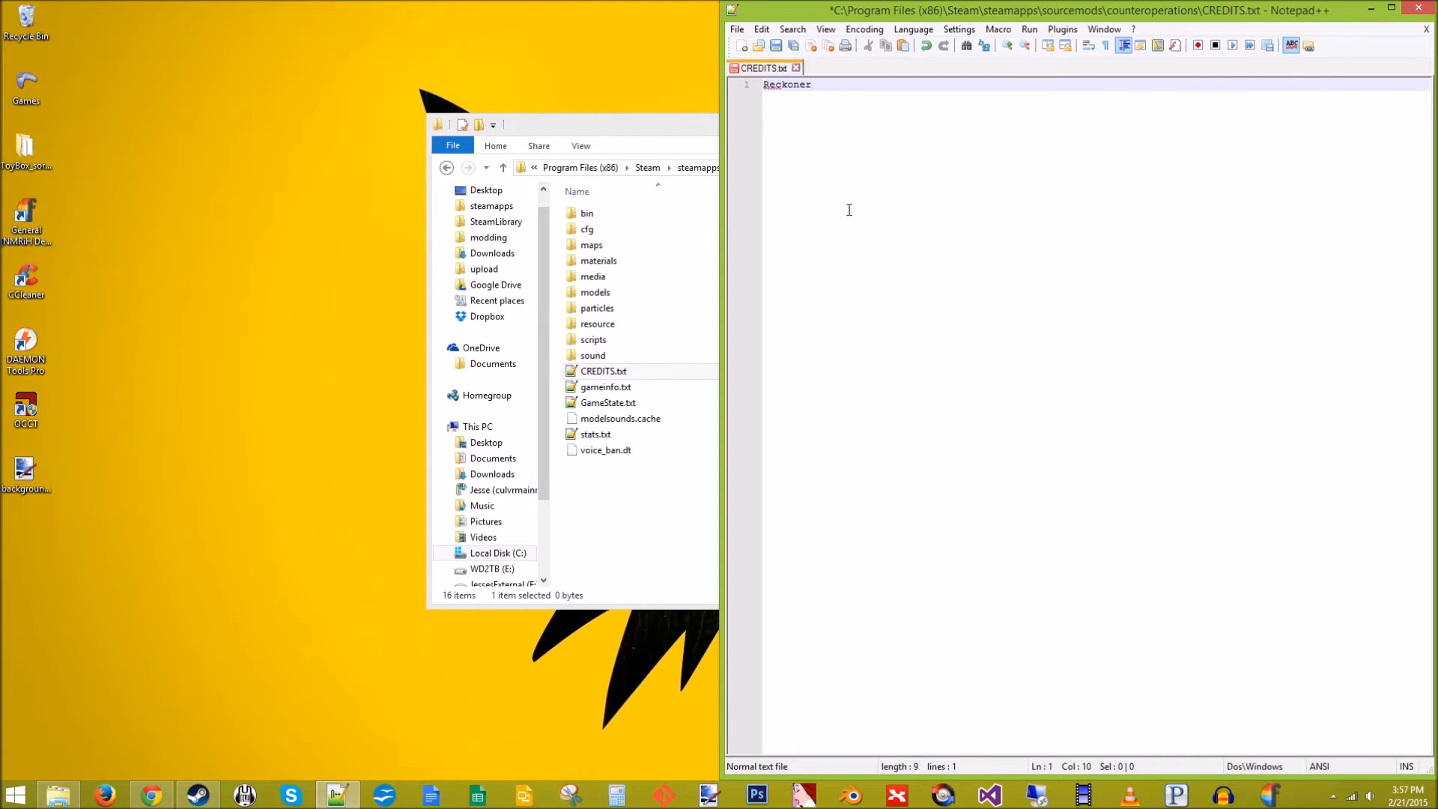
type("Font")
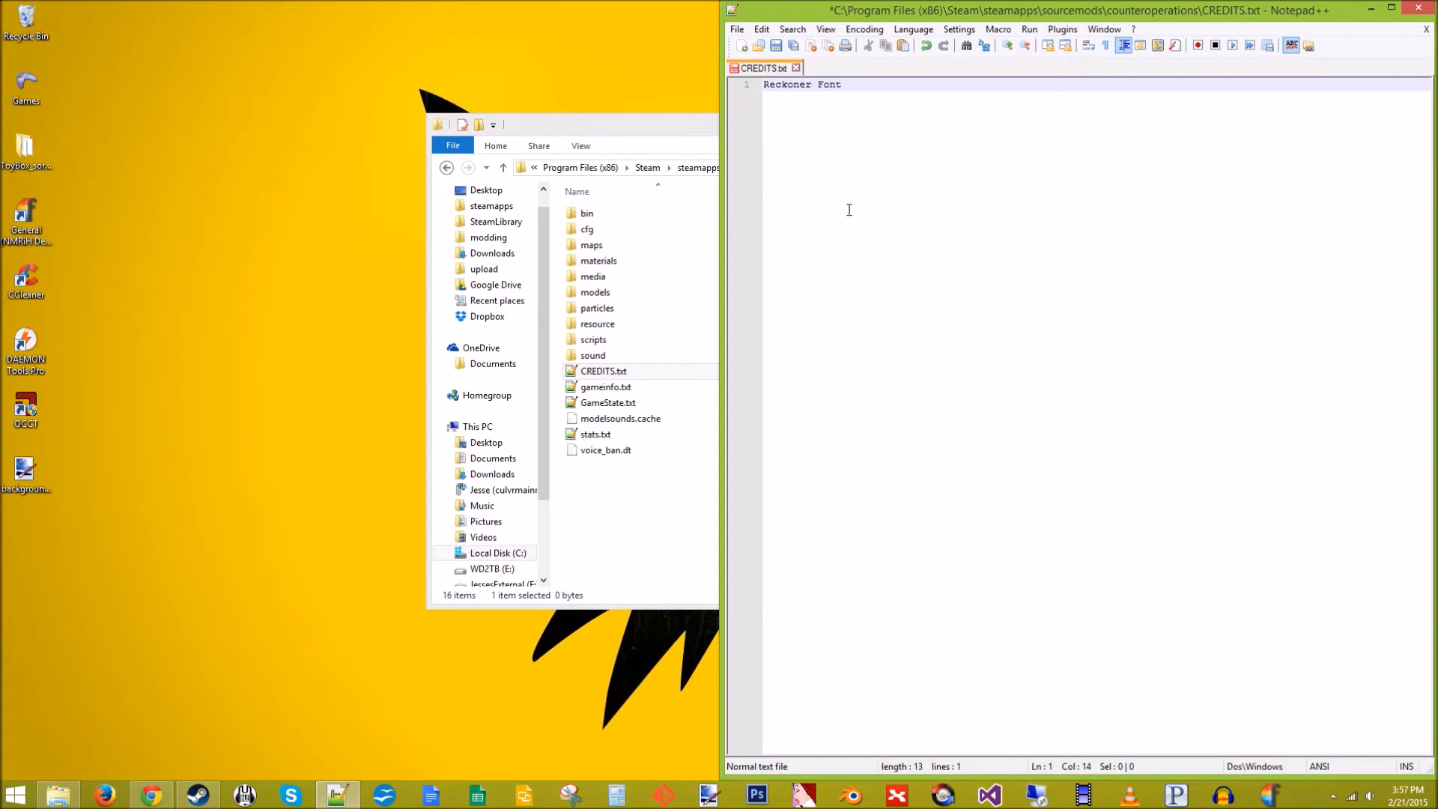
type(":")
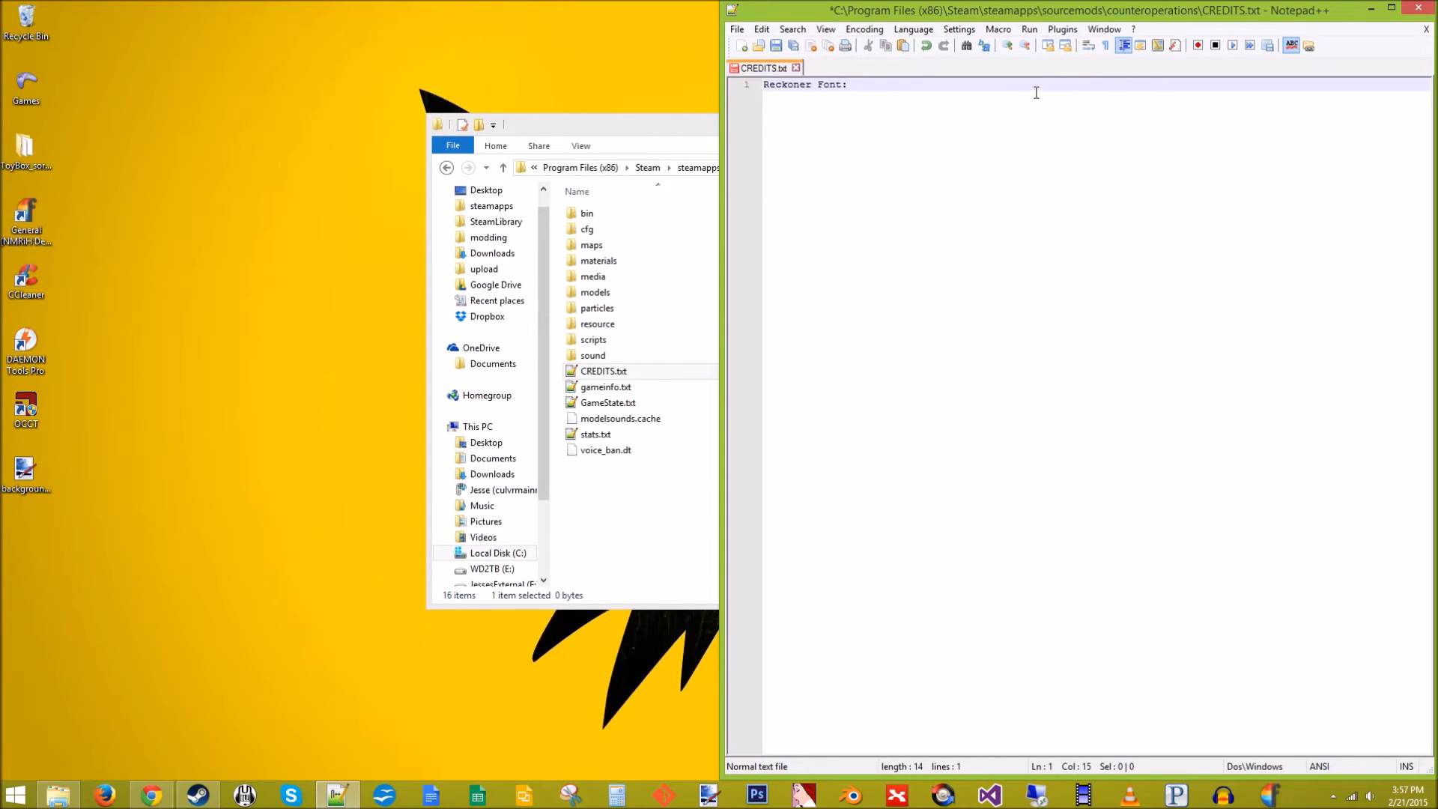
type("http://alexdale.co/reckoner.html")
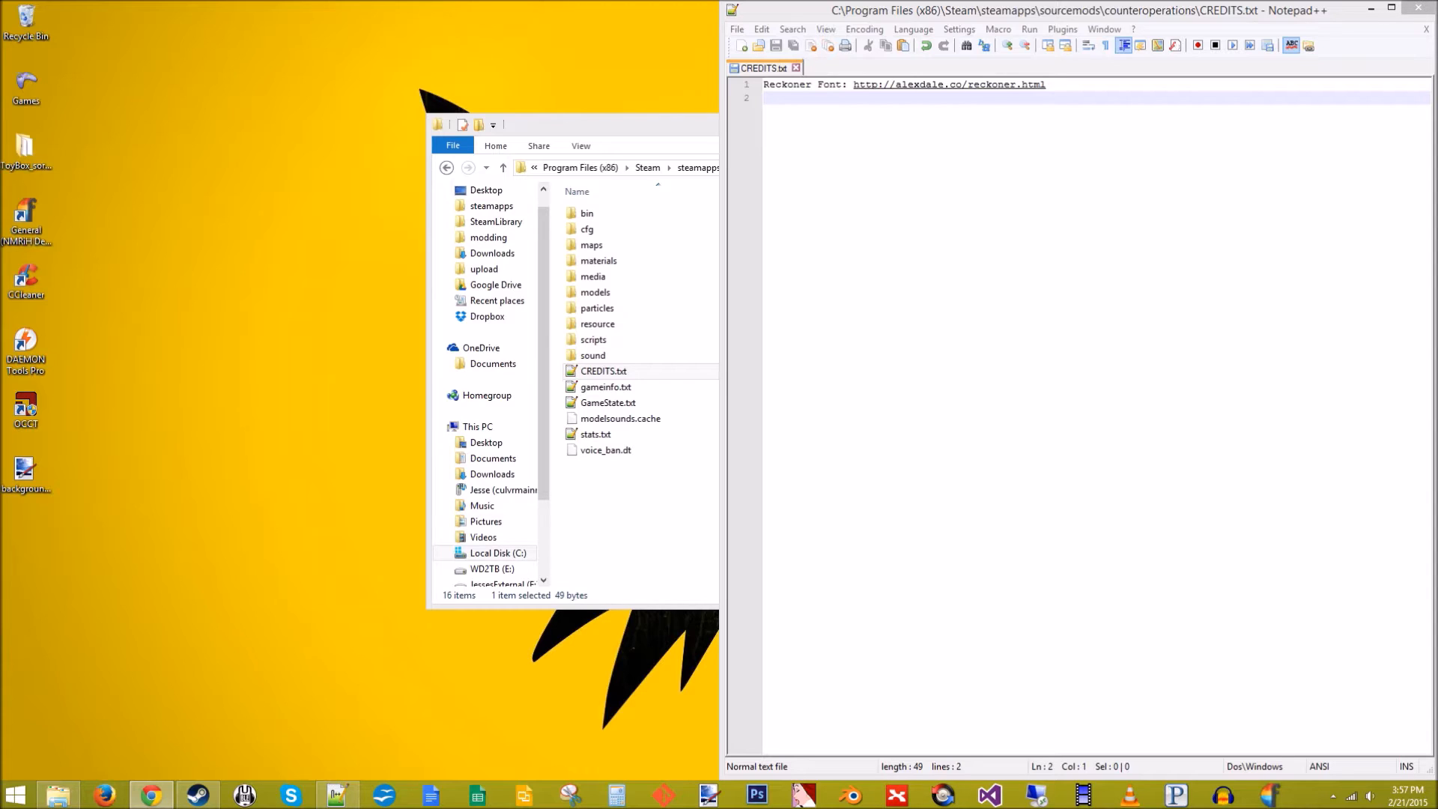
mouse_move(1070, 344)
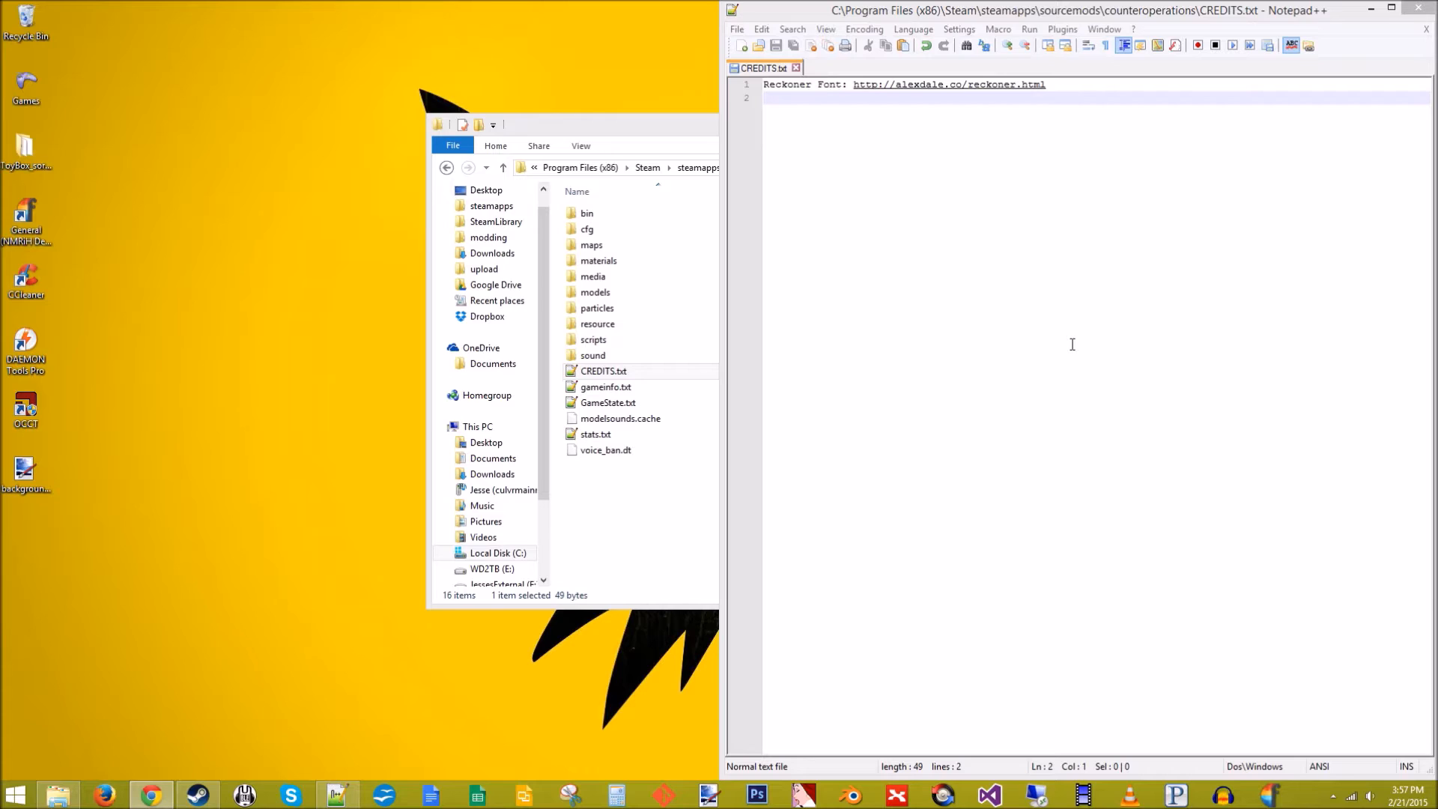
mouse_move(1046, 324)
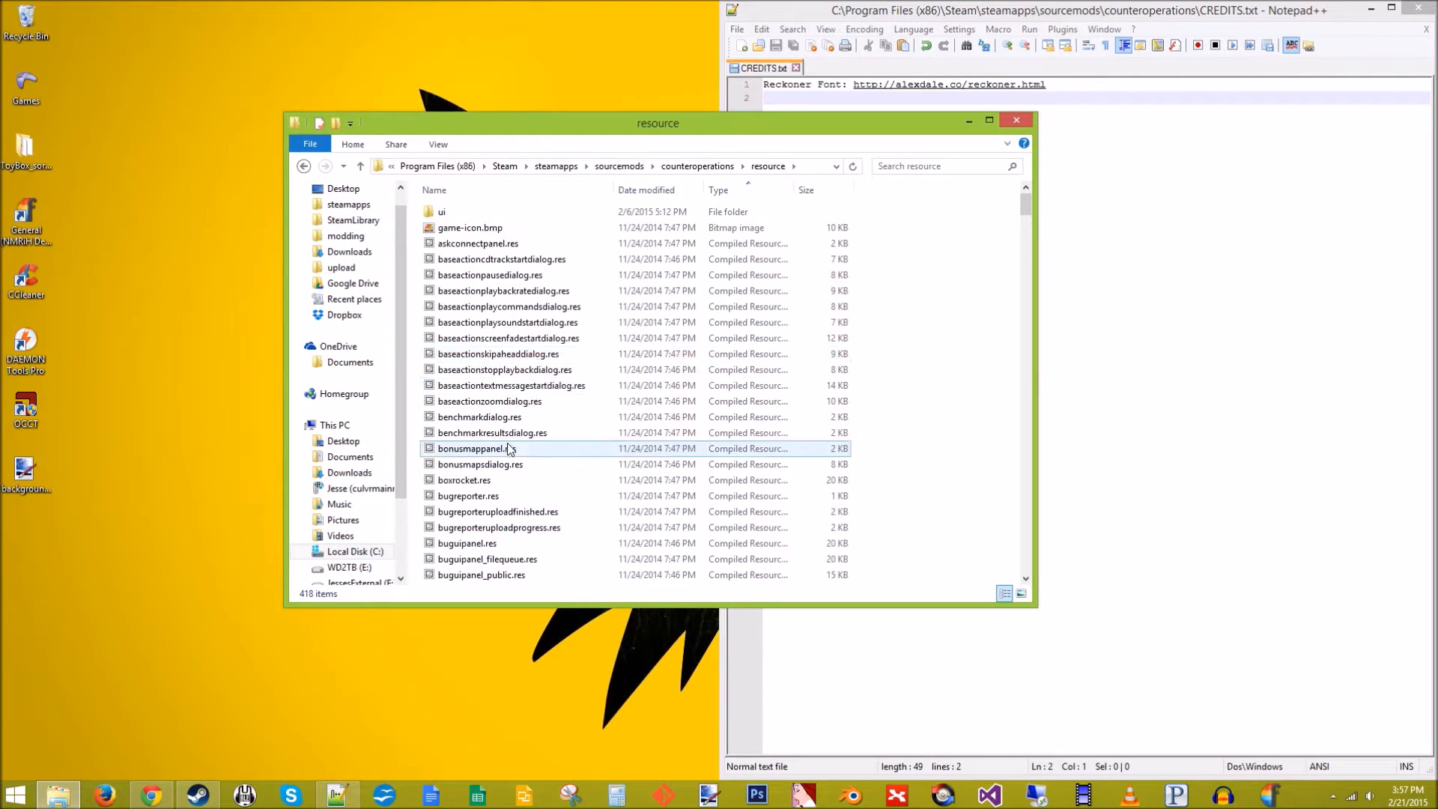
Open clientscheme.res from the resource folder and scroll down to the ClientTitleFont block
scroll("down", 3)
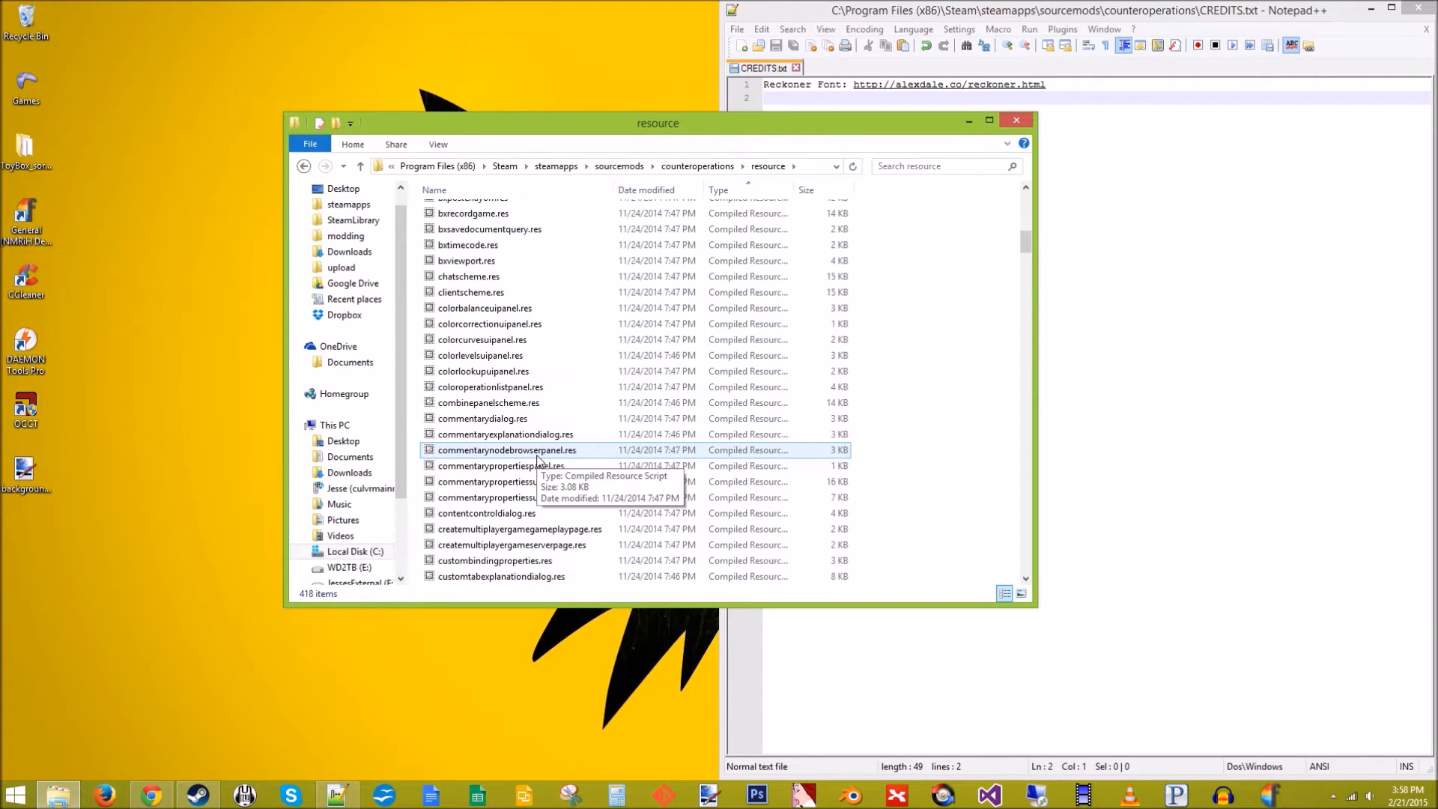
left_click(479, 355)
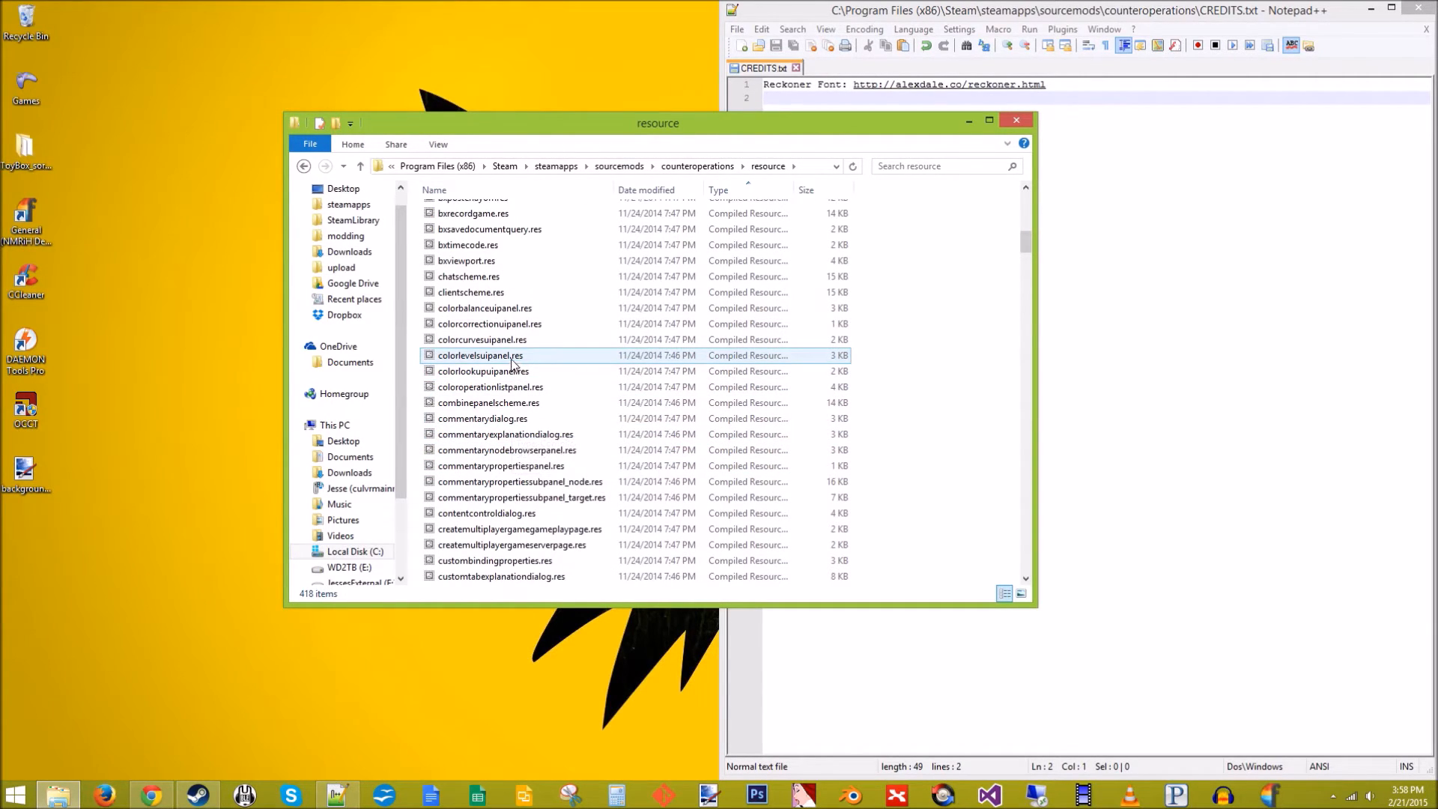
double_click(470, 292)
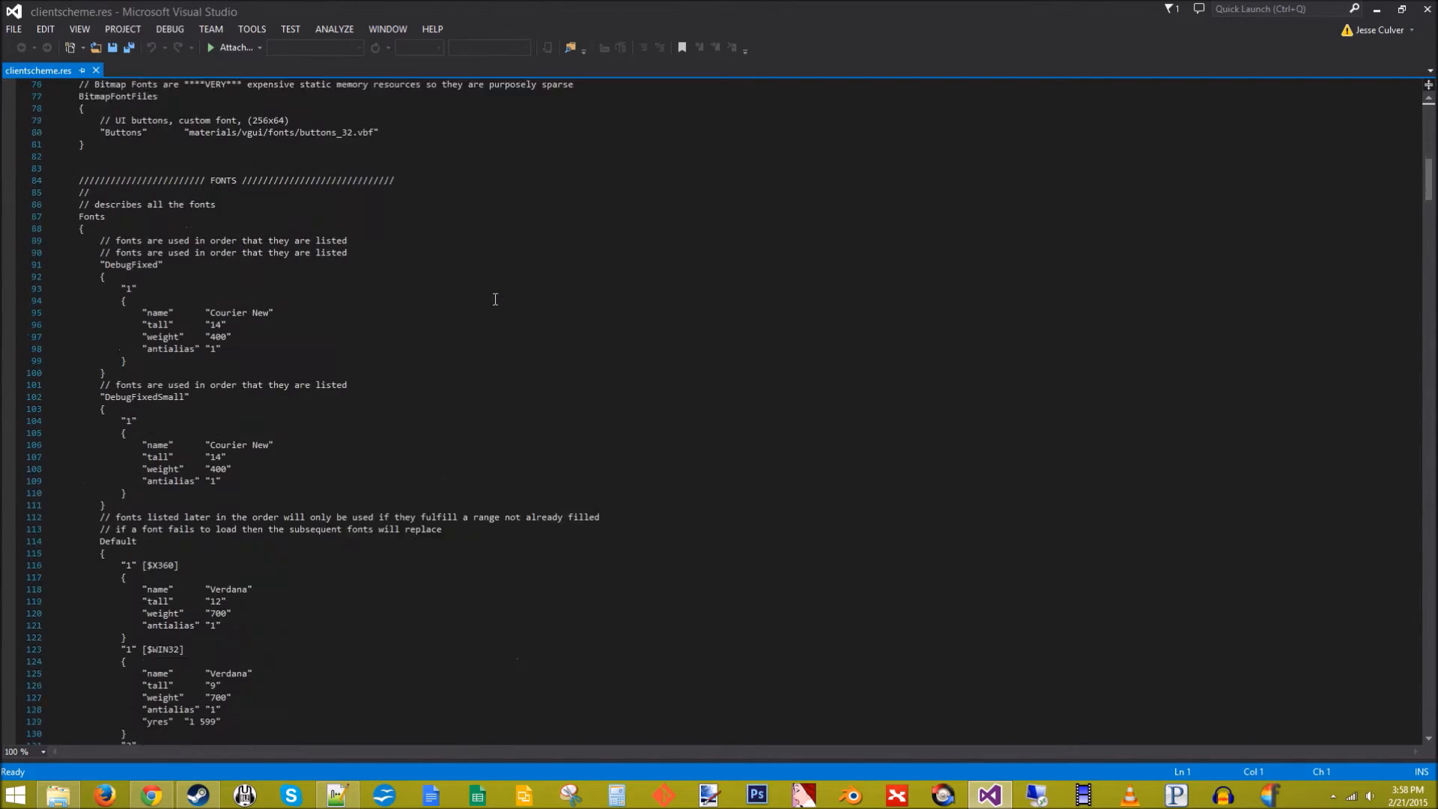
scroll("down", 3)
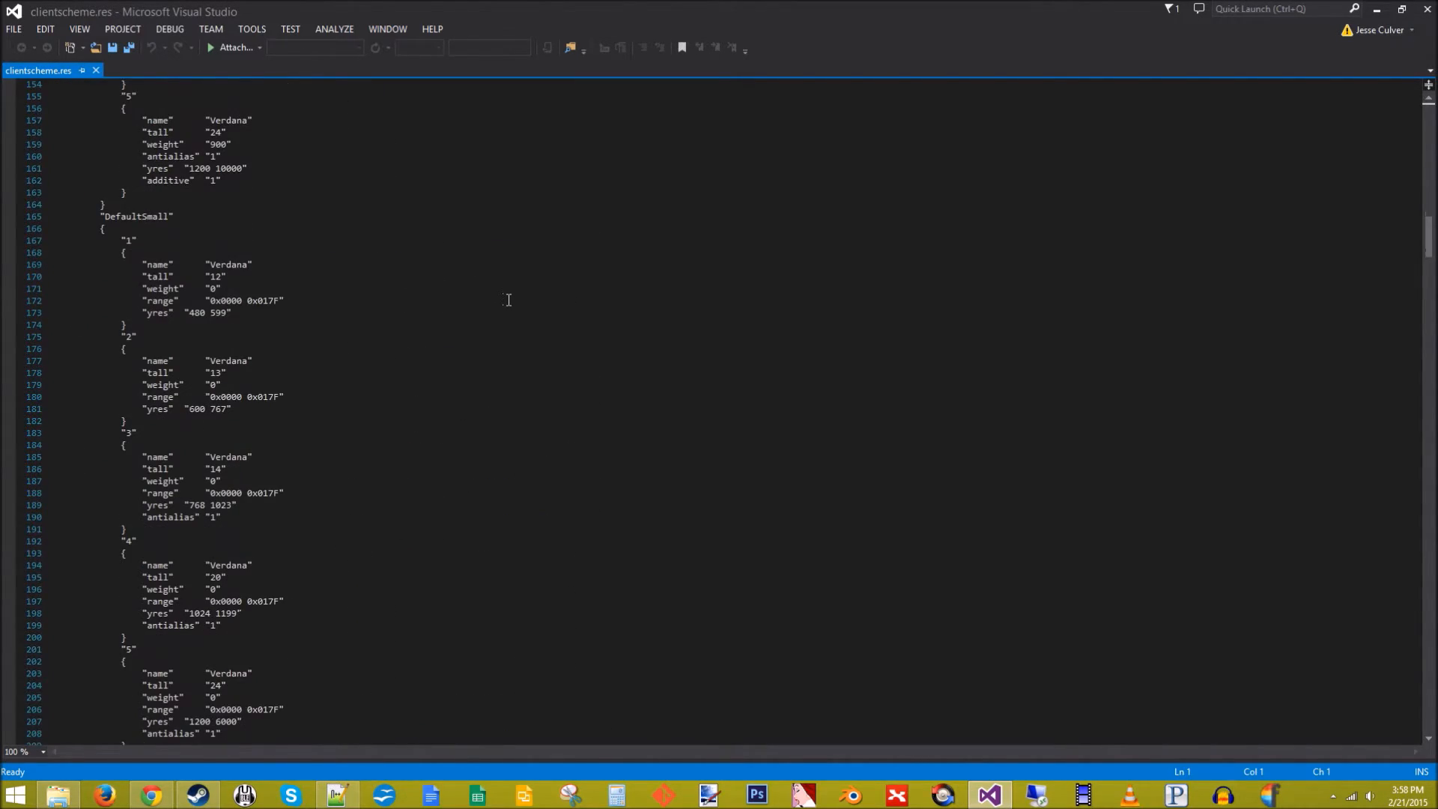
scroll("down", 3)
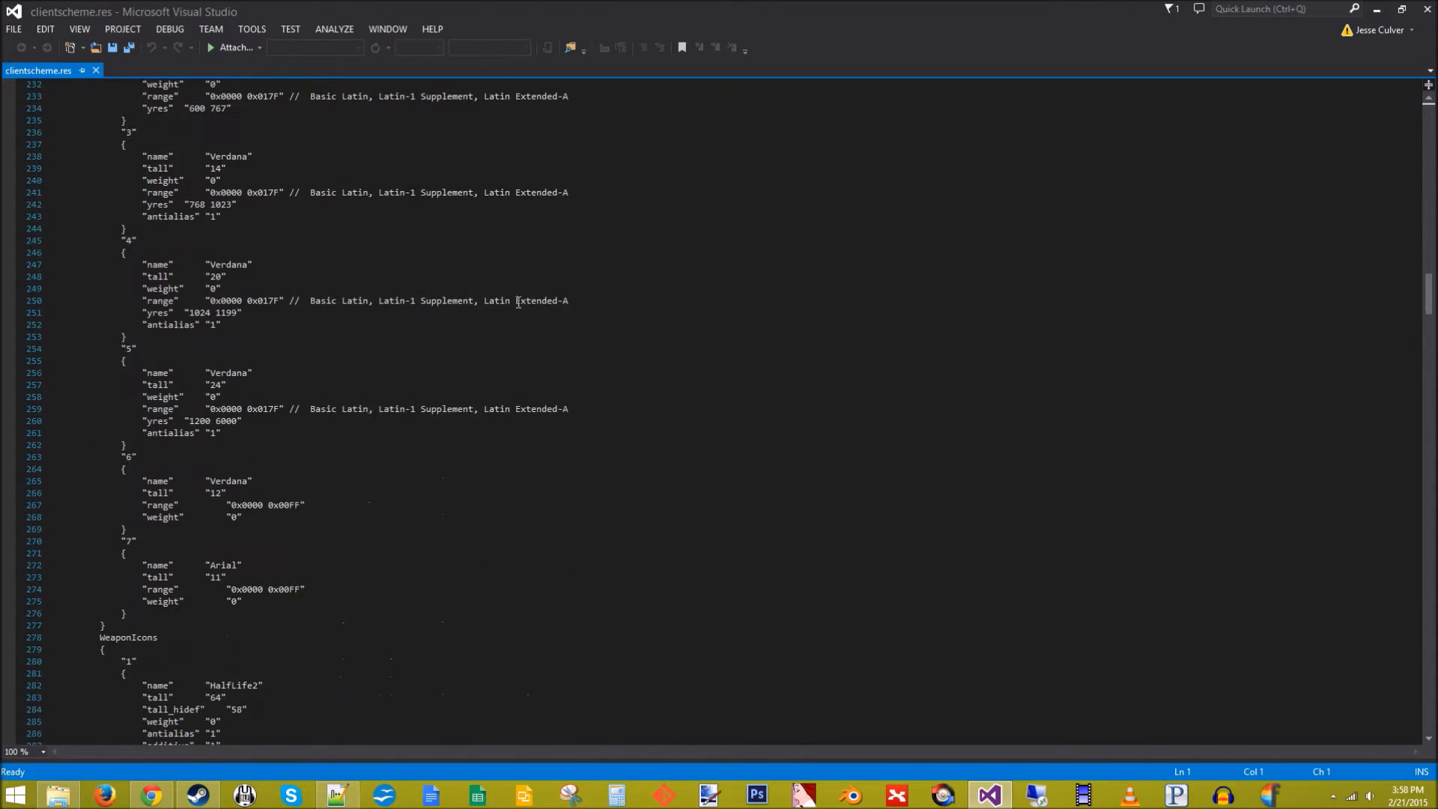
scroll("down", 3)
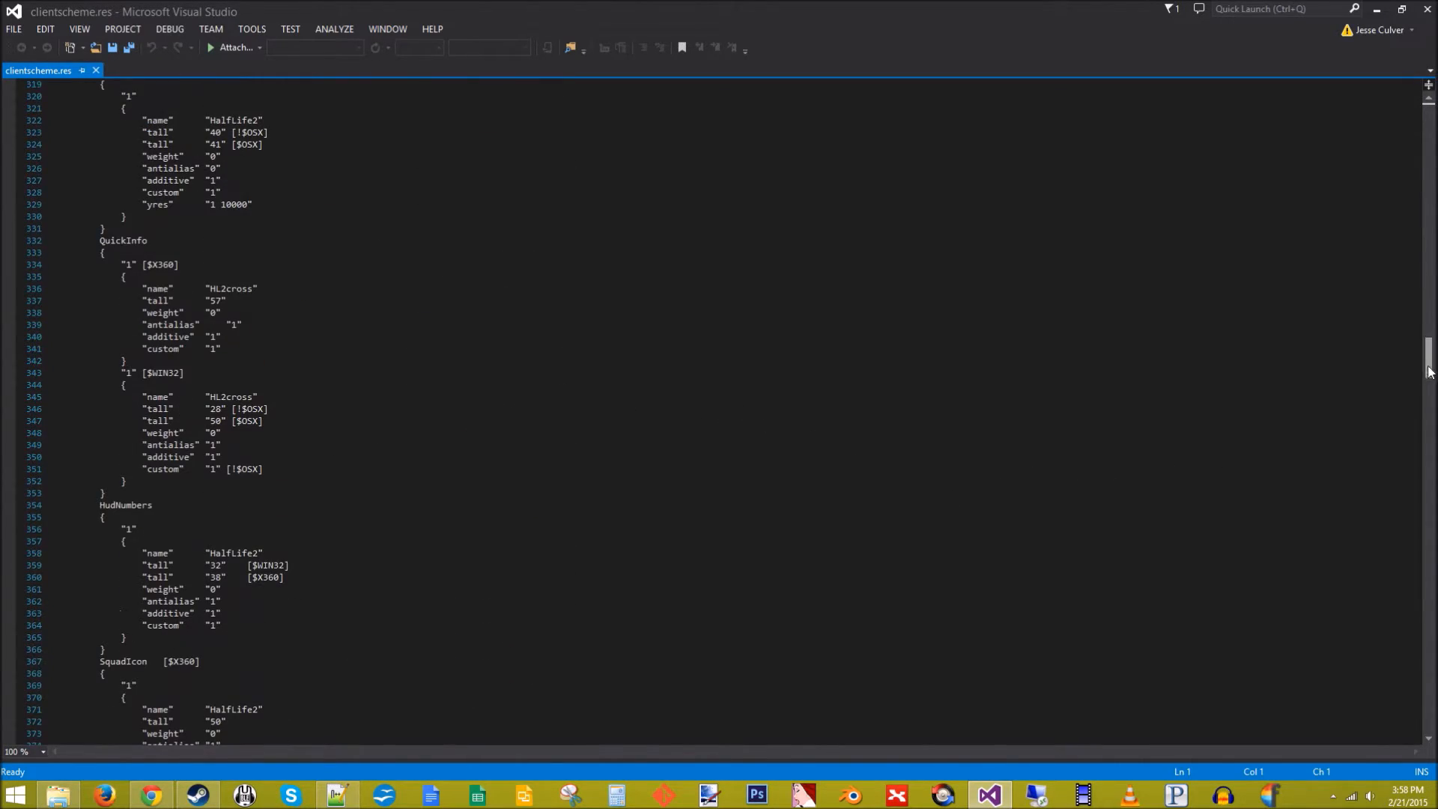
scroll("down", 3)
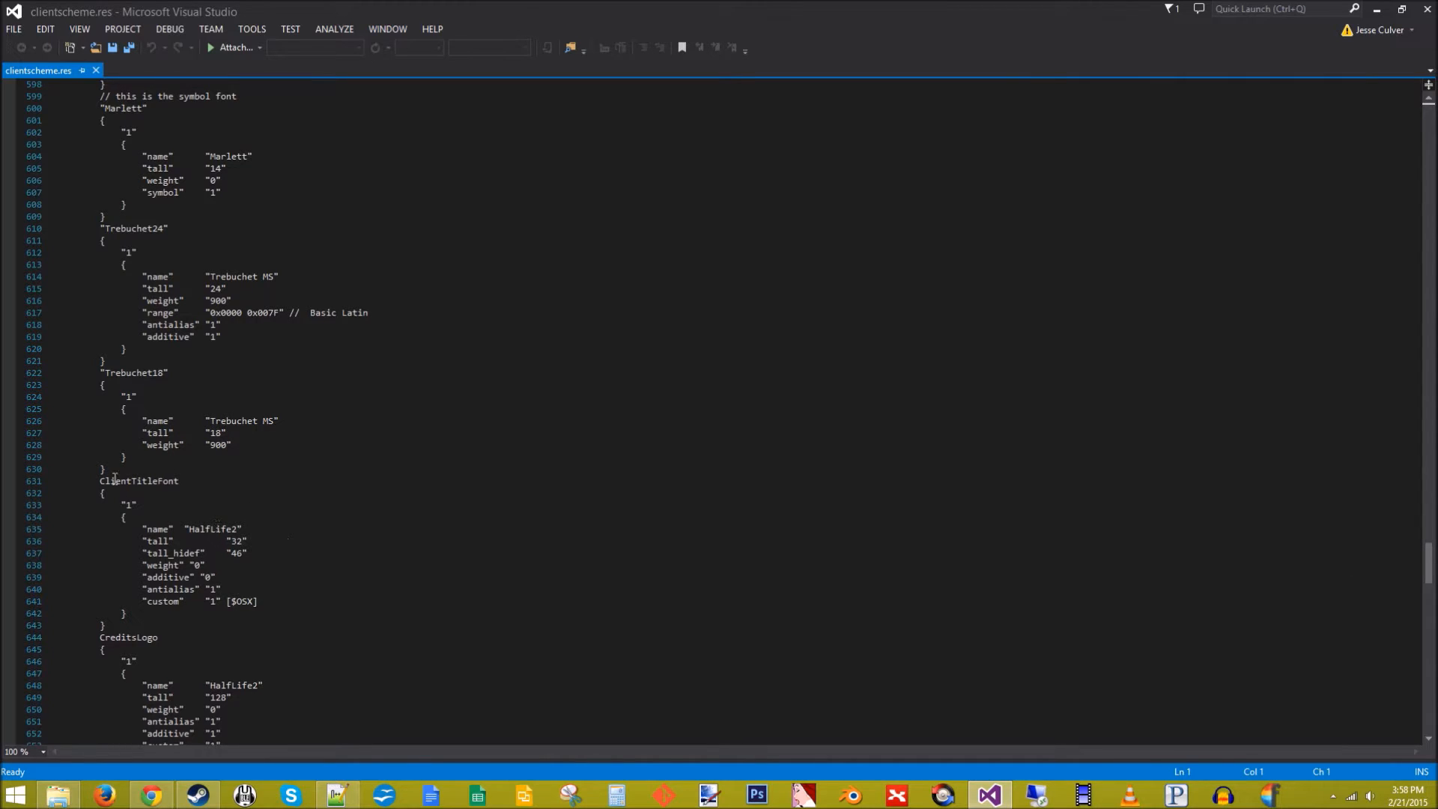
Replace HalfLife2 with Reckoner Bold in ClientTitleFont and preview Reckoner_Bold.ttf
double_click(213, 530)
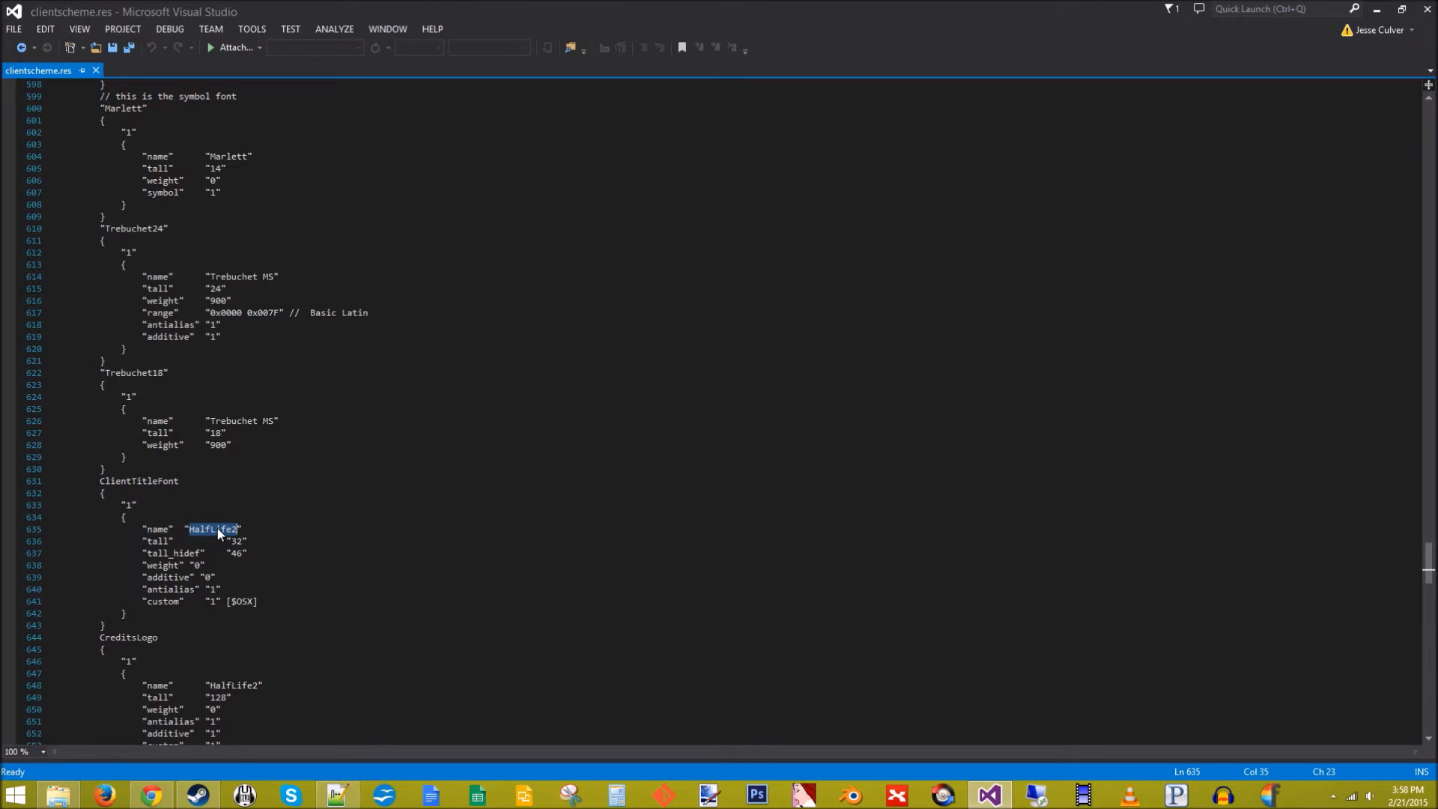
type("Reckoner Bold")
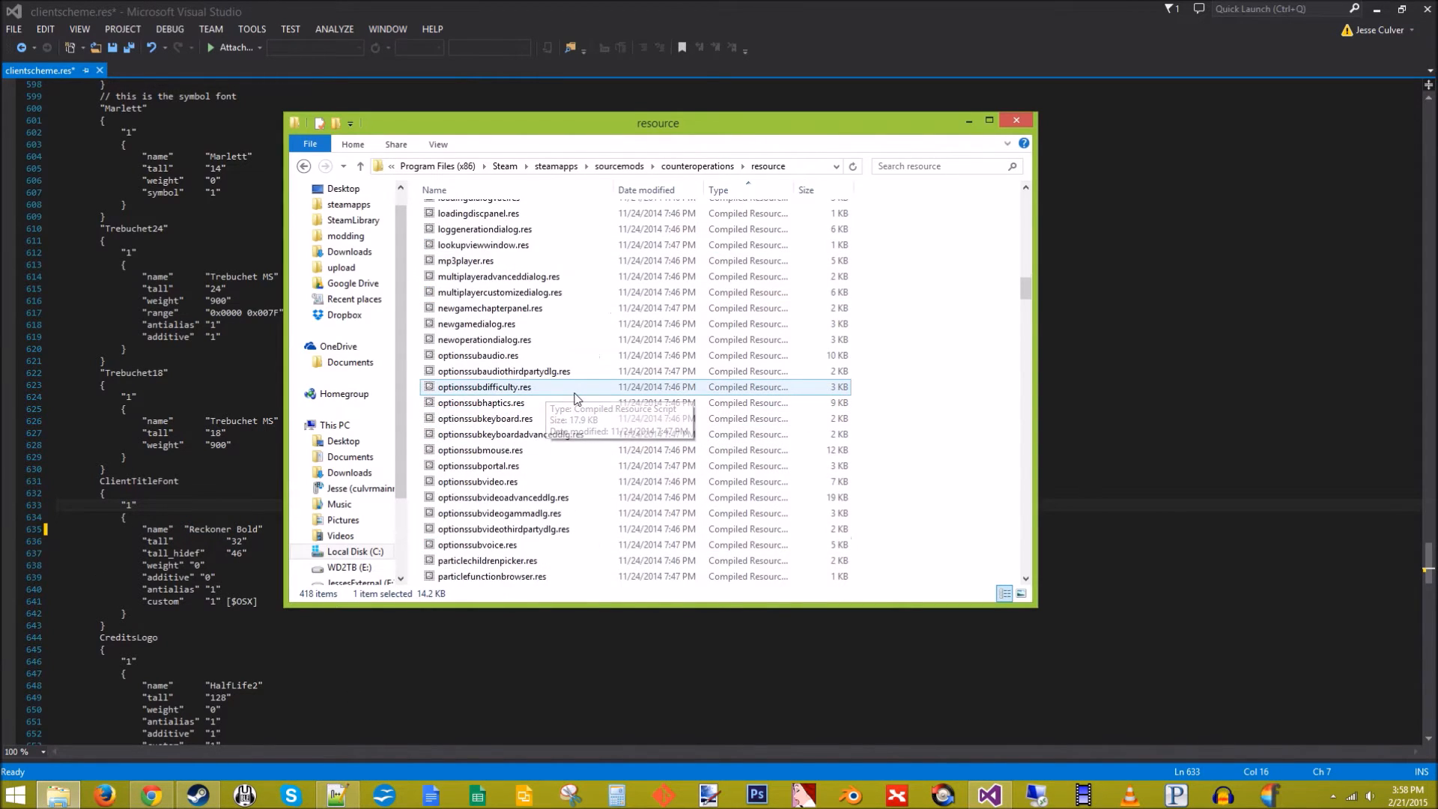
scroll("down", 3)
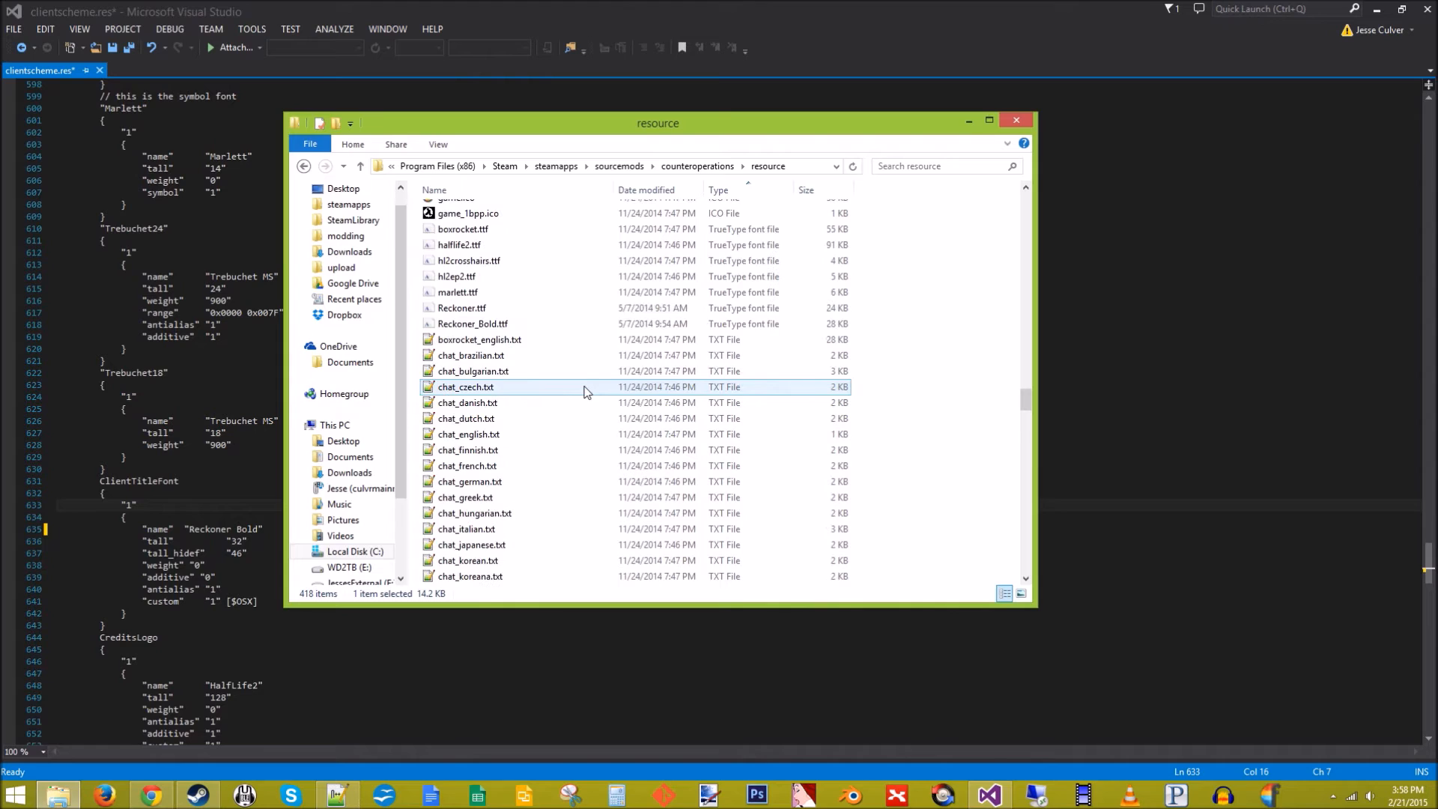
double_click(472, 323)
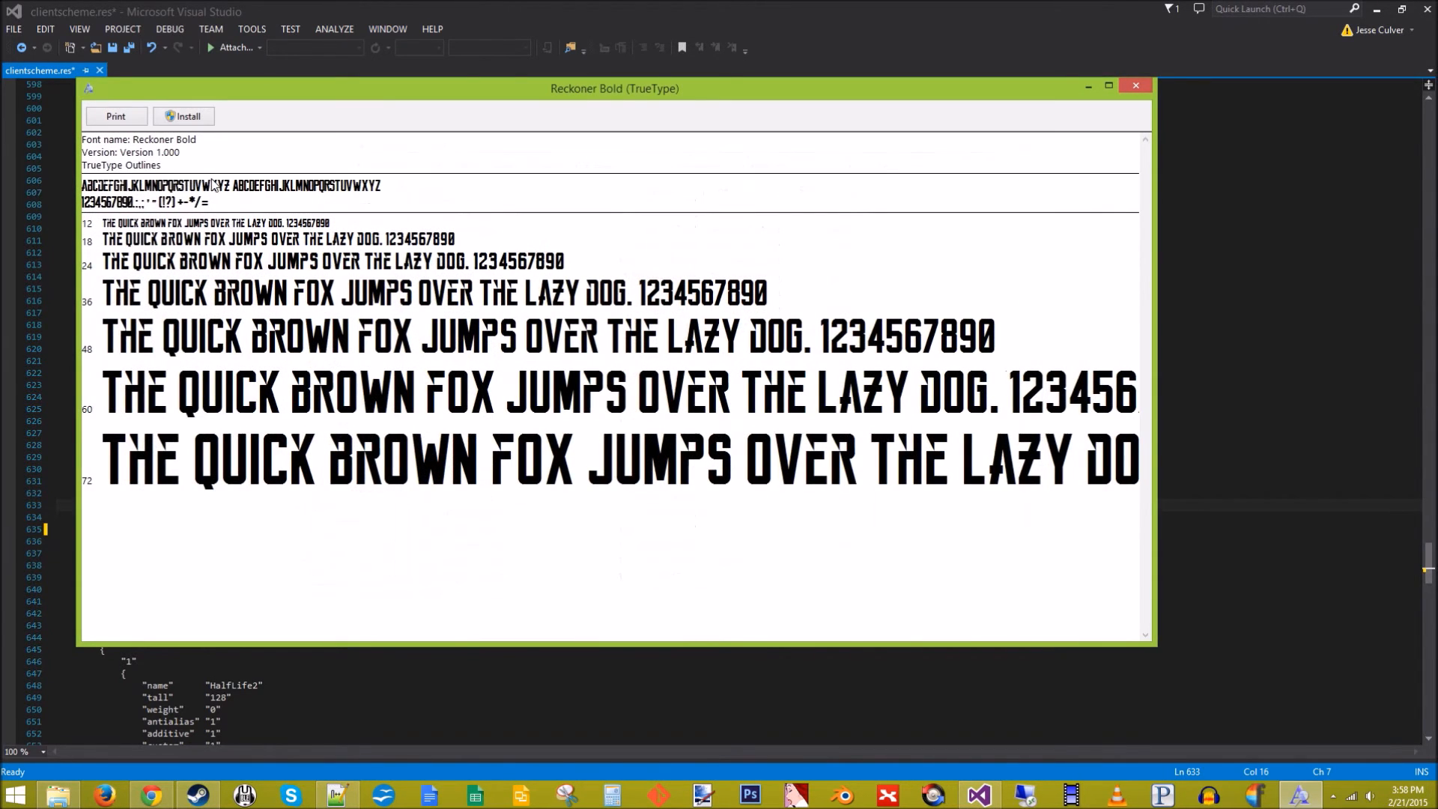
mouse_move(186, 142)
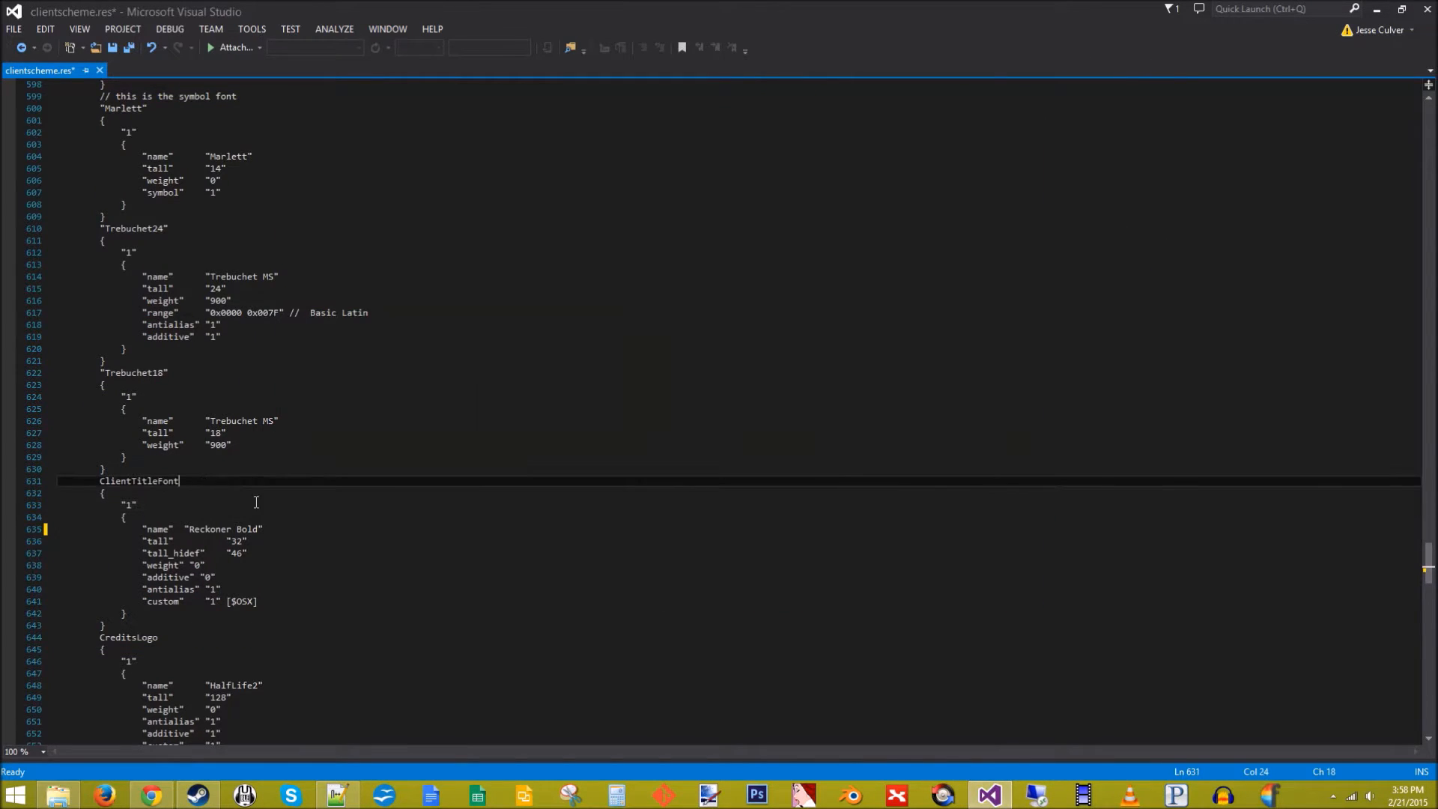
Add "3" "resource/Reckoner_Bold.ttf" under CustomFontFiles and save clientscheme.res
scroll("down", 3)
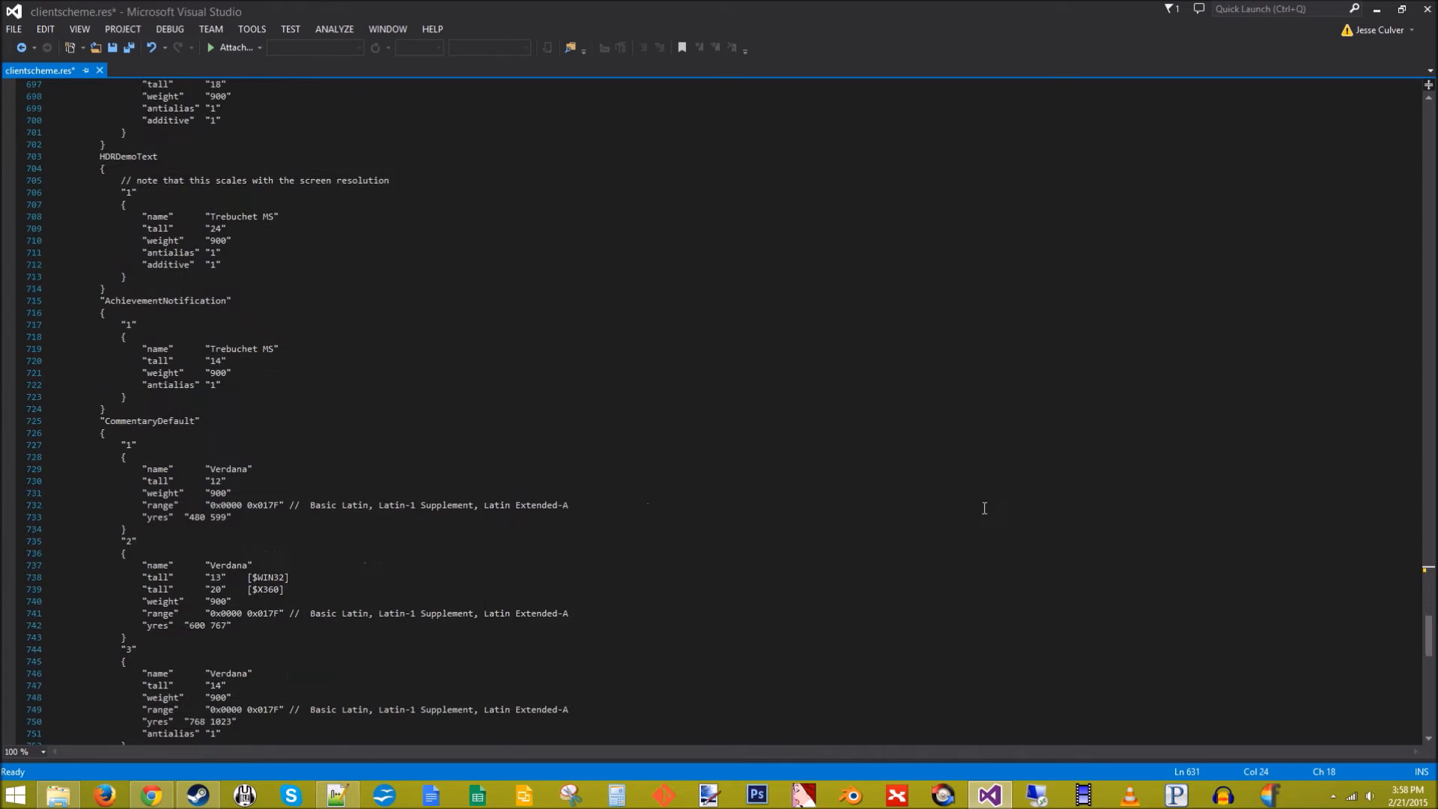
scroll("down", 3)
type("\"3")
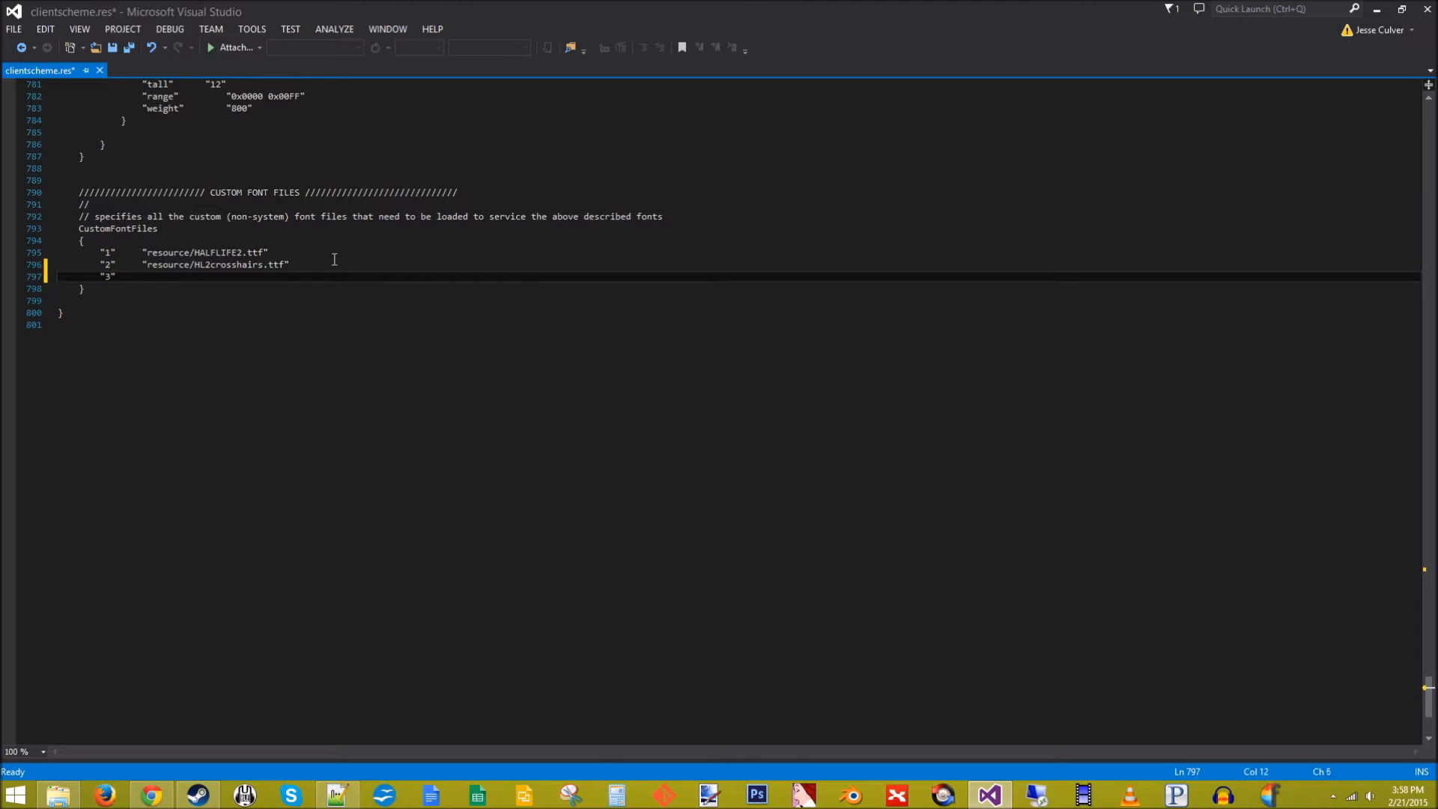
type("\"\"")
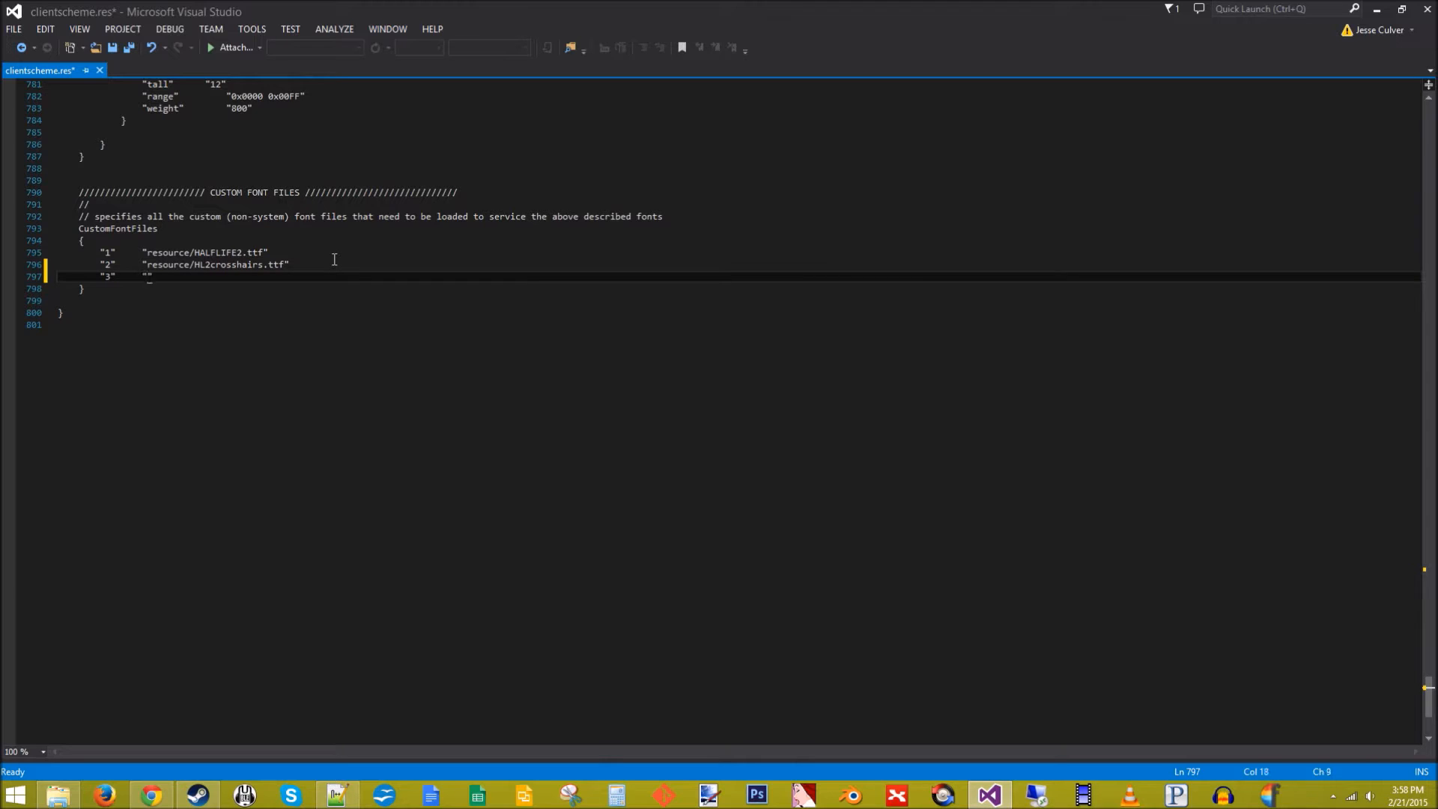
type("resouc")
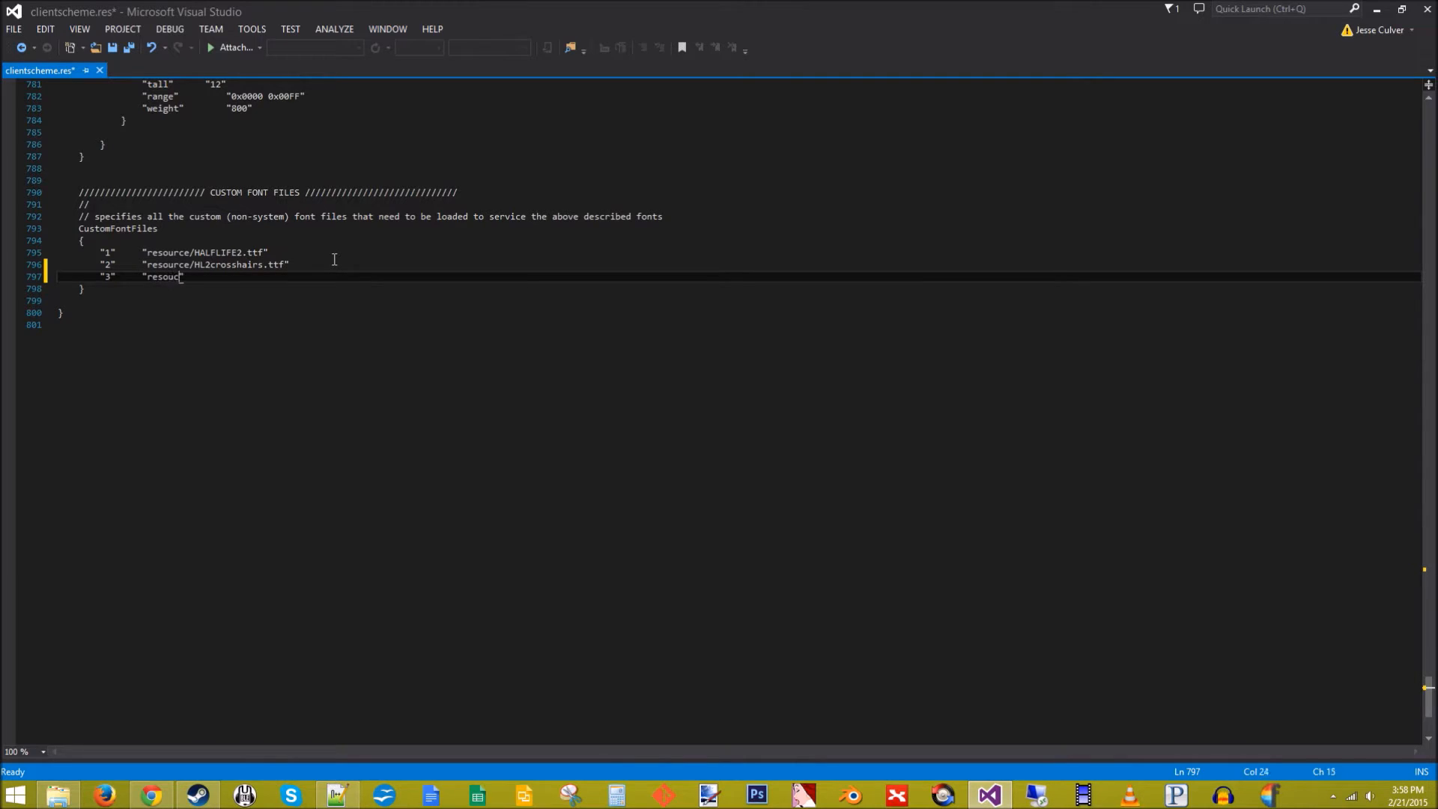
type("re")
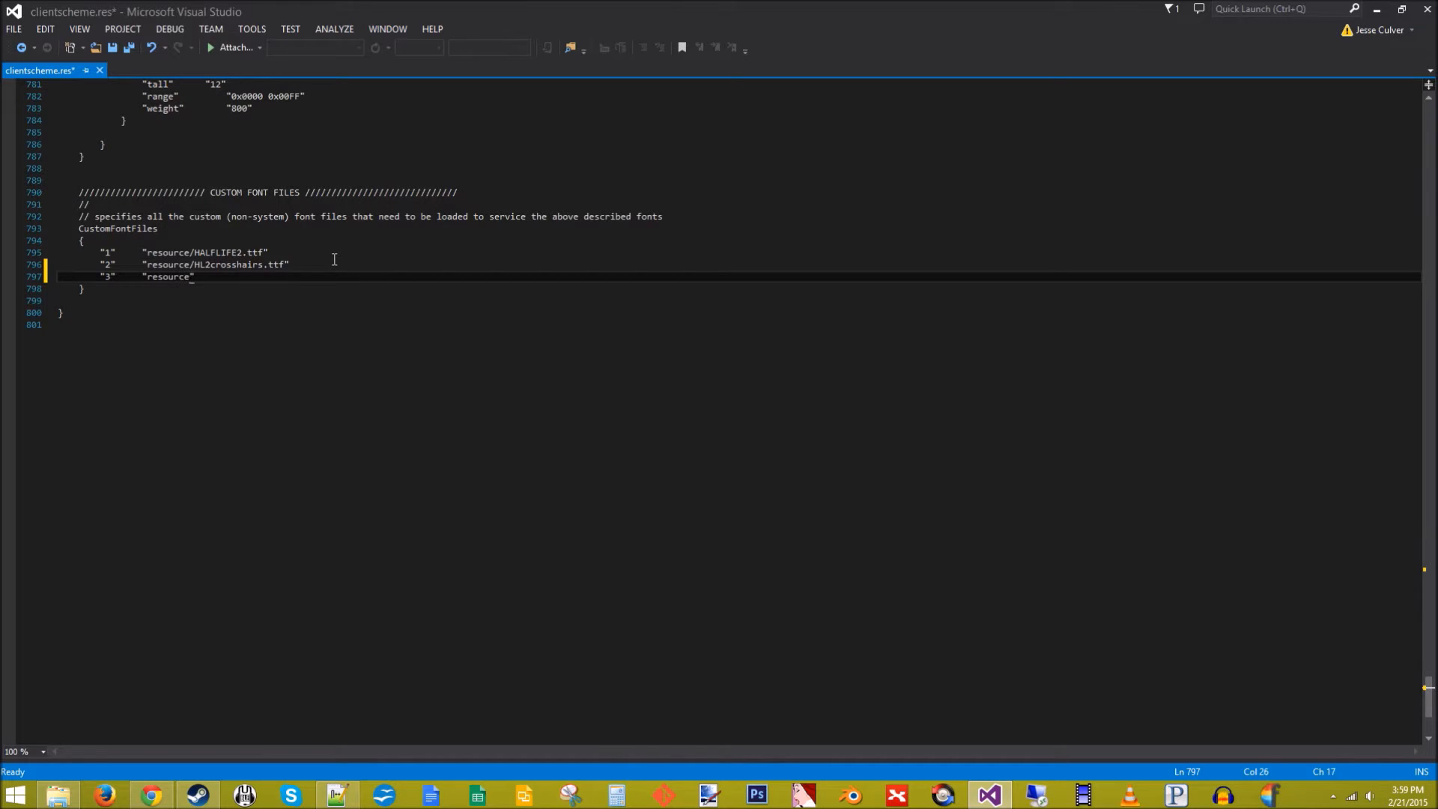
type("/")
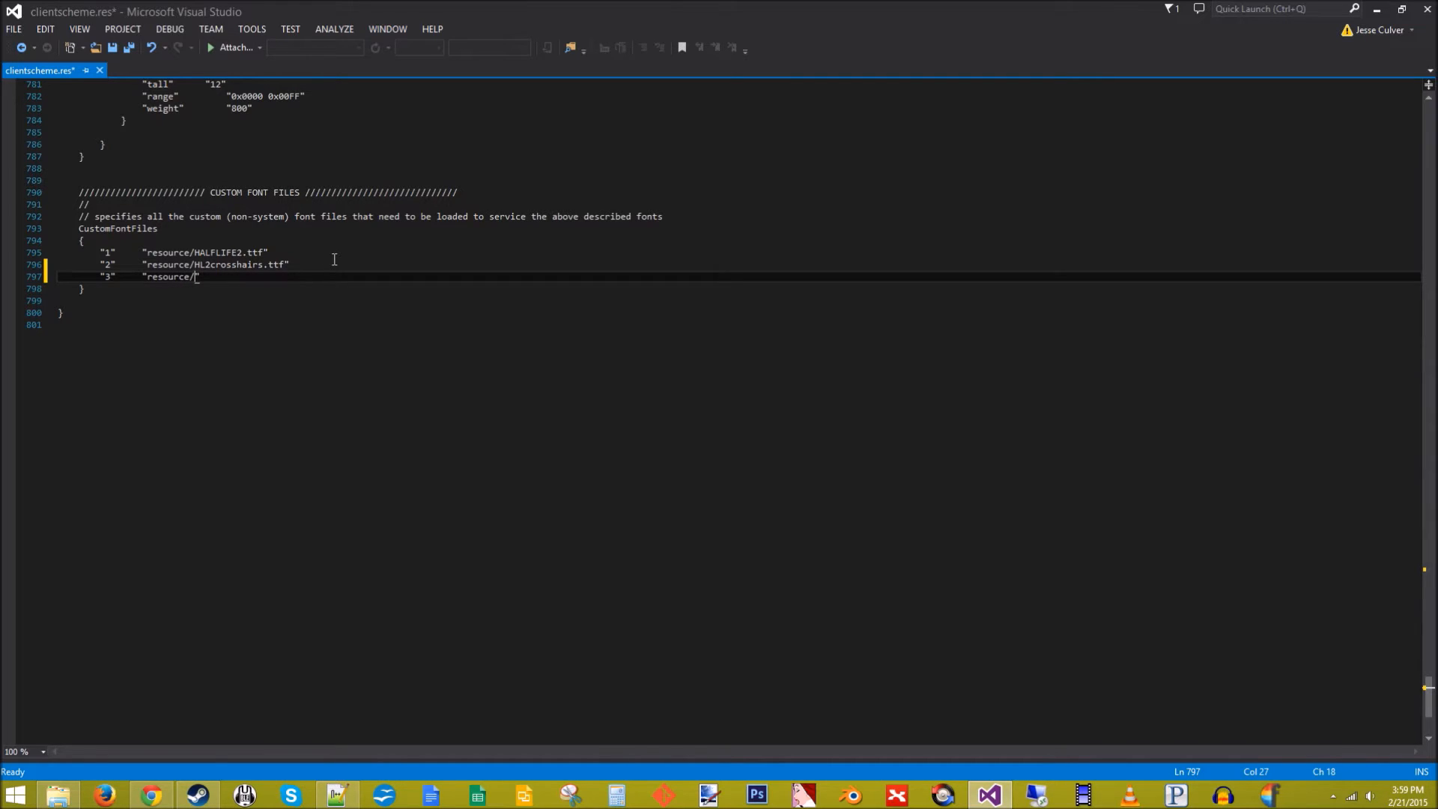
type("Reckoner_Bold.ttf")
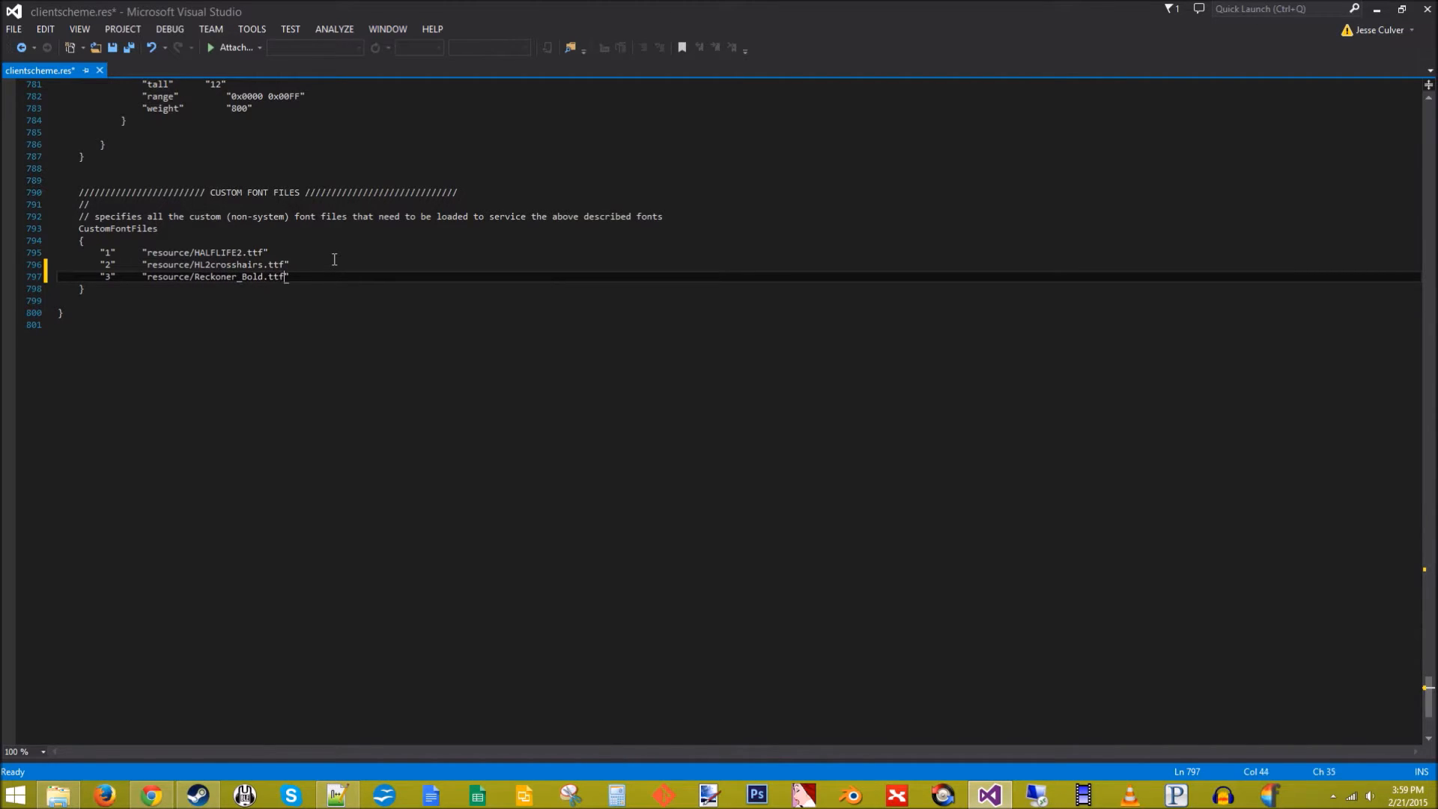
key("ctrl+s")
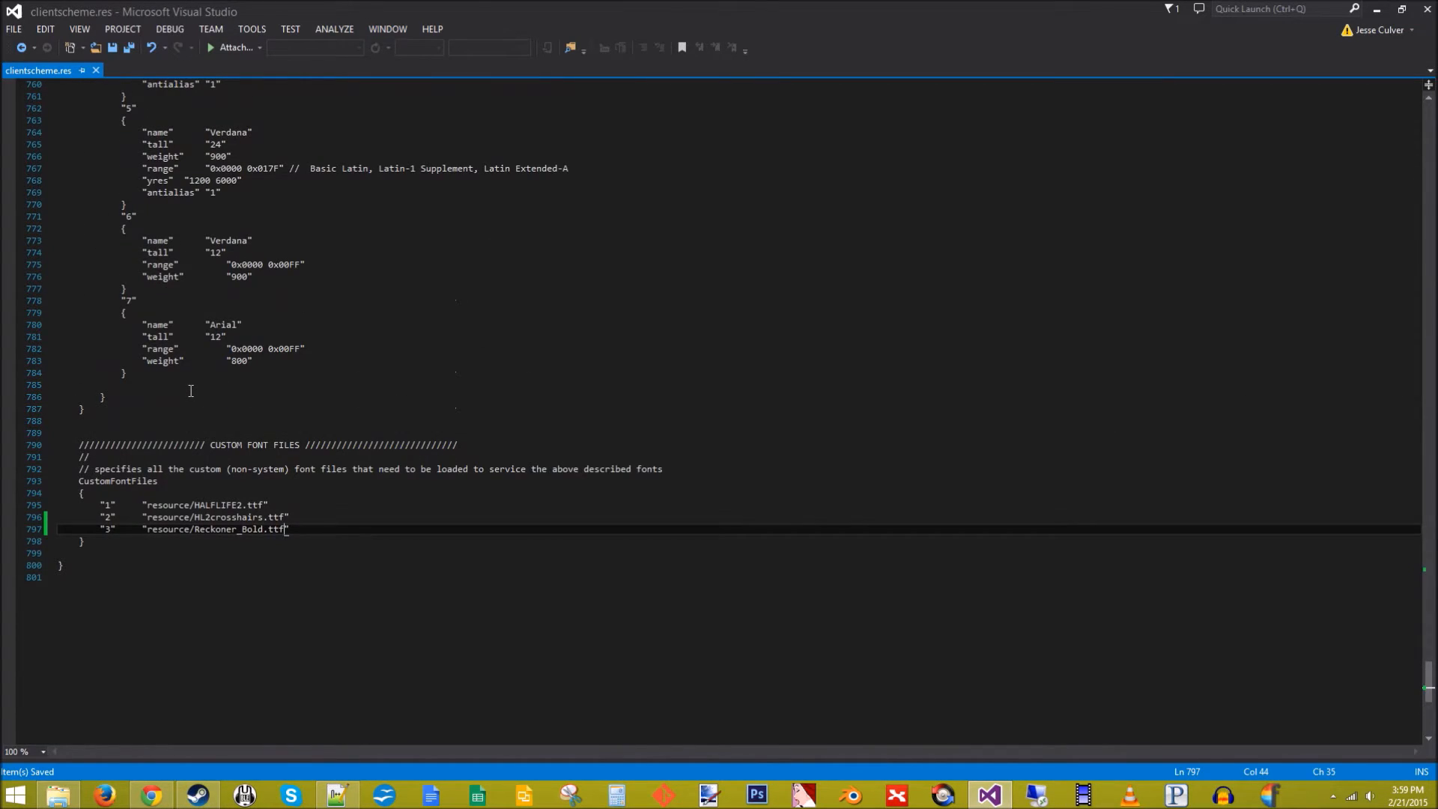
mouse_move(240, 241)
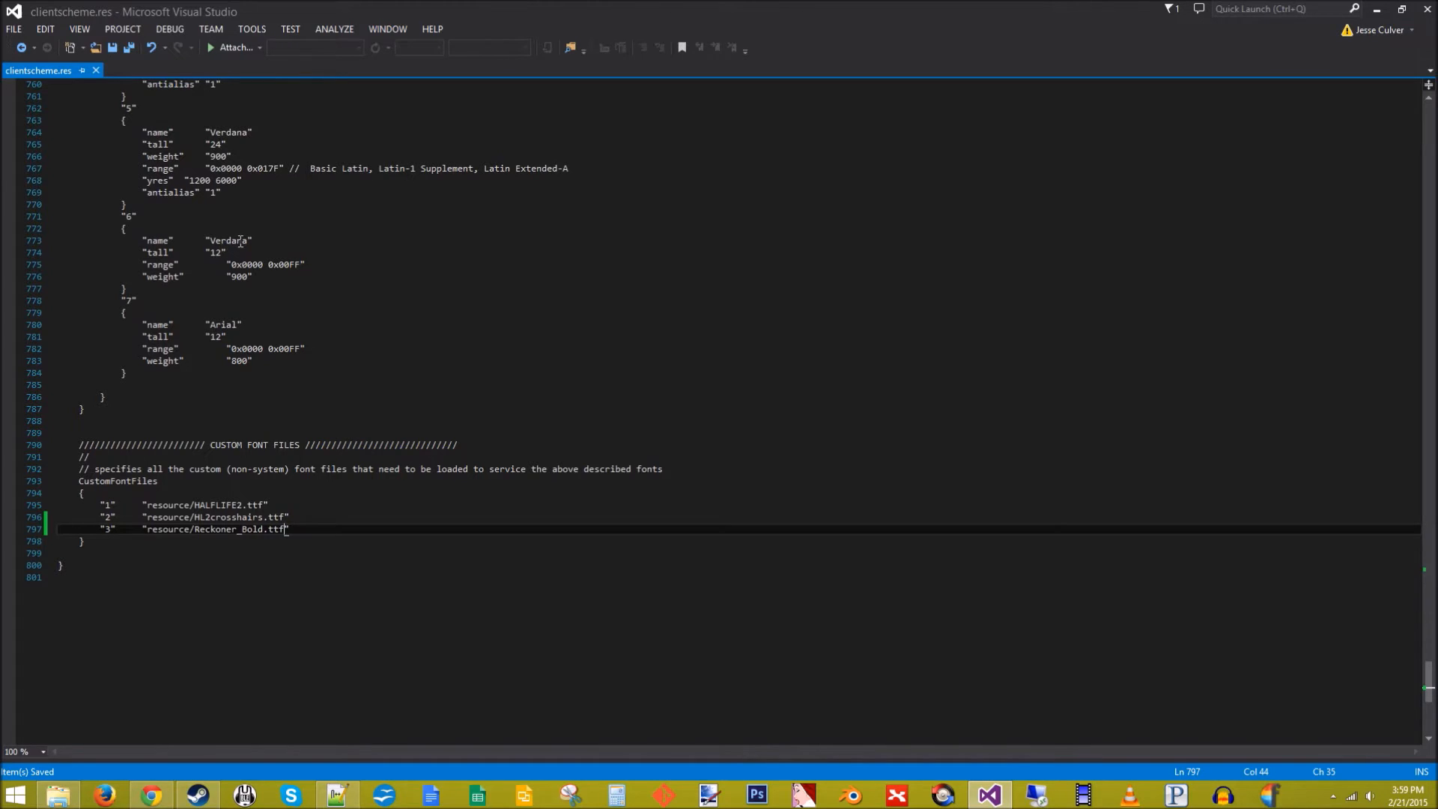
Scroll through the font definitions in clientscheme.res
scroll("up", 3)
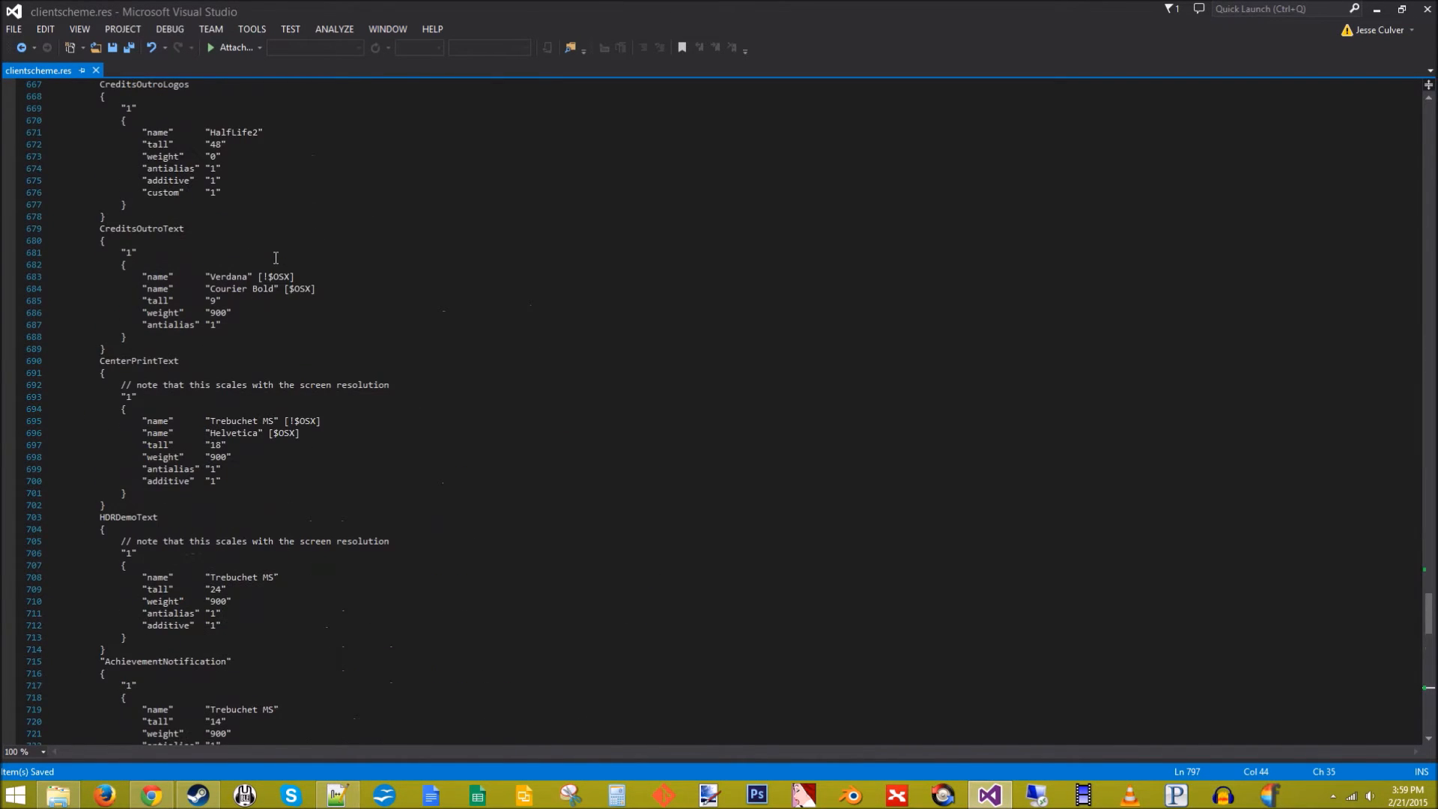
scroll("down", 3)
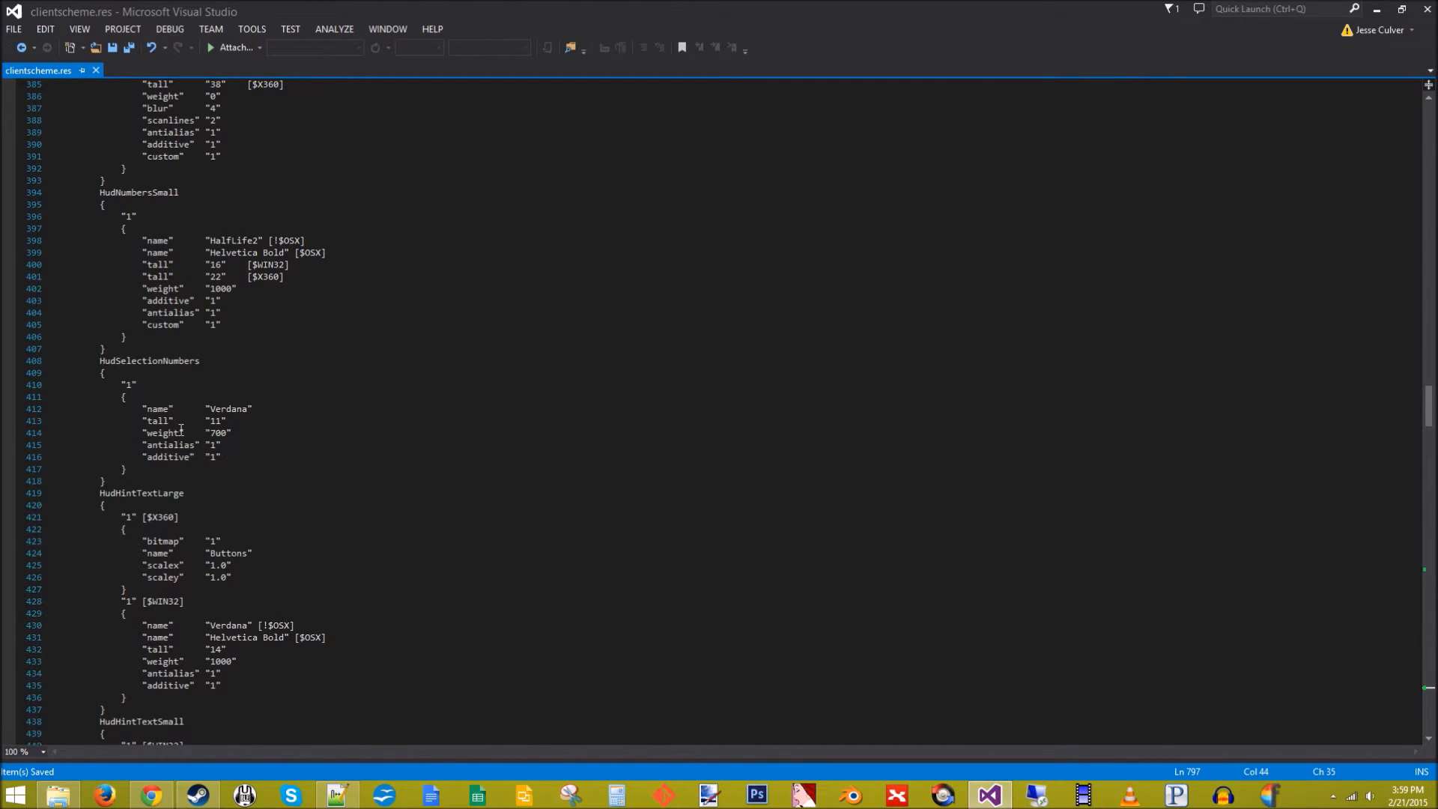
scroll("down", 3)
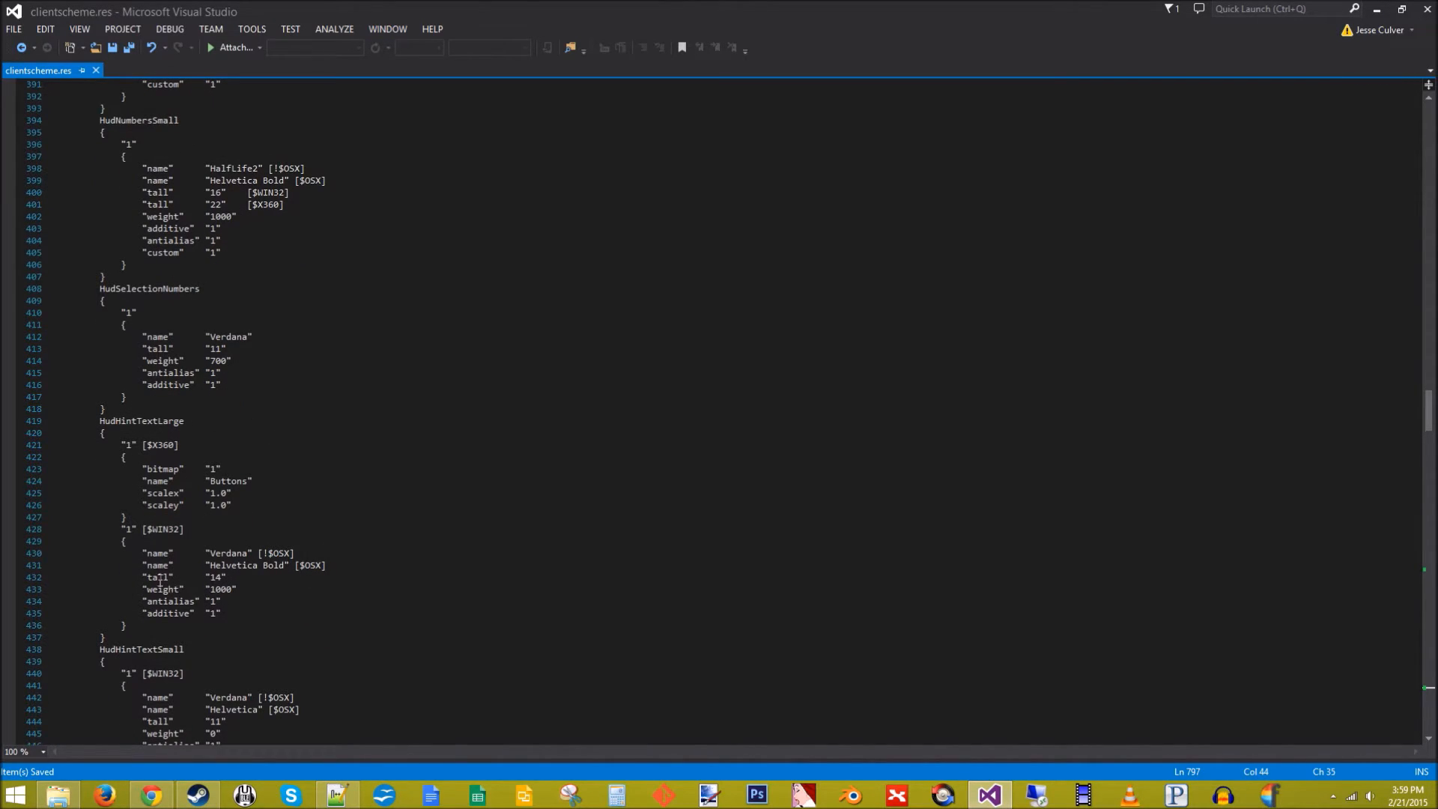
scroll("down", 3)
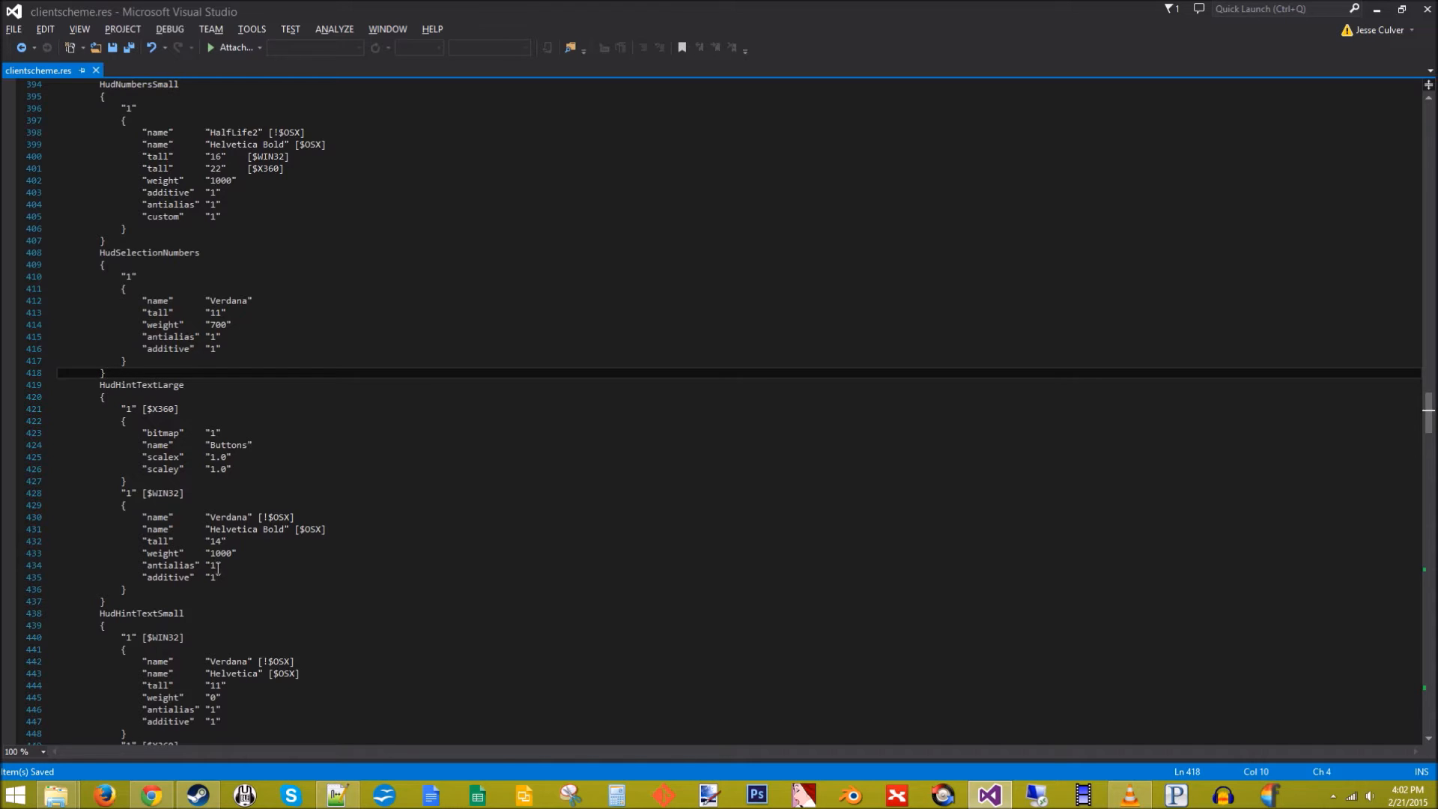
scroll("down", 3)
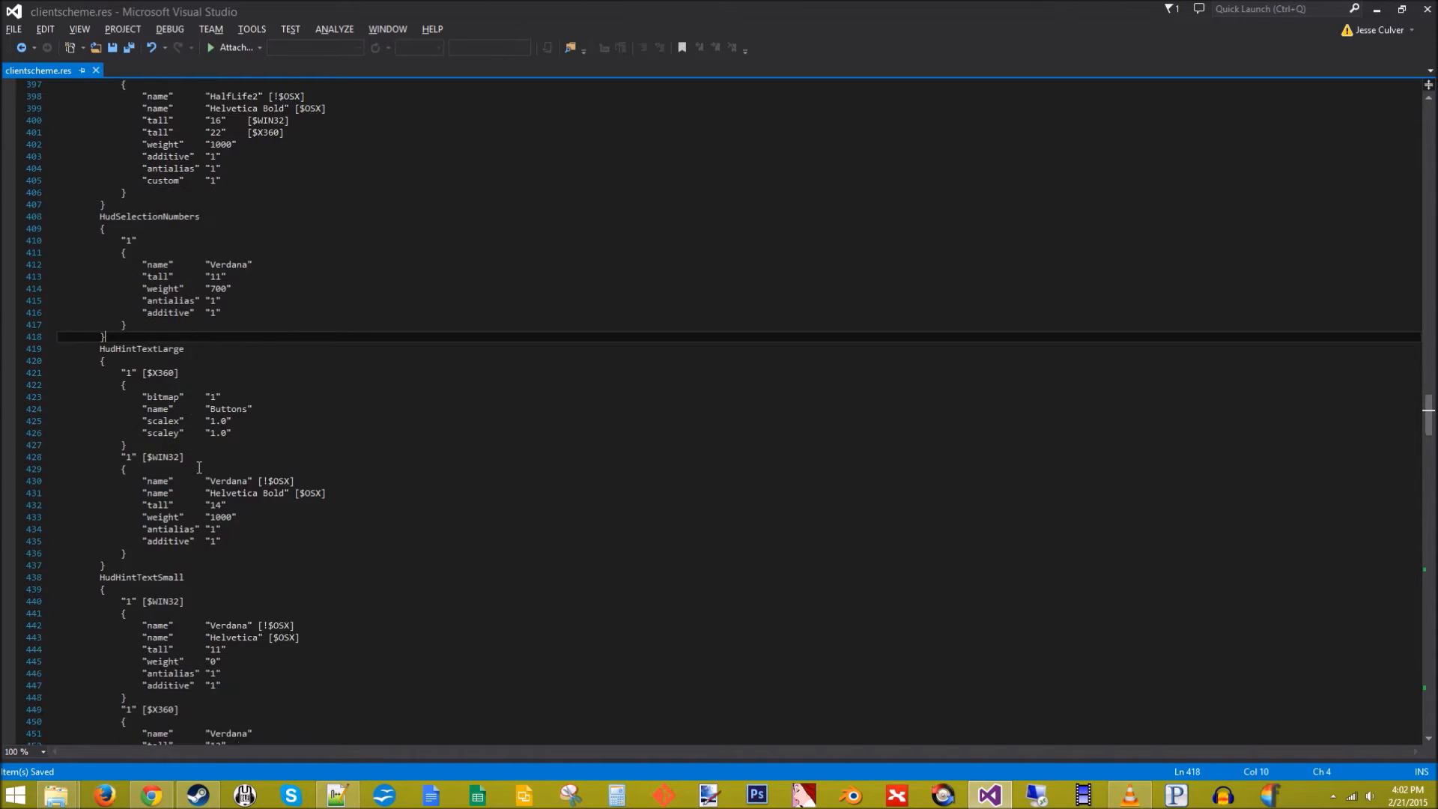
scroll("down", 3)
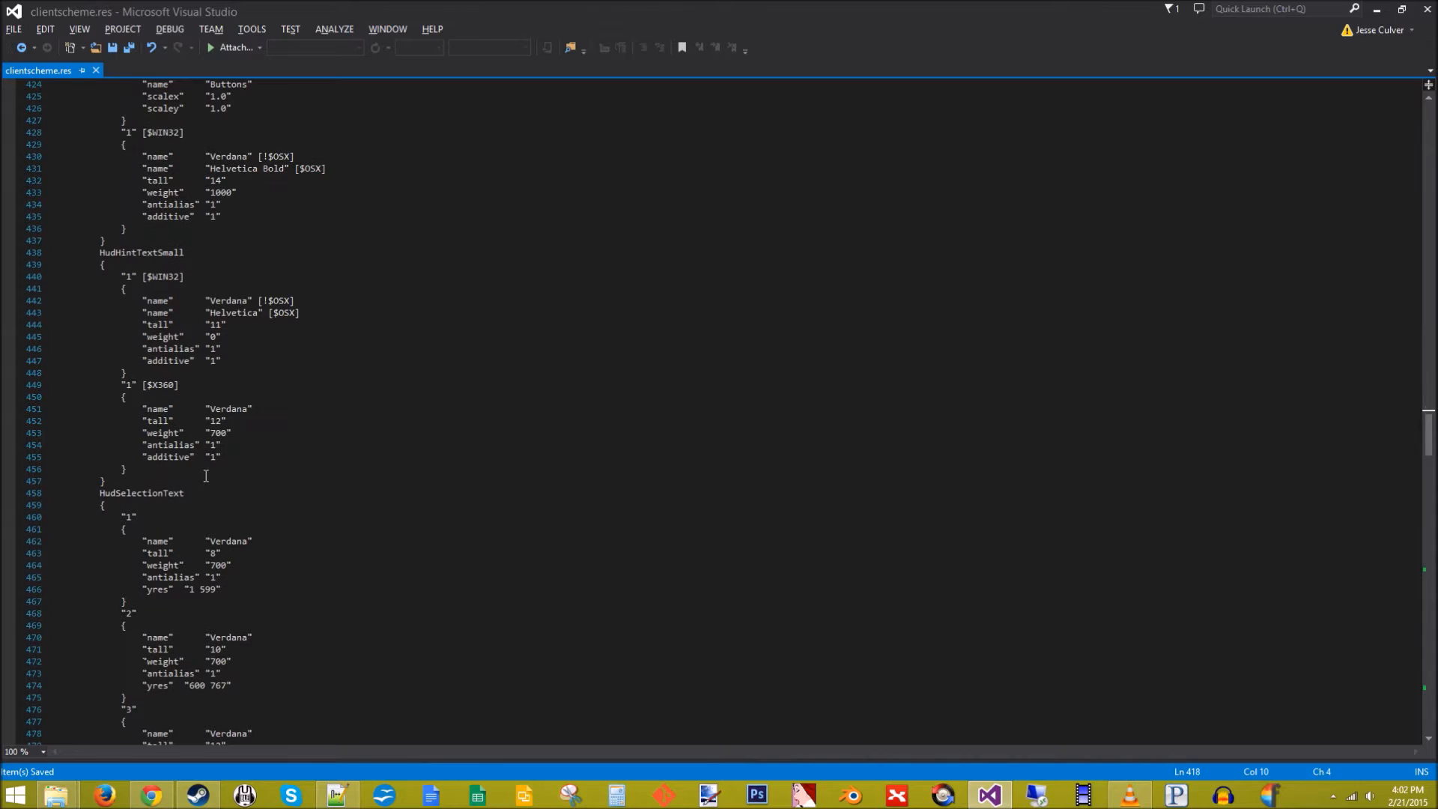
scroll("down", 3)
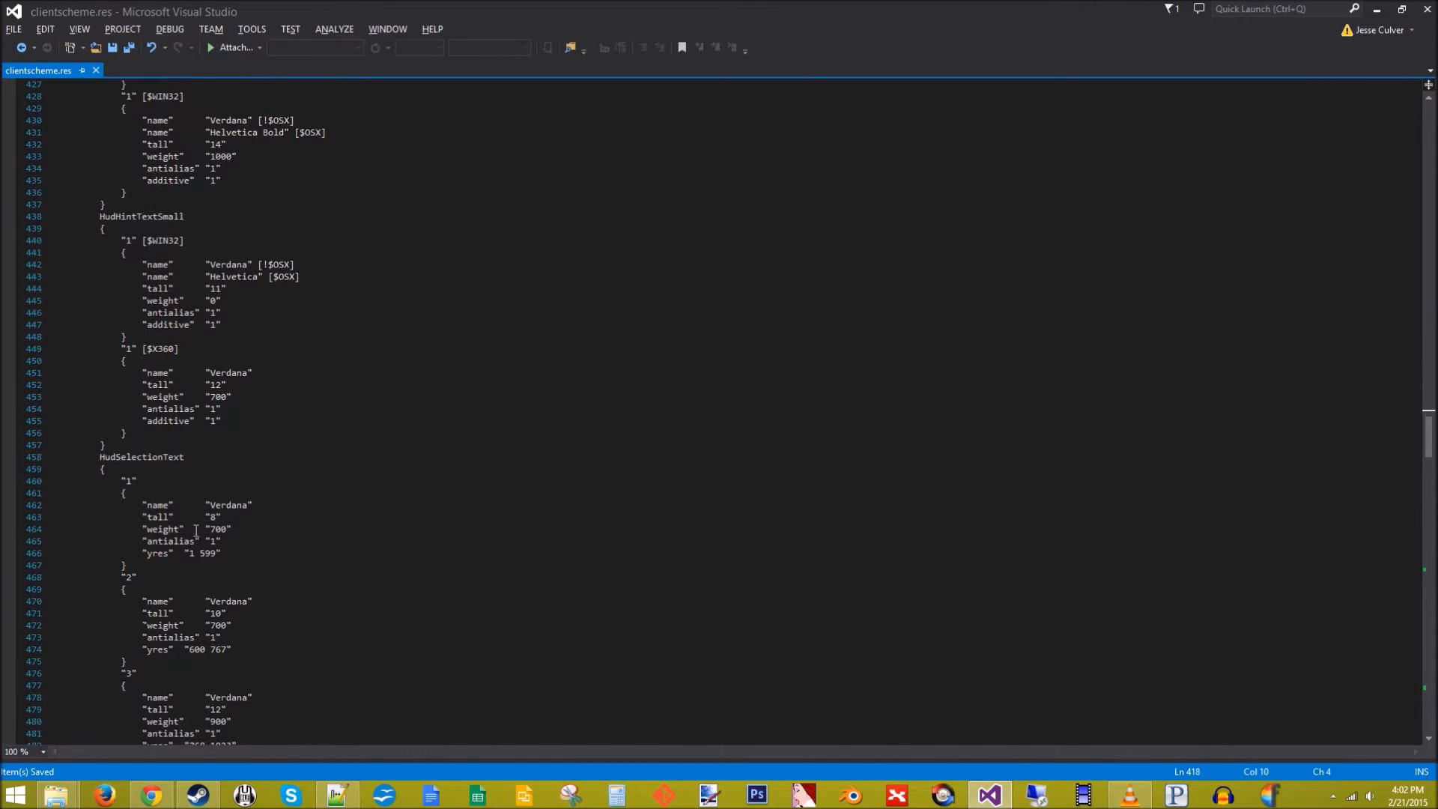
scroll("down", 3)
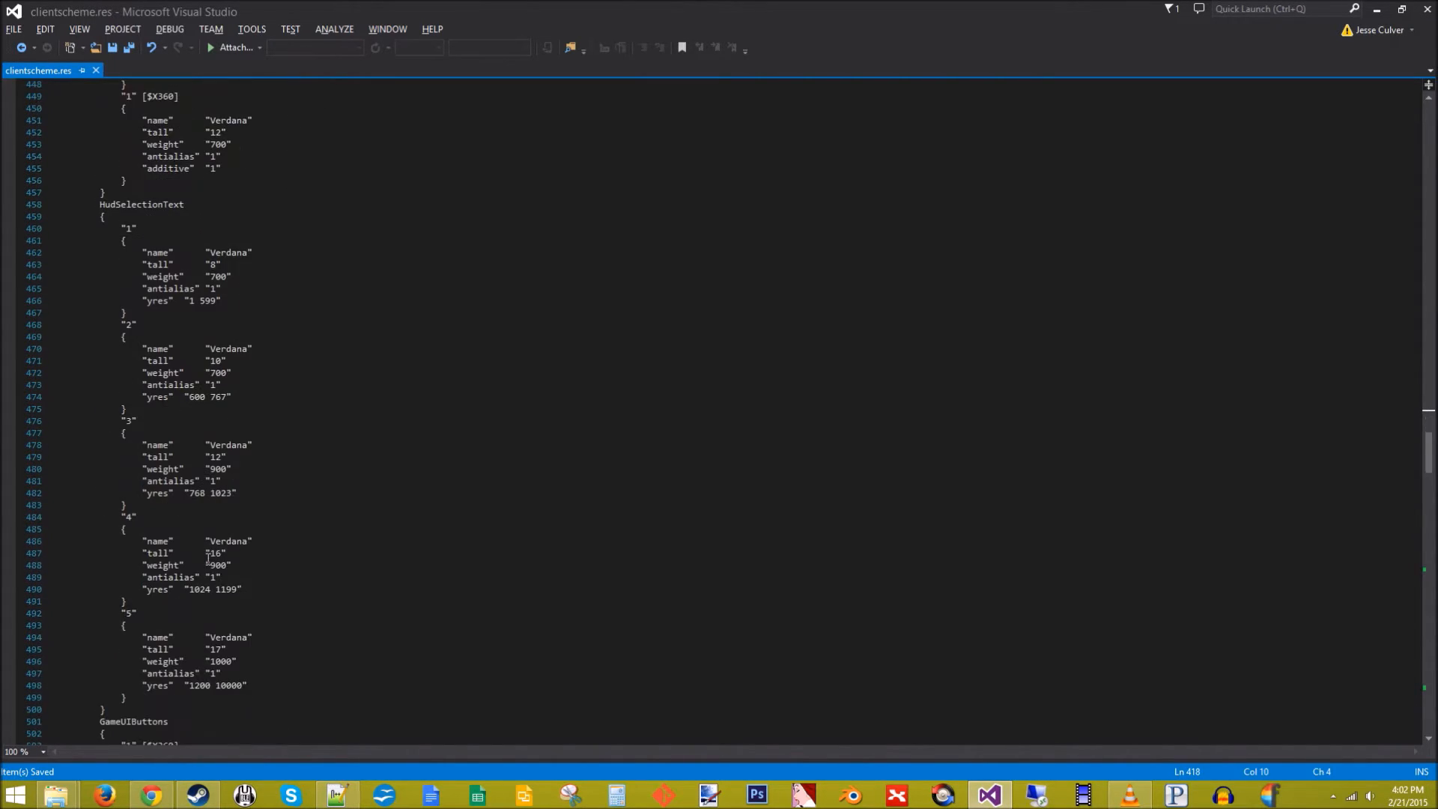
scroll("down", 3)
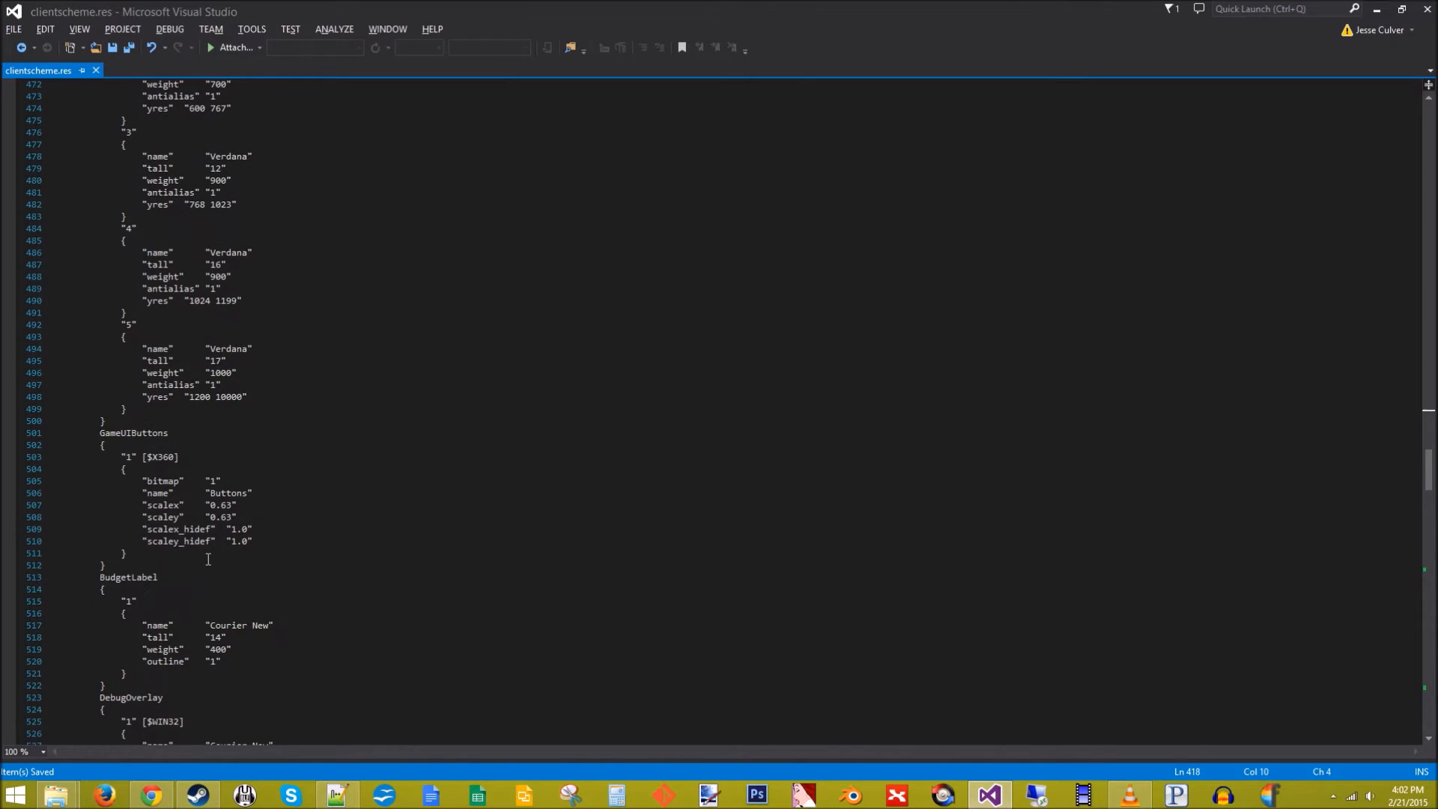
scroll("down", 3)
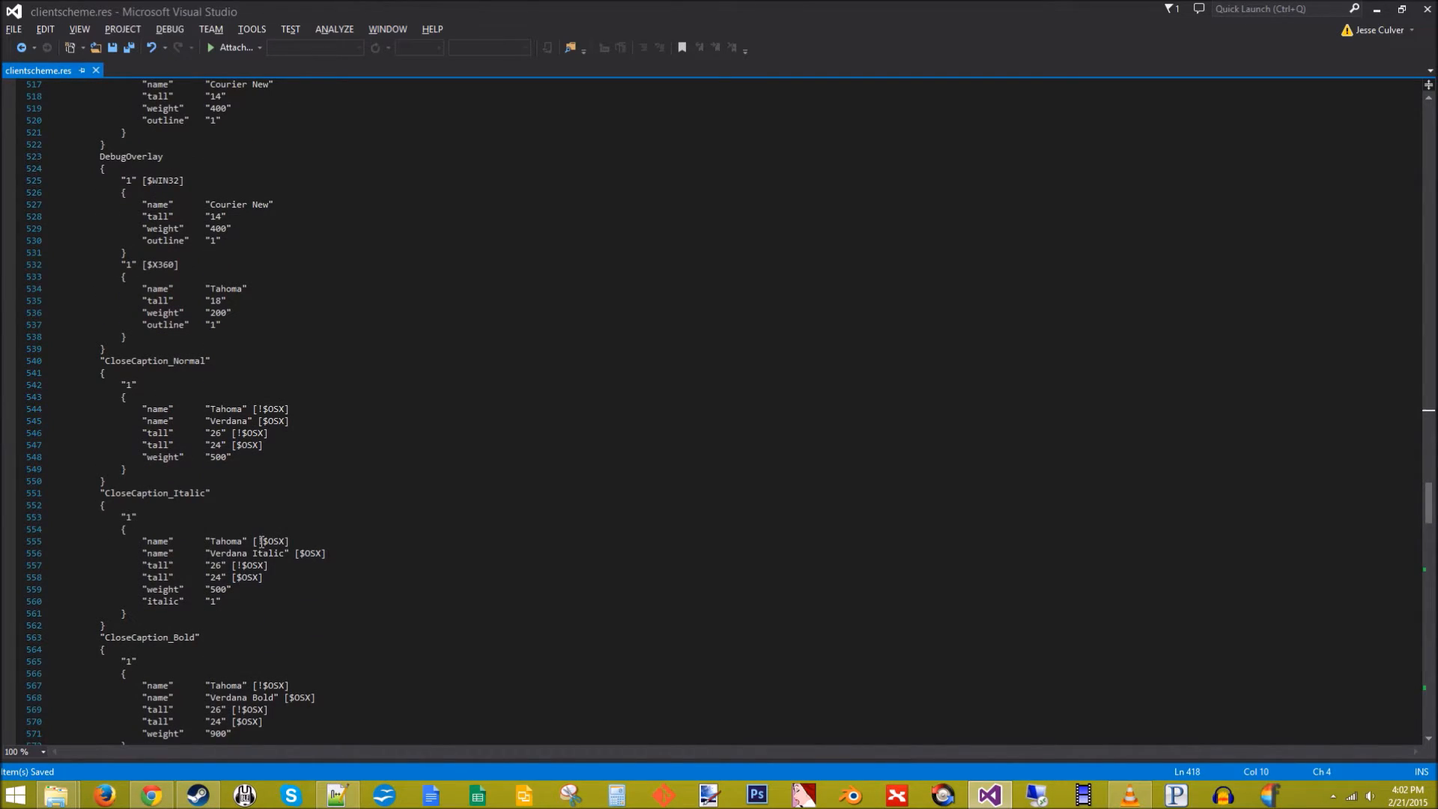
Select a font name entry, then scroll further down to the Crosshairs definition
left_click(261, 540)
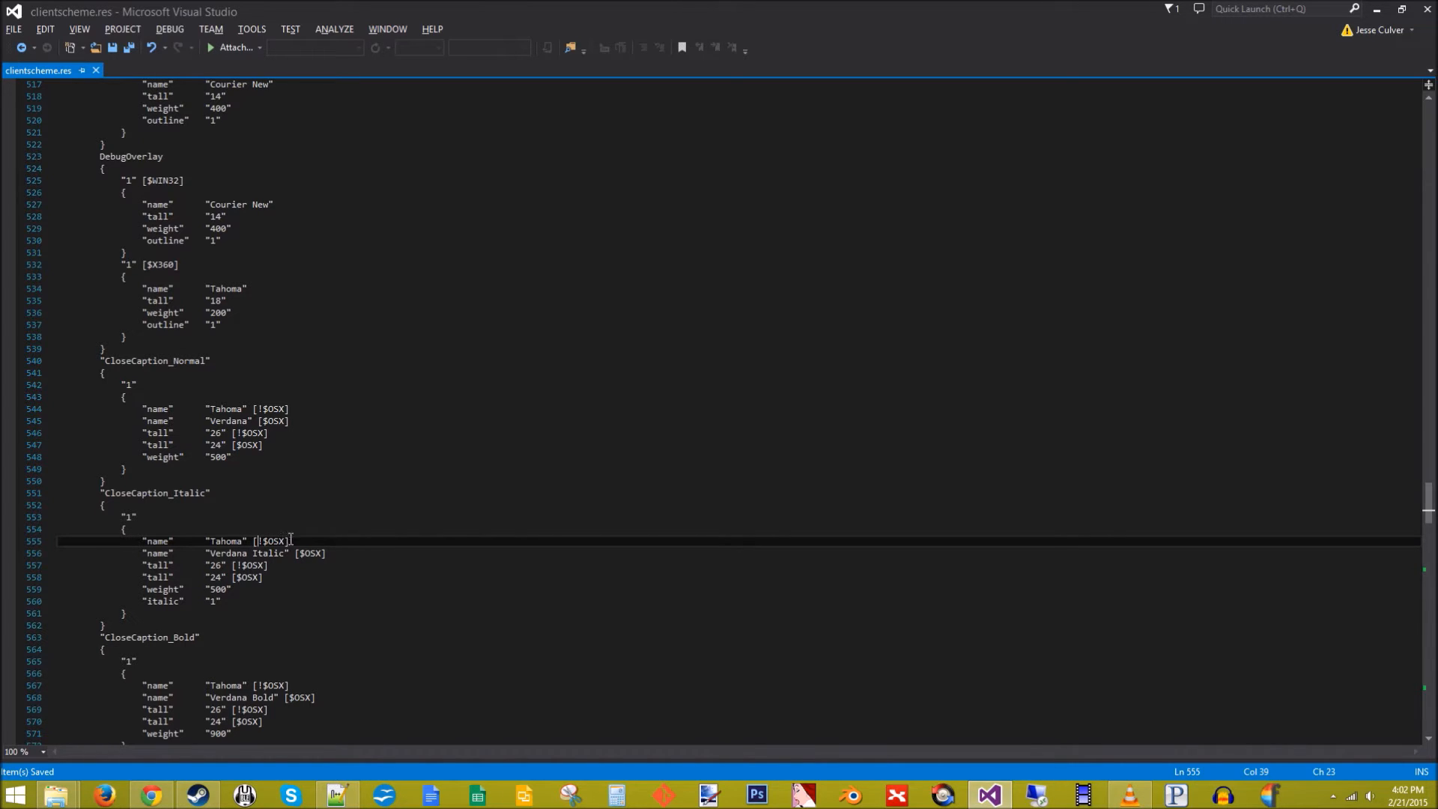
left_click(221, 552)
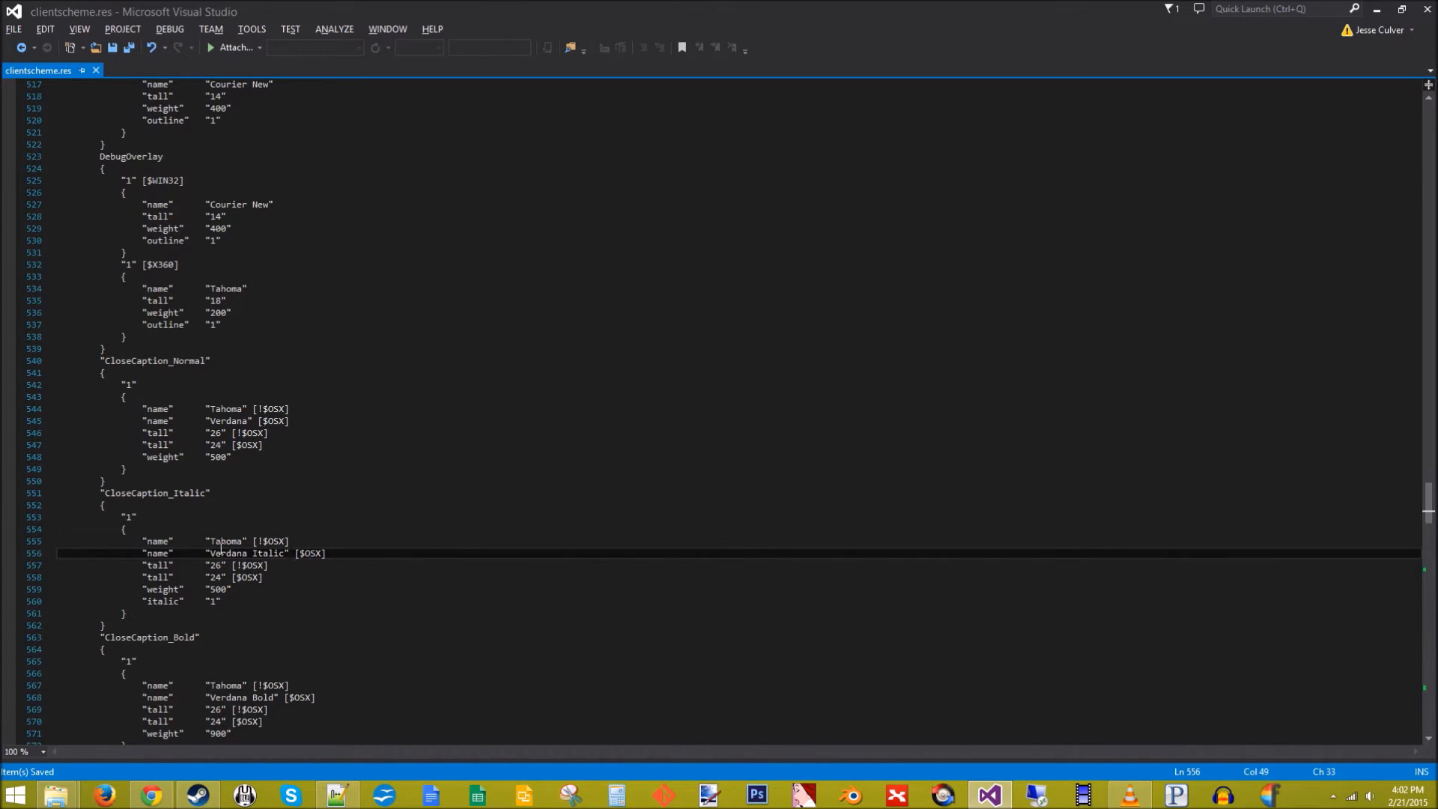
double_click(225, 541)
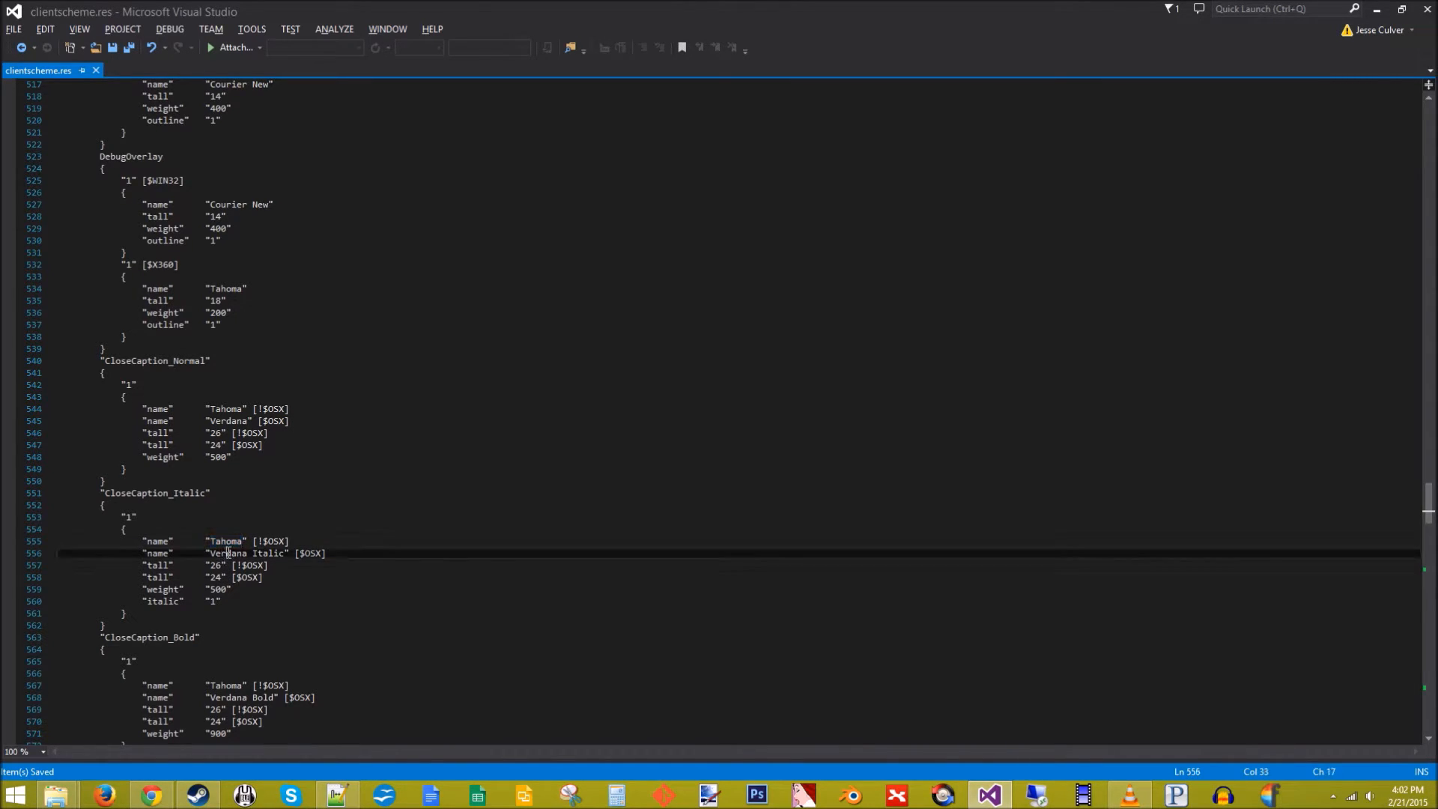
mouse_move(248, 509)
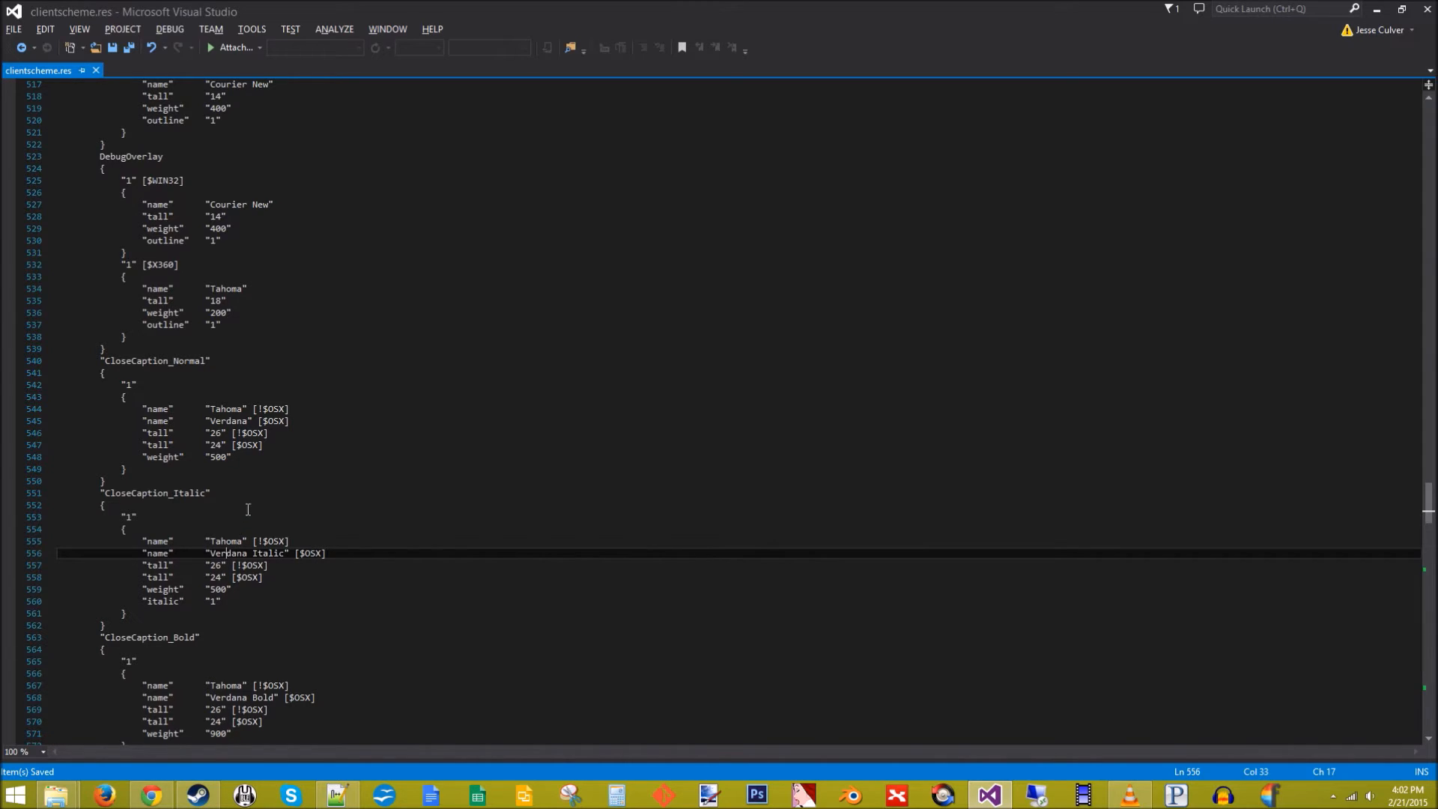
scroll("down", 3)
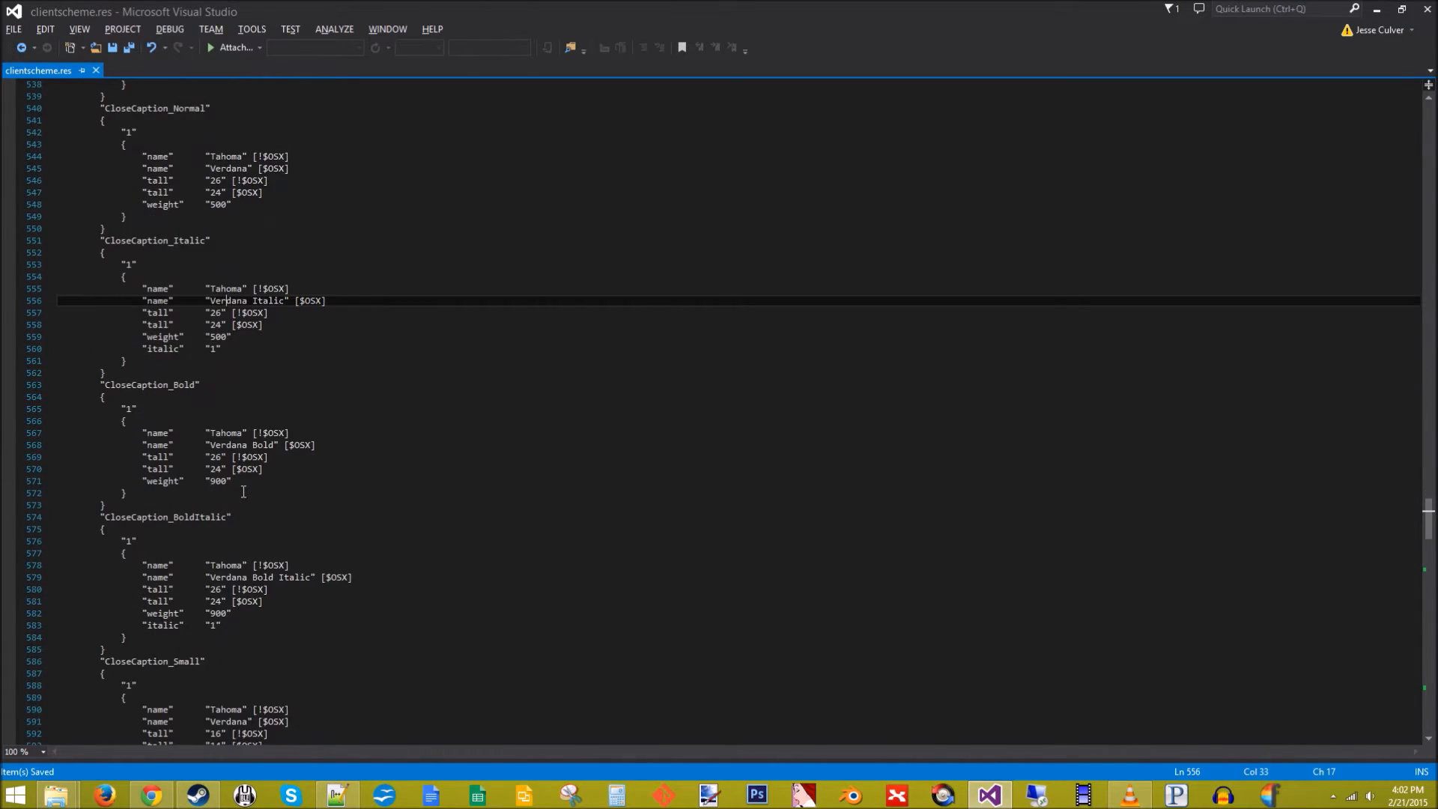
scroll("down", 3)
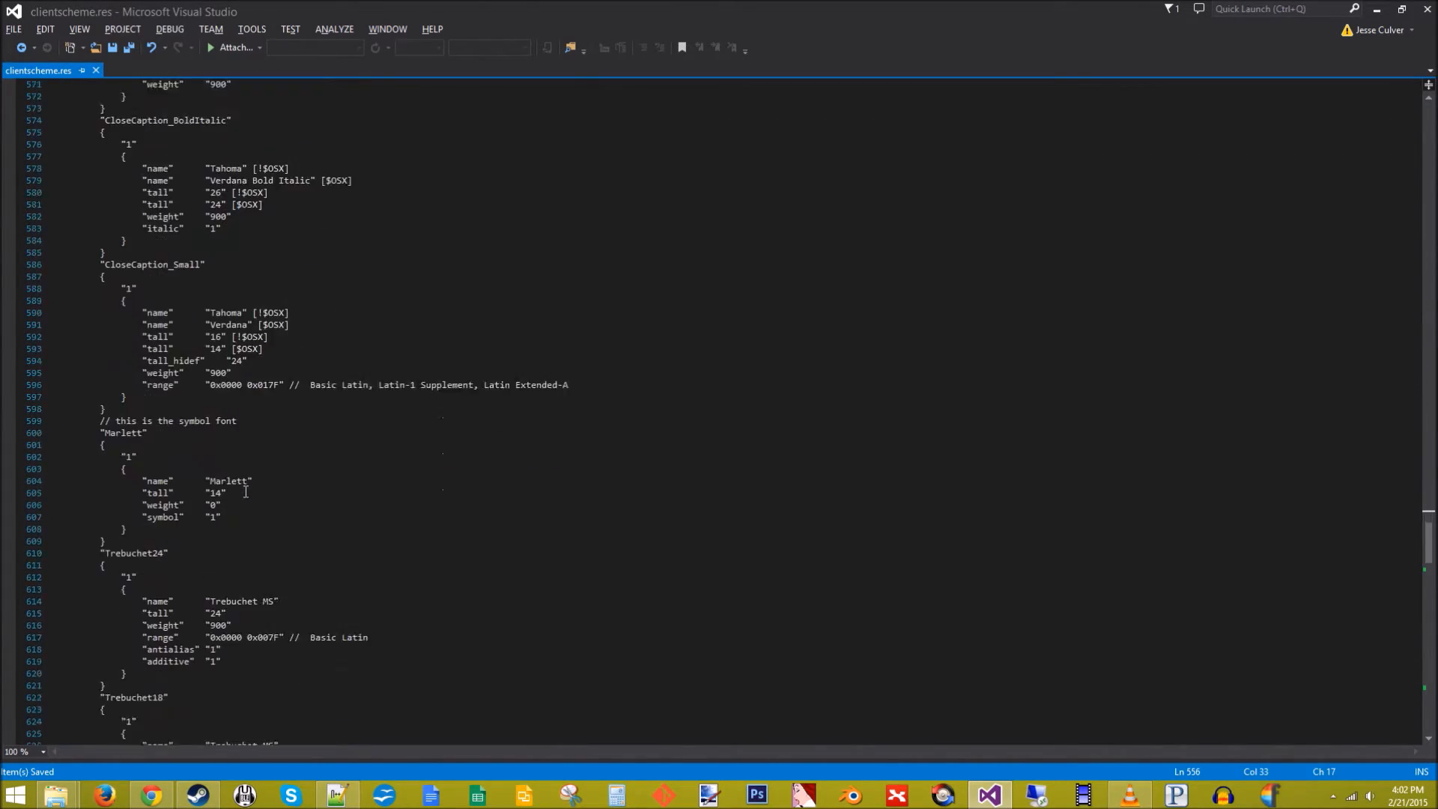
scroll("down", 3)
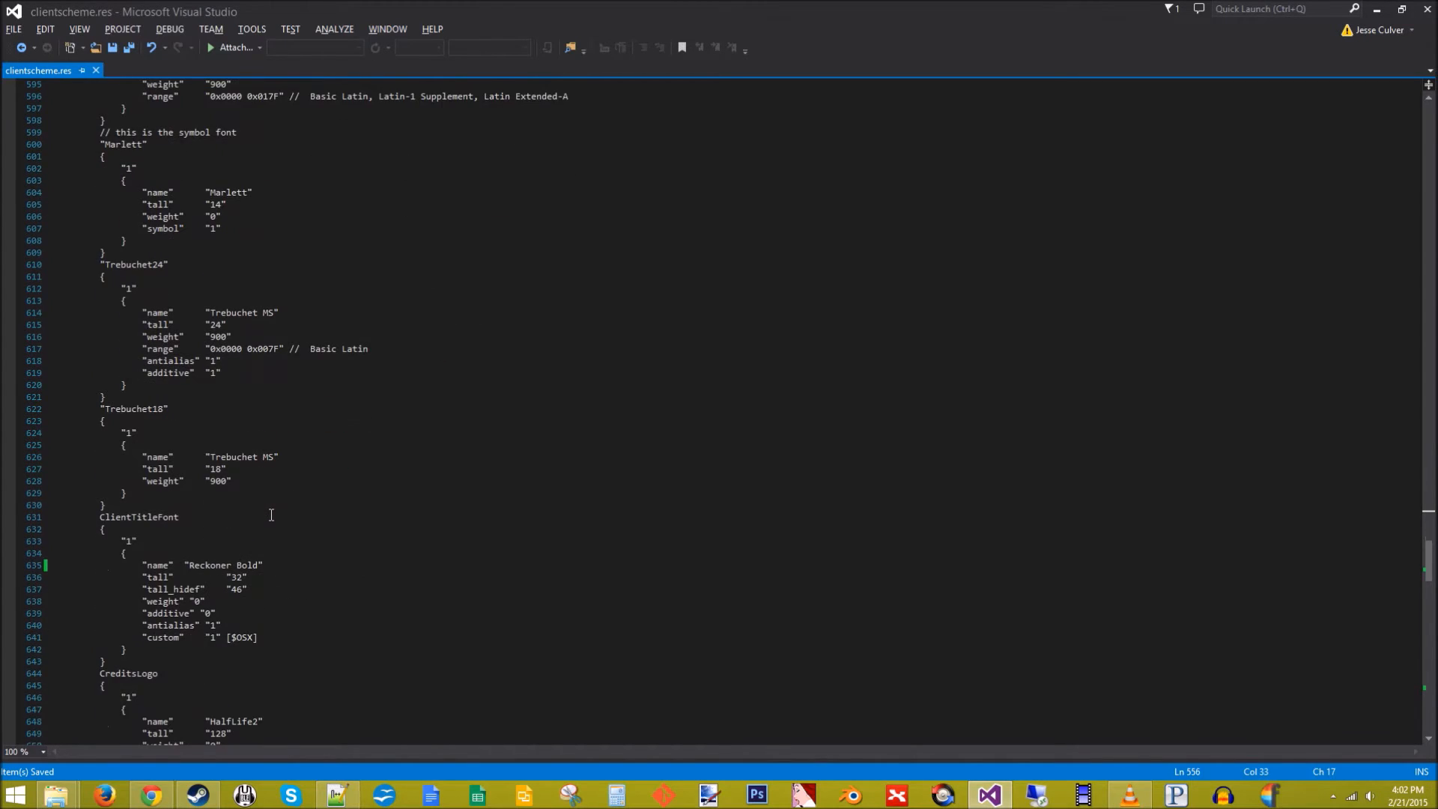
scroll("down", 3)
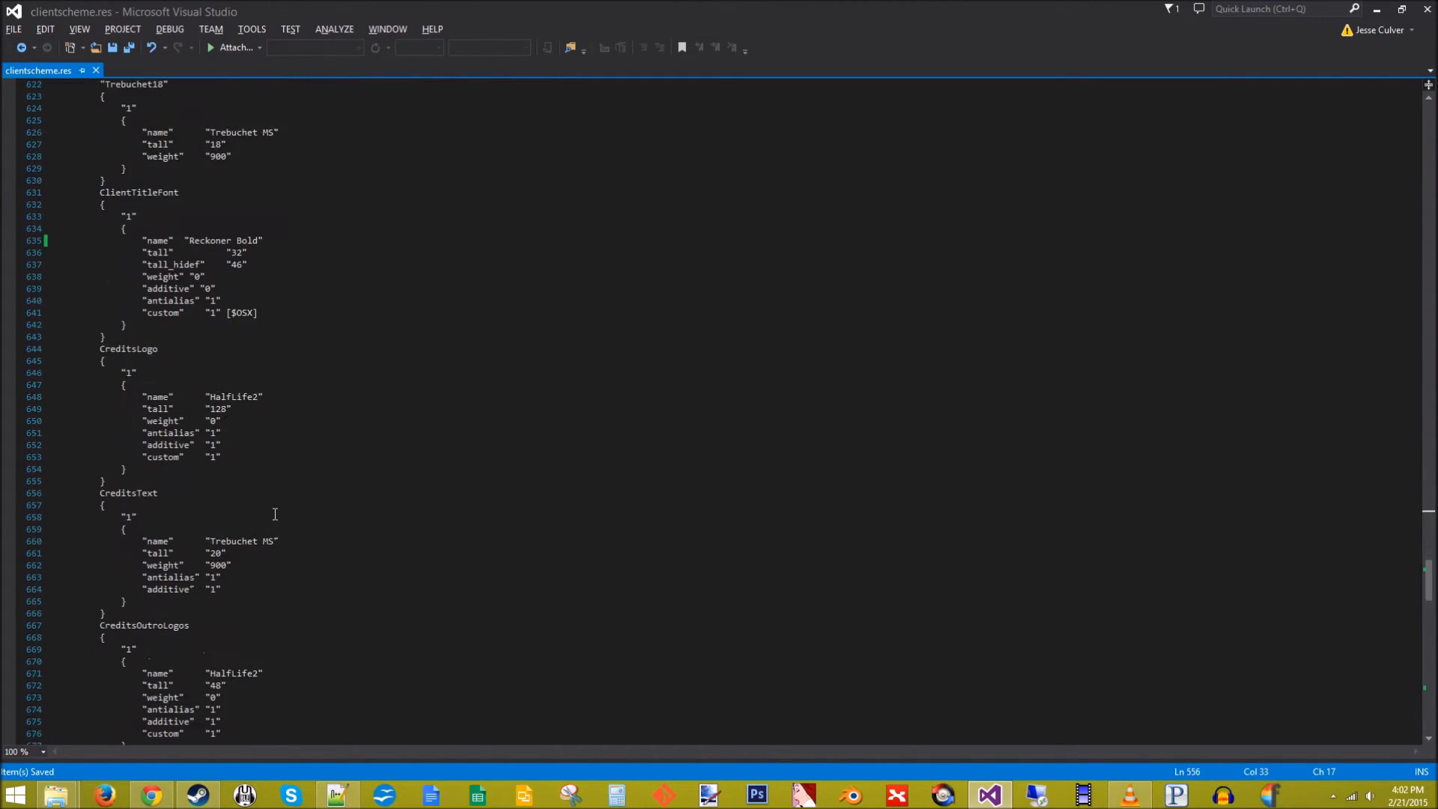
scroll("down", 3)
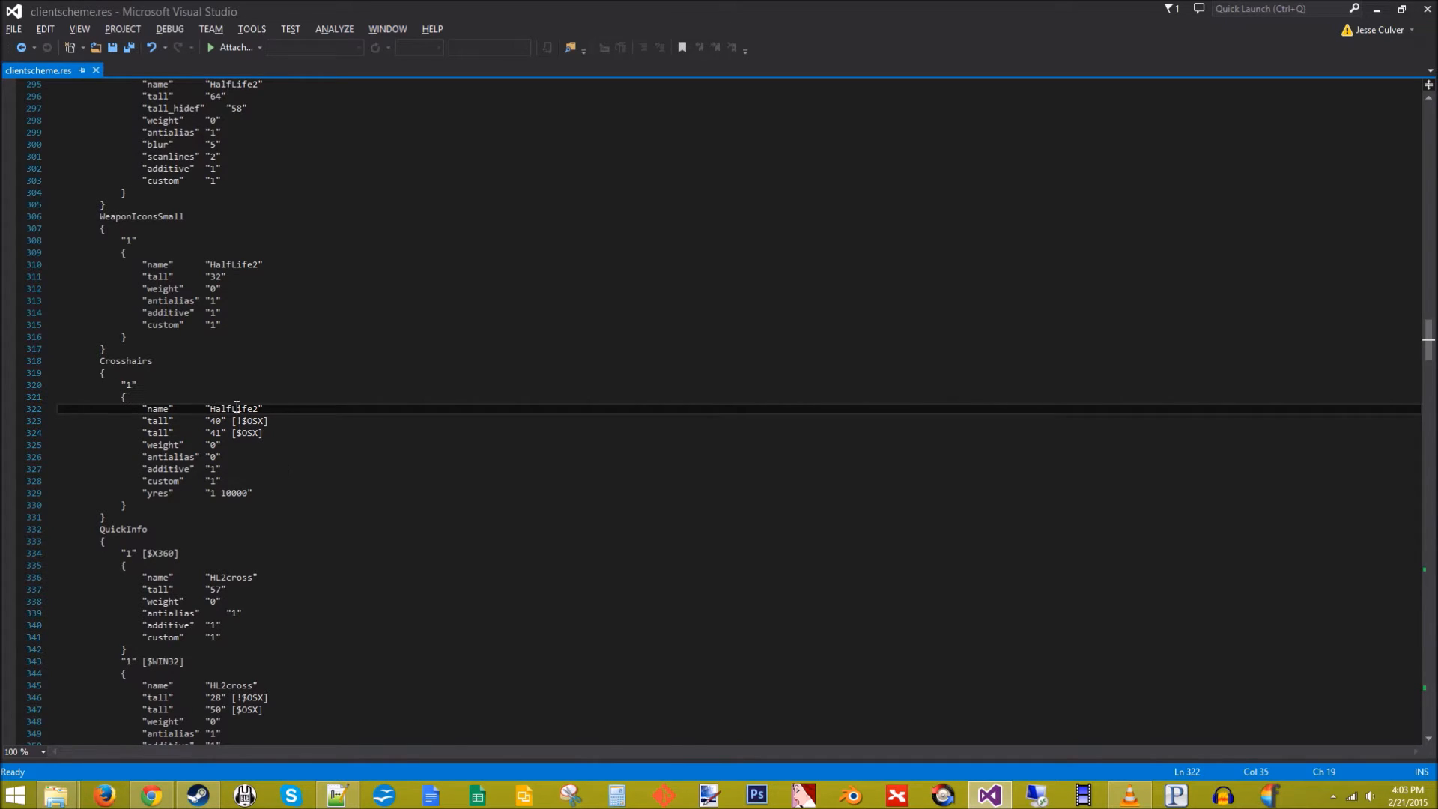
mouse_move(236, 408)
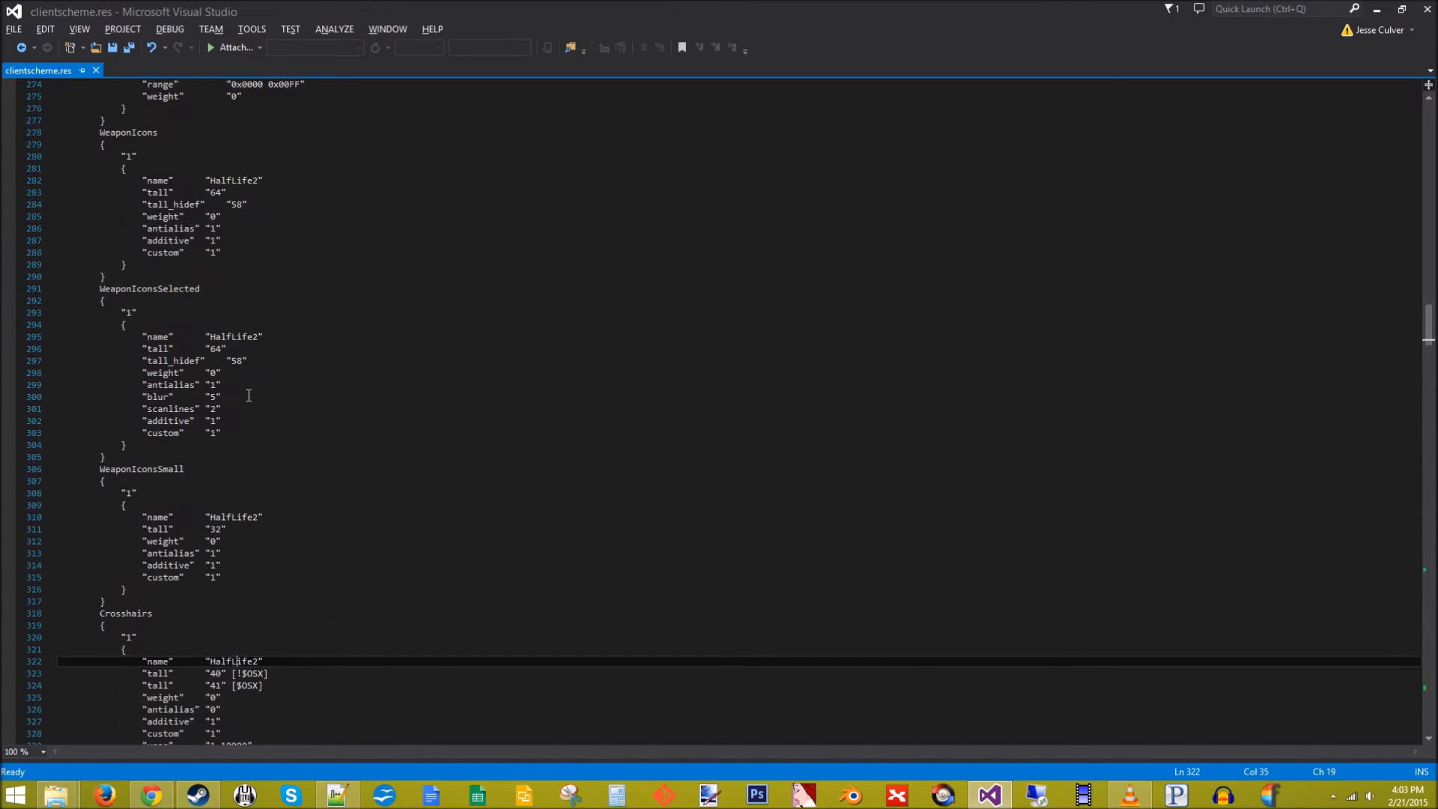
scroll("up", 3)
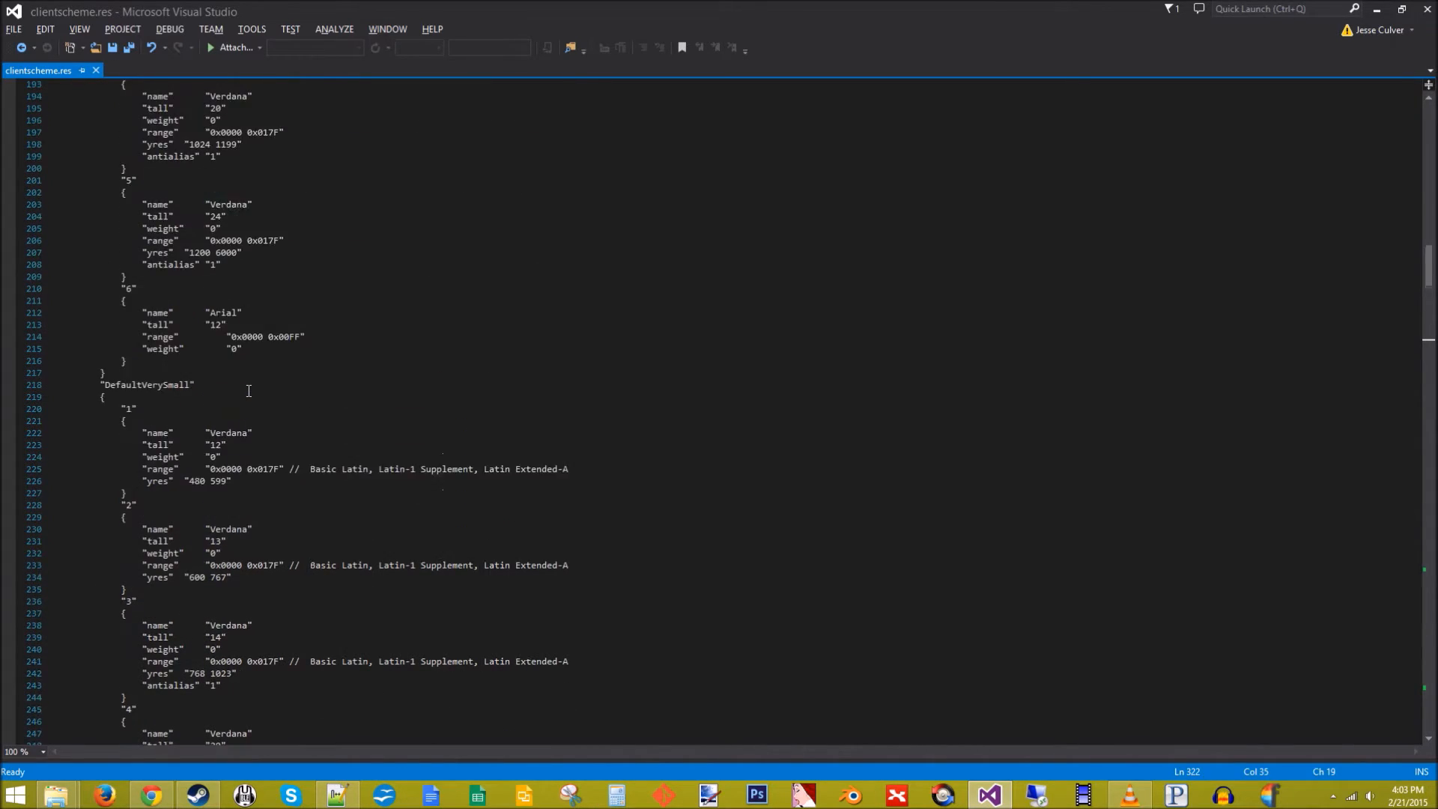
scroll("up", 3)
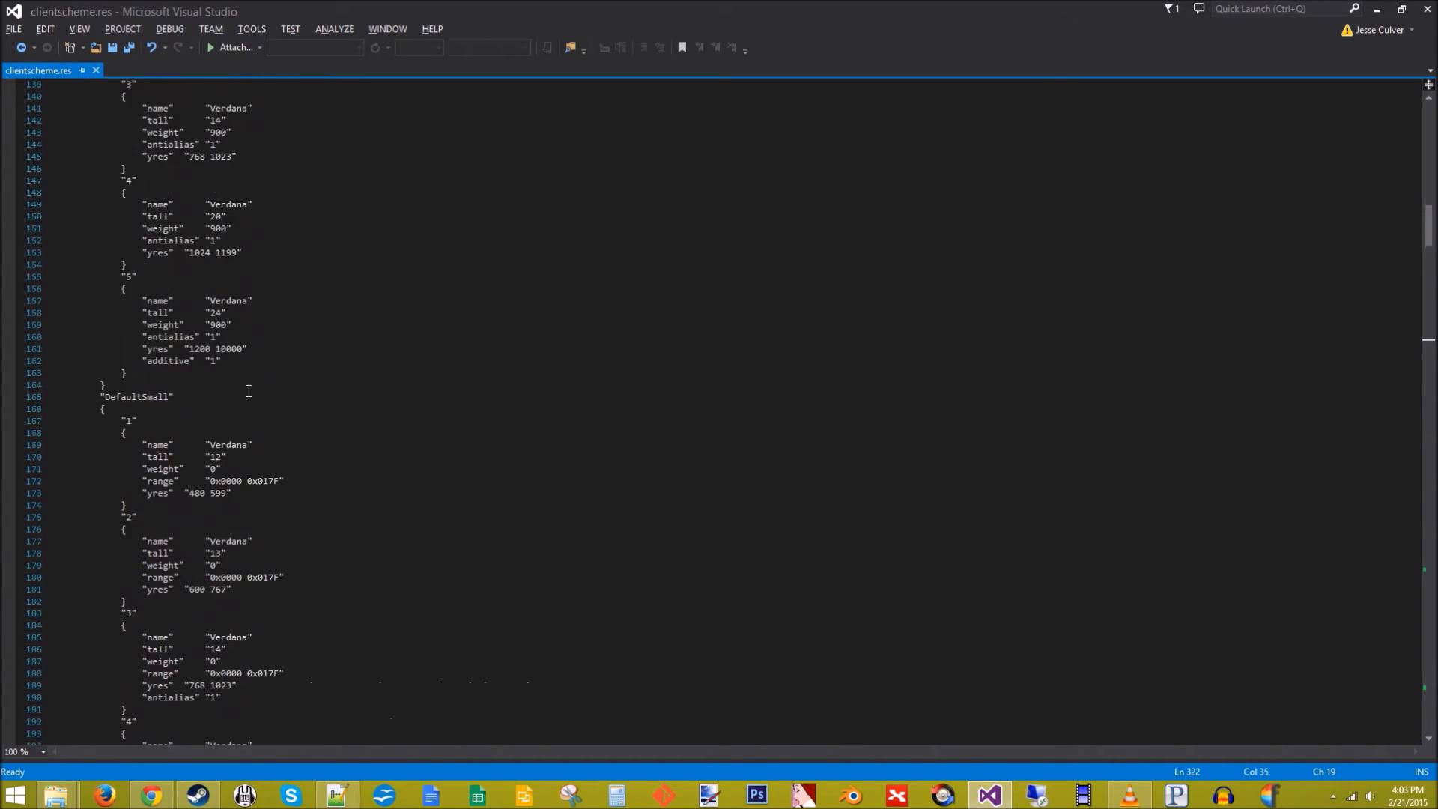
scroll("down", 3)
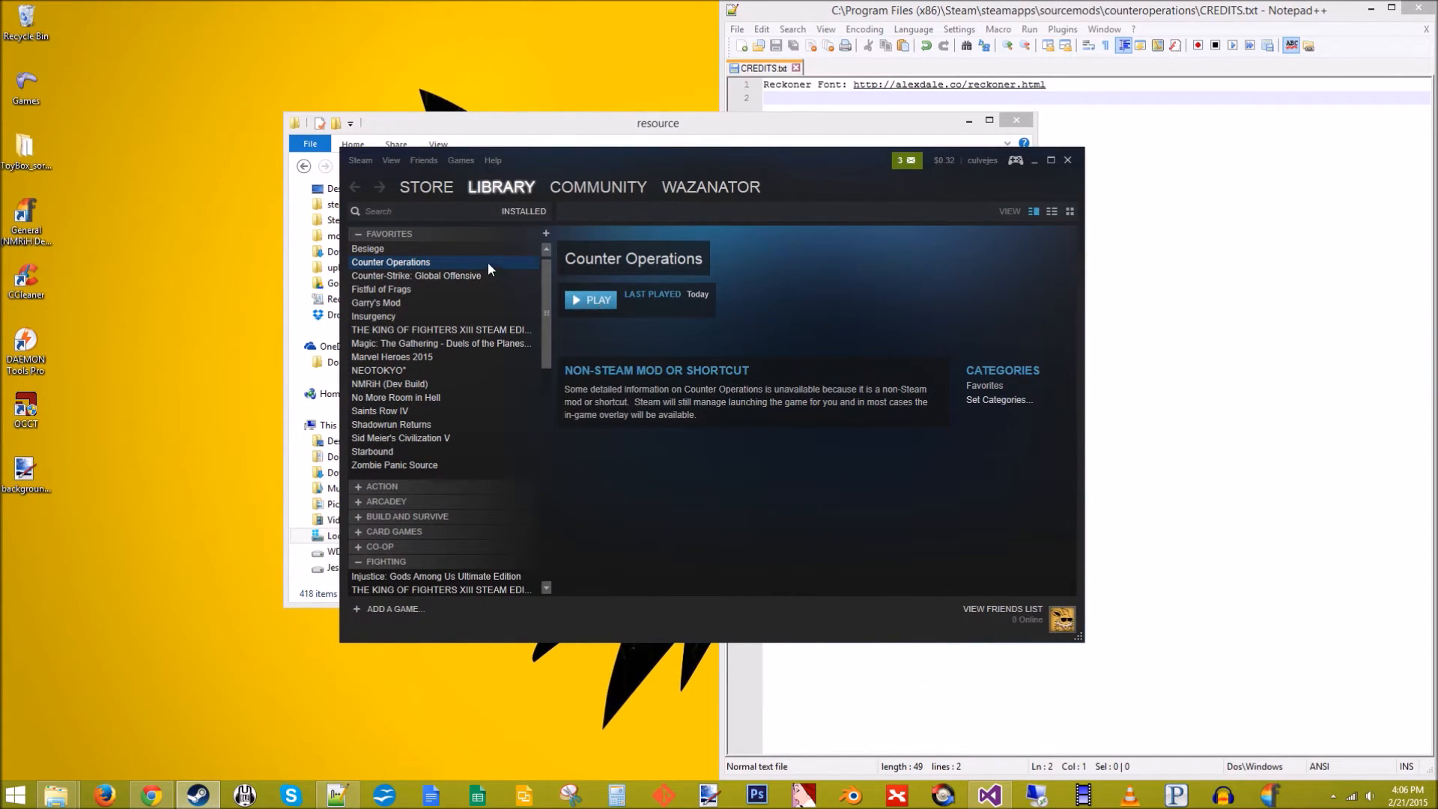
mouse_move(472, 265)
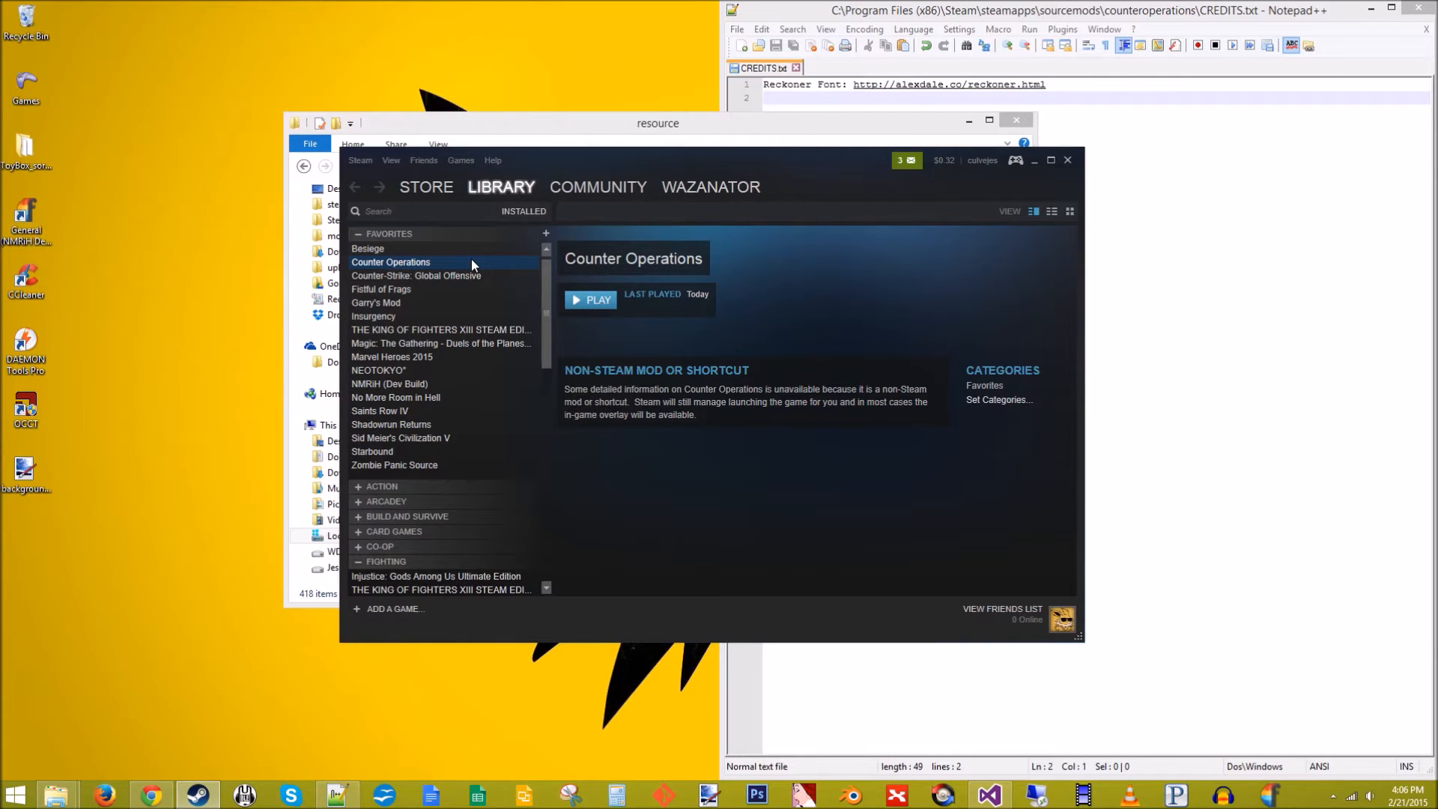
Set Counter Operations launch options to -w 1920 -h 1080 and launch the game
right_click(389, 262)
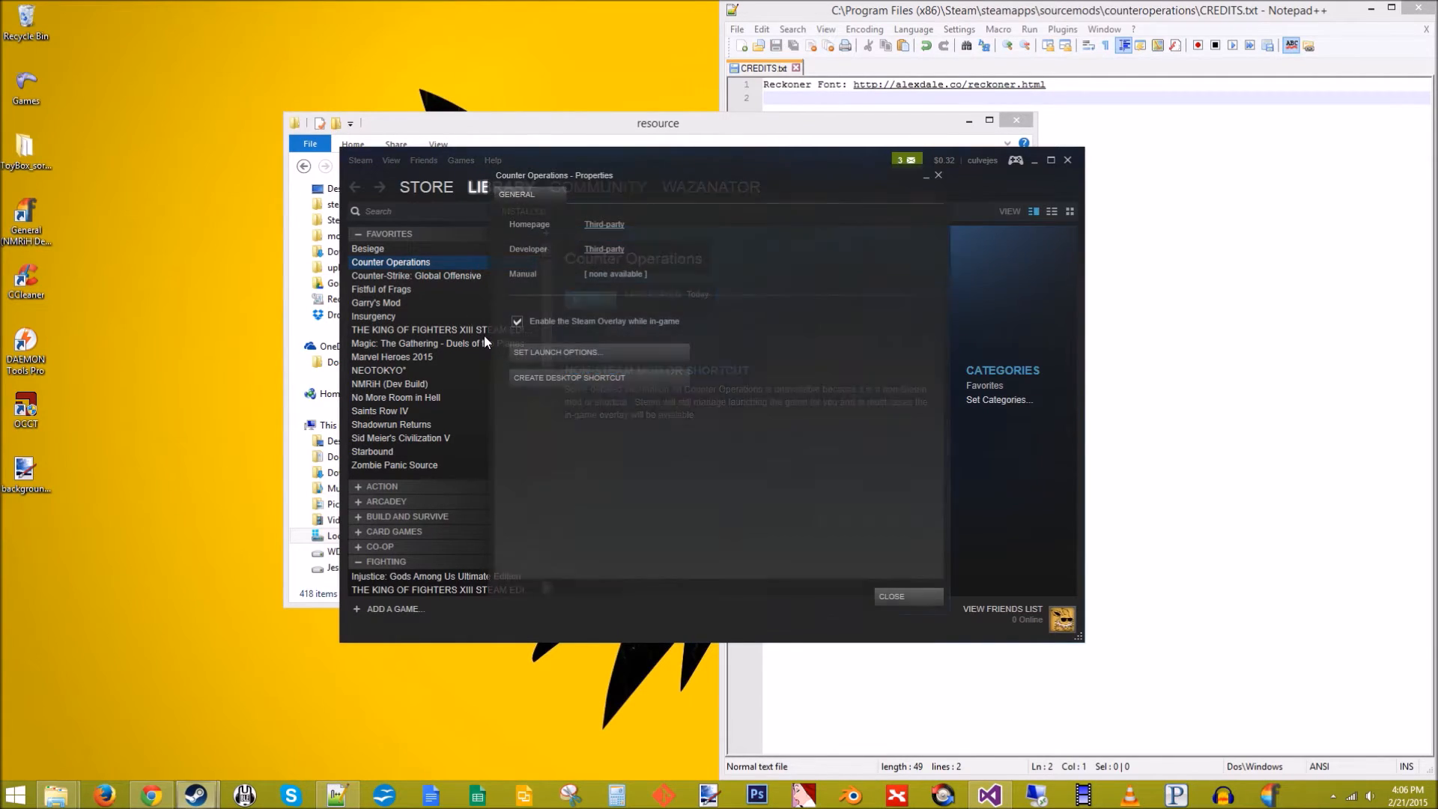
left_click(556, 352)
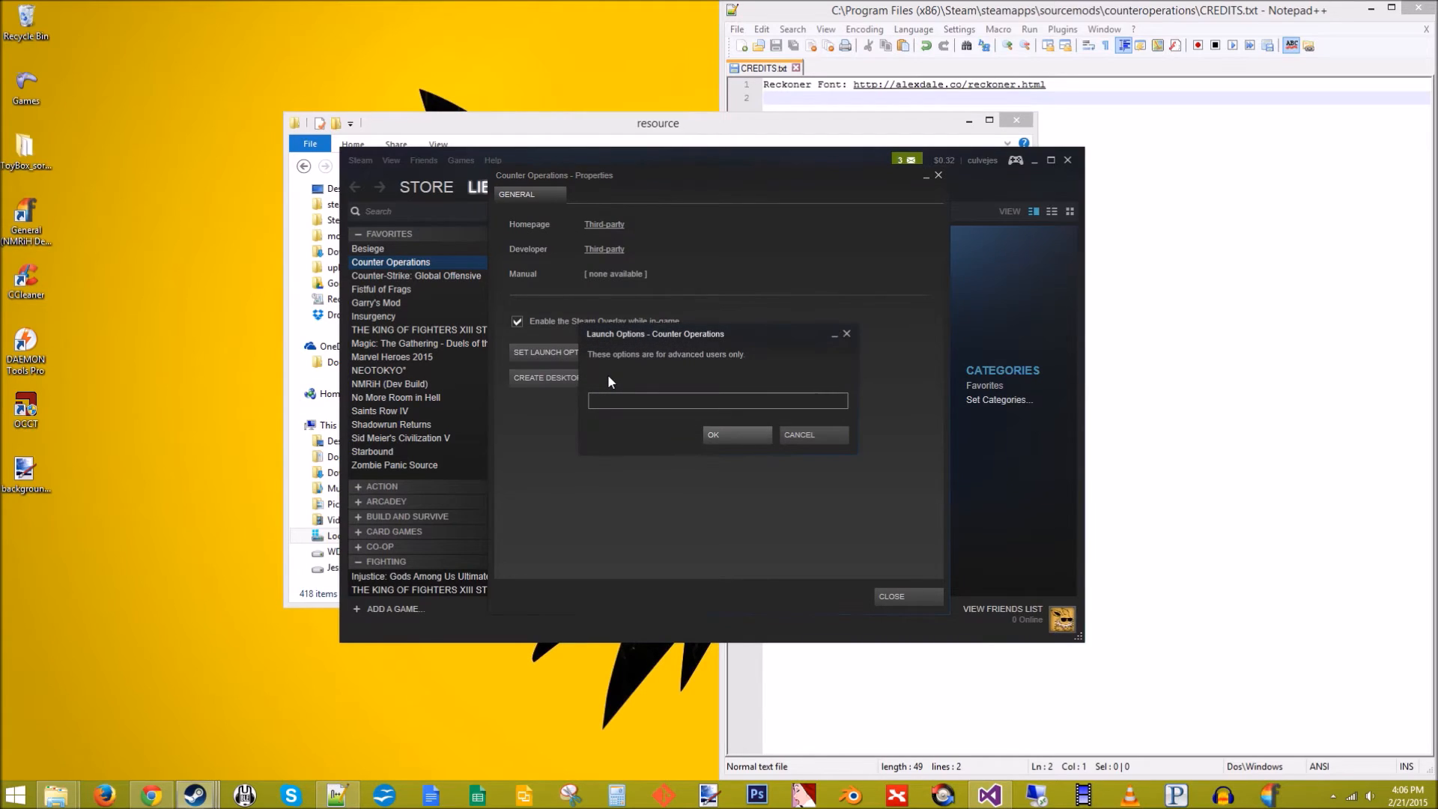
type("-w")
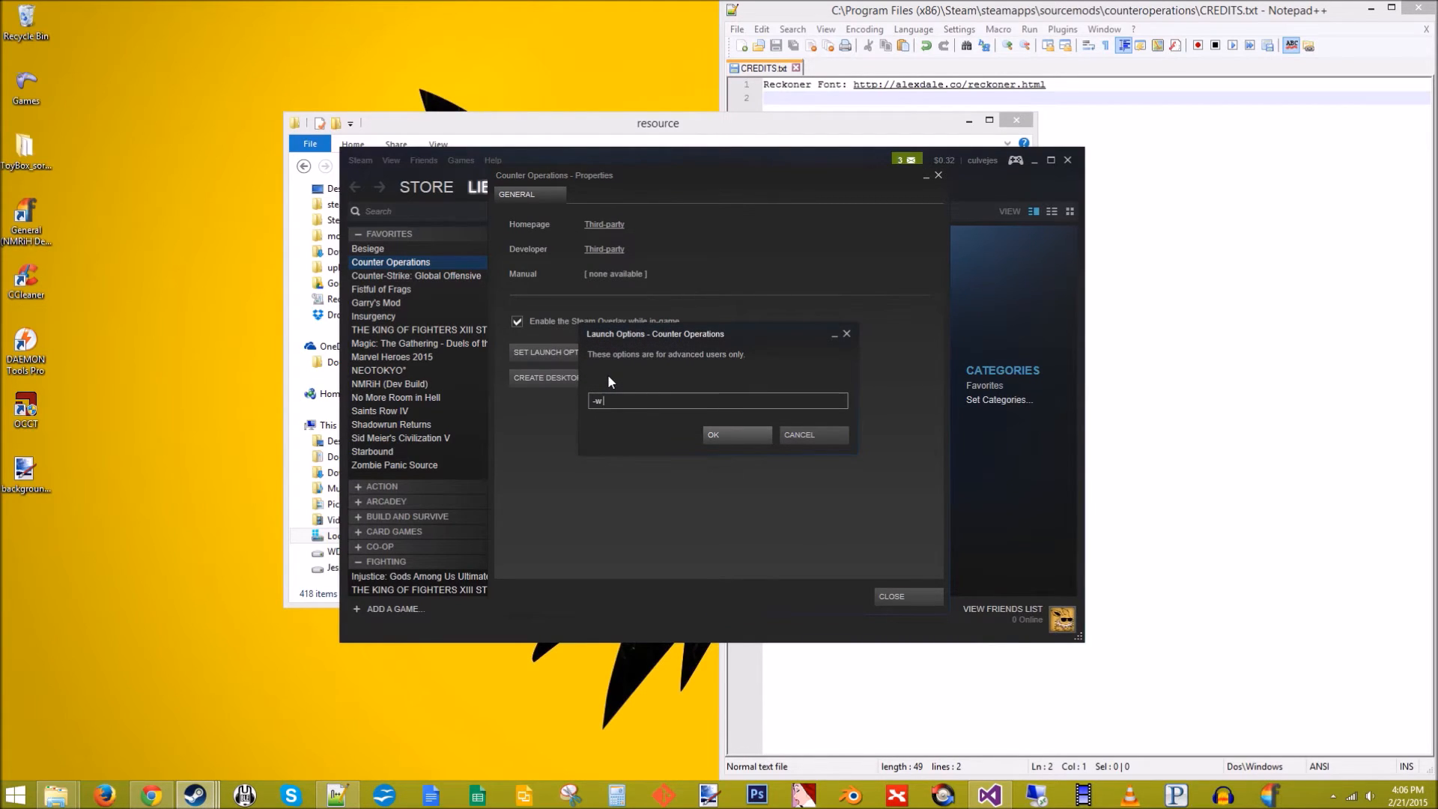
type("1920 -h")
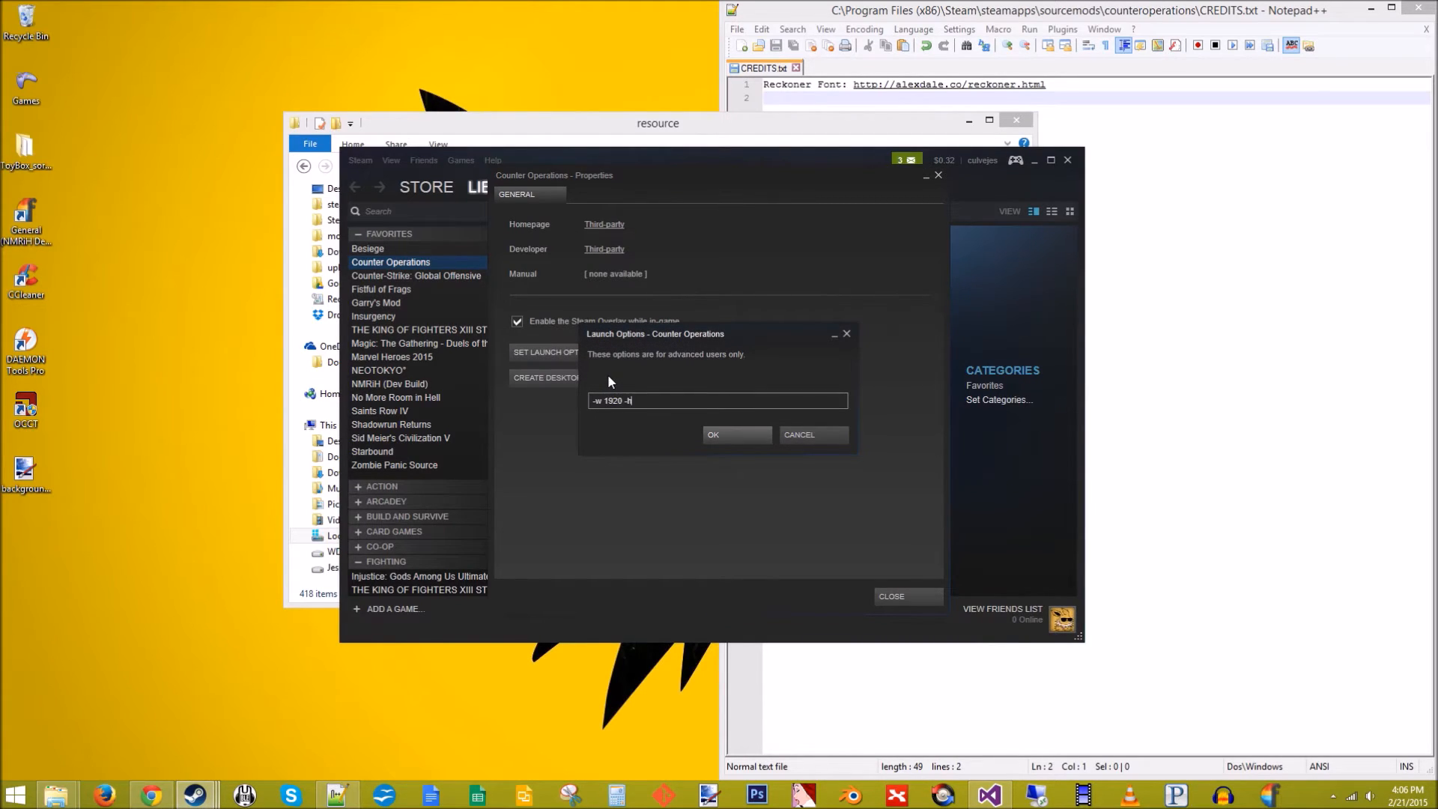
type("1080")
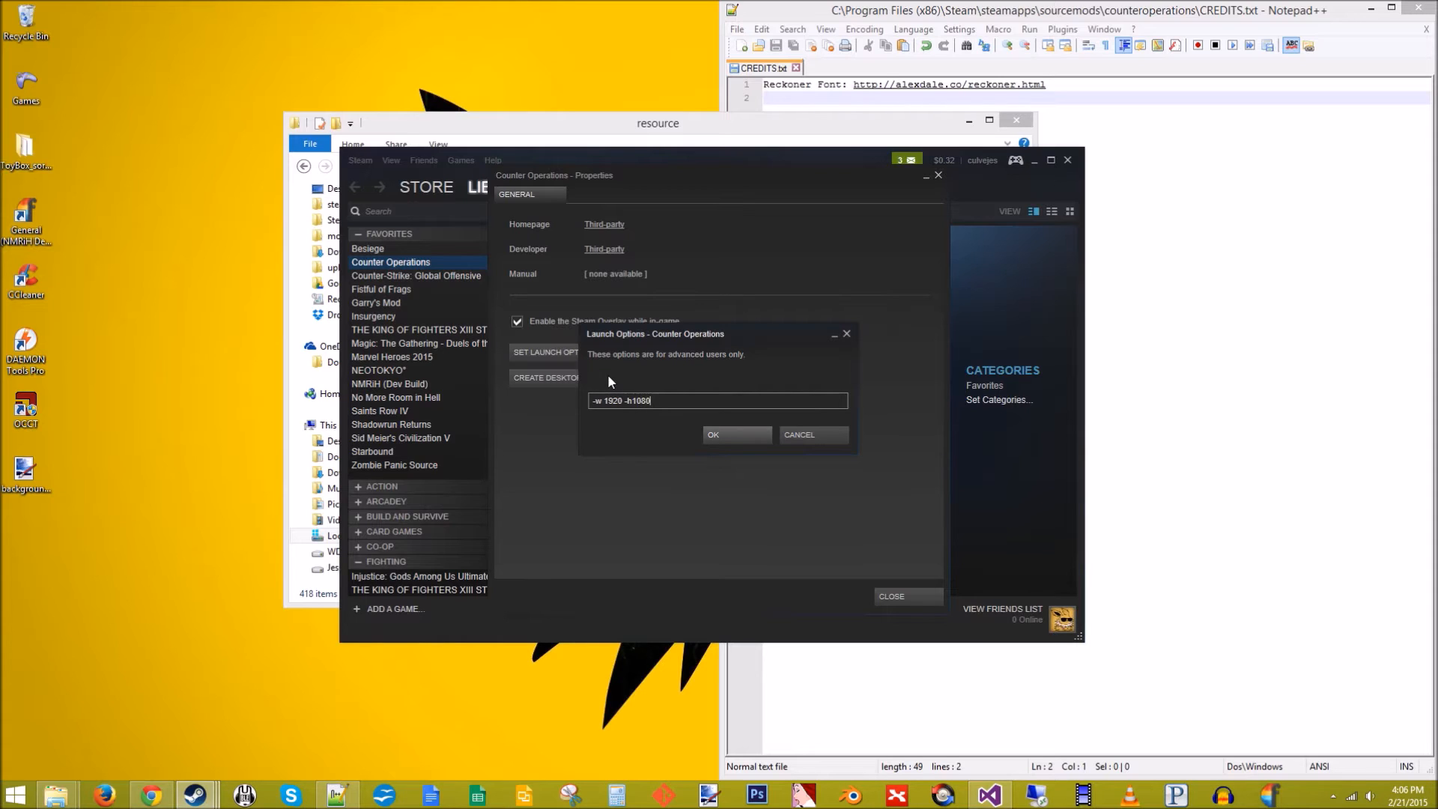
left_click(712, 433)
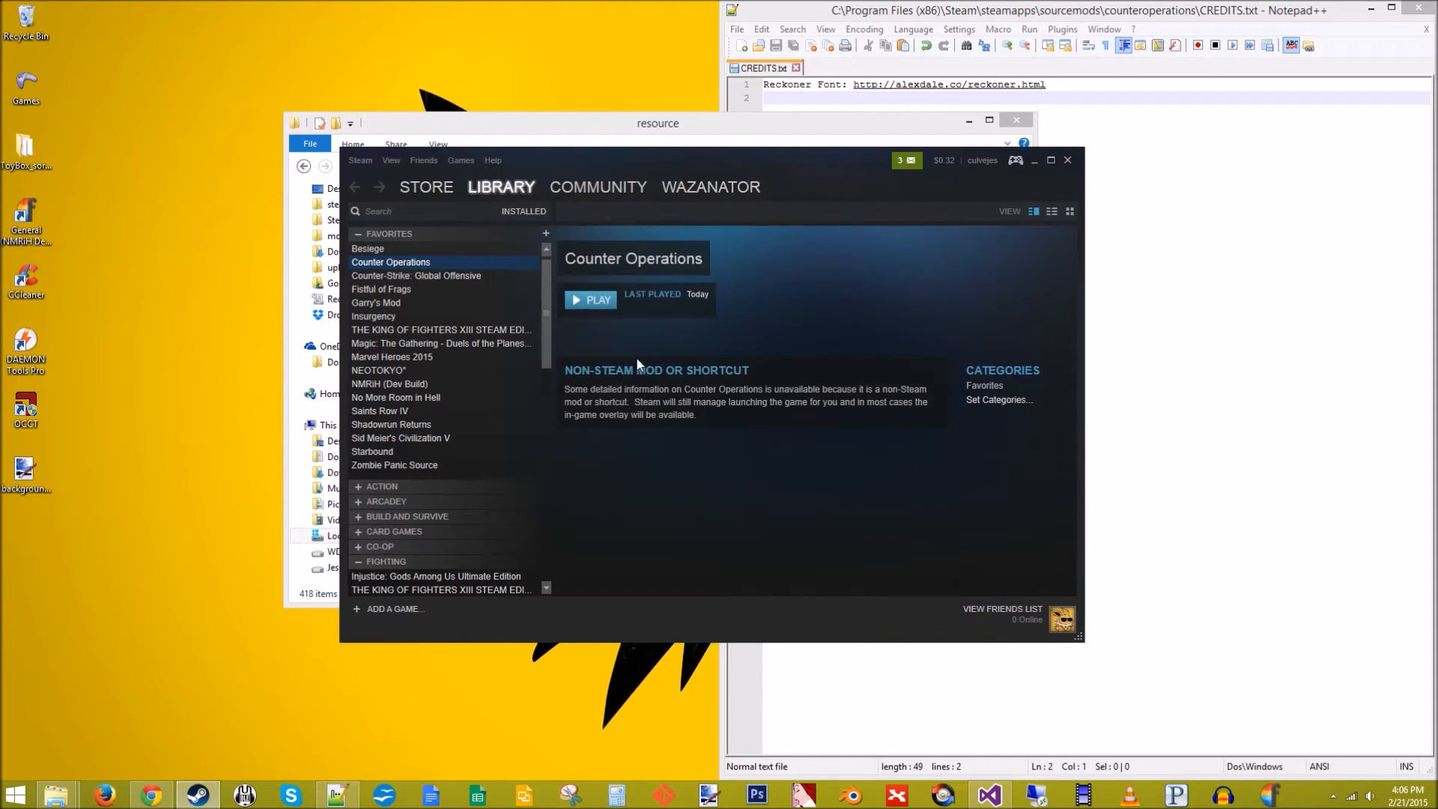
left_click(590, 300)
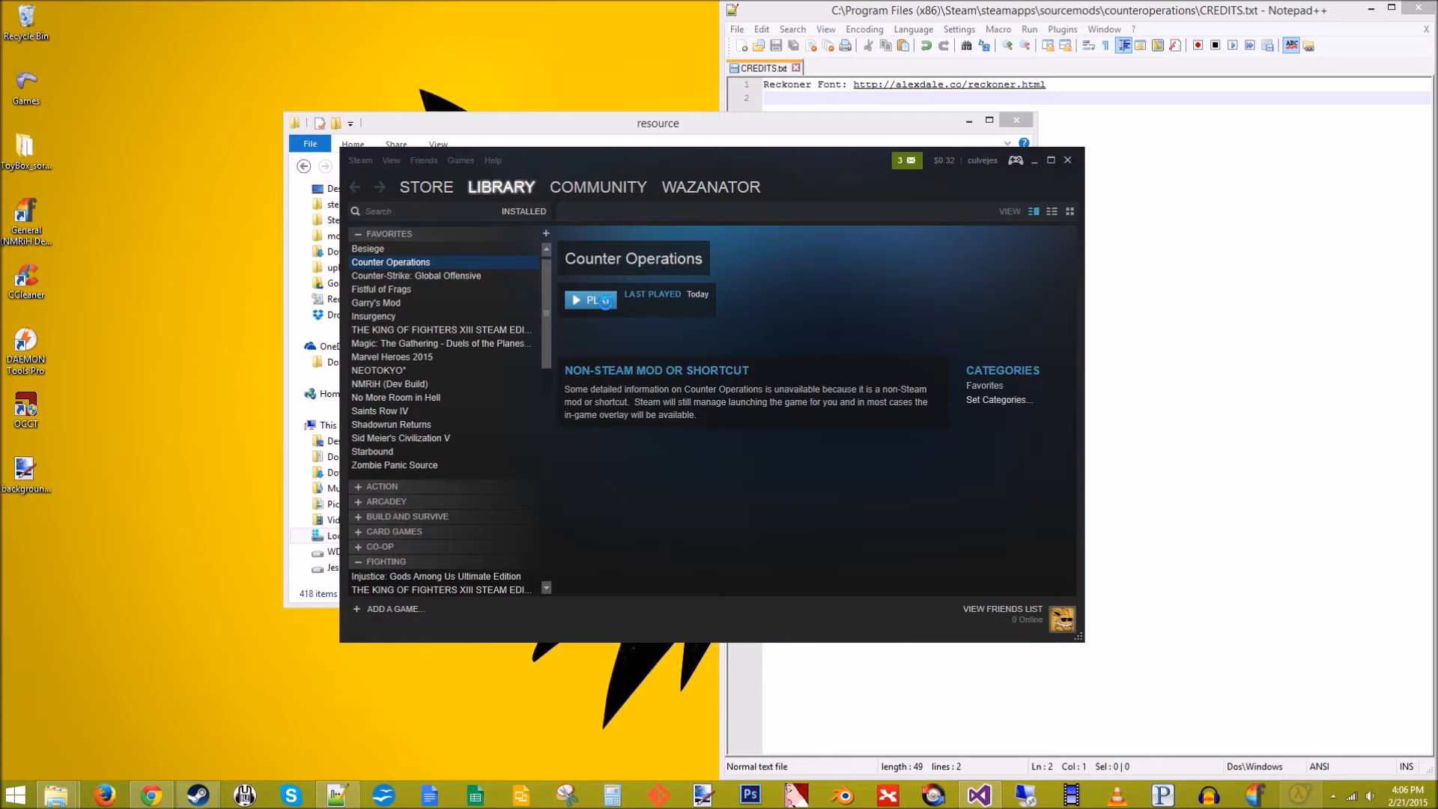
left_click(589, 299)
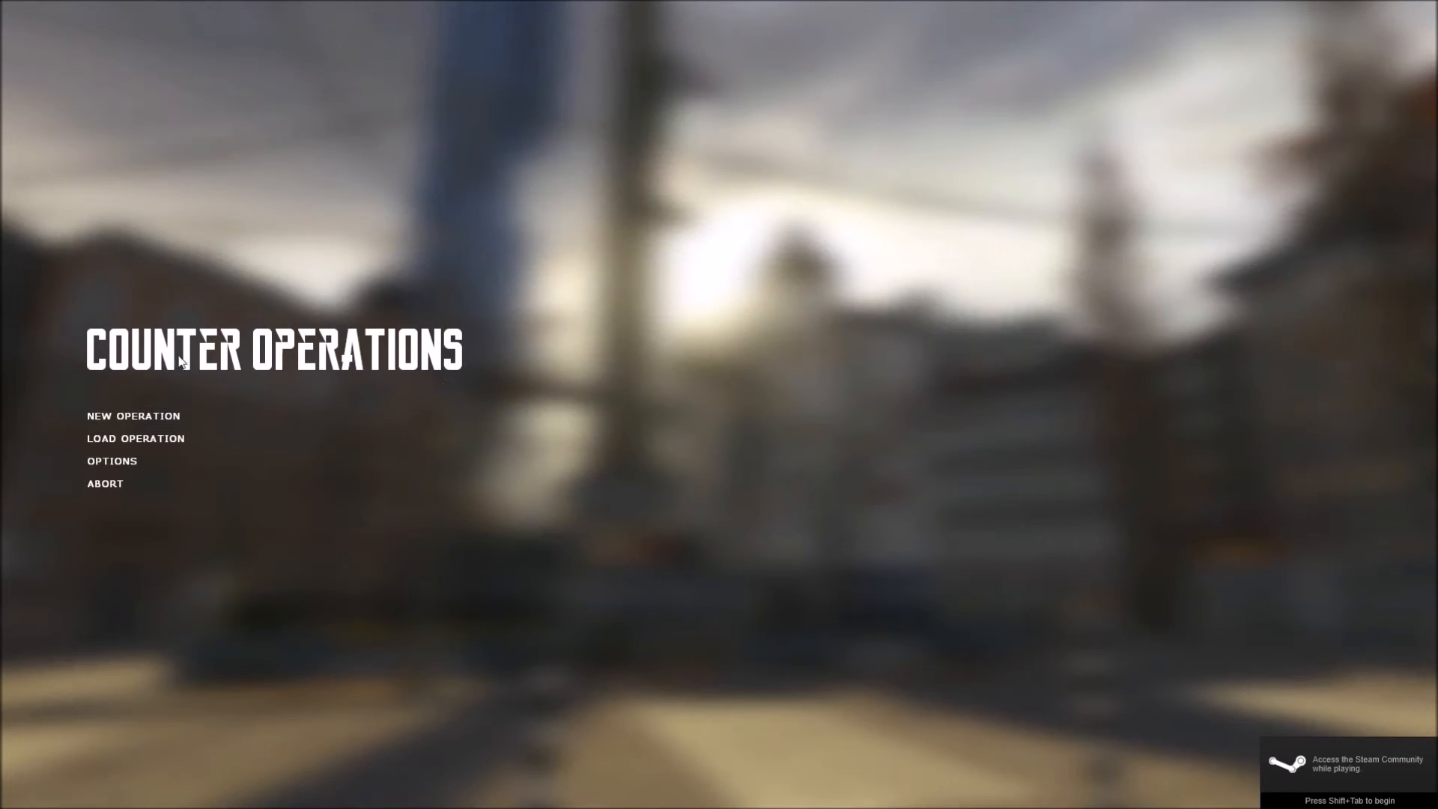
mouse_move(134, 446)
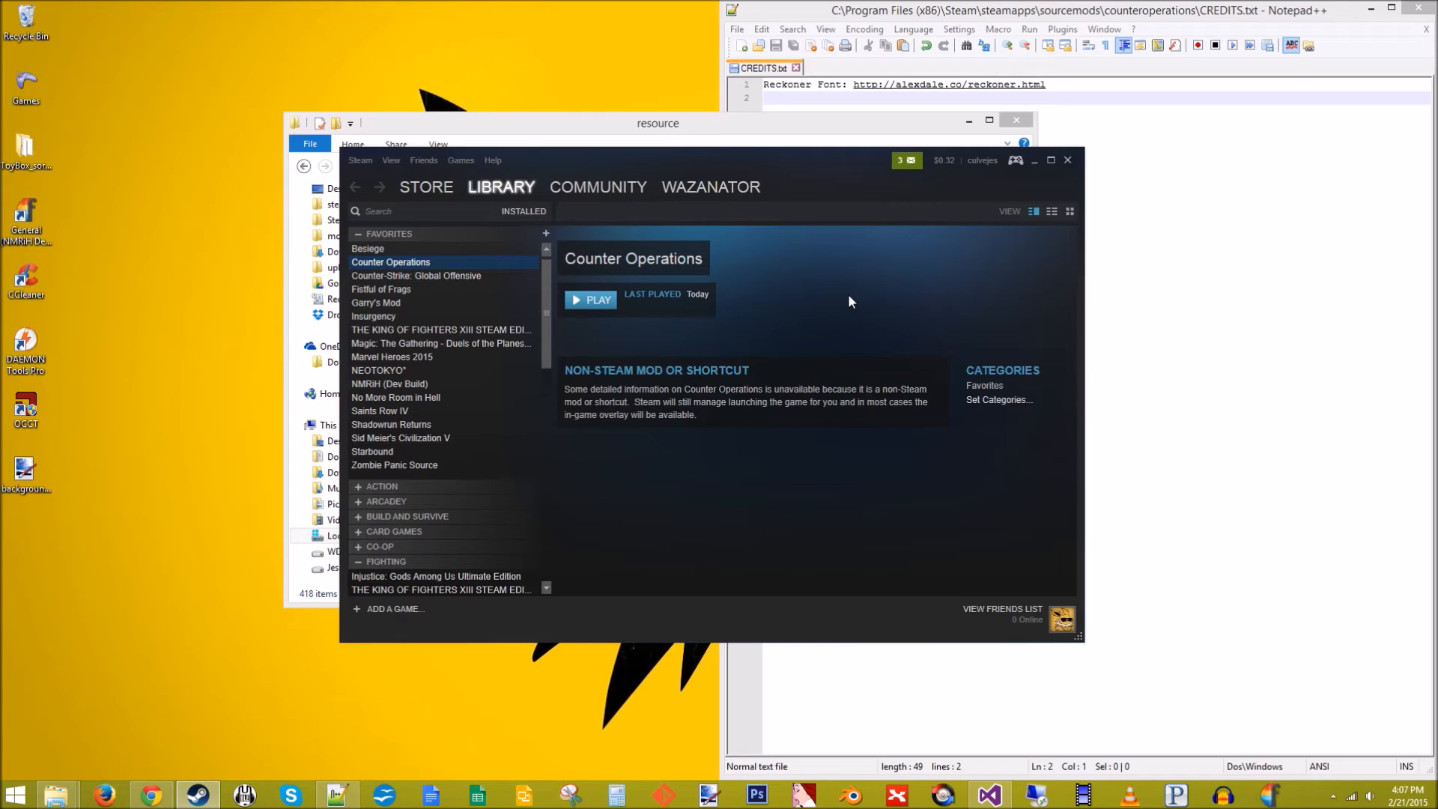
mouse_move(847, 297)
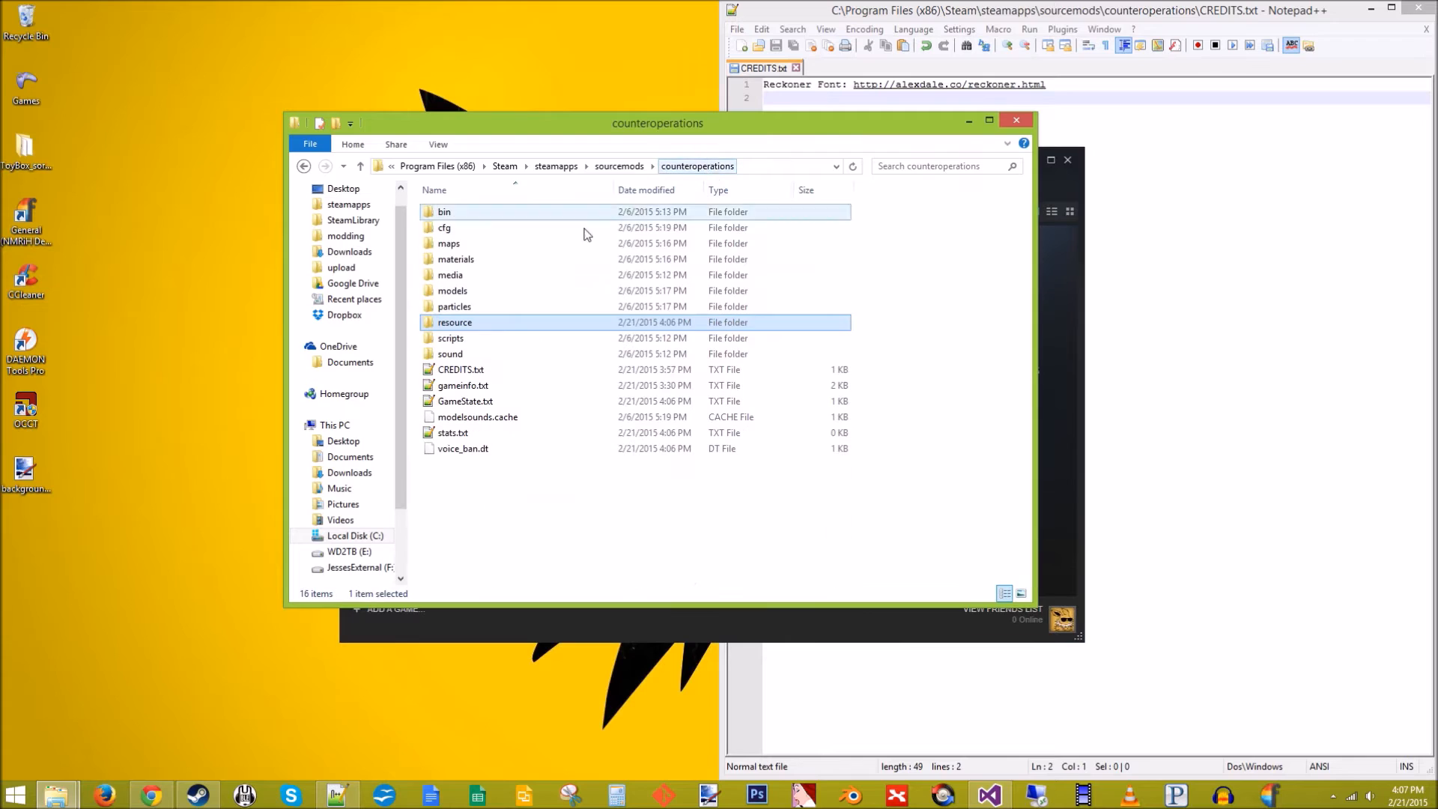
Open the materials folder and create a new subfolder named console
left_click(456, 259)
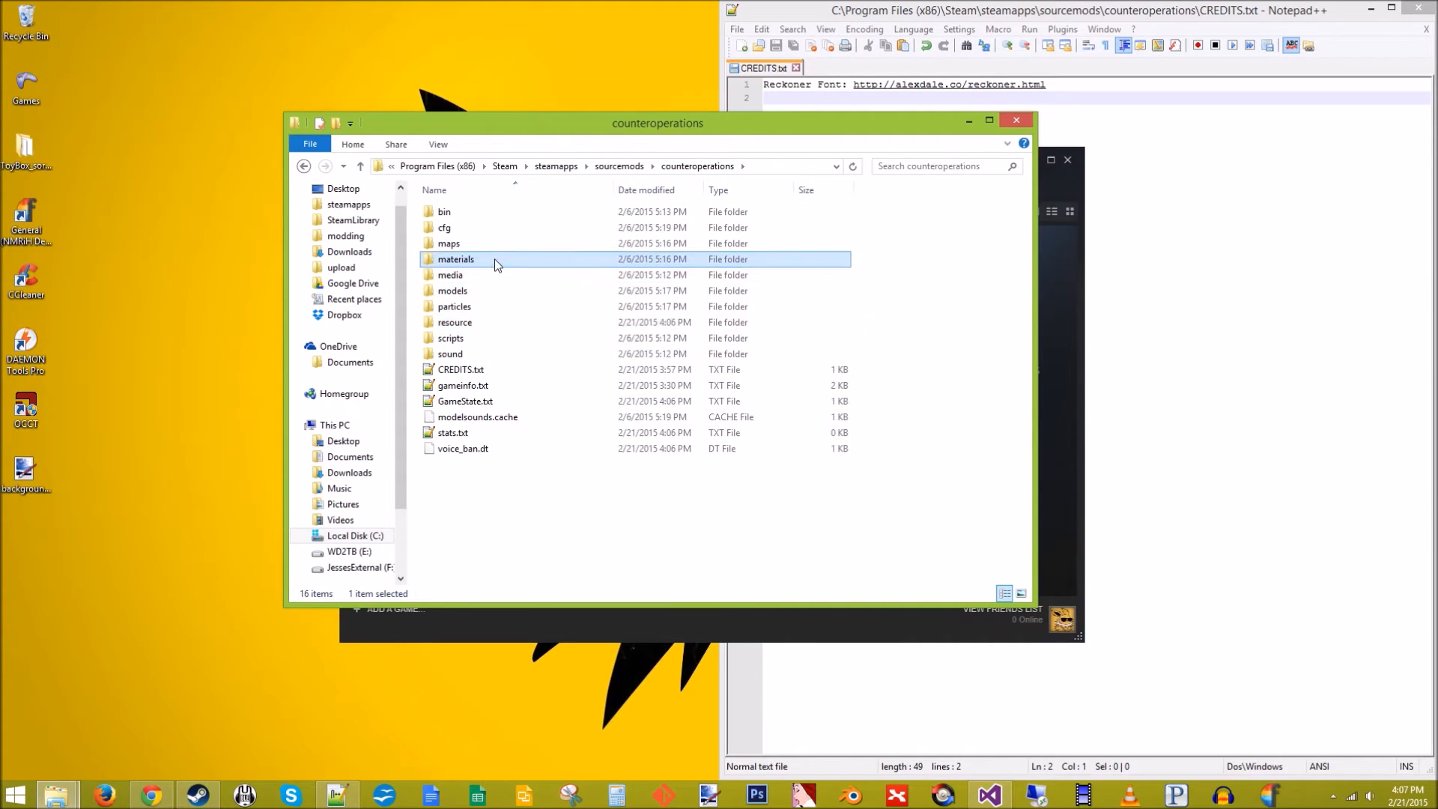
double_click(456, 258)
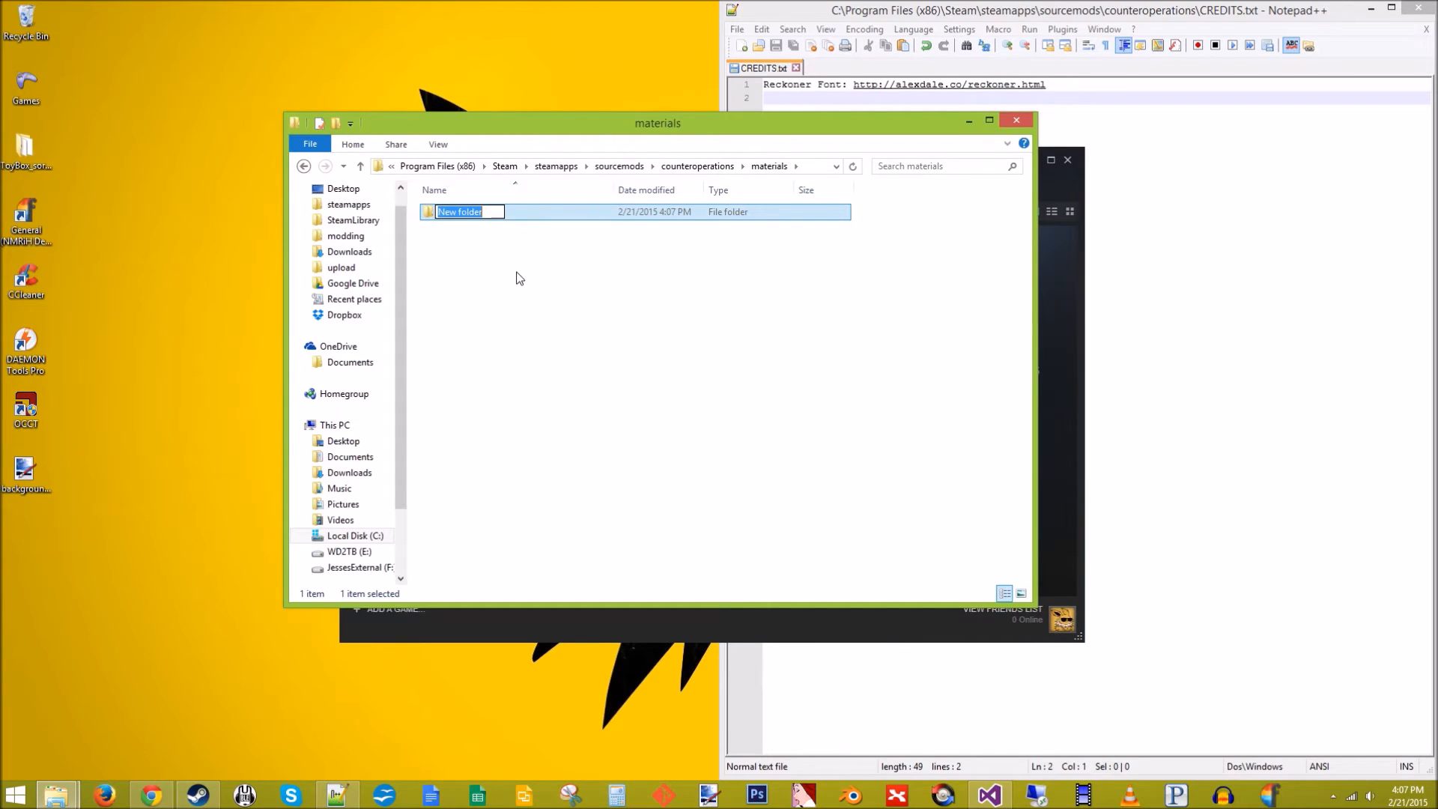
type("con")
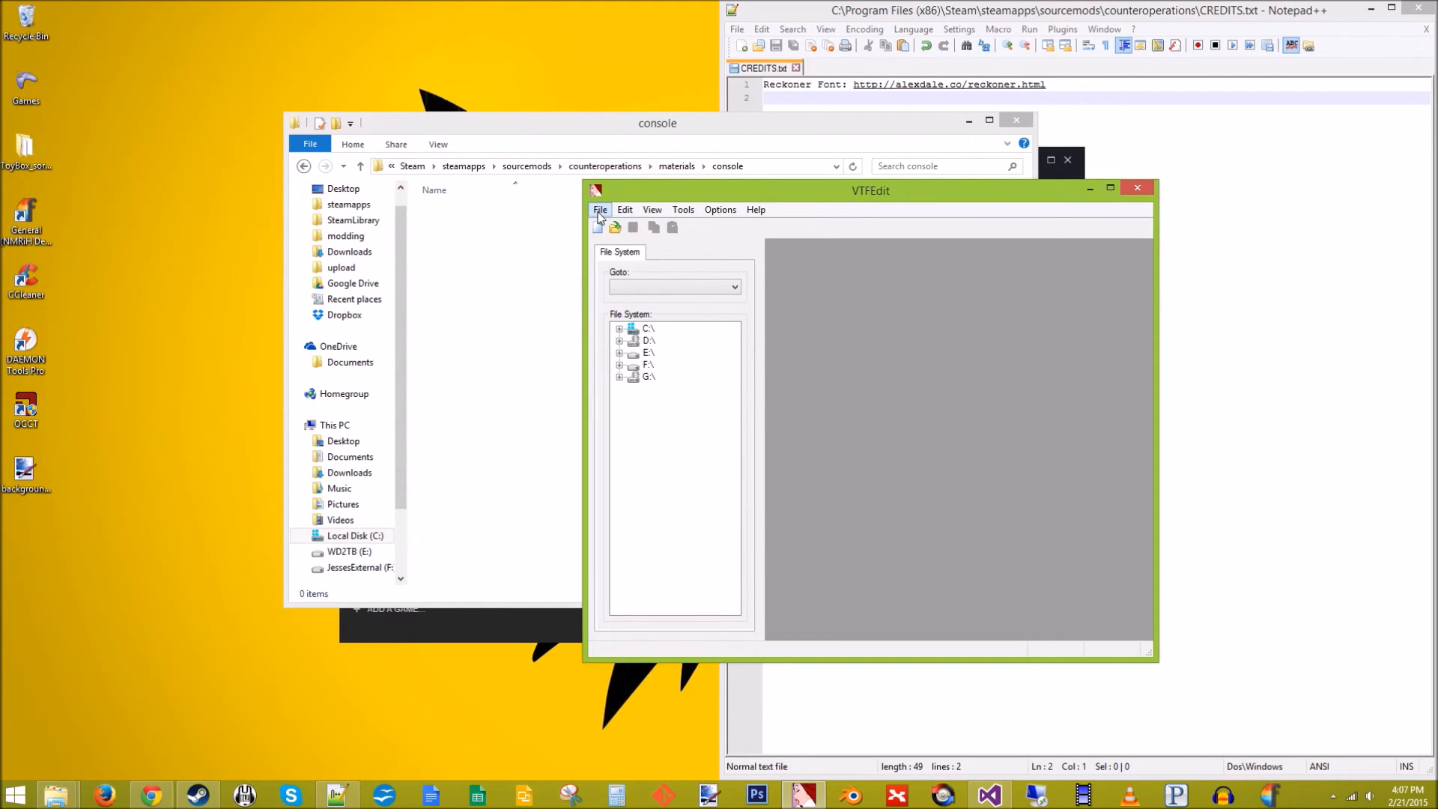
Import background01.tga as a texture with DXT1 normal, DXT5 alpha and power-of-two resizing
left_click(600, 209)
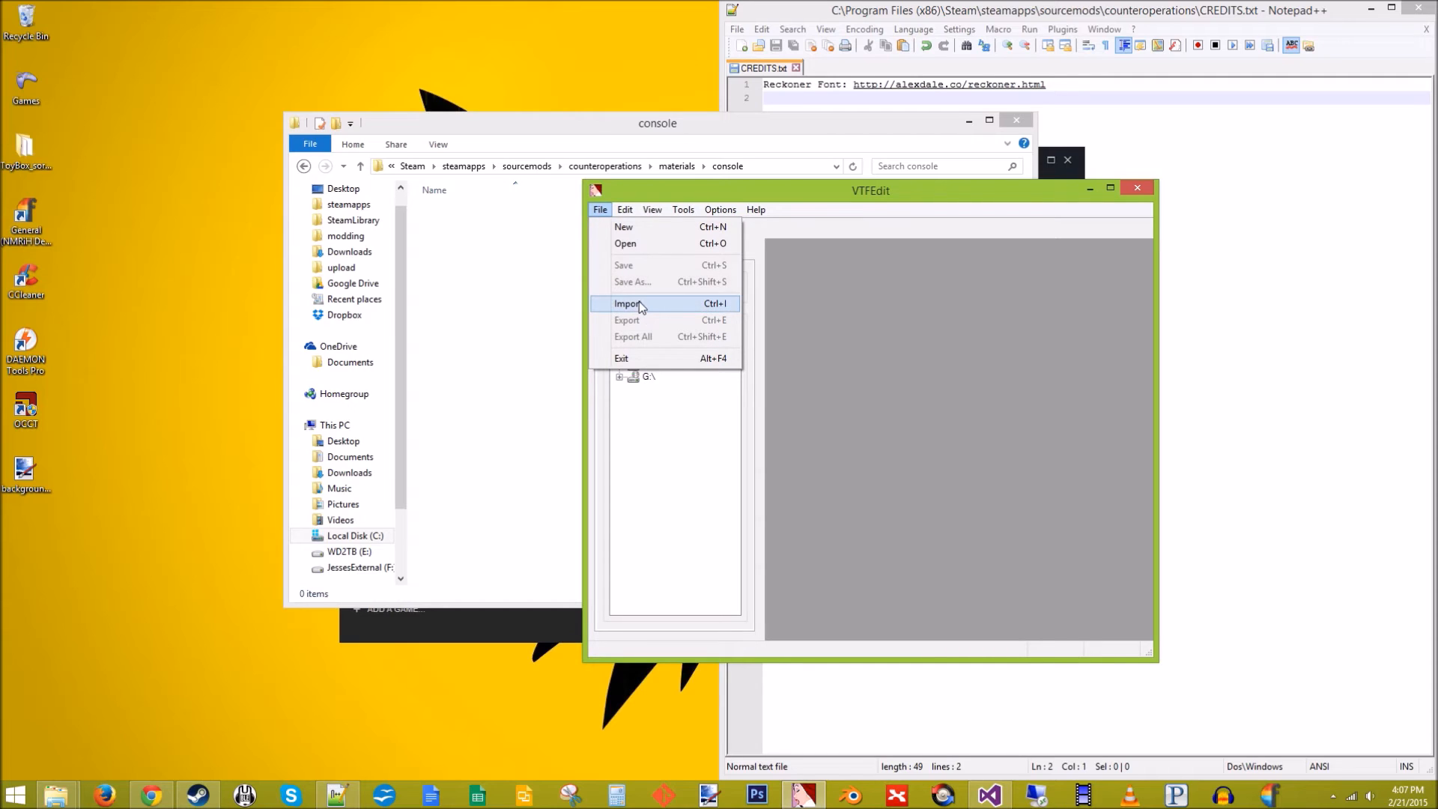
left_click(628, 303)
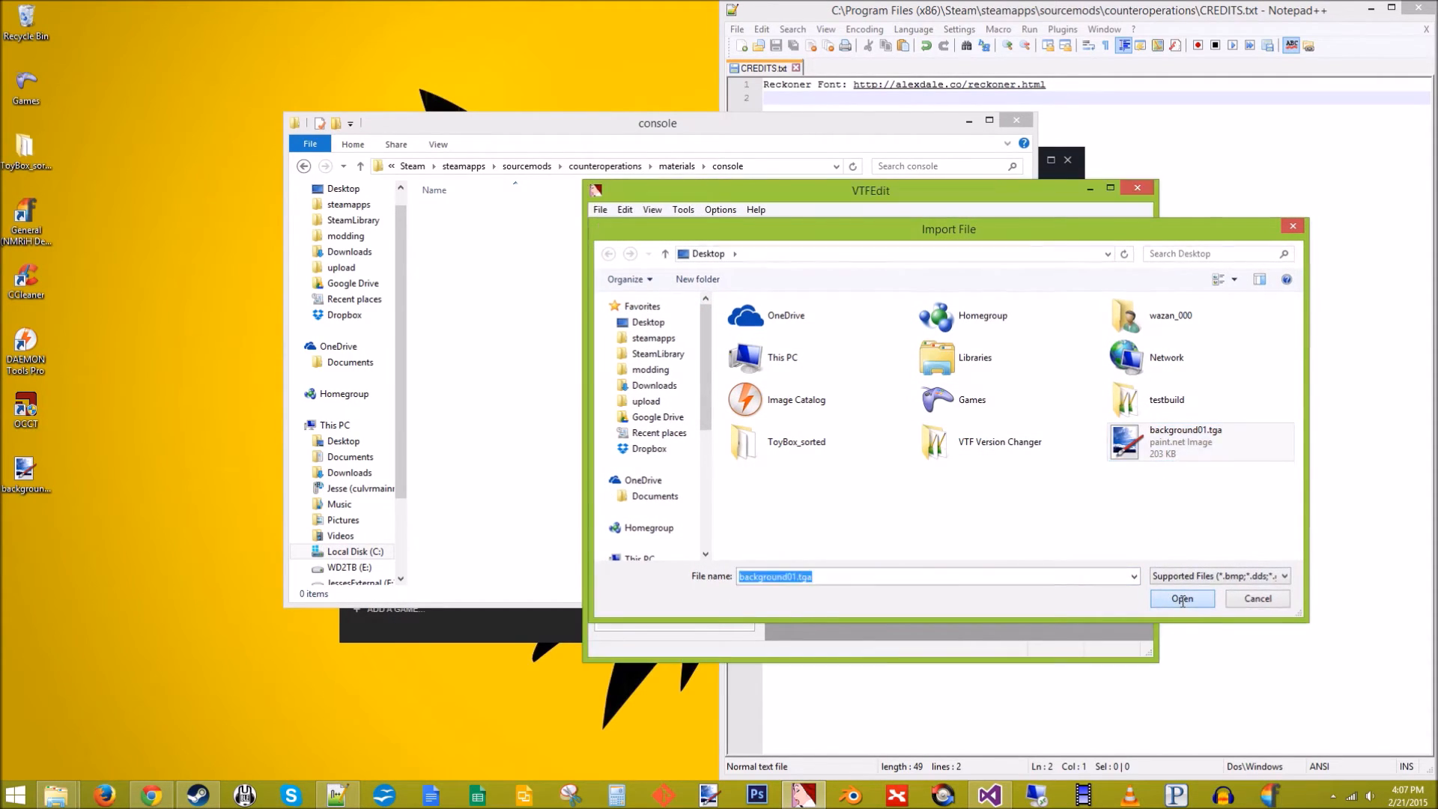
left_click(1180, 598)
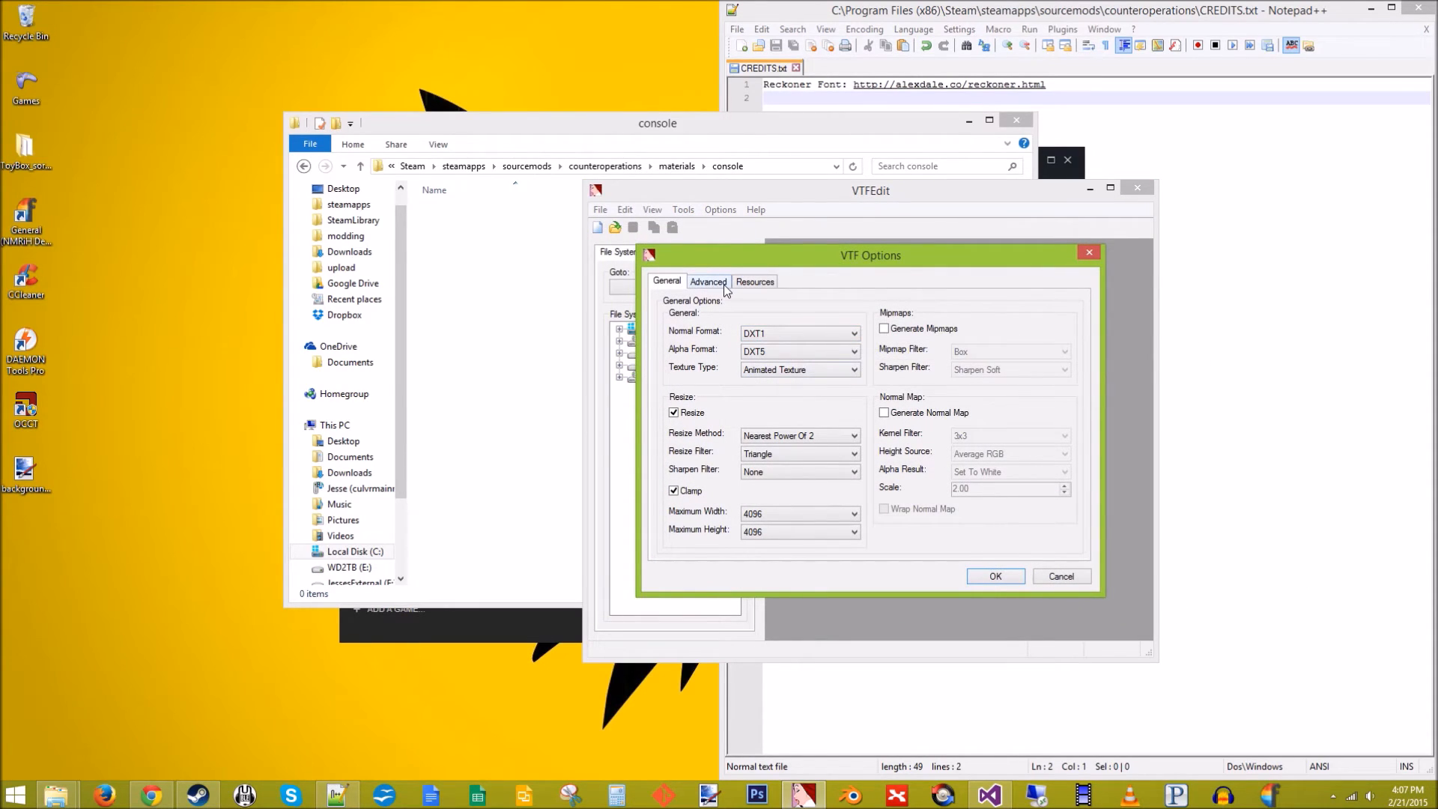
mouse_move(797, 332)
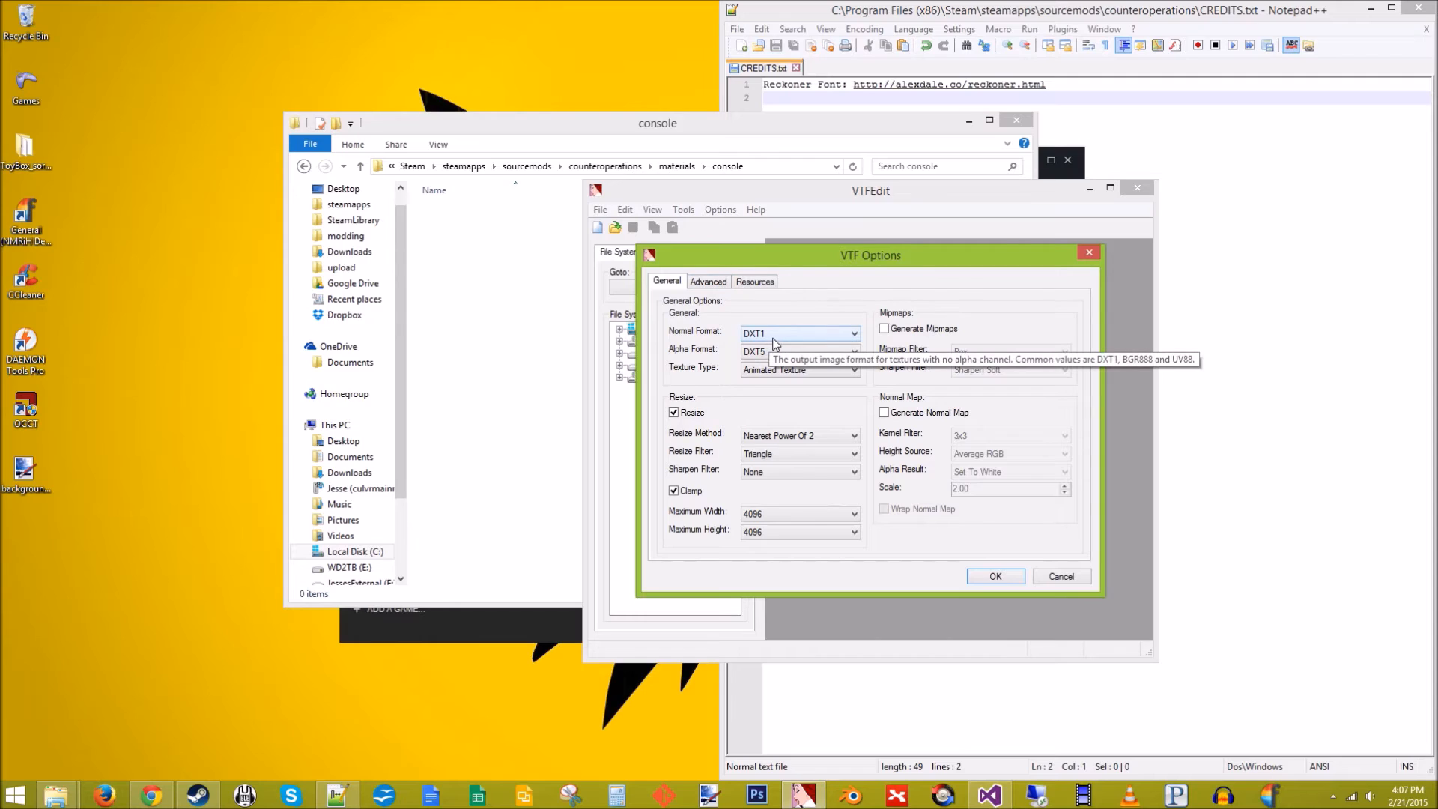
mouse_move(689, 409)
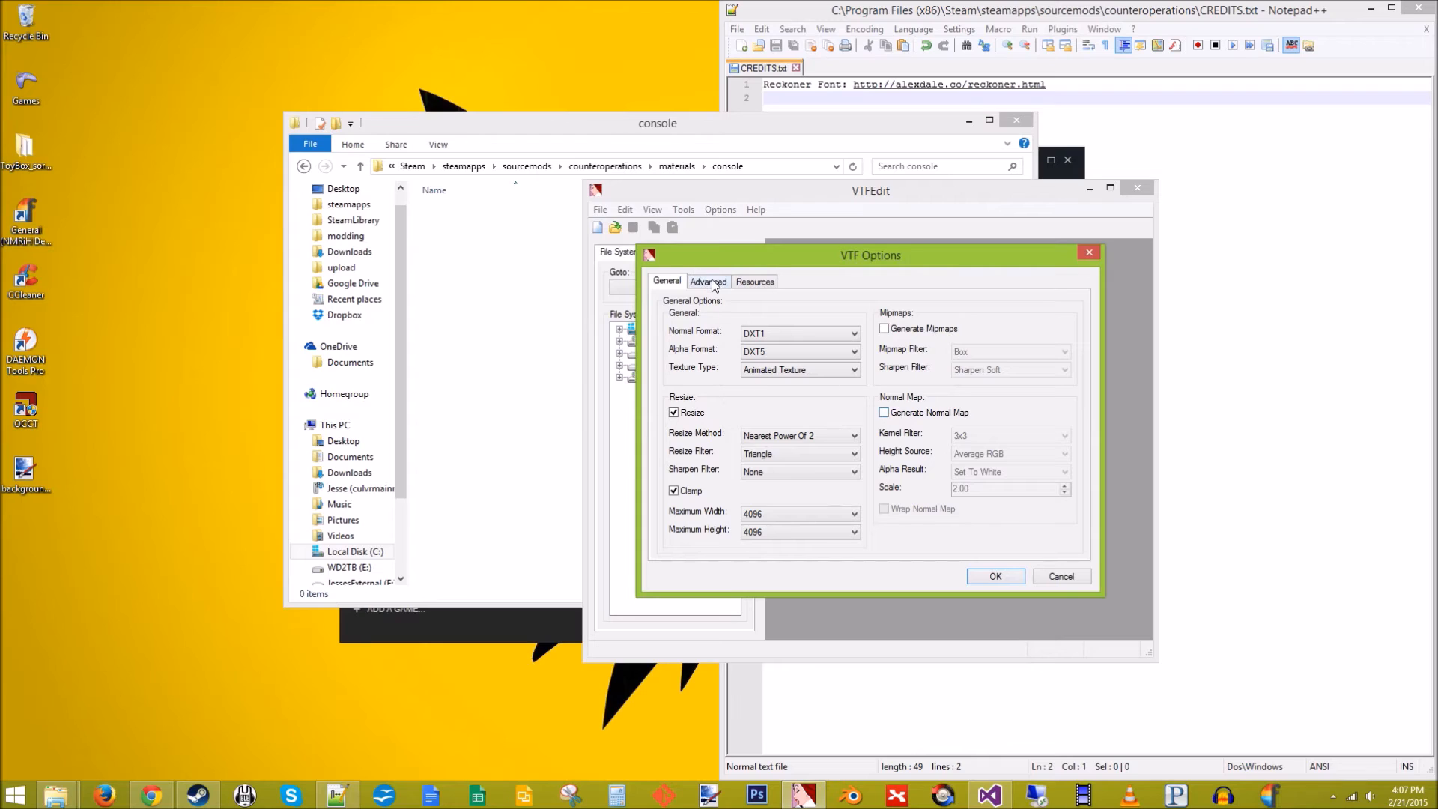
left_click(707, 281)
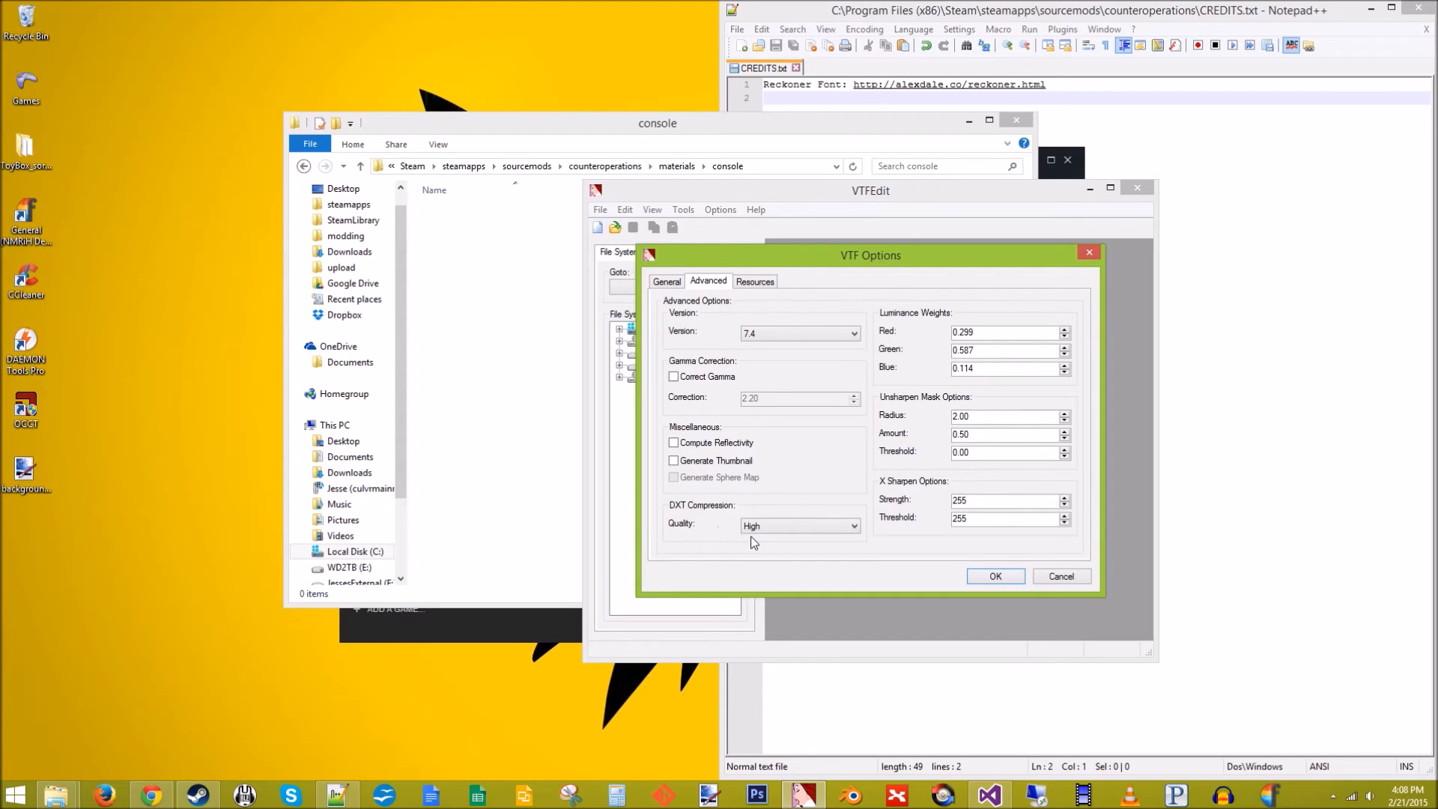
left_click(754, 281)
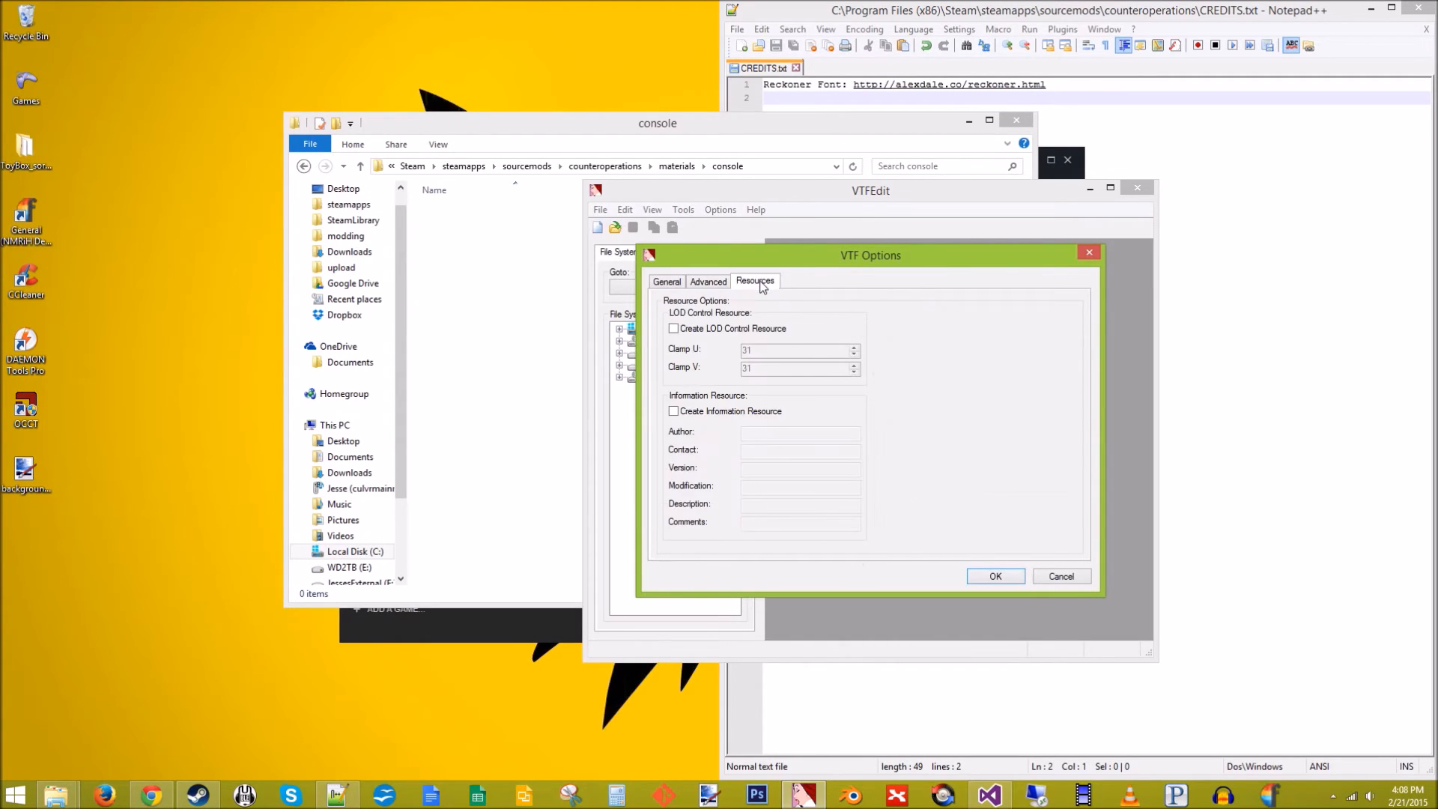
left_click(667, 280)
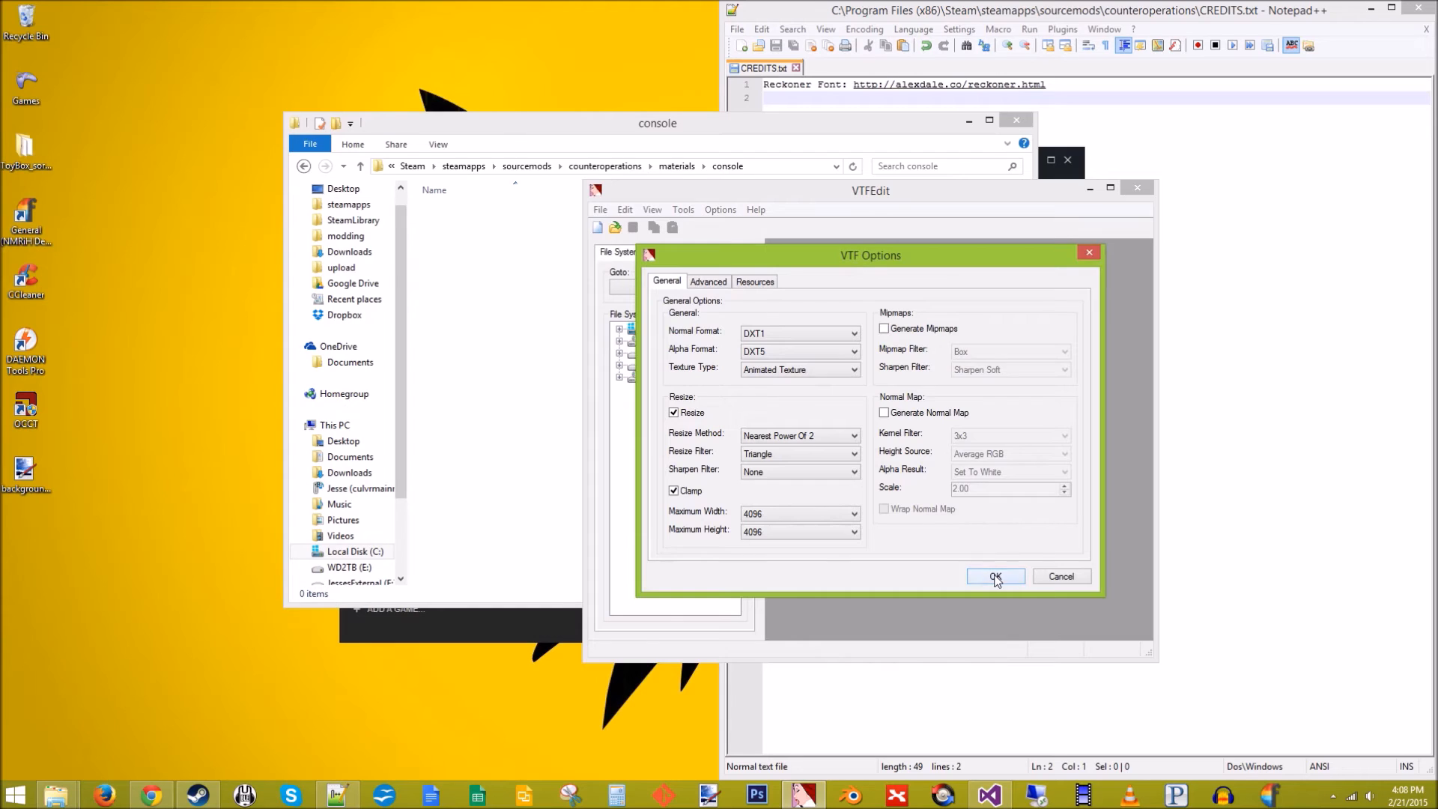
left_click(995, 576)
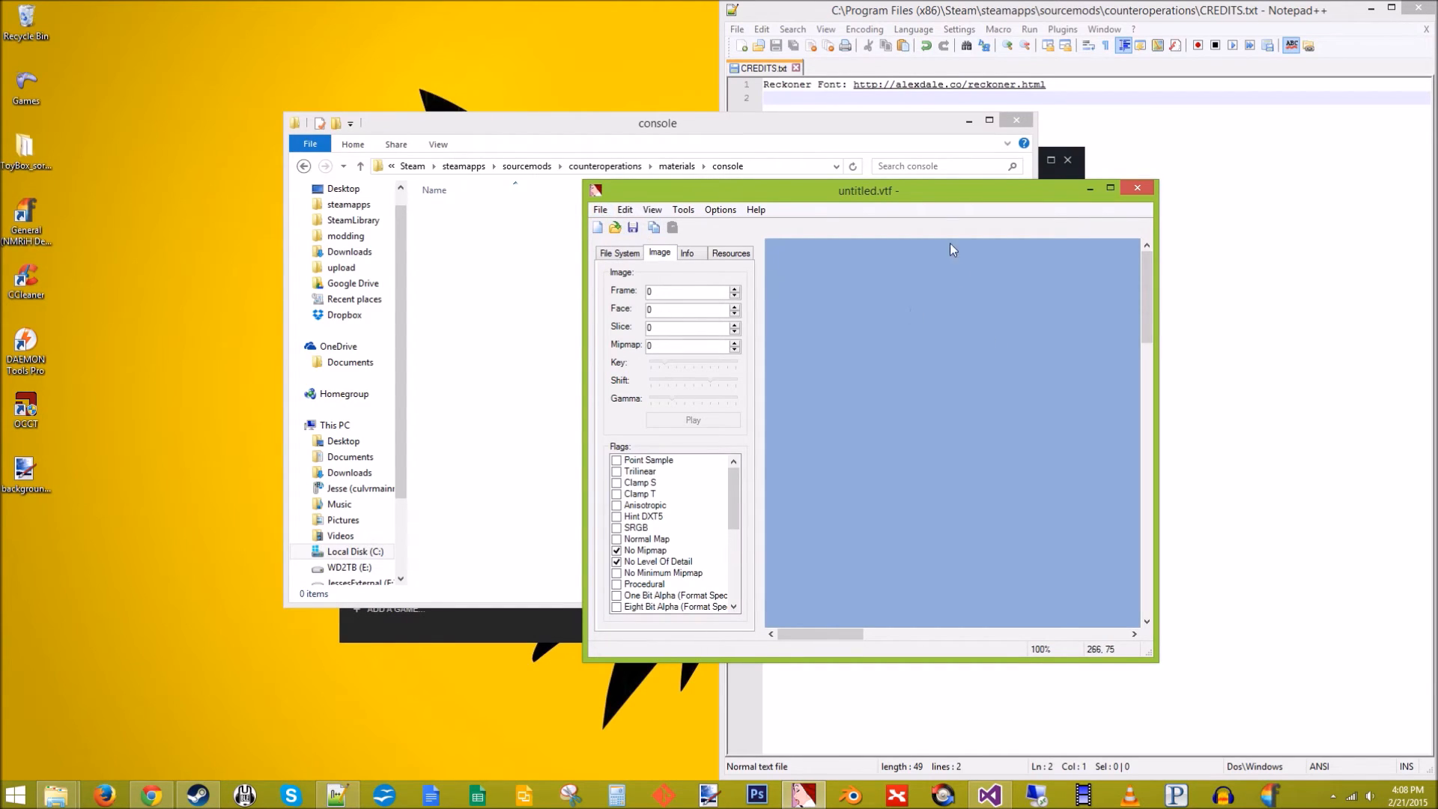
Save the texture to the Desktop as background01.vtf
left_click(1109, 189)
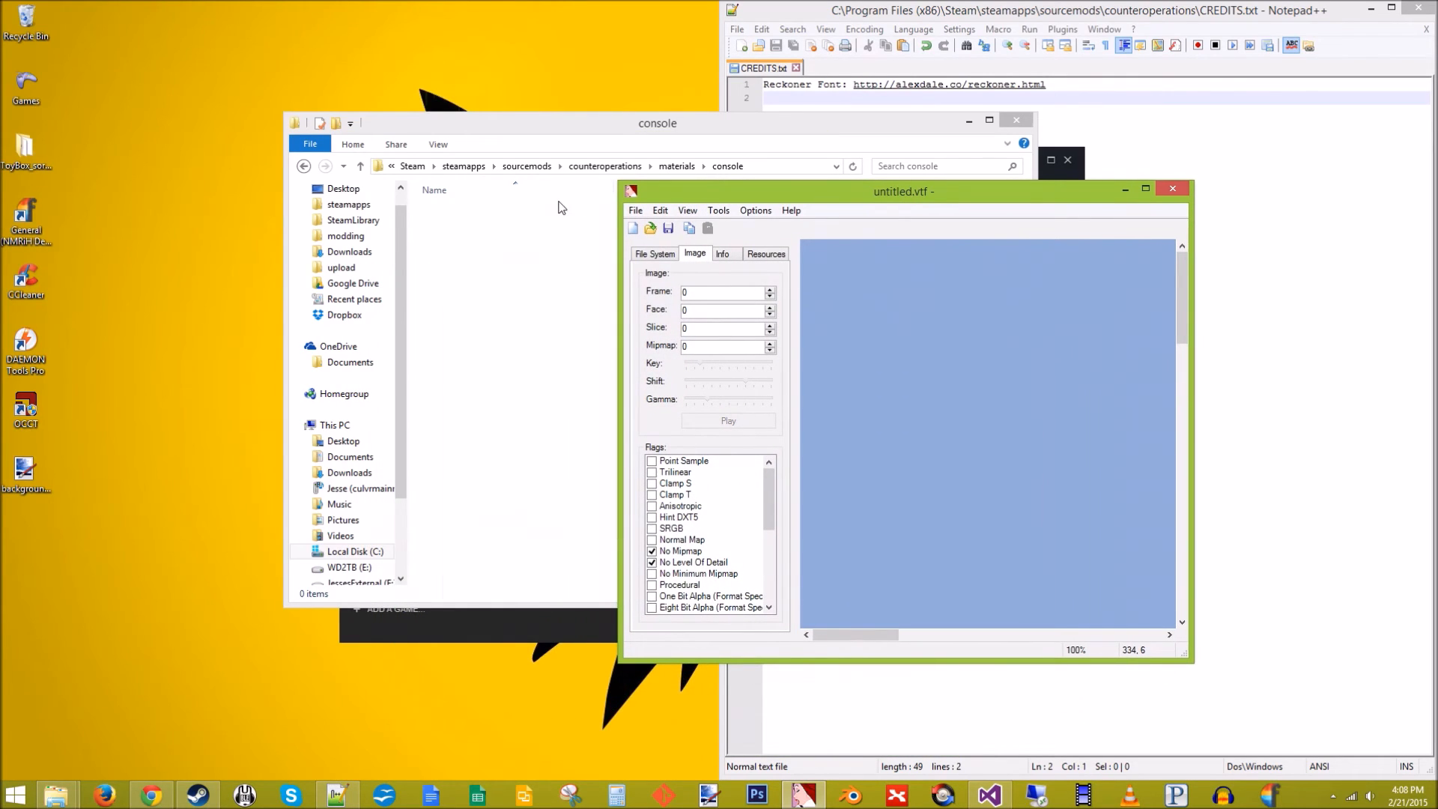
left_click(634, 210)
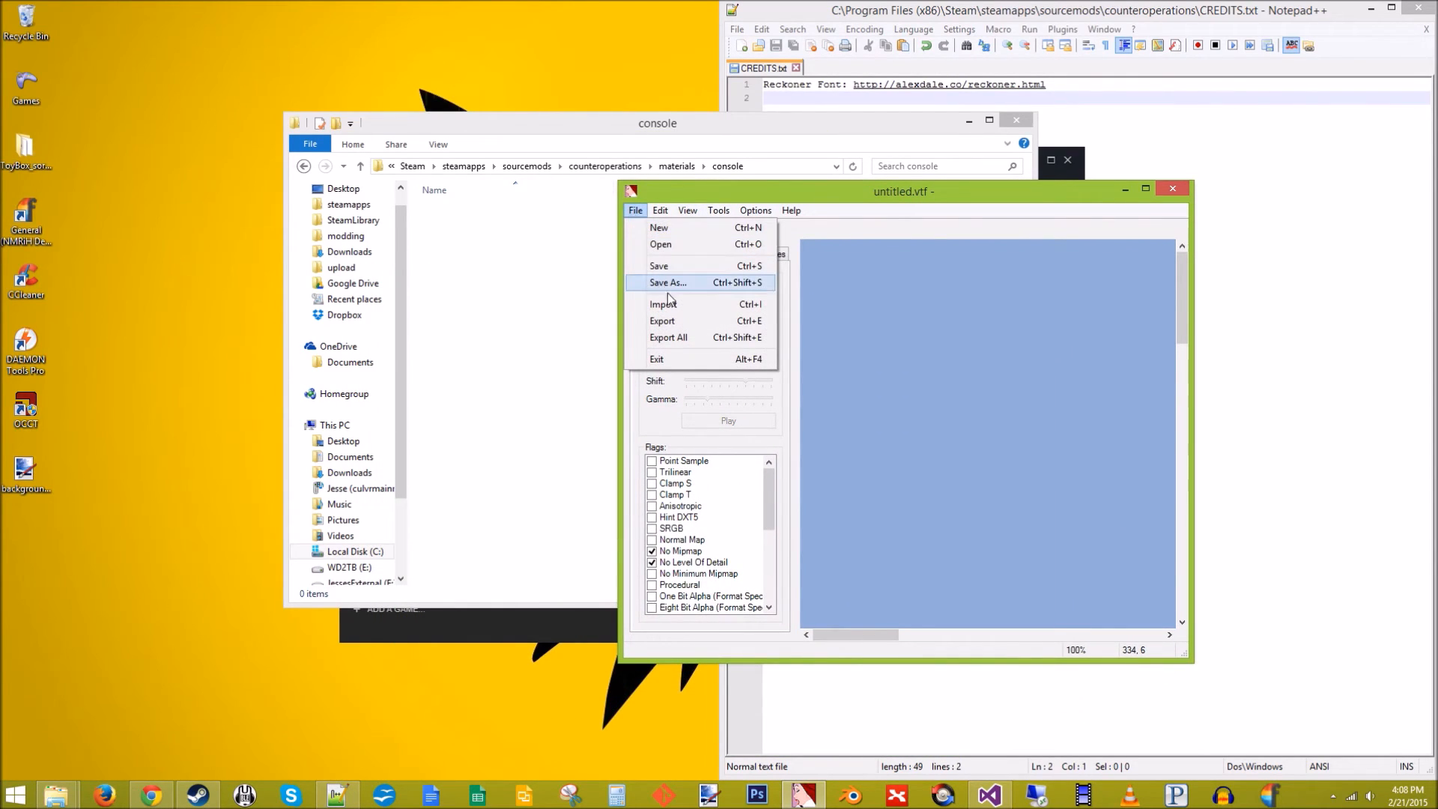
left_click(668, 282)
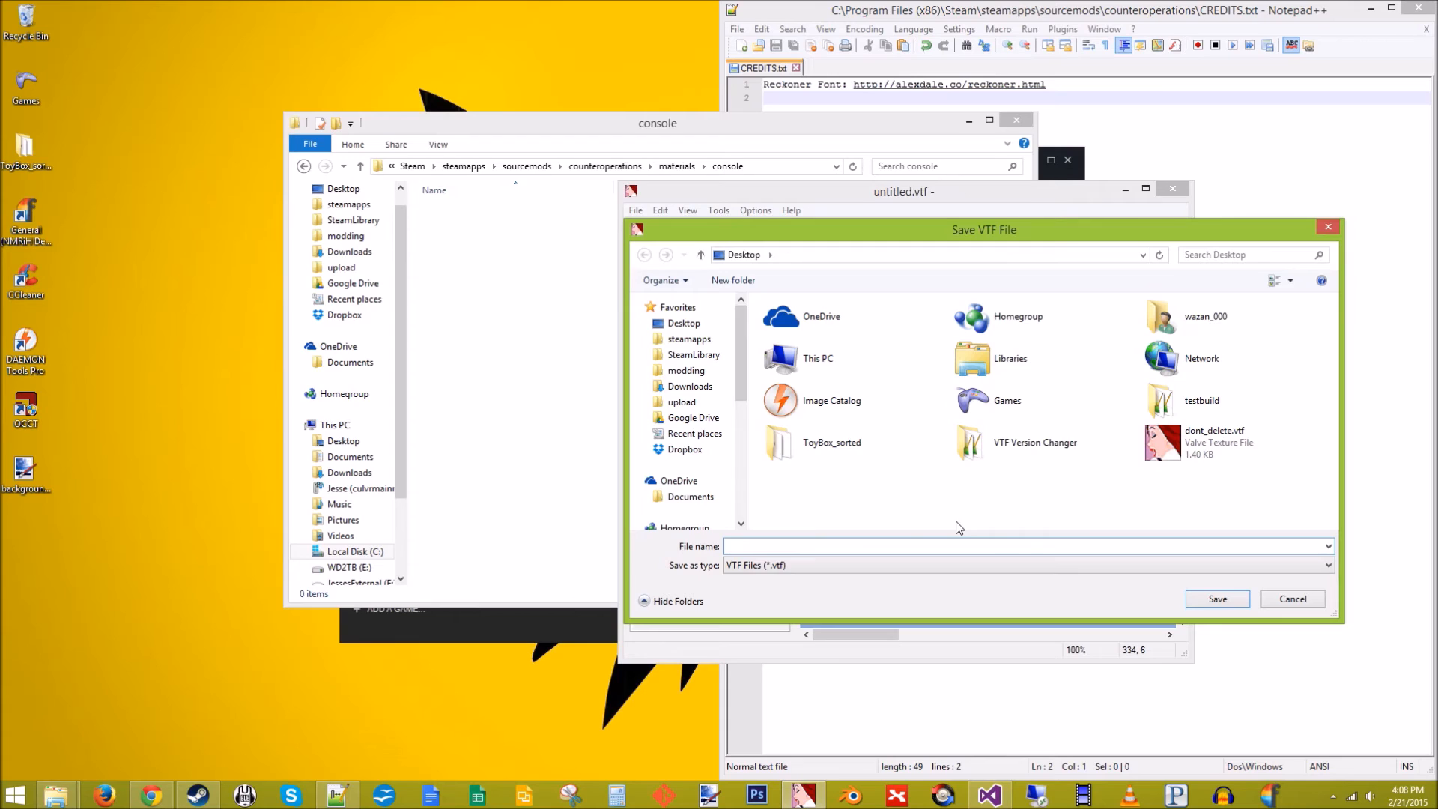
type("background0")
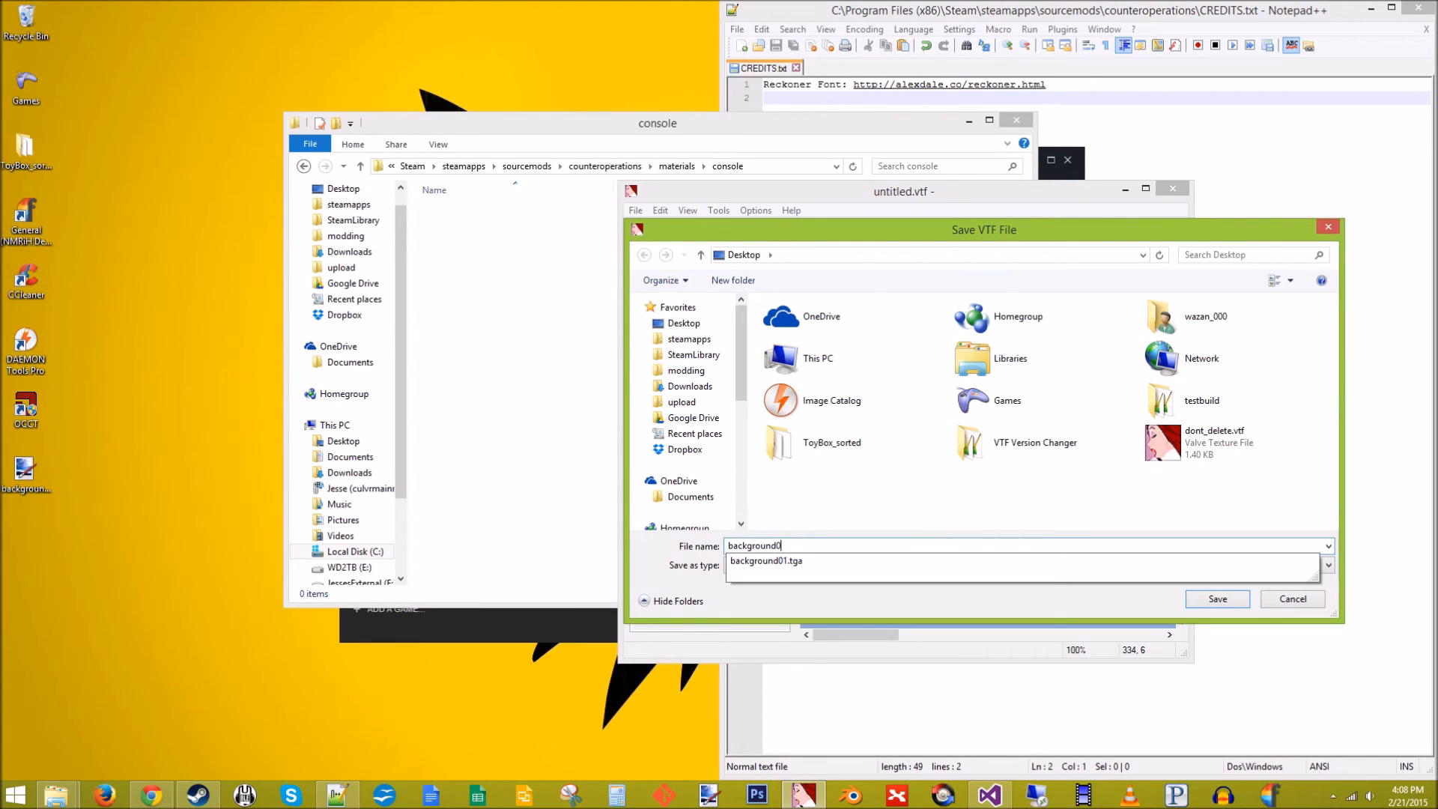
left_click(1216, 597)
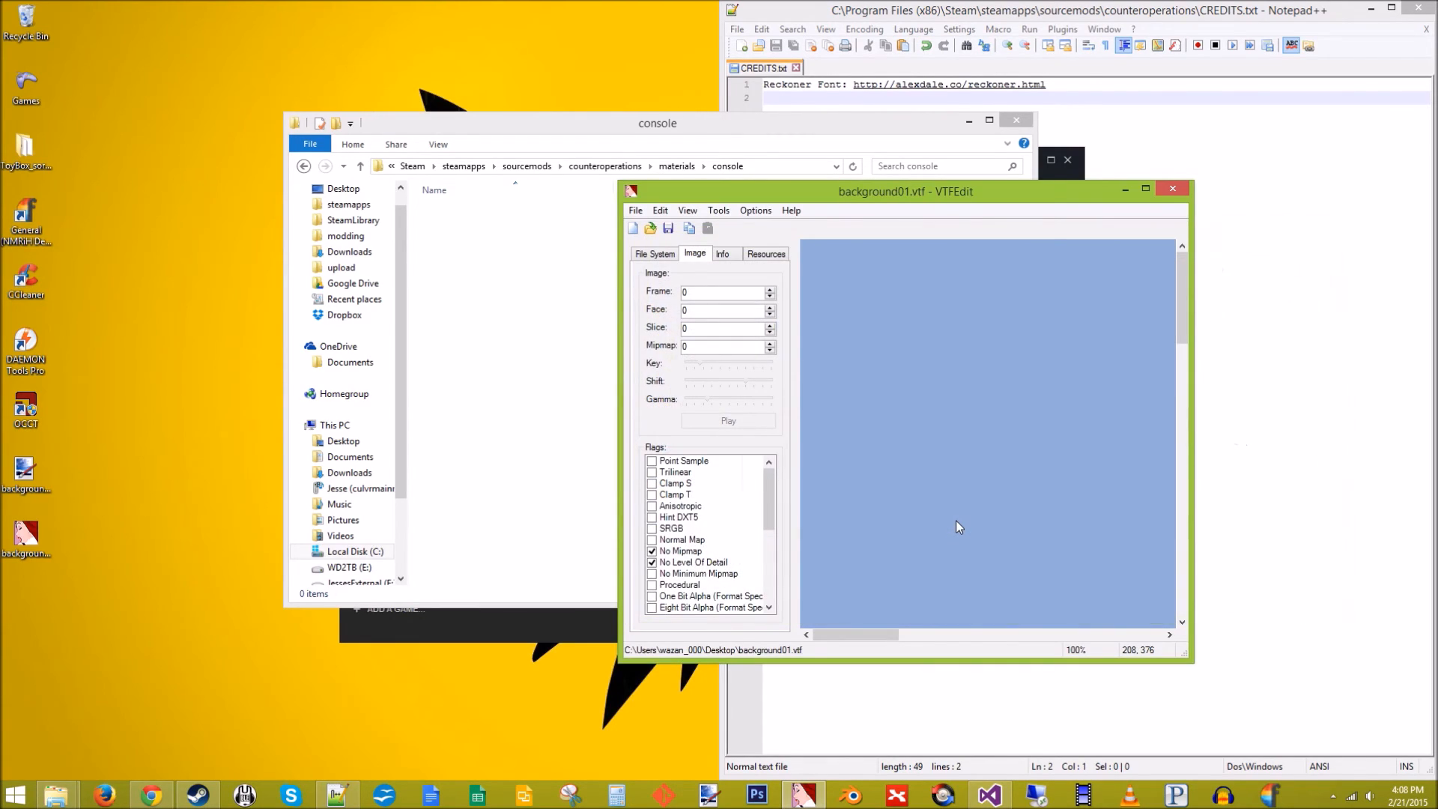
Save a second copy as background01_widescreen.vtf, then close VTFEdit
left_click(634, 210)
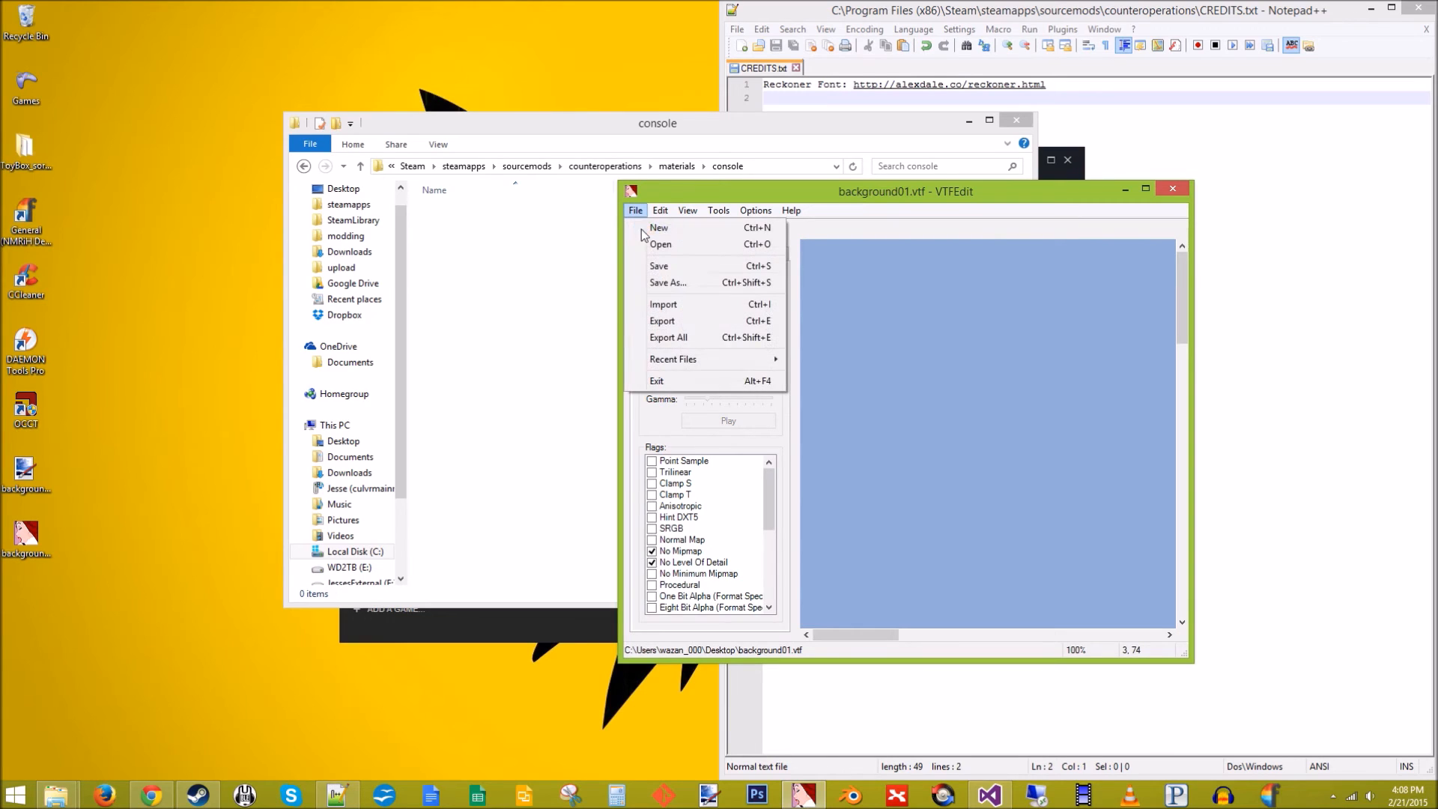
left_click(668, 283)
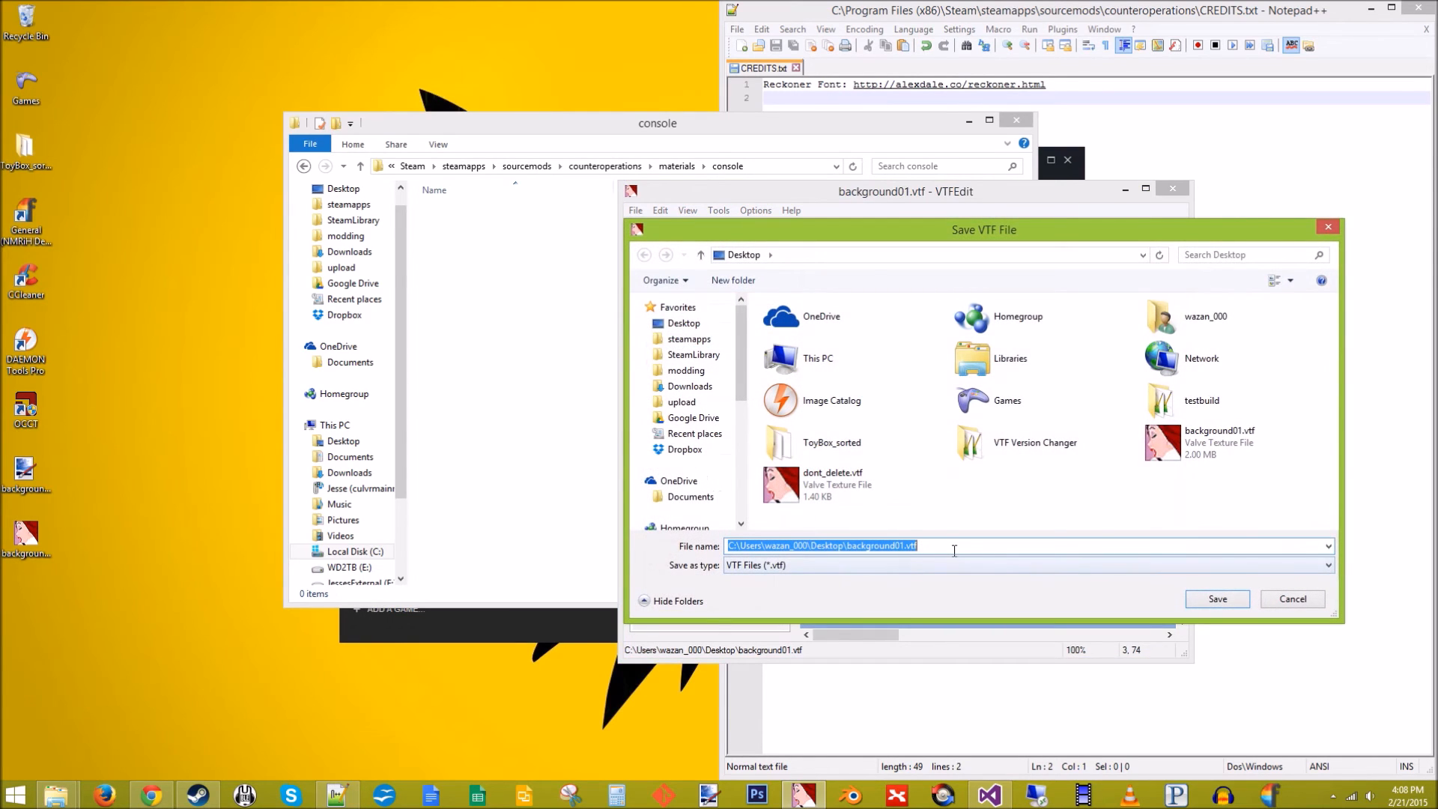
type("background01_widescre")
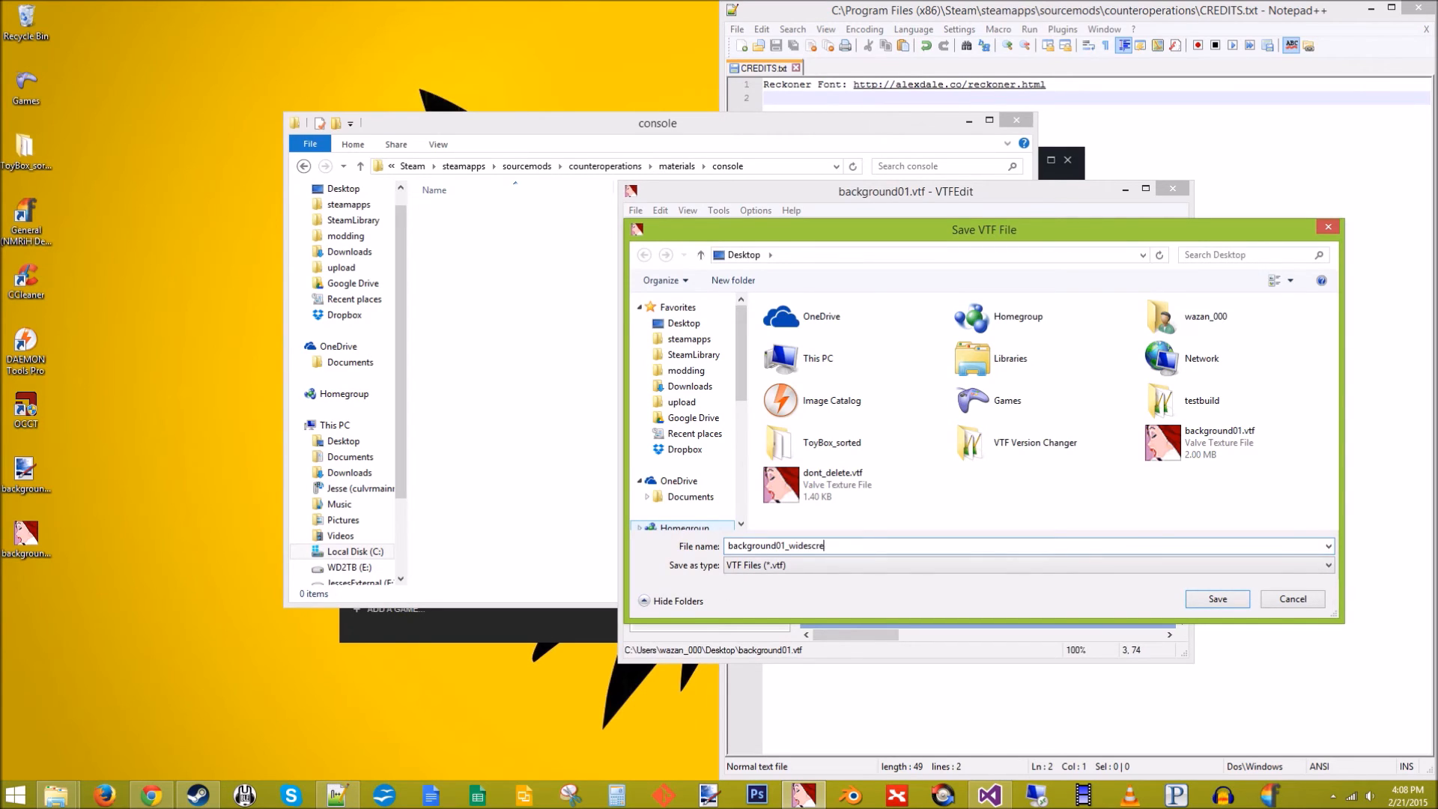
left_click(1216, 598)
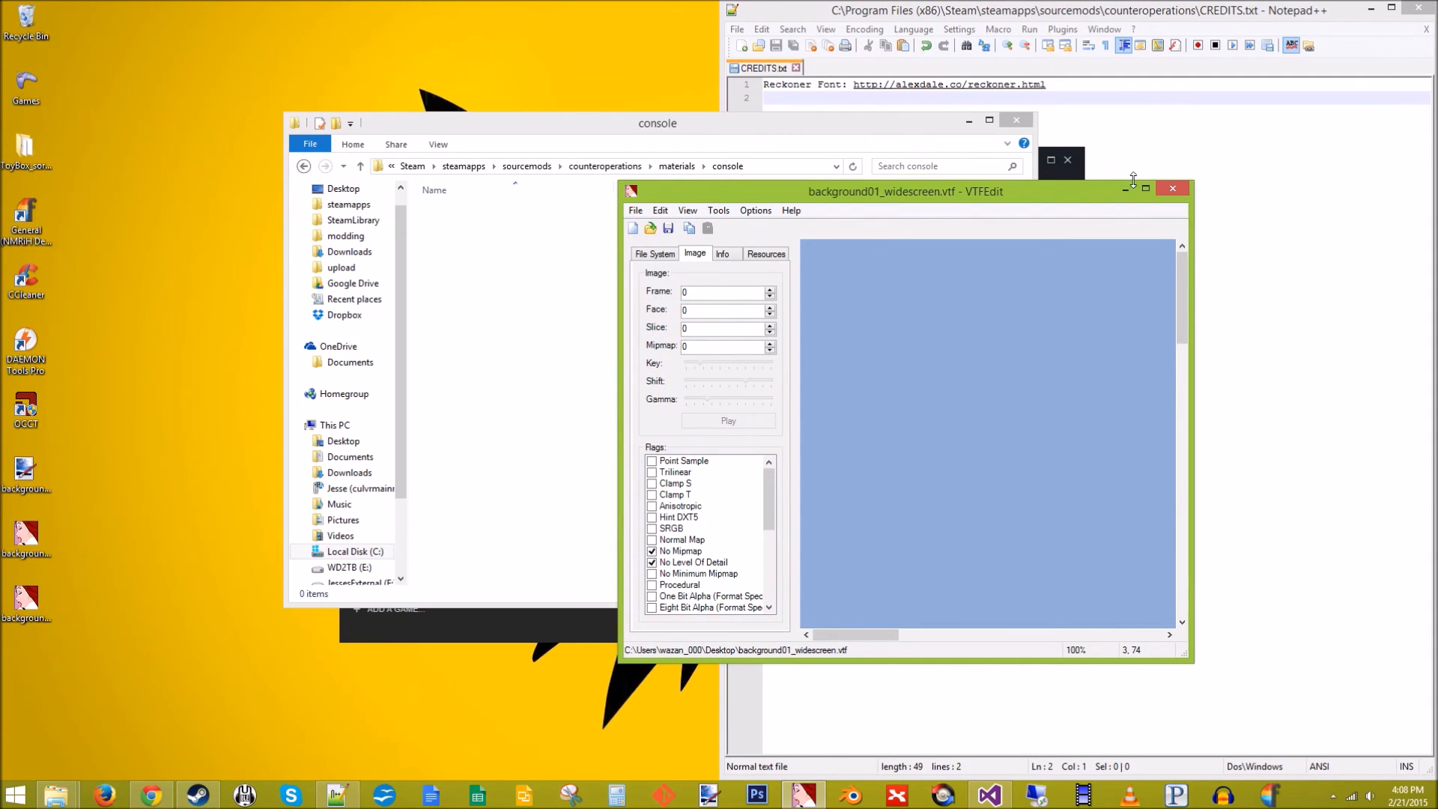
mouse_move(1171, 188)
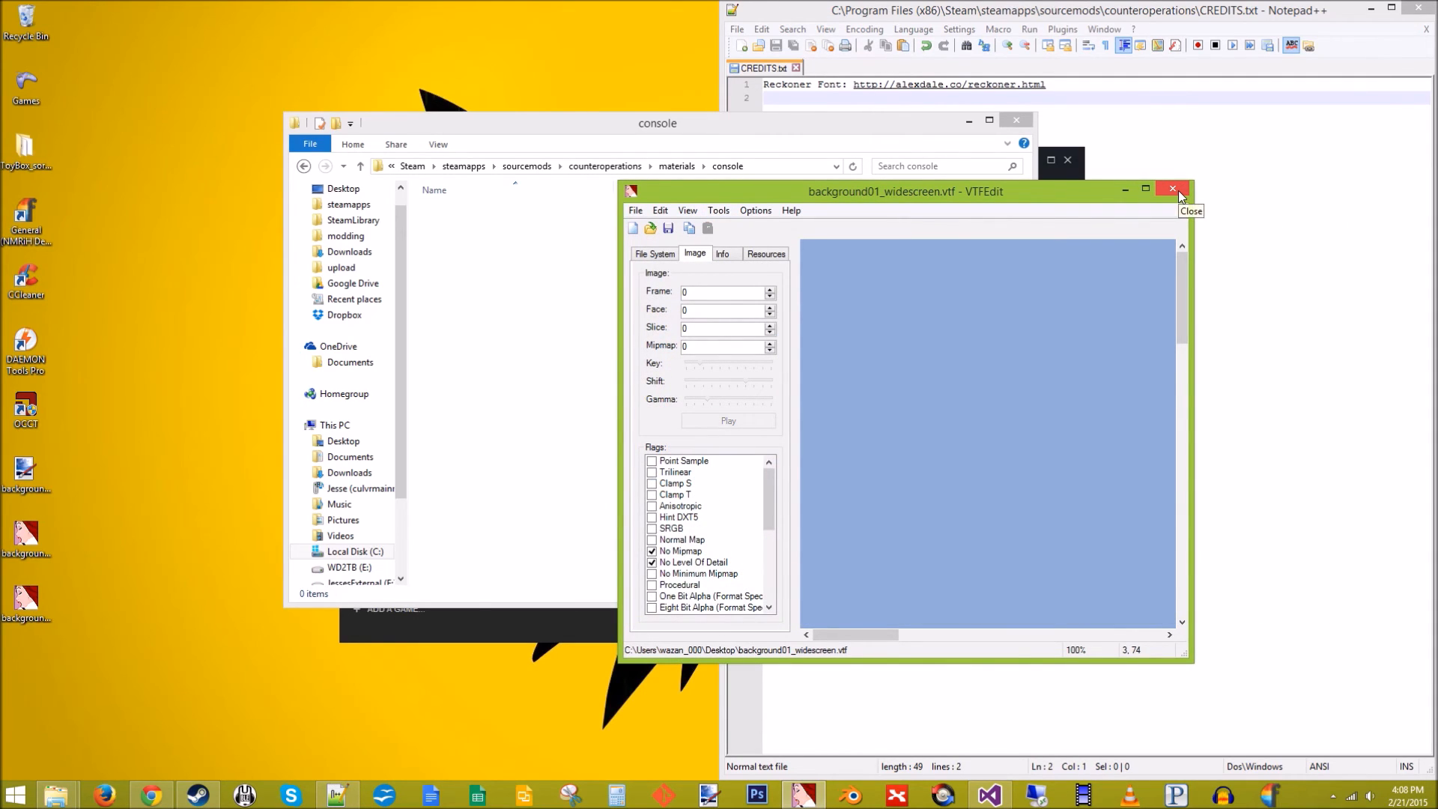
left_click(1171, 189)
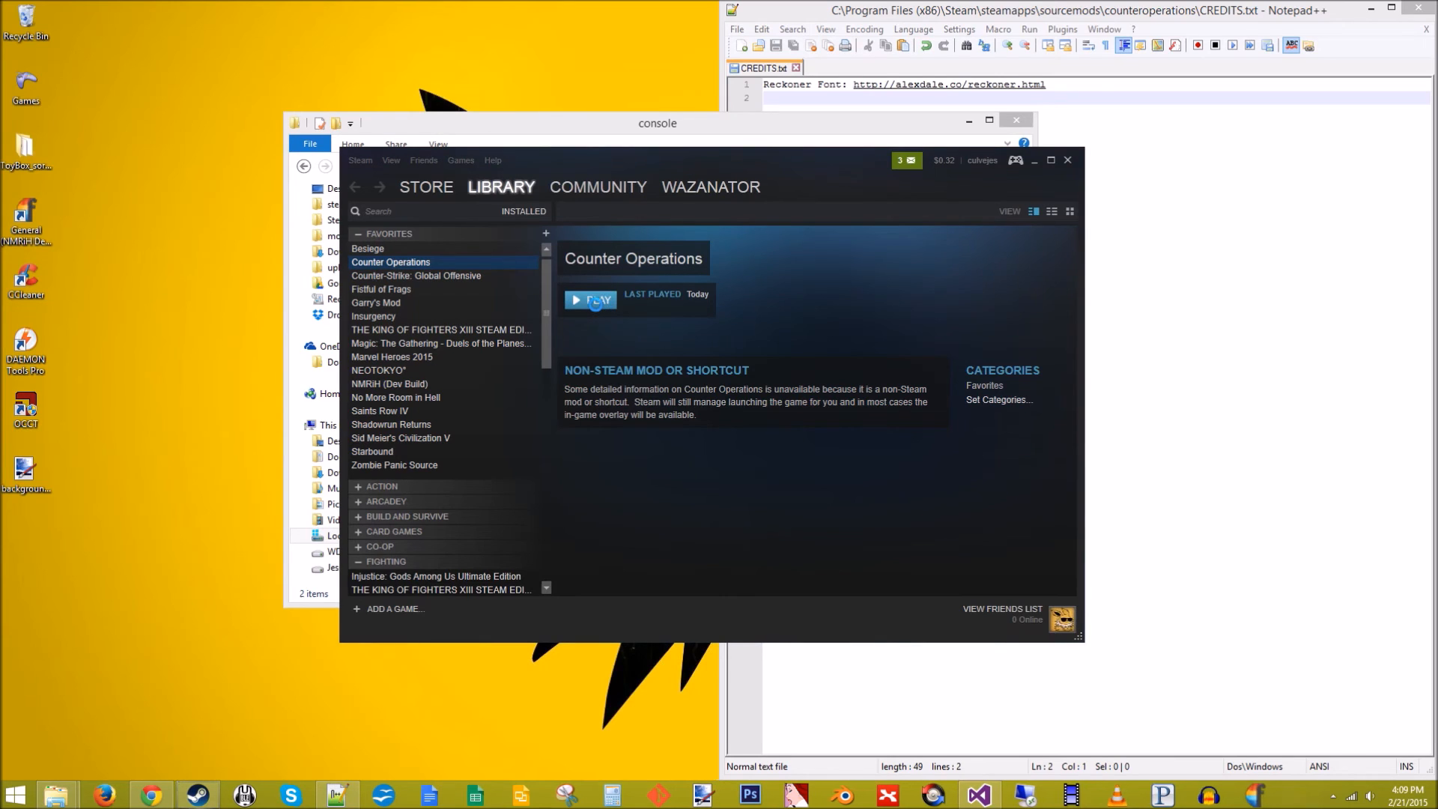
Launch Counter Operations from Steam, then open and cancel the New Operation and Options dialogs
left_click(590, 301)
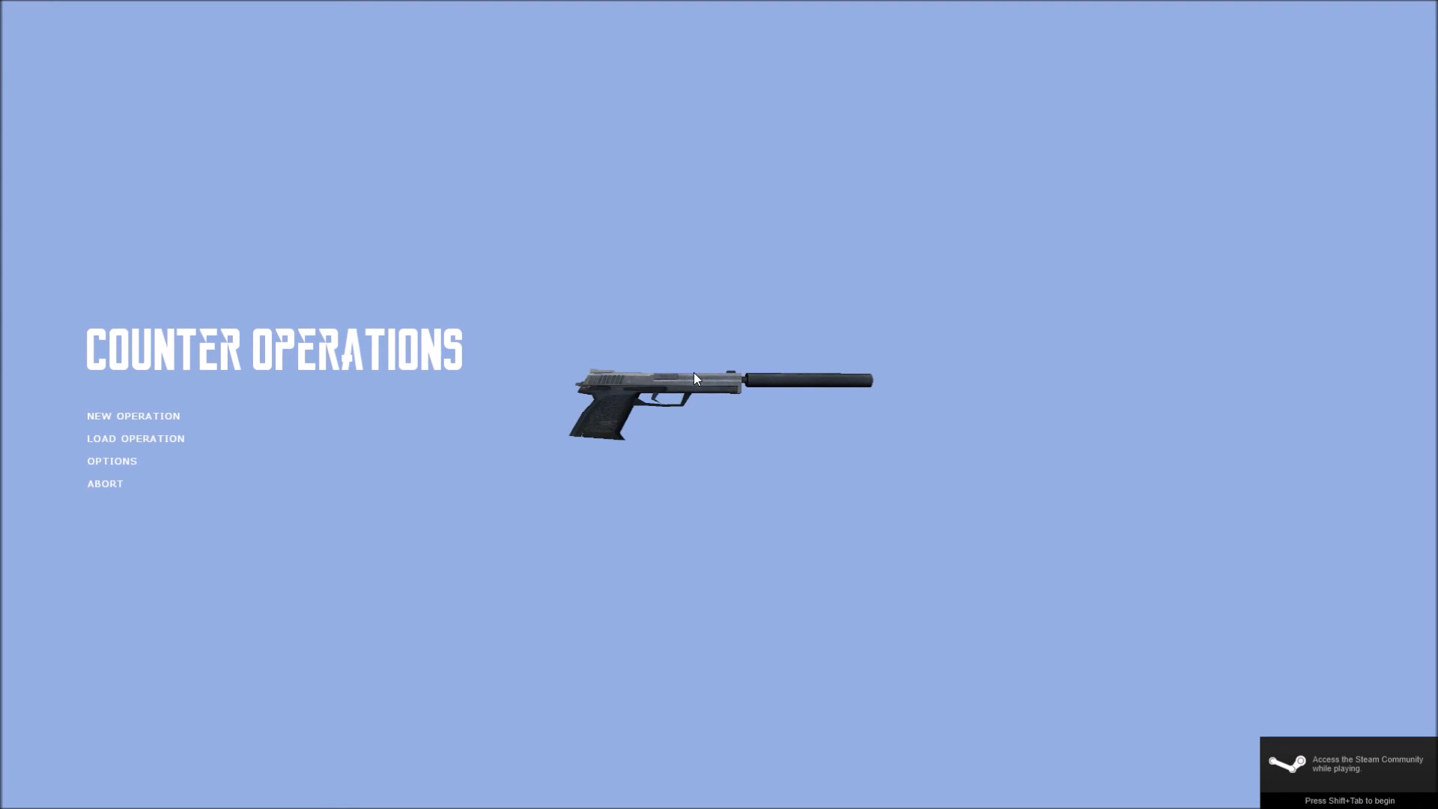
mouse_move(641, 368)
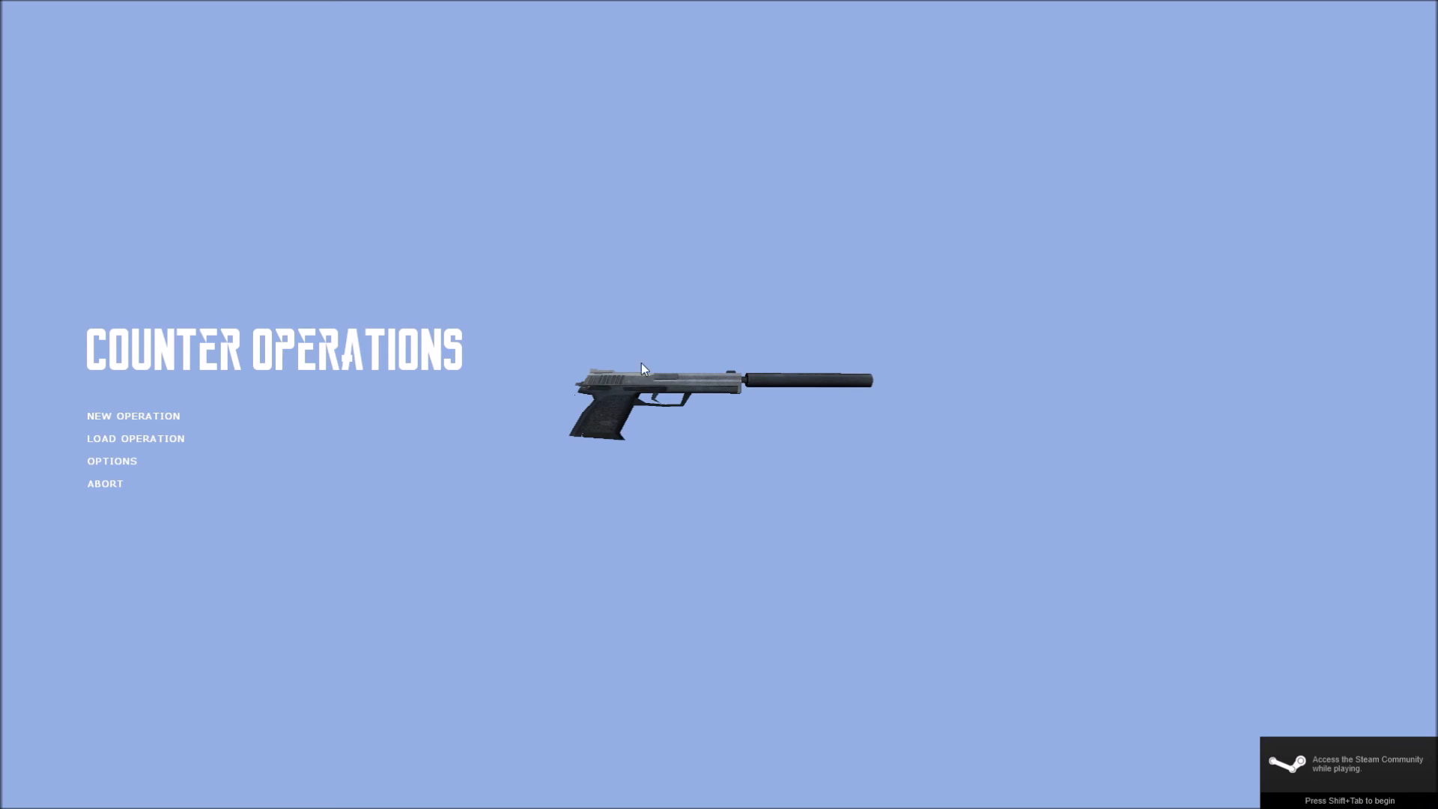
mouse_move(391, 448)
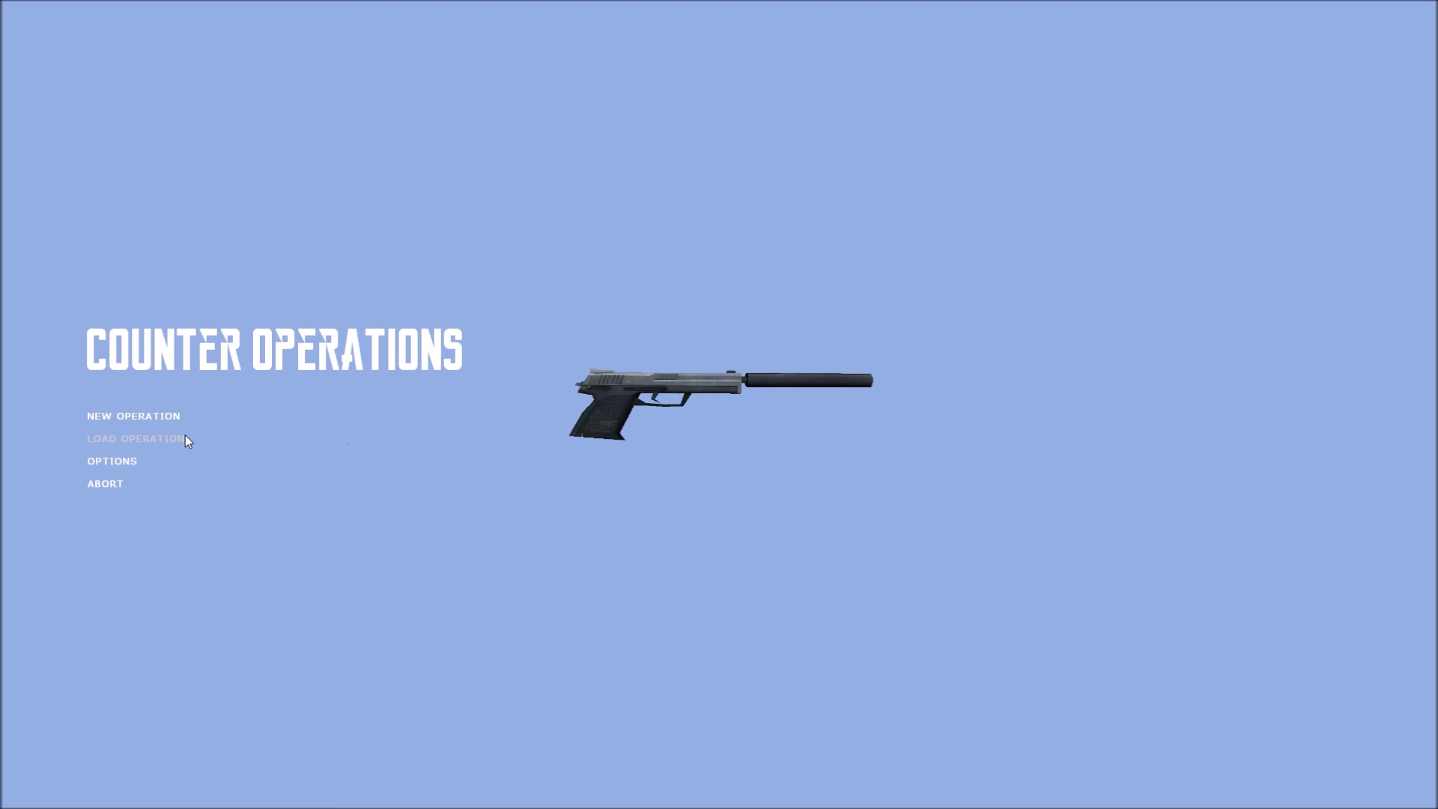
mouse_move(128, 483)
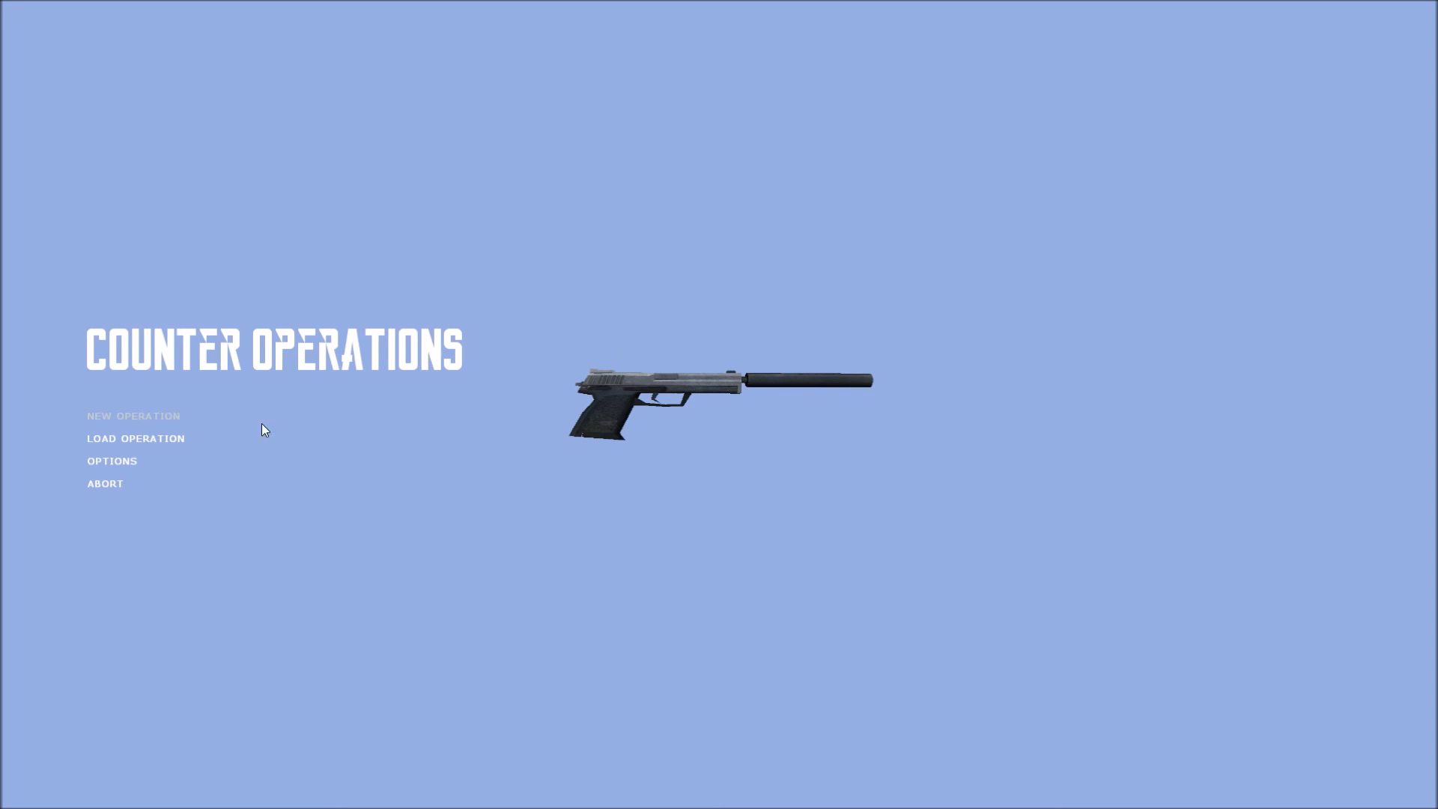
mouse_move(254, 405)
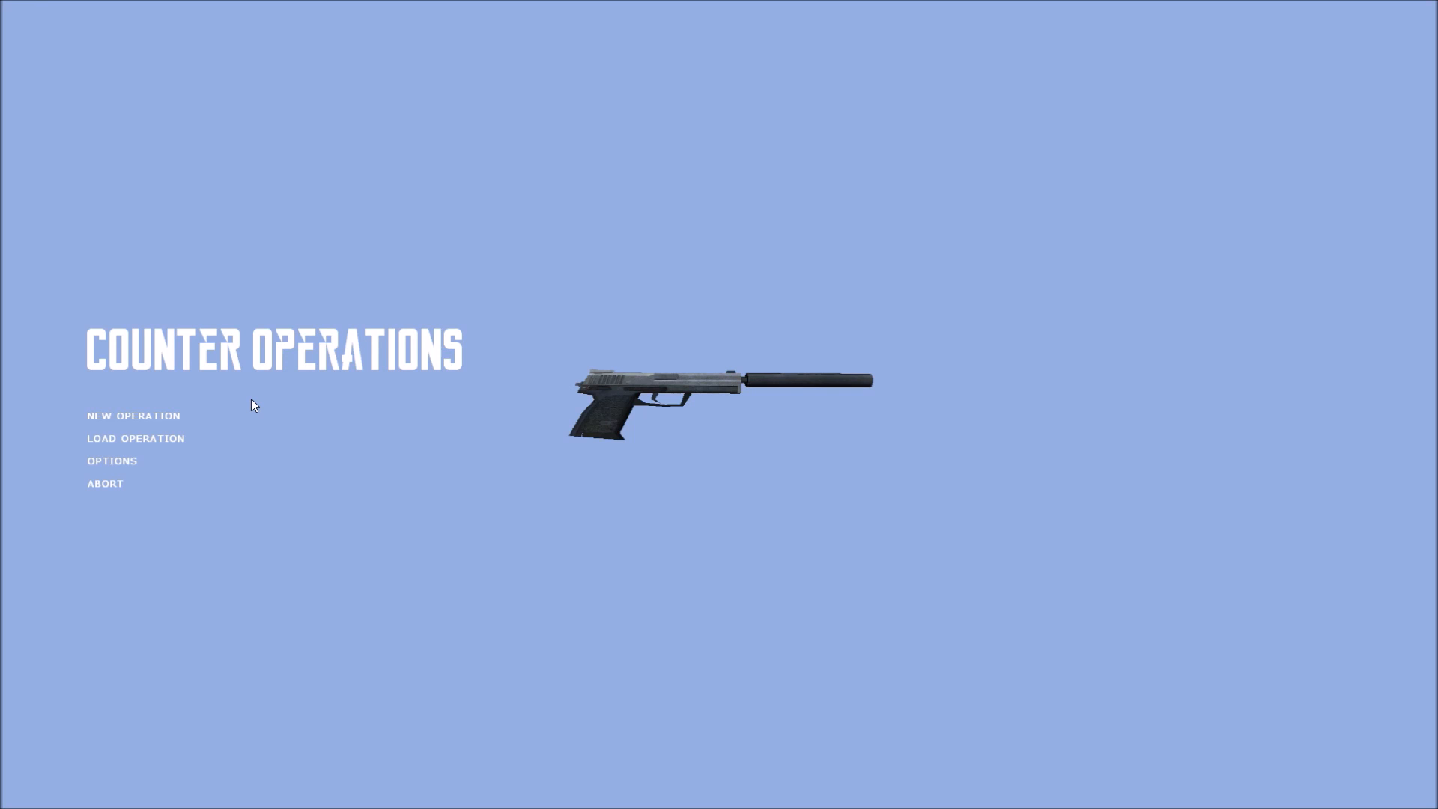
left_click(133, 416)
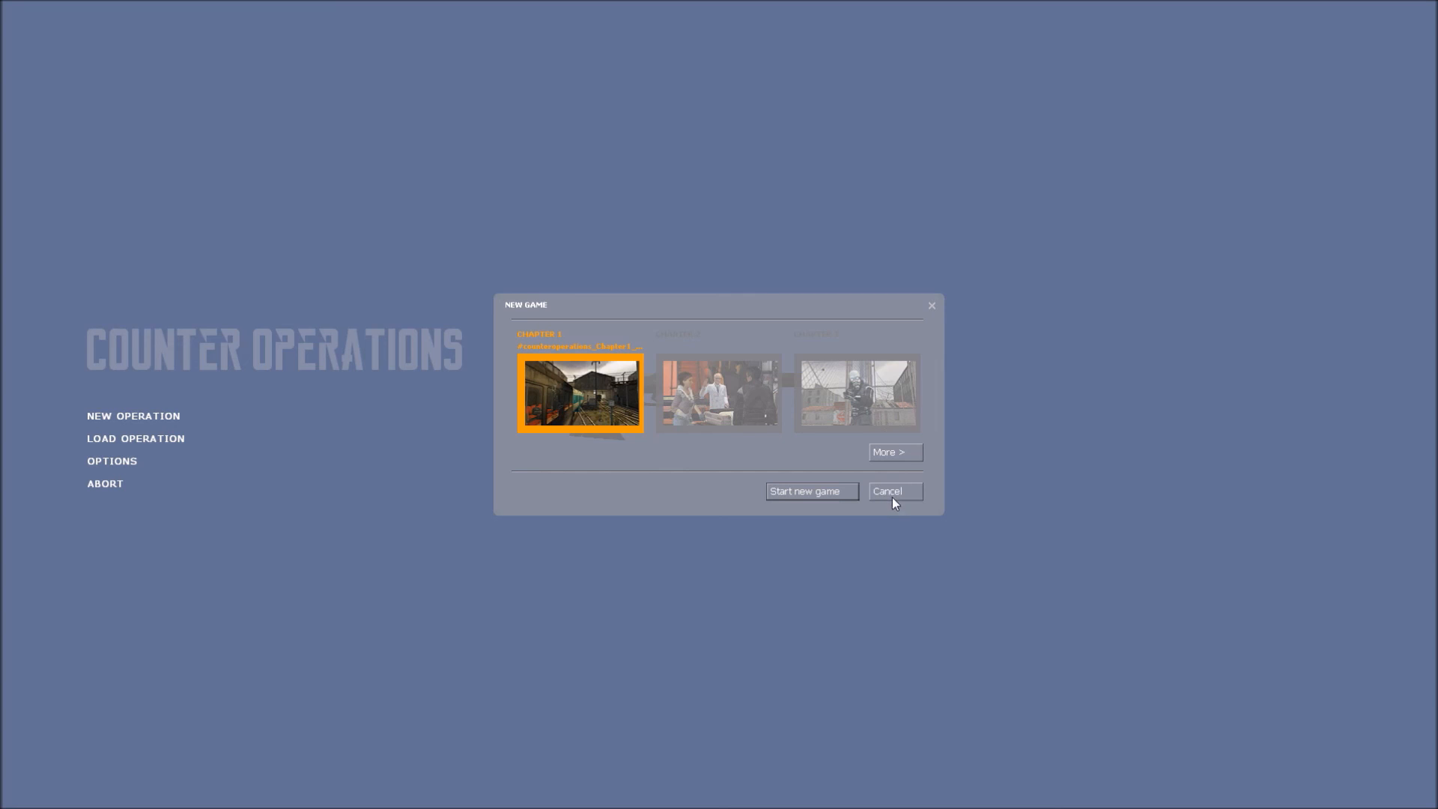
left_click(893, 490)
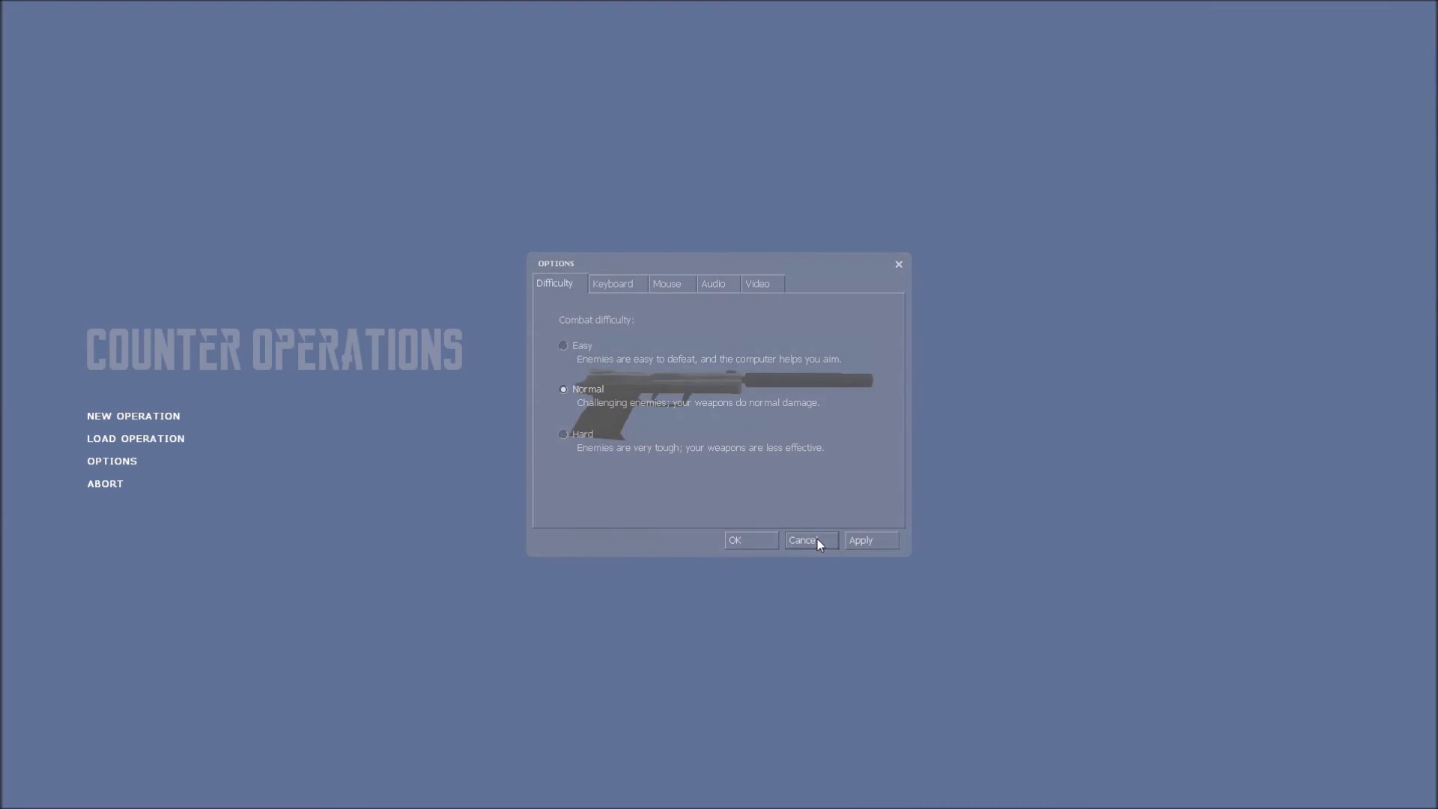
left_click(809, 540)
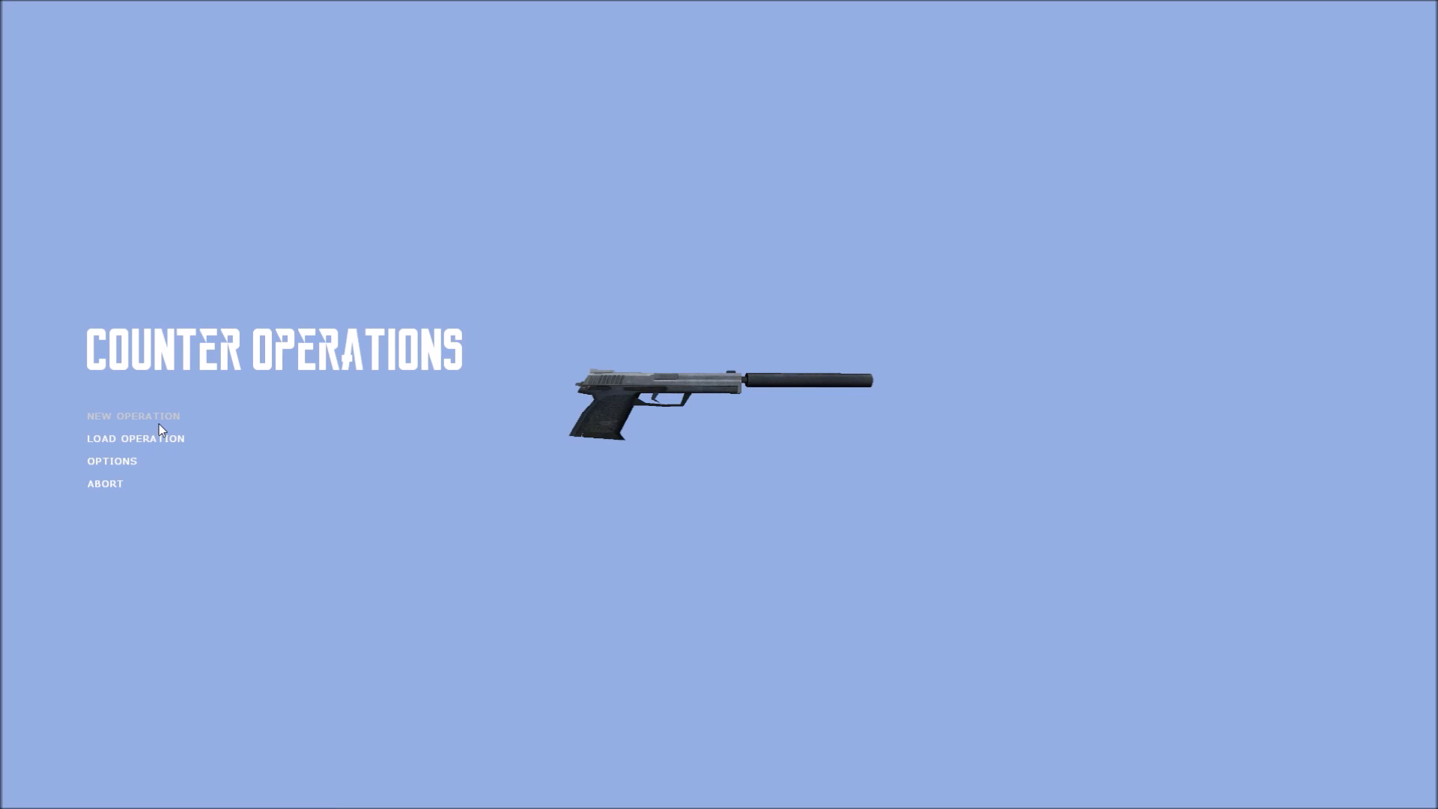
mouse_move(212, 421)
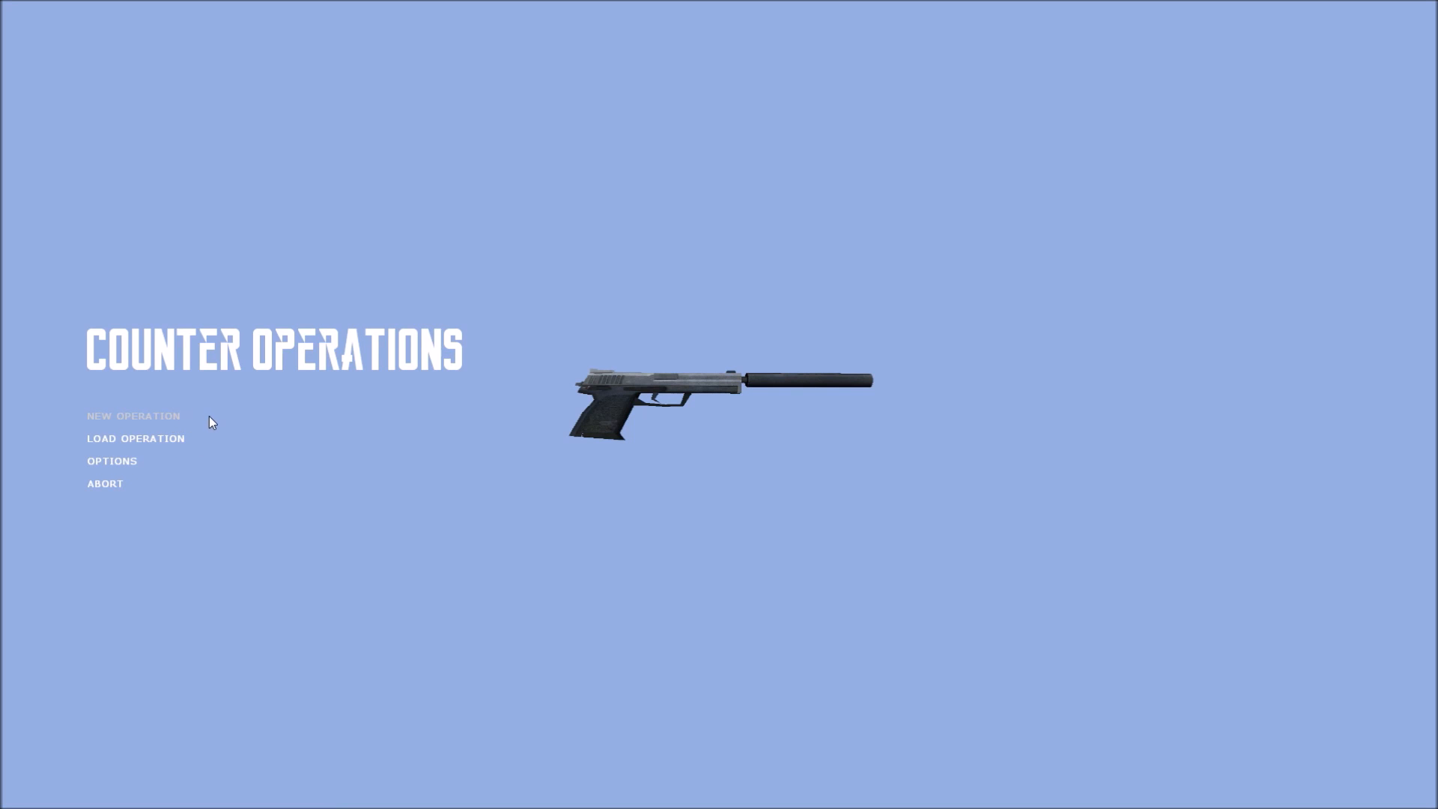
mouse_move(234, 440)
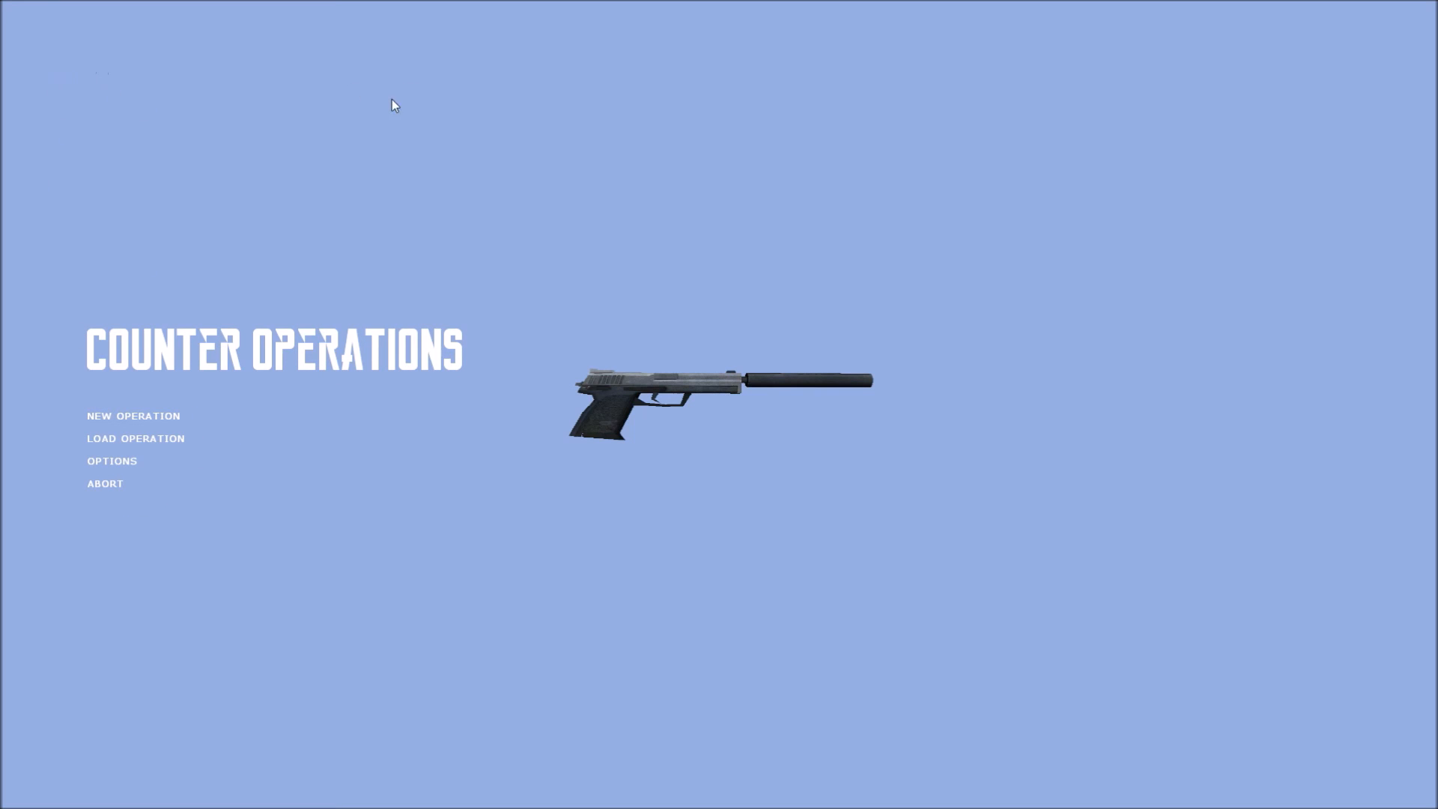
mouse_move(104, 483)
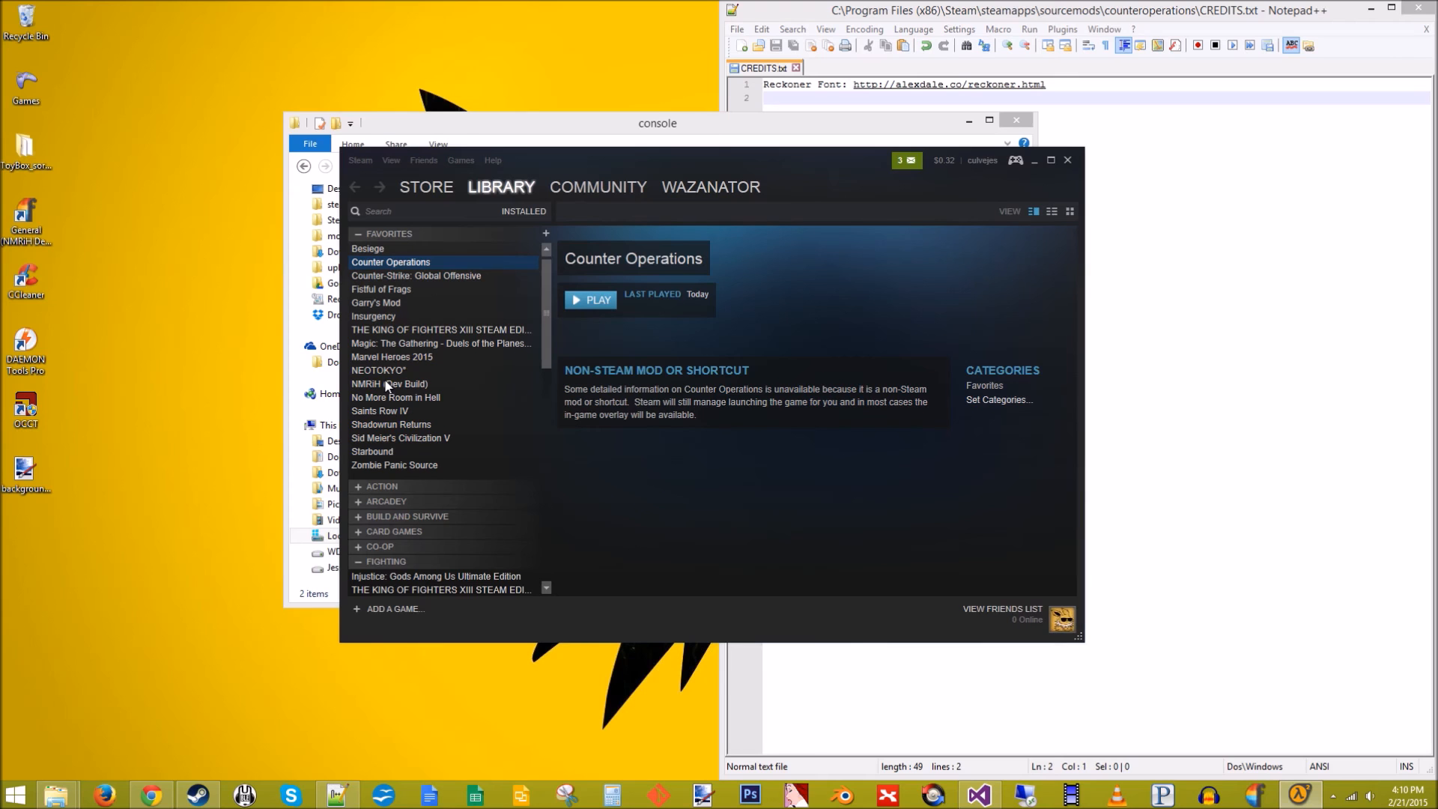
mouse_move(924, 208)
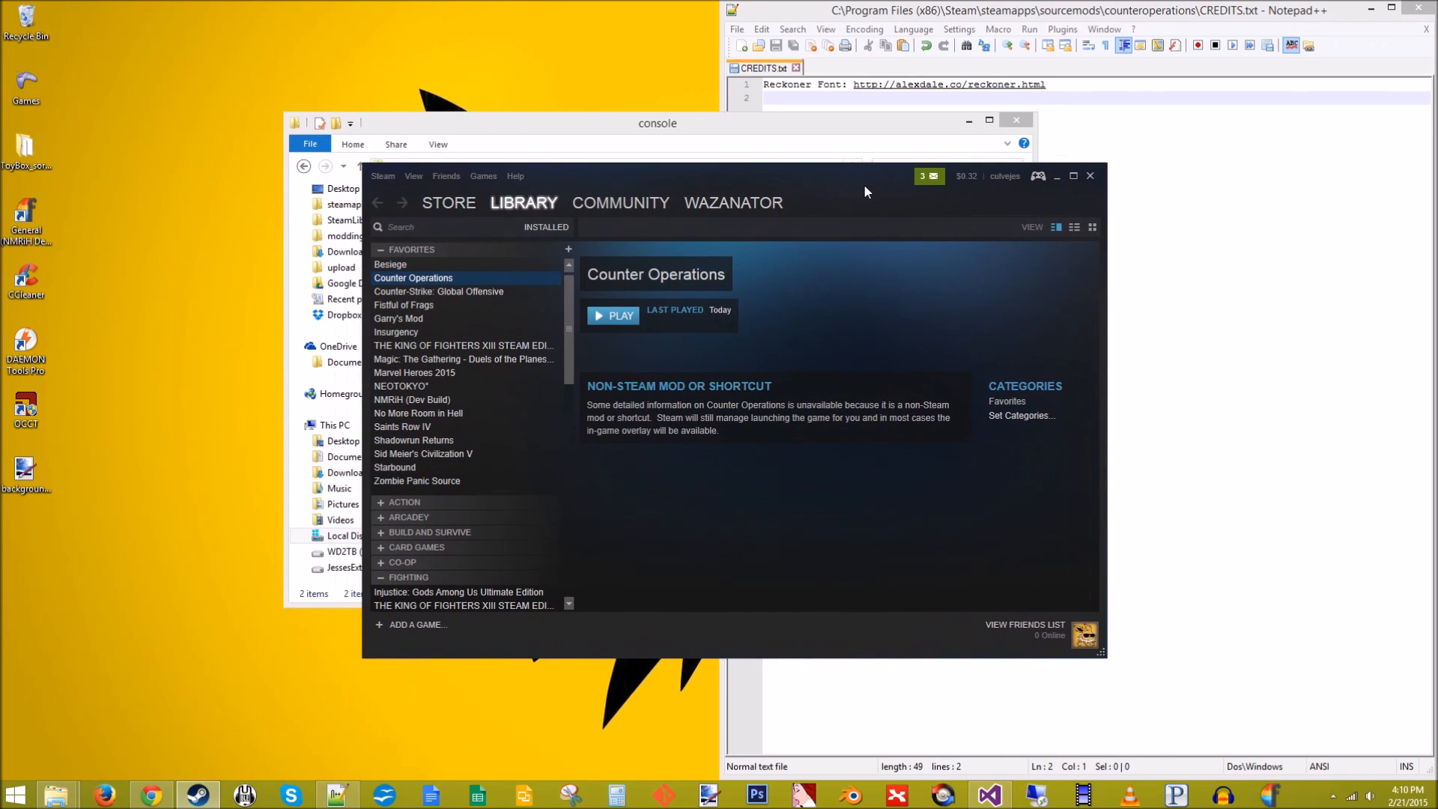
mouse_move(813, 142)
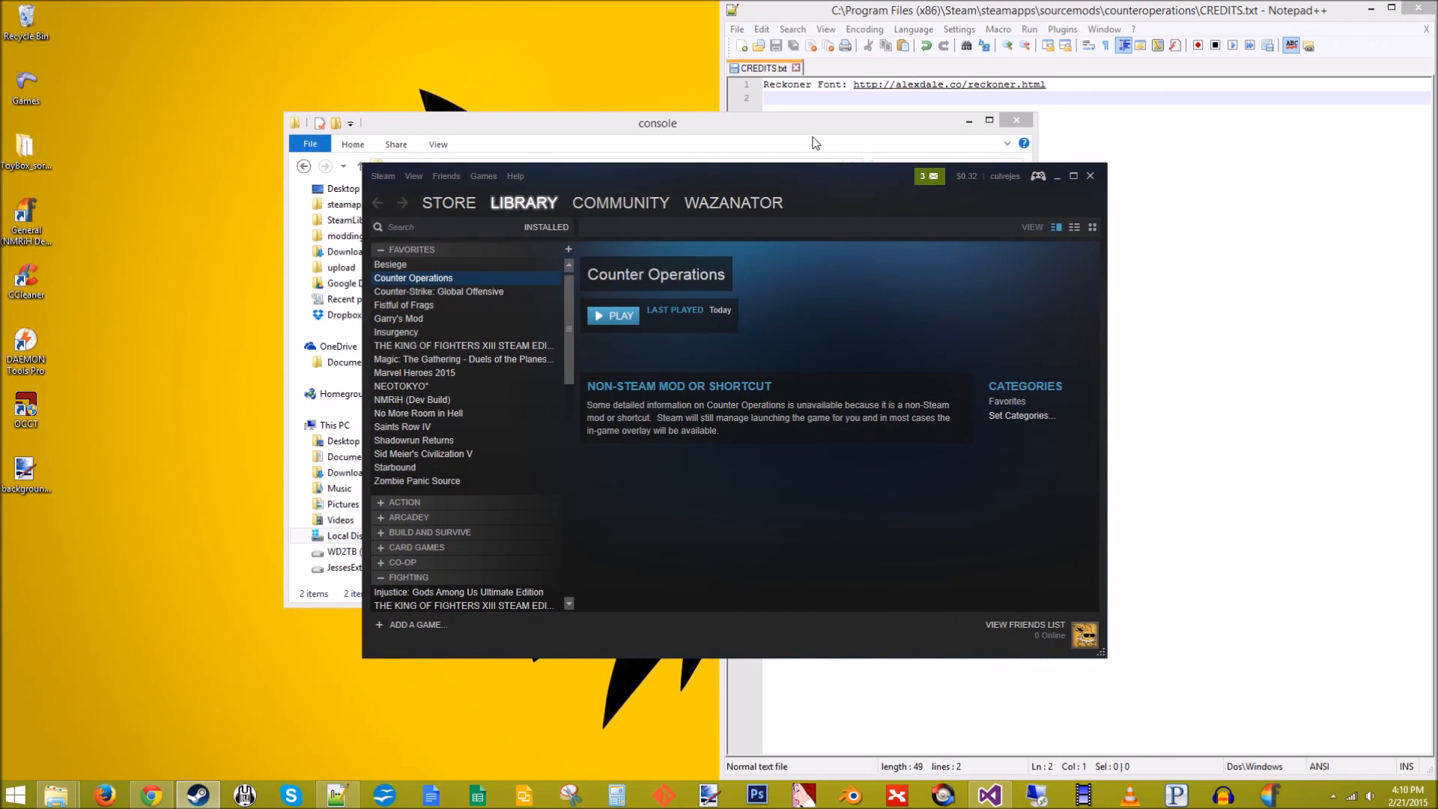